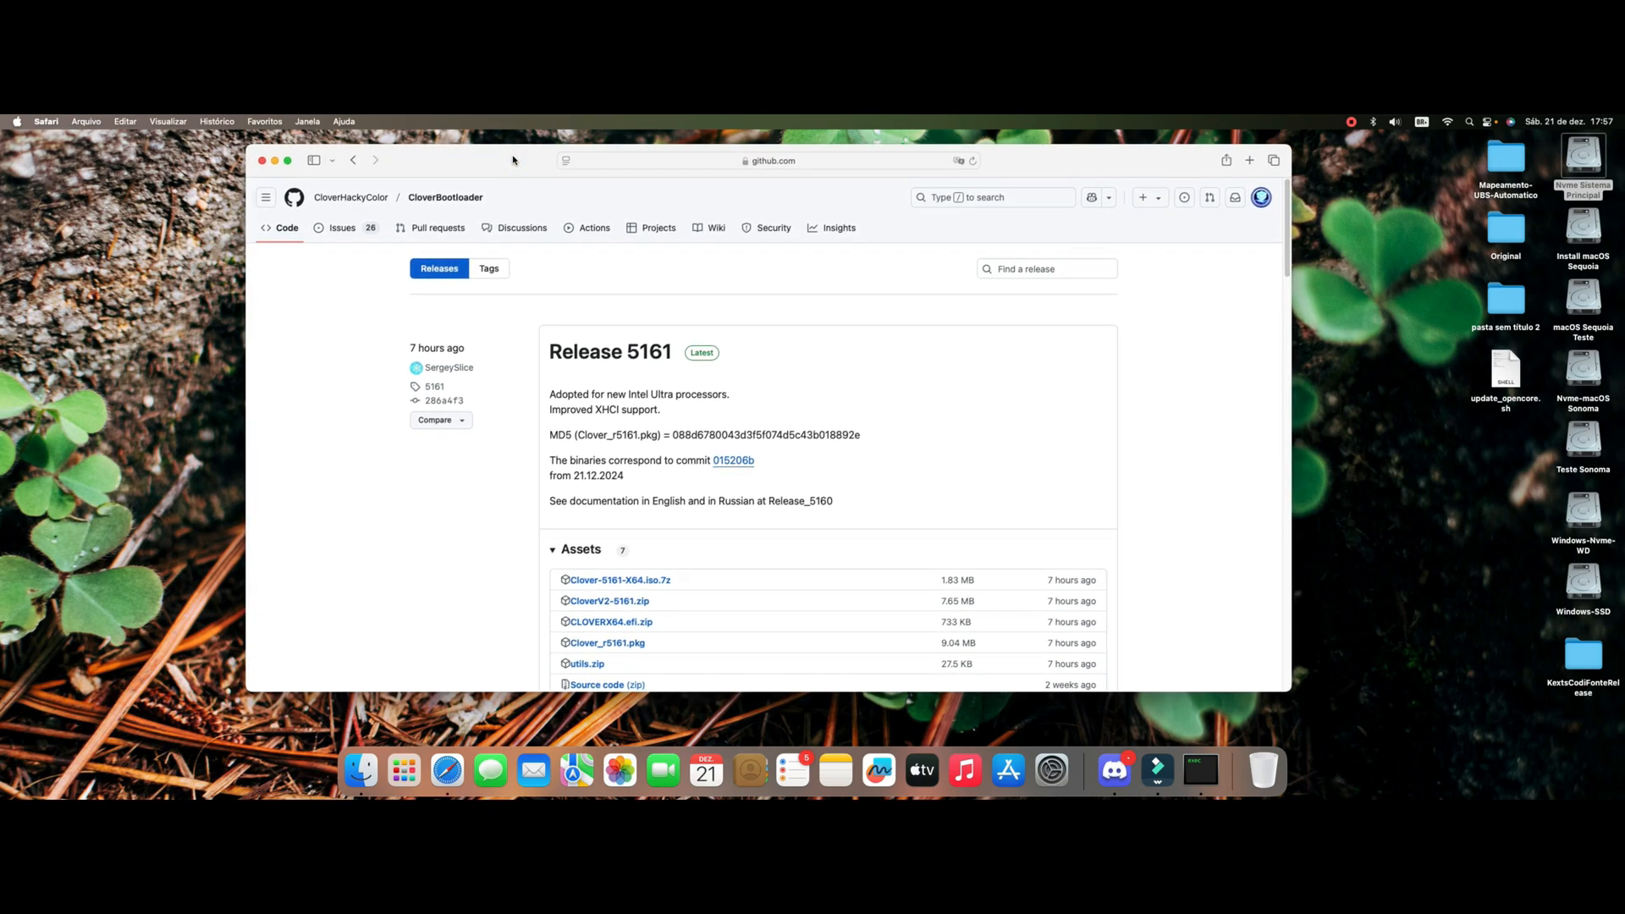
mouse_move(488, 165)
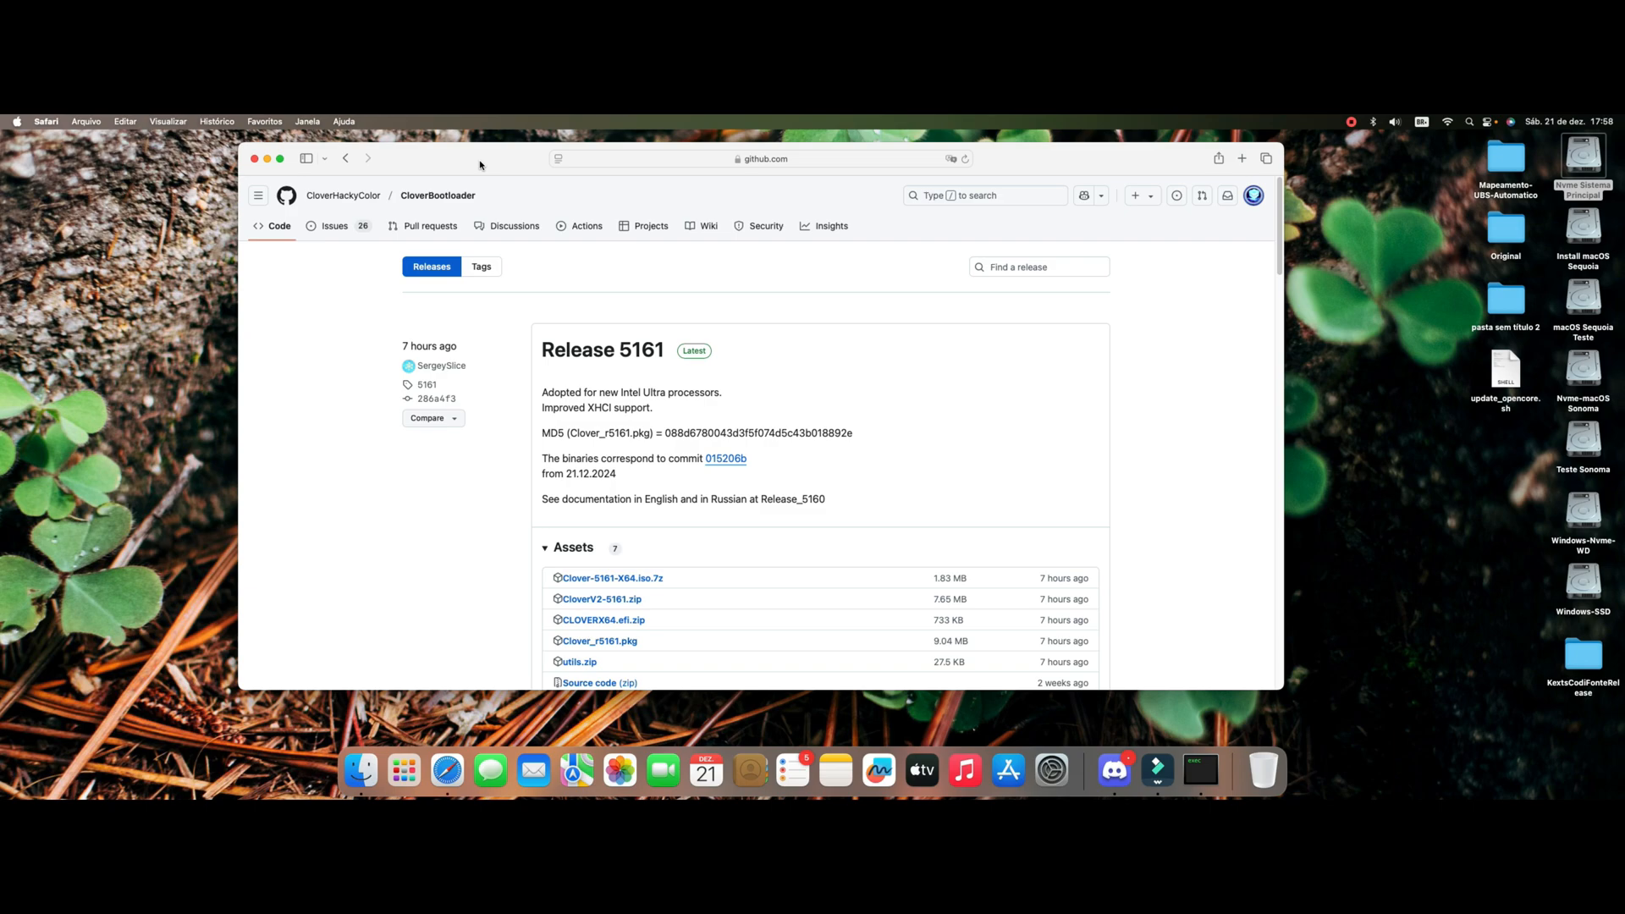
mouse_move(653, 380)
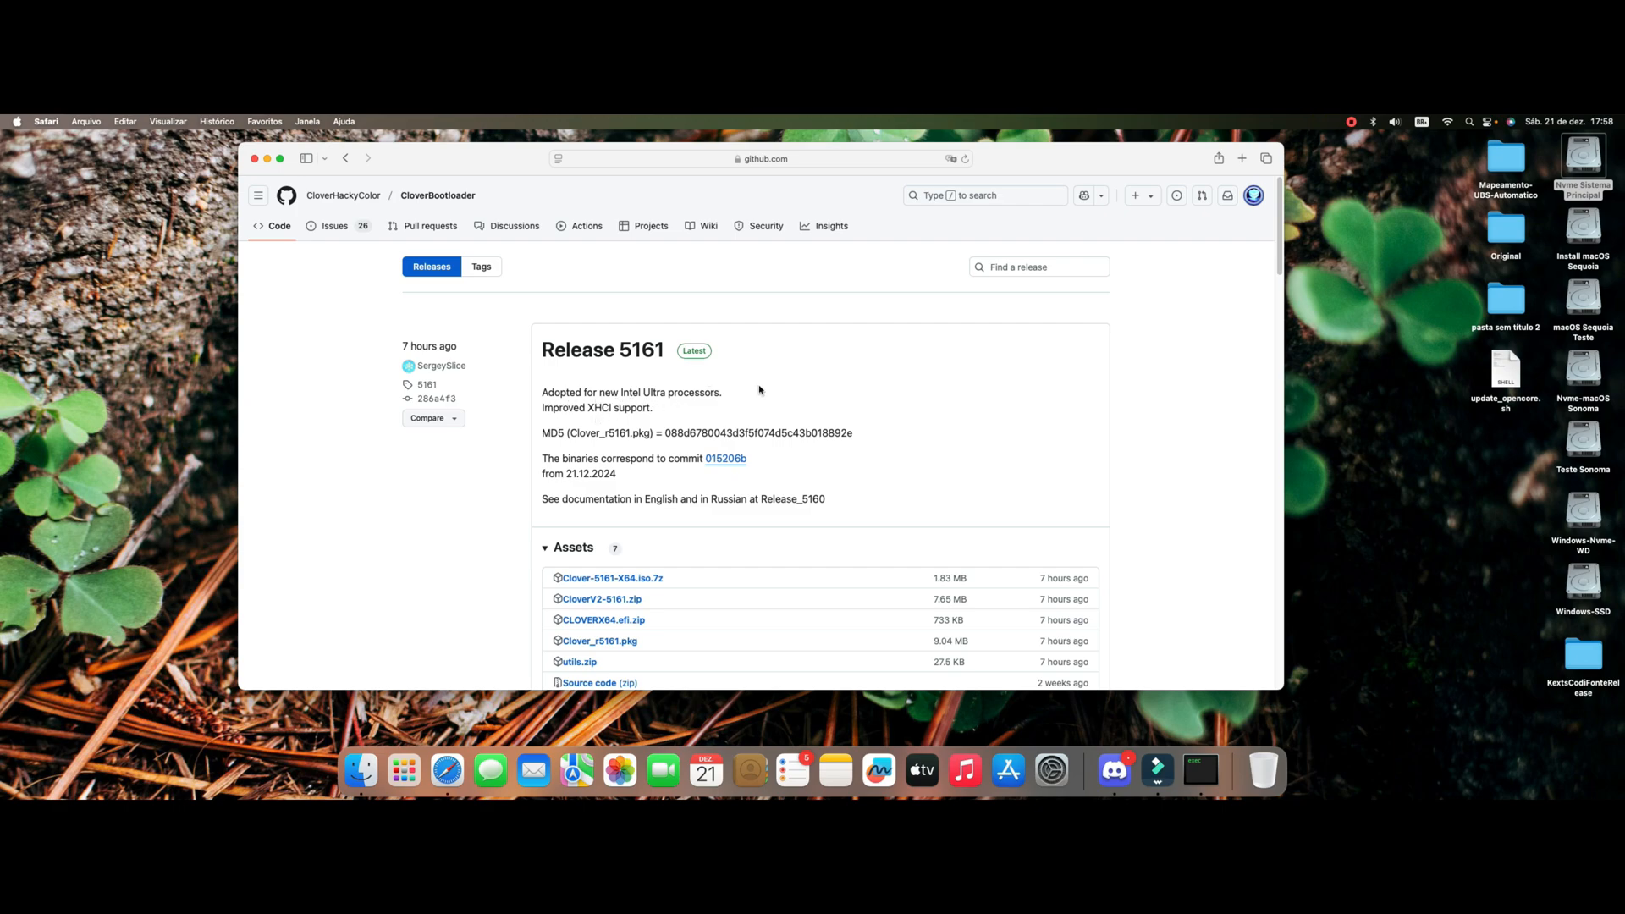
mouse_move(581, 420)
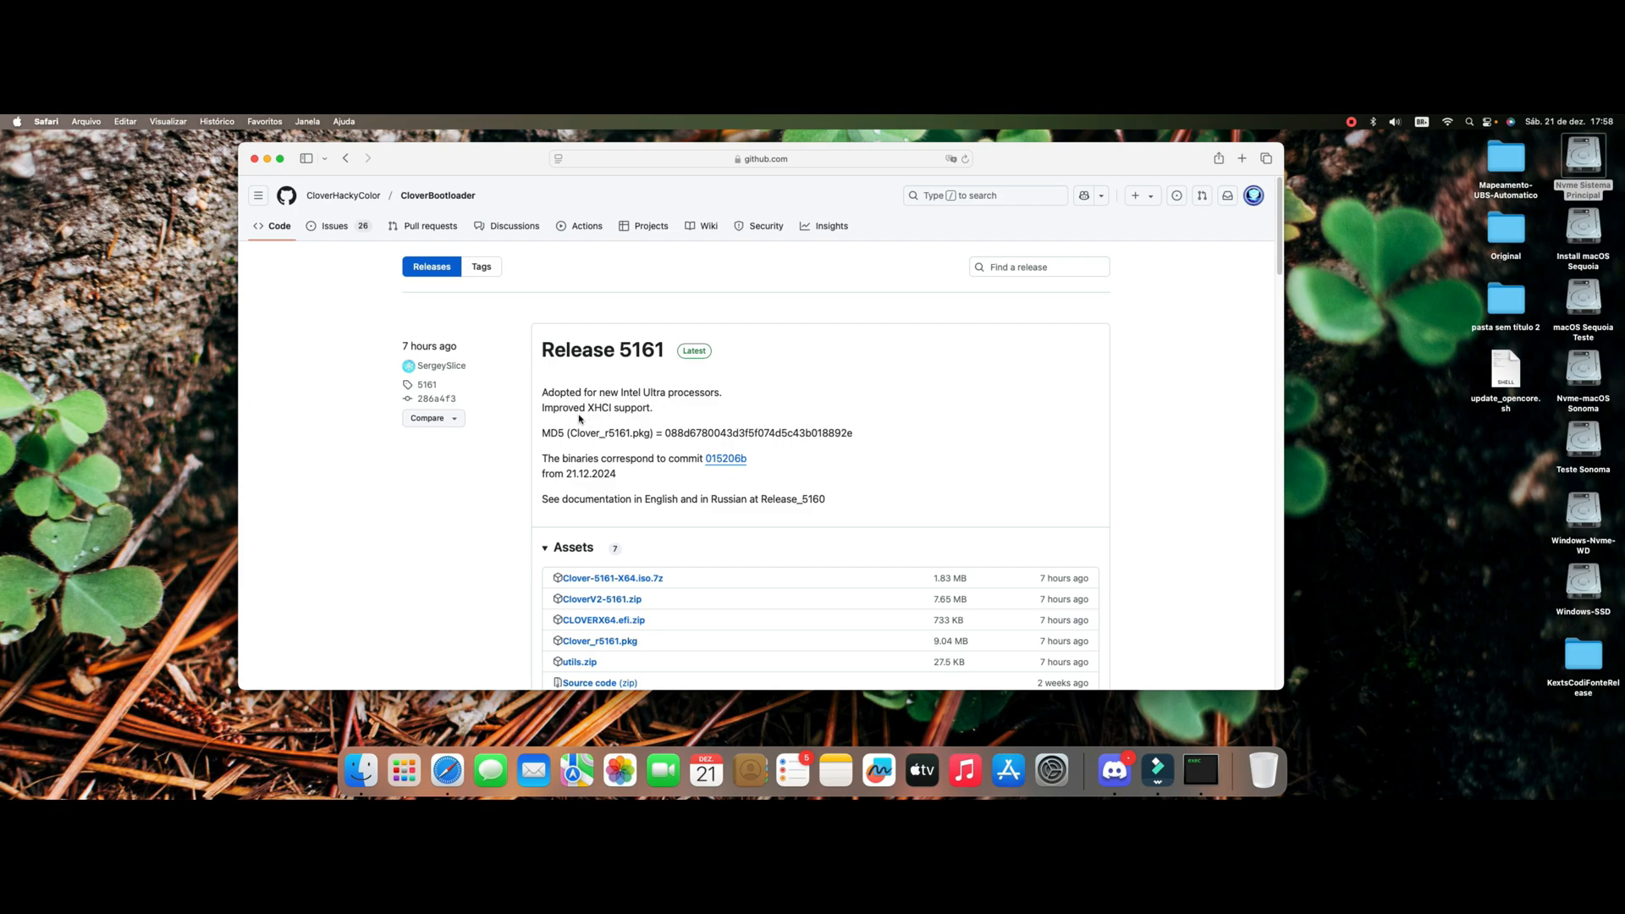
mouse_move(721, 408)
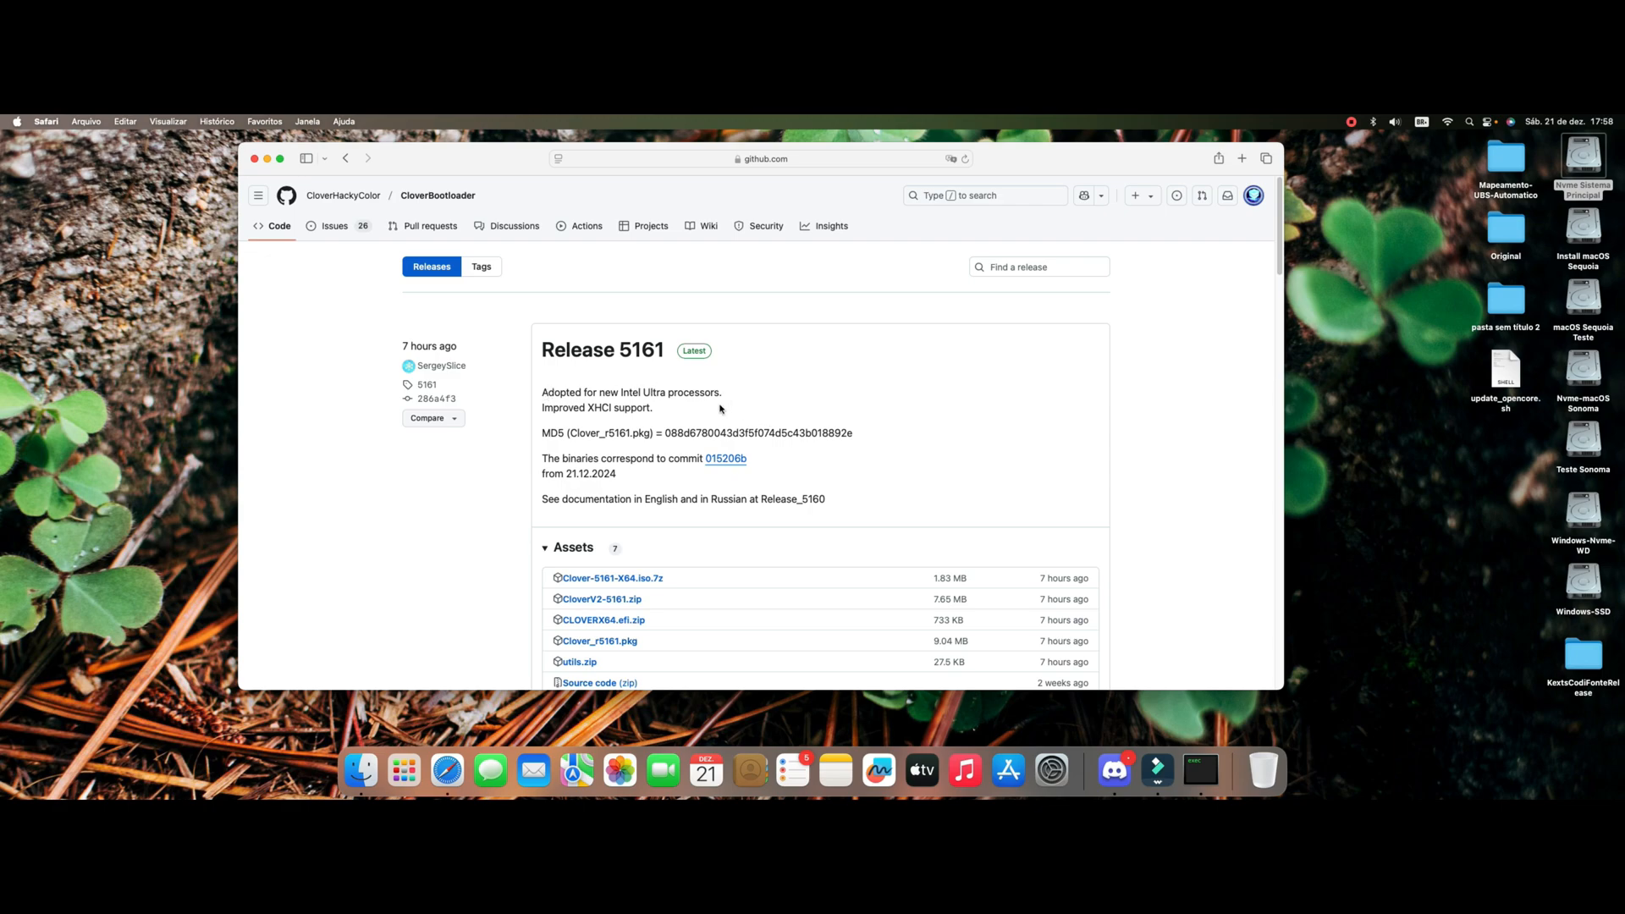
mouse_move(772, 311)
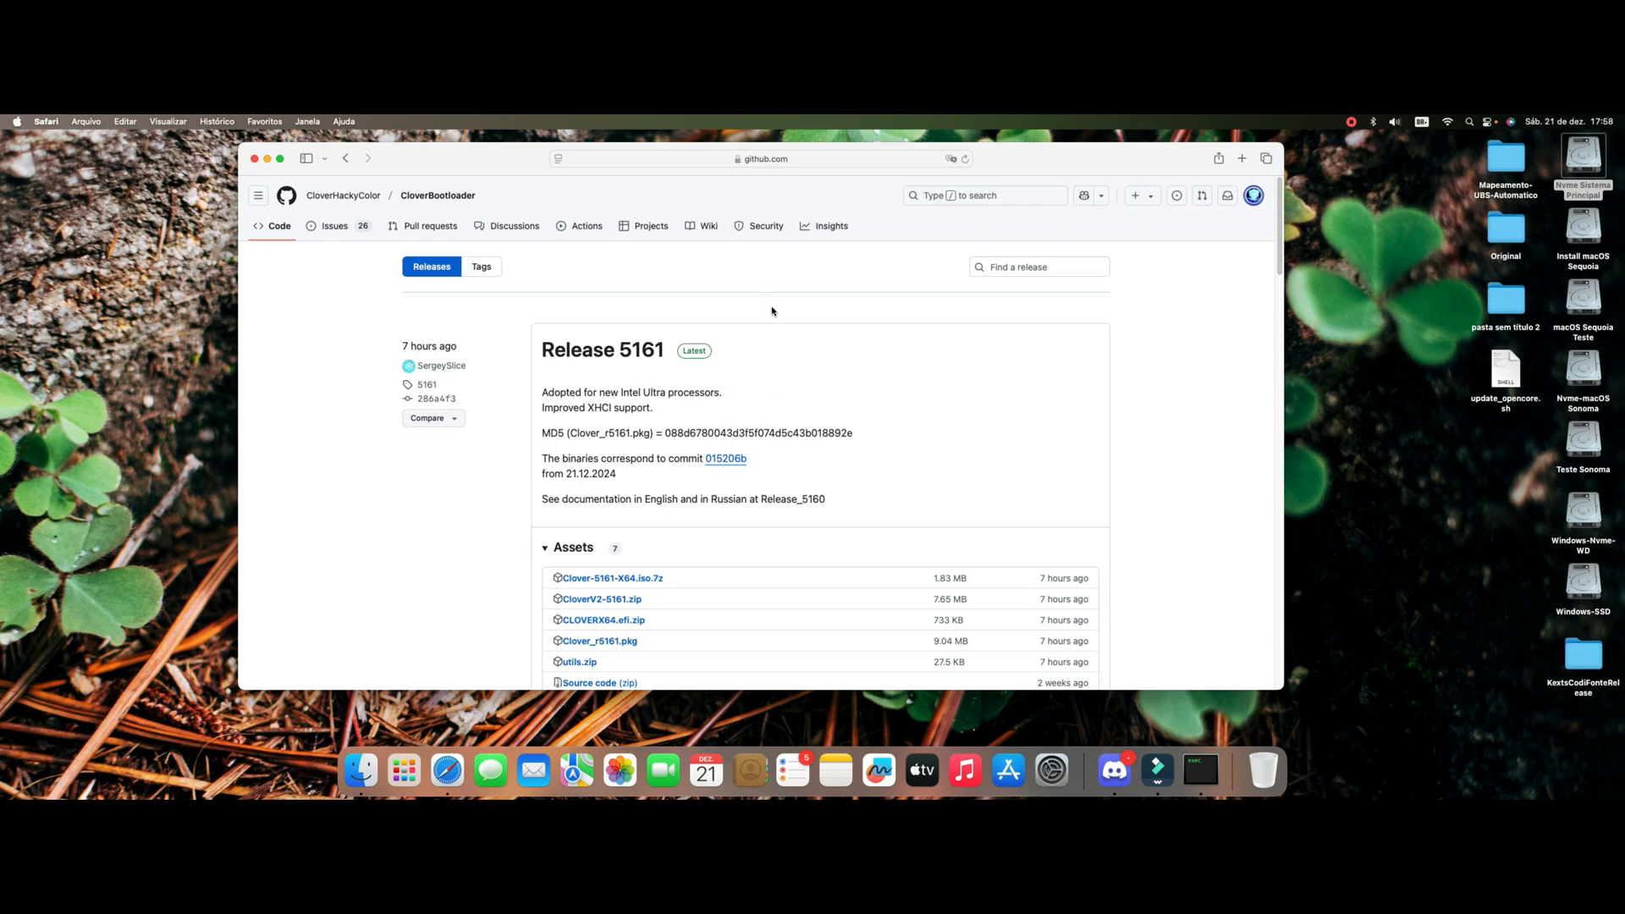
mouse_move(694, 497)
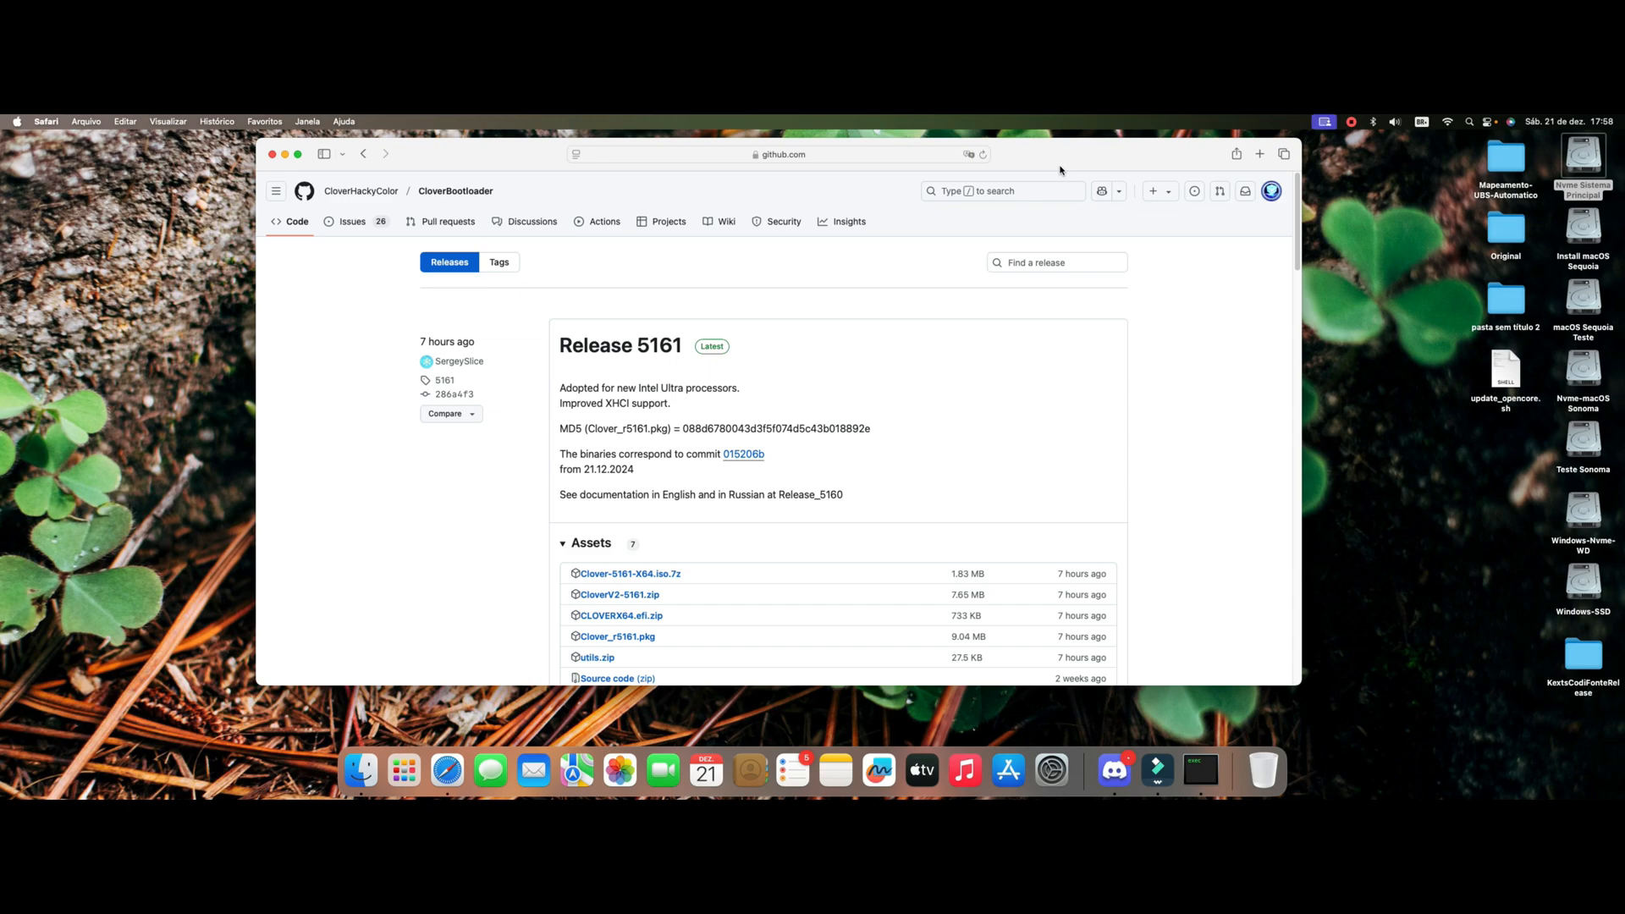
mouse_move(1094, 295)
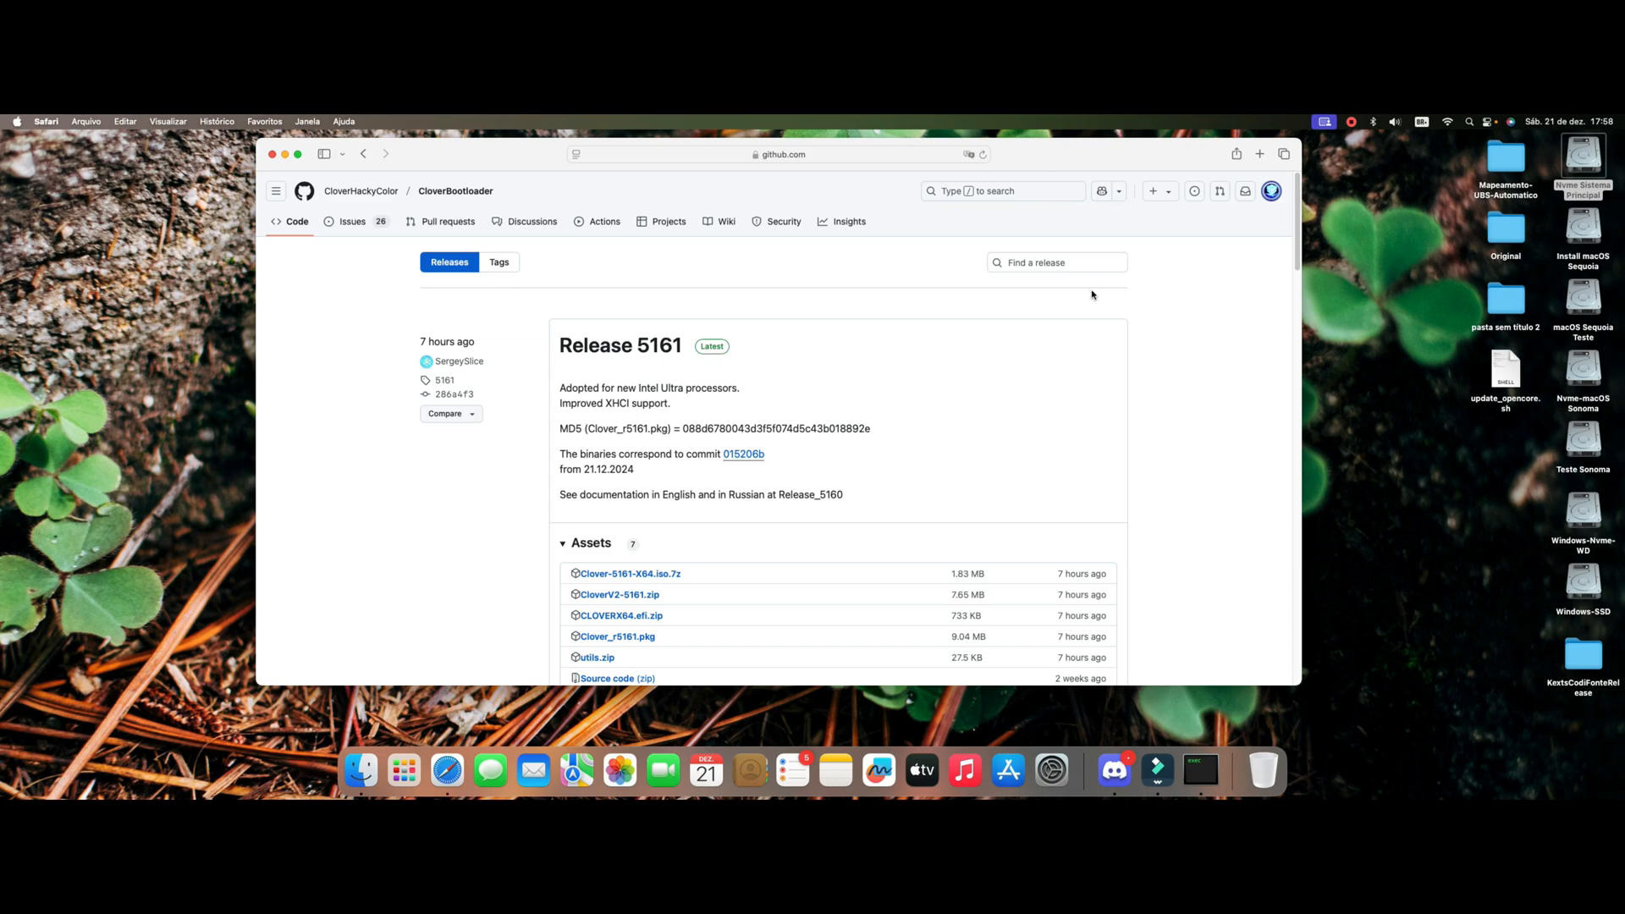
mouse_move(1036, 406)
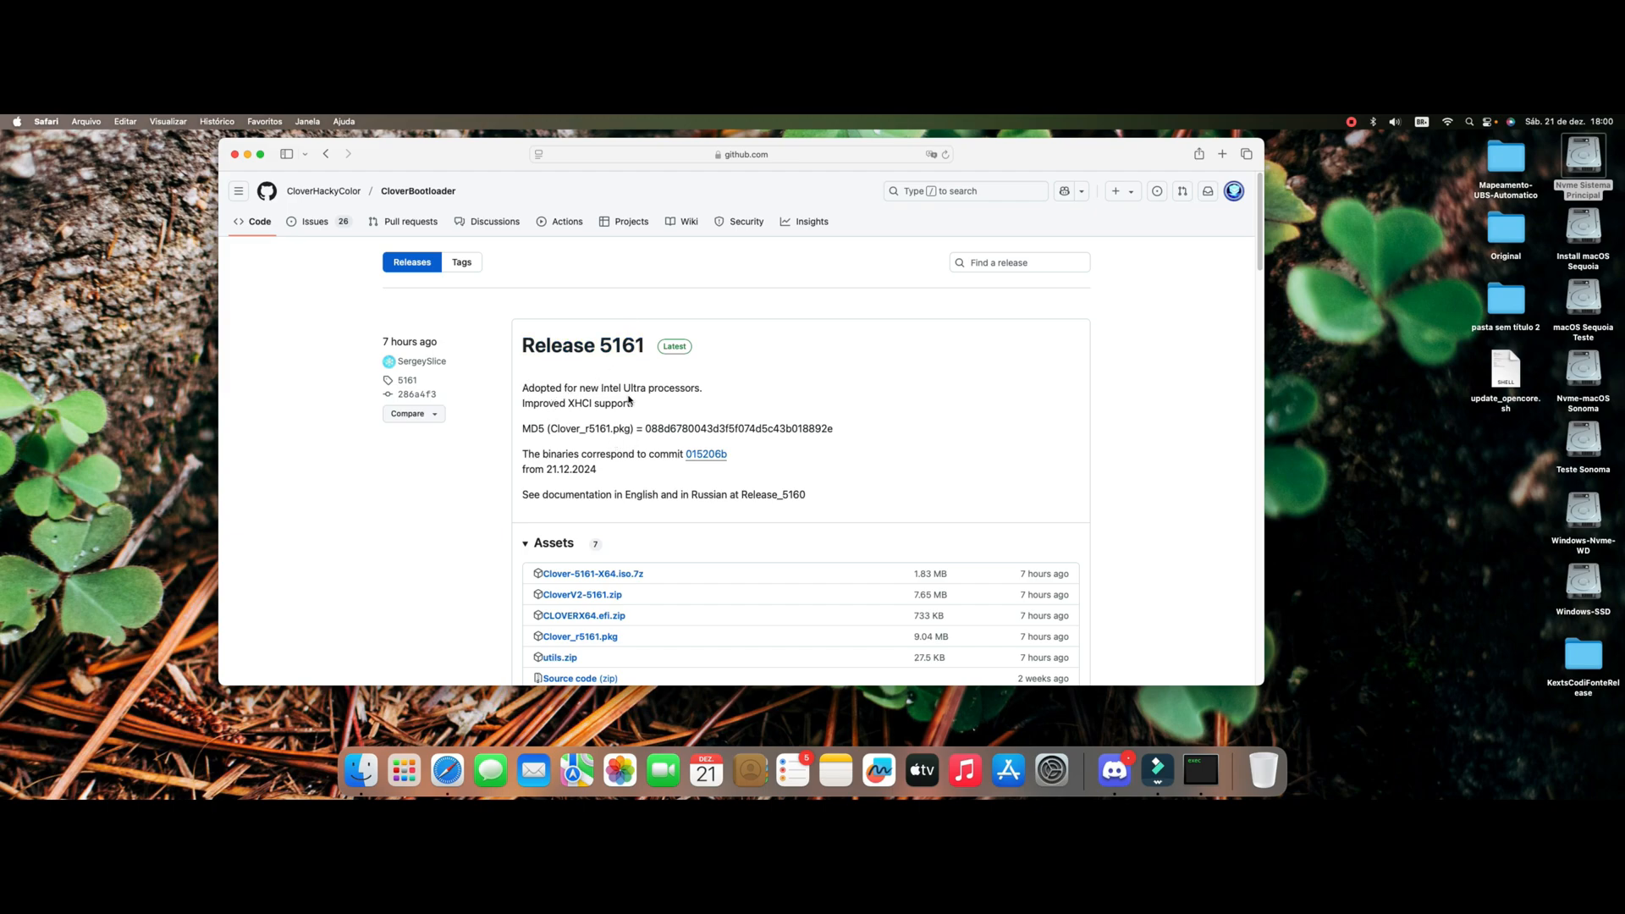
Step: Review GitHub commit 77cf7b3 'new amd registers', scrolling through the ArchitecturalMsr.h diff
double_click(540, 388)
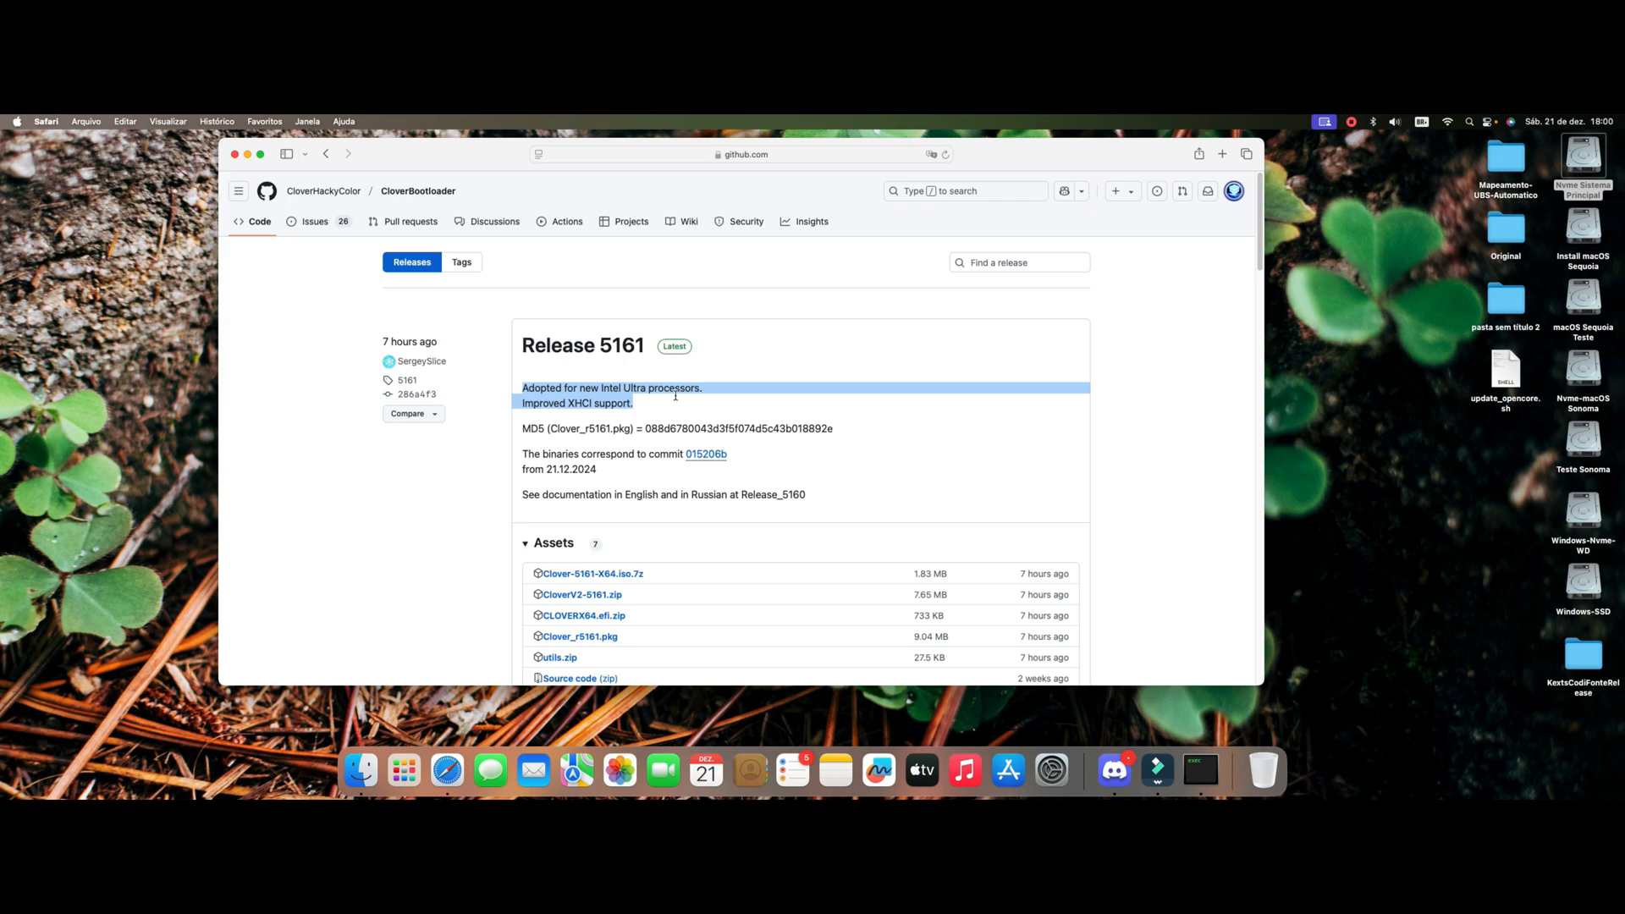
mouse_move(1014, 487)
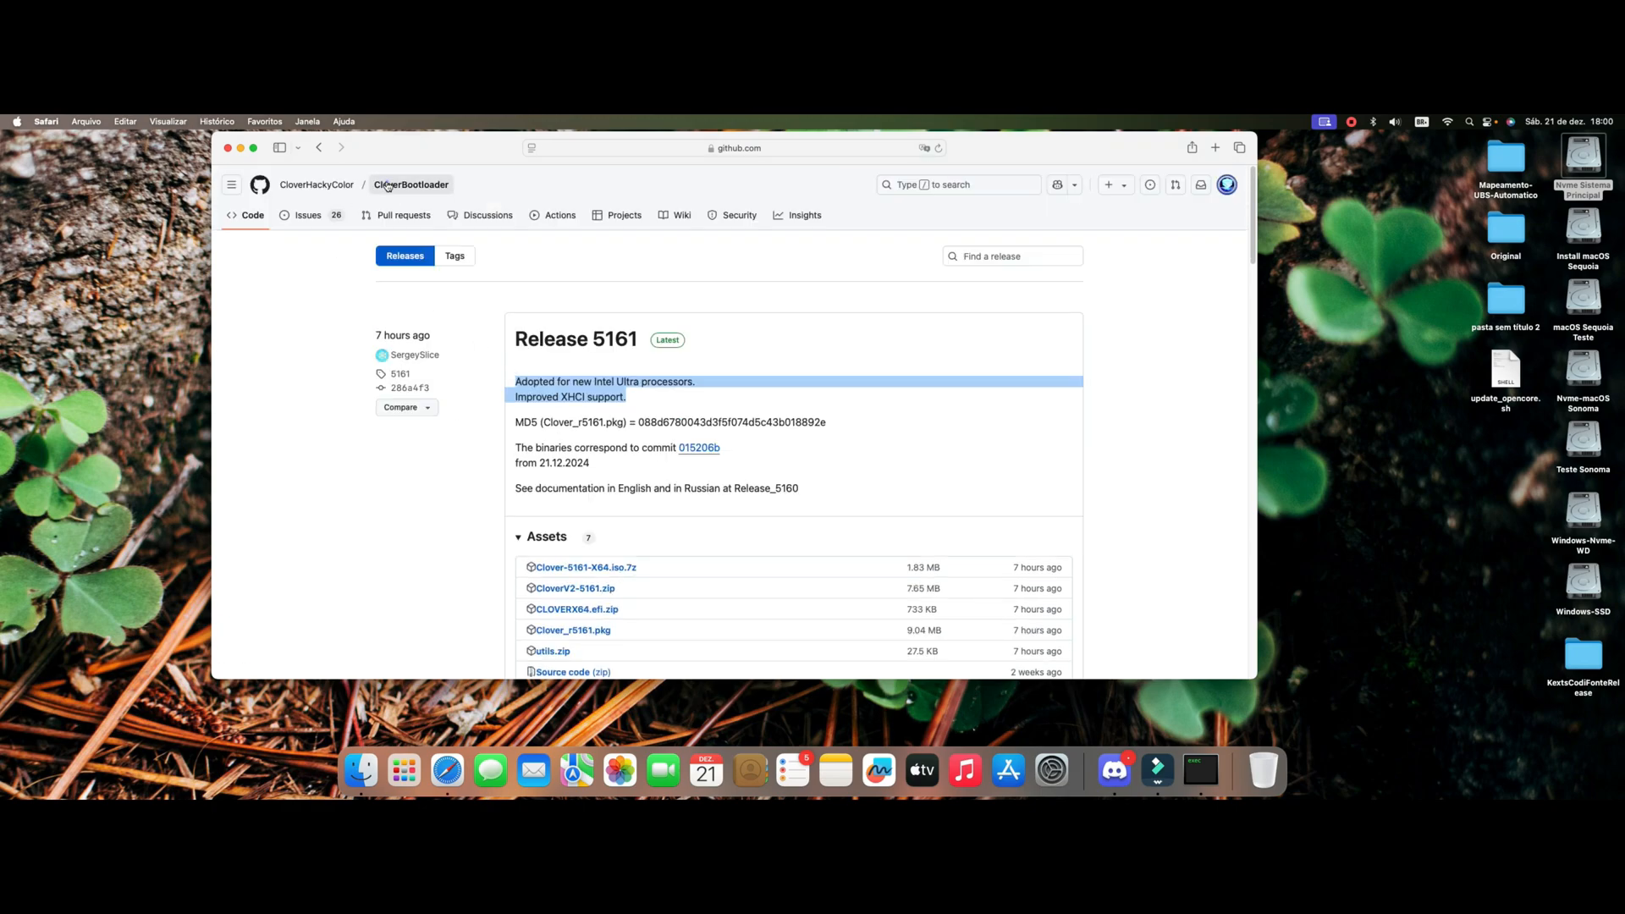
click(409, 184)
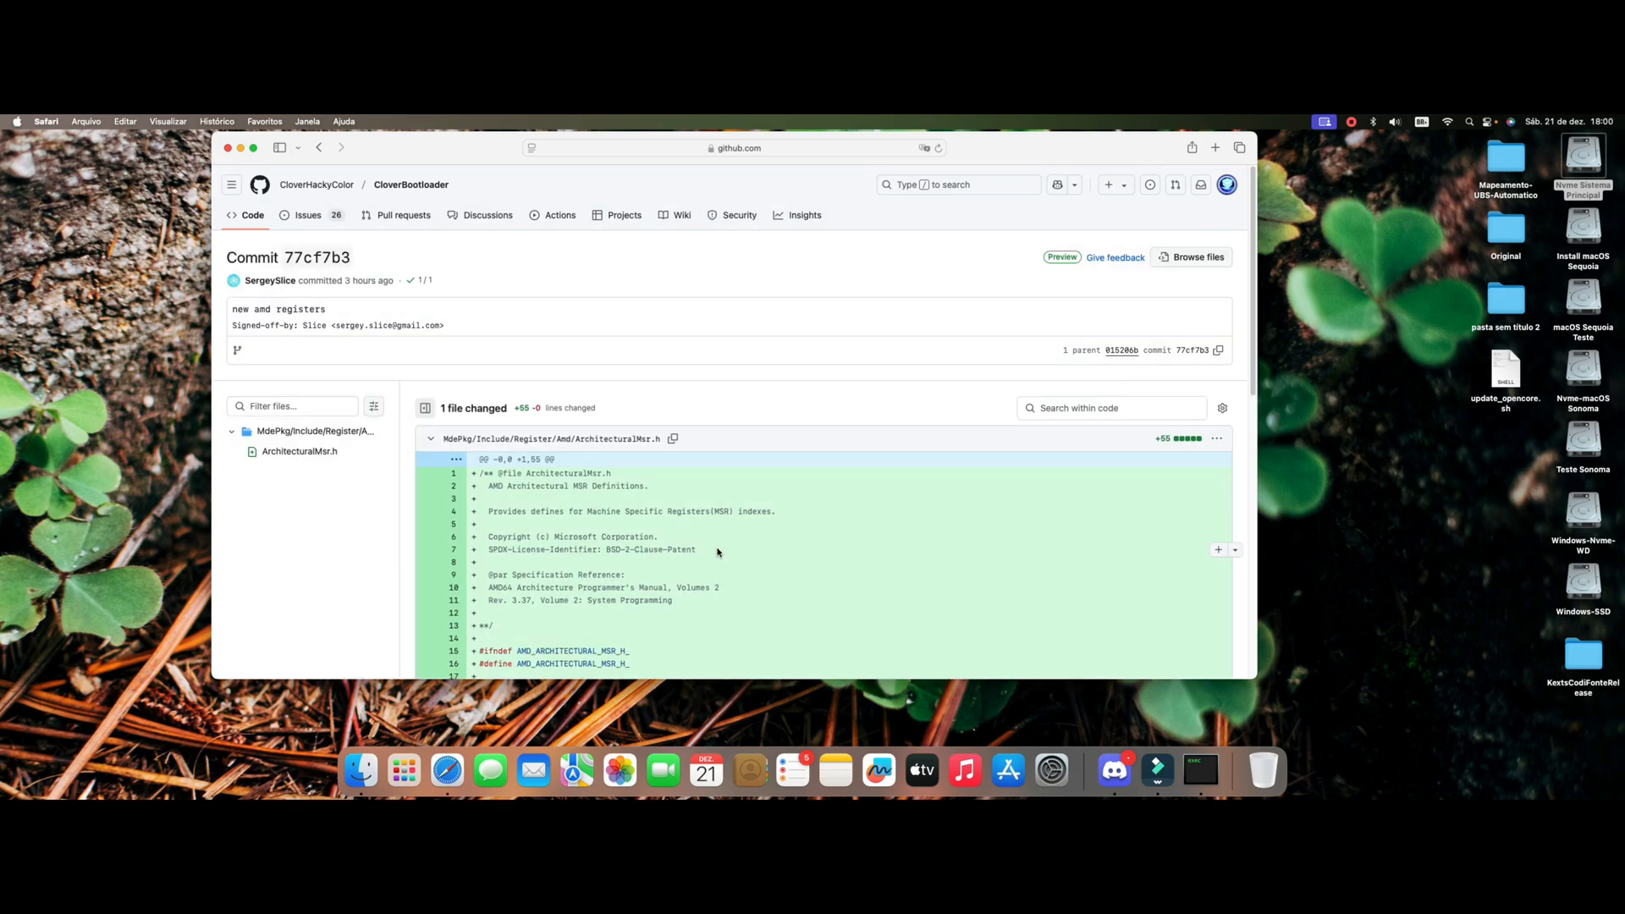
scroll(down, 3)
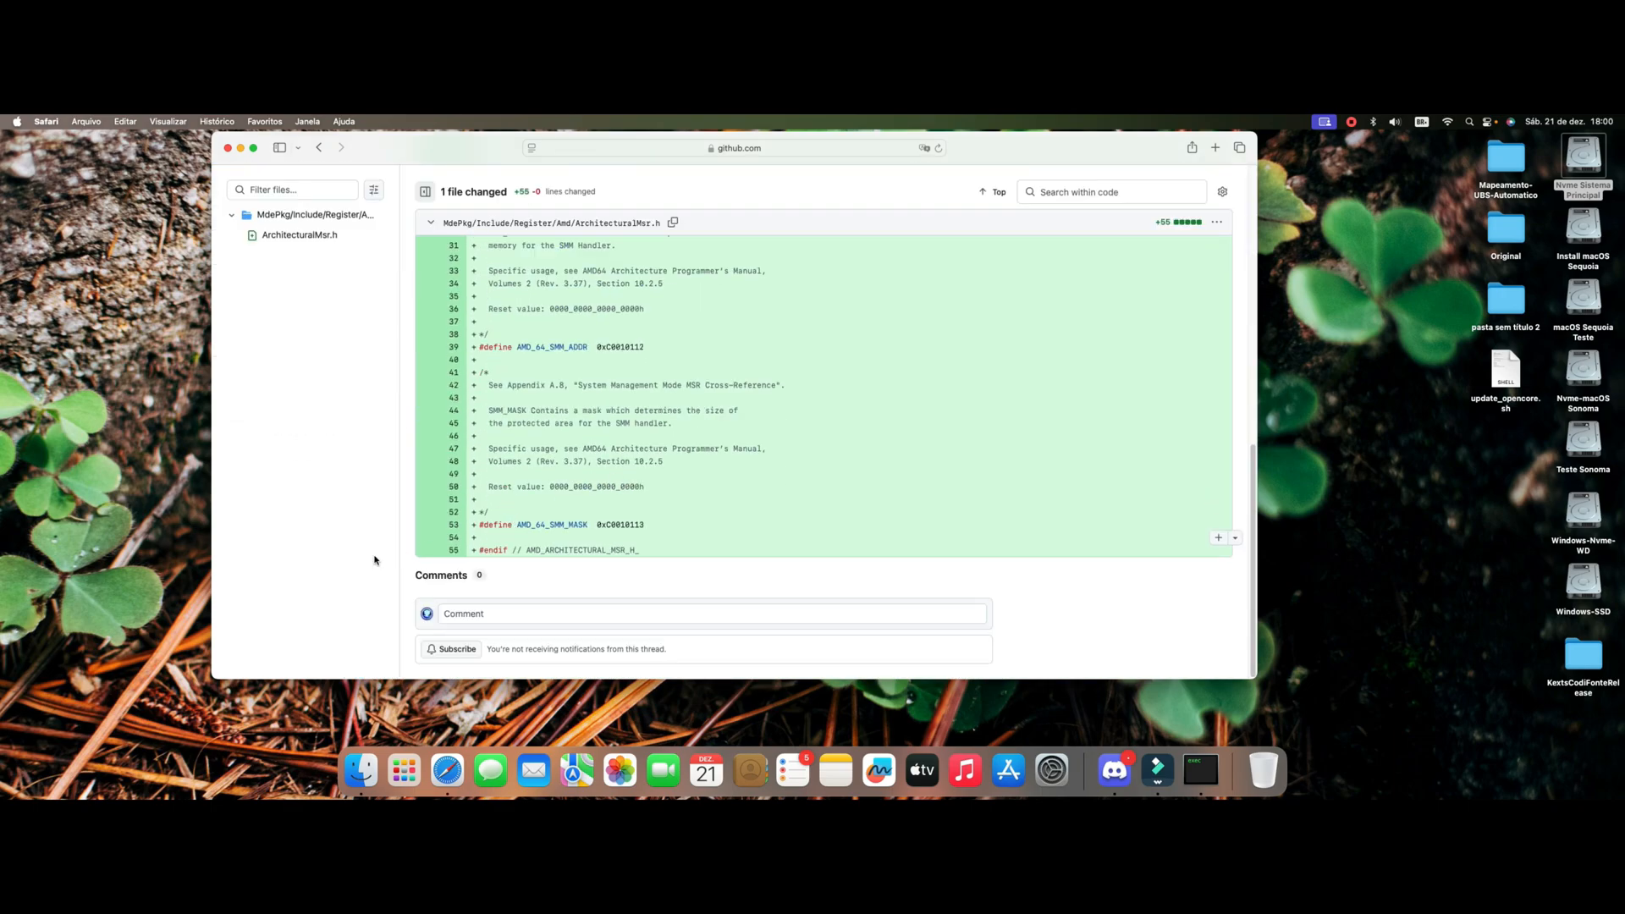
scroll(up, 3)
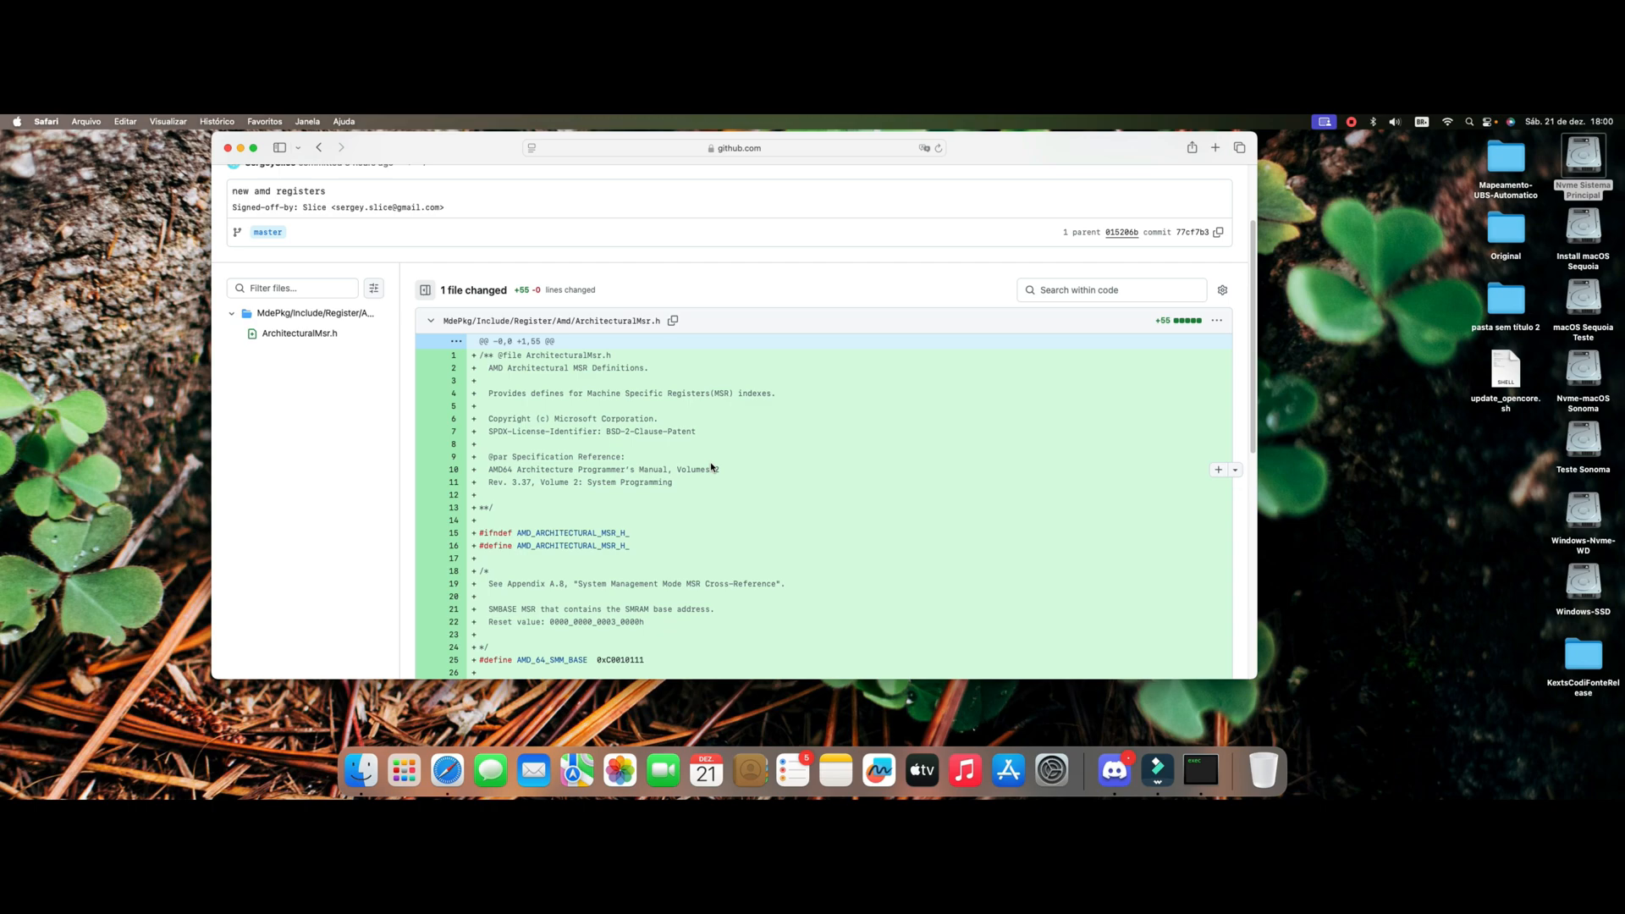
scroll(down, 3)
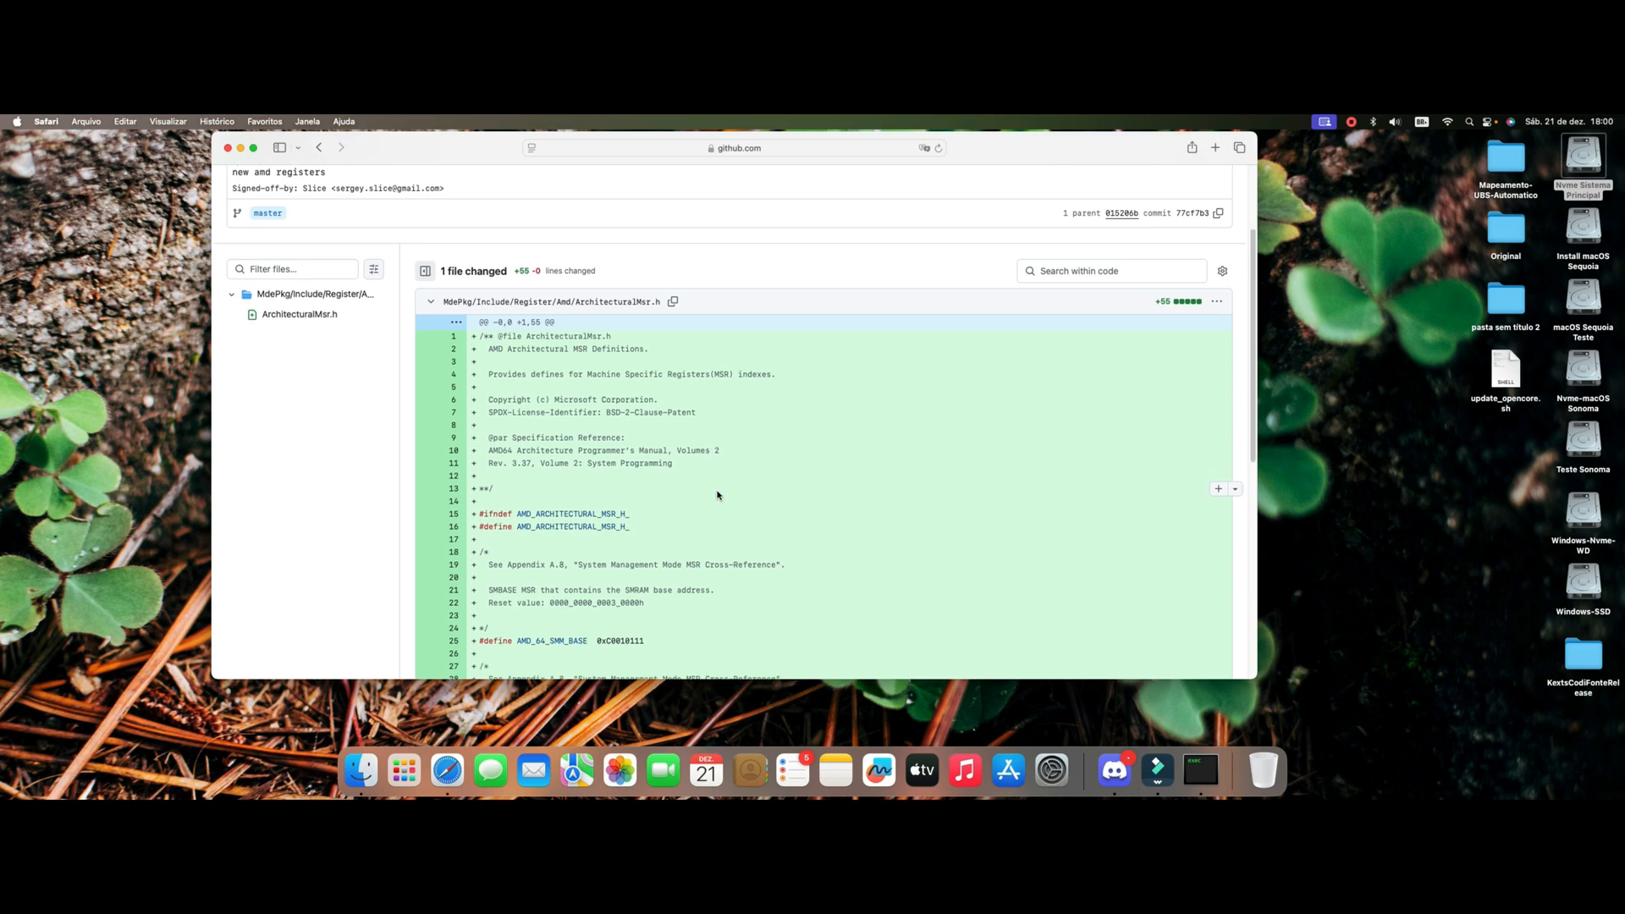
scroll(down, 3)
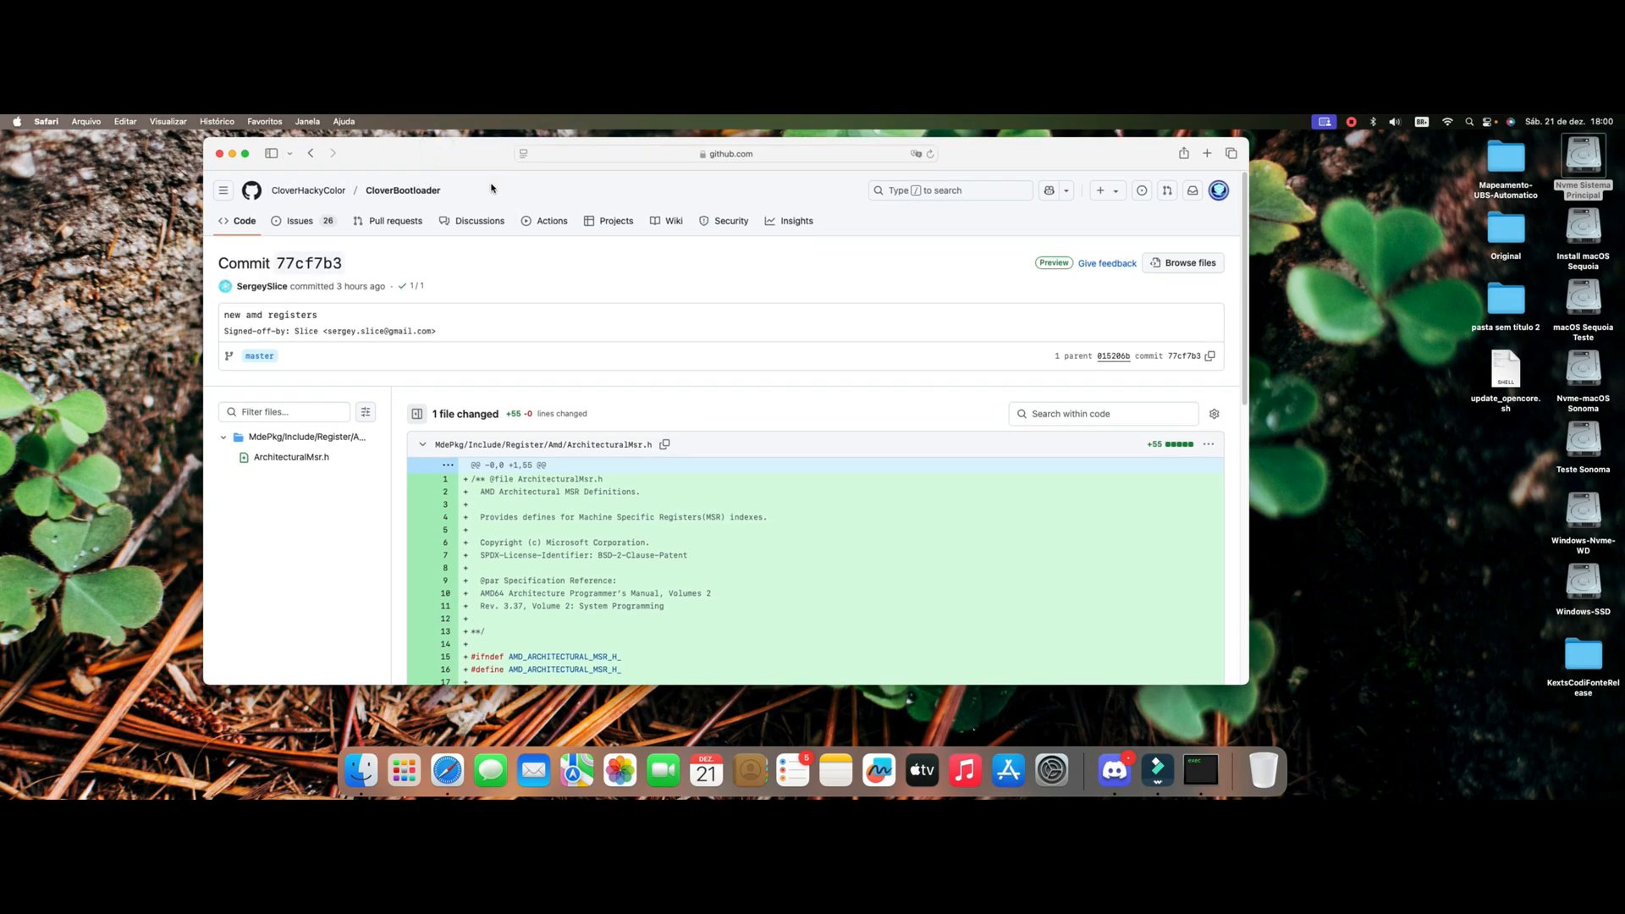
mouse_move(529, 396)
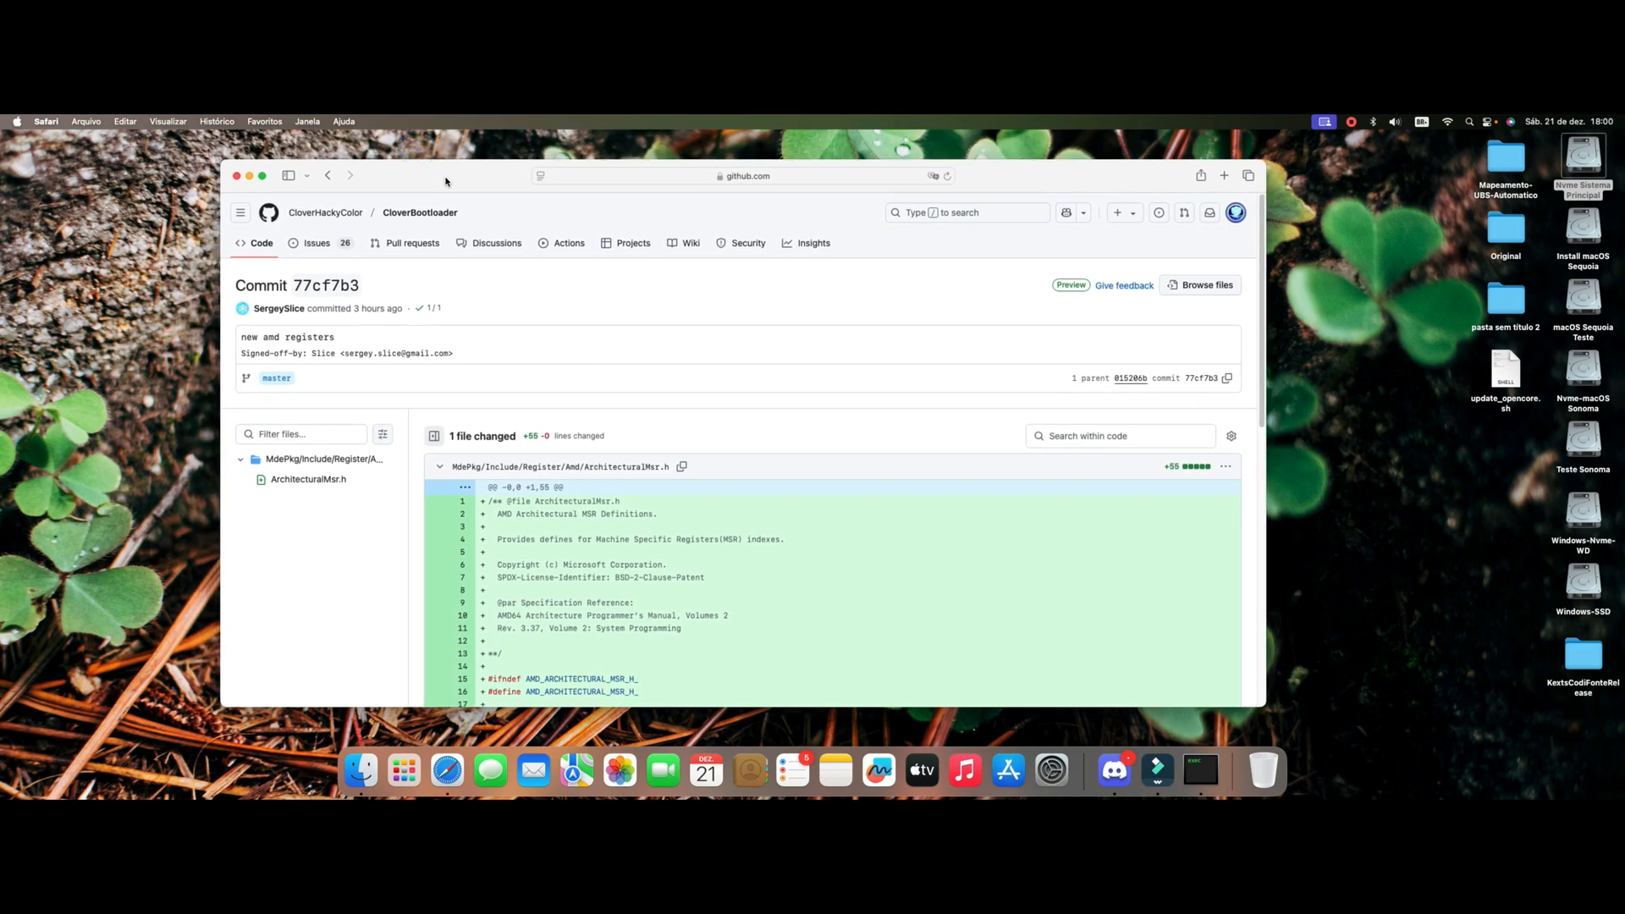
mouse_move(303, 191)
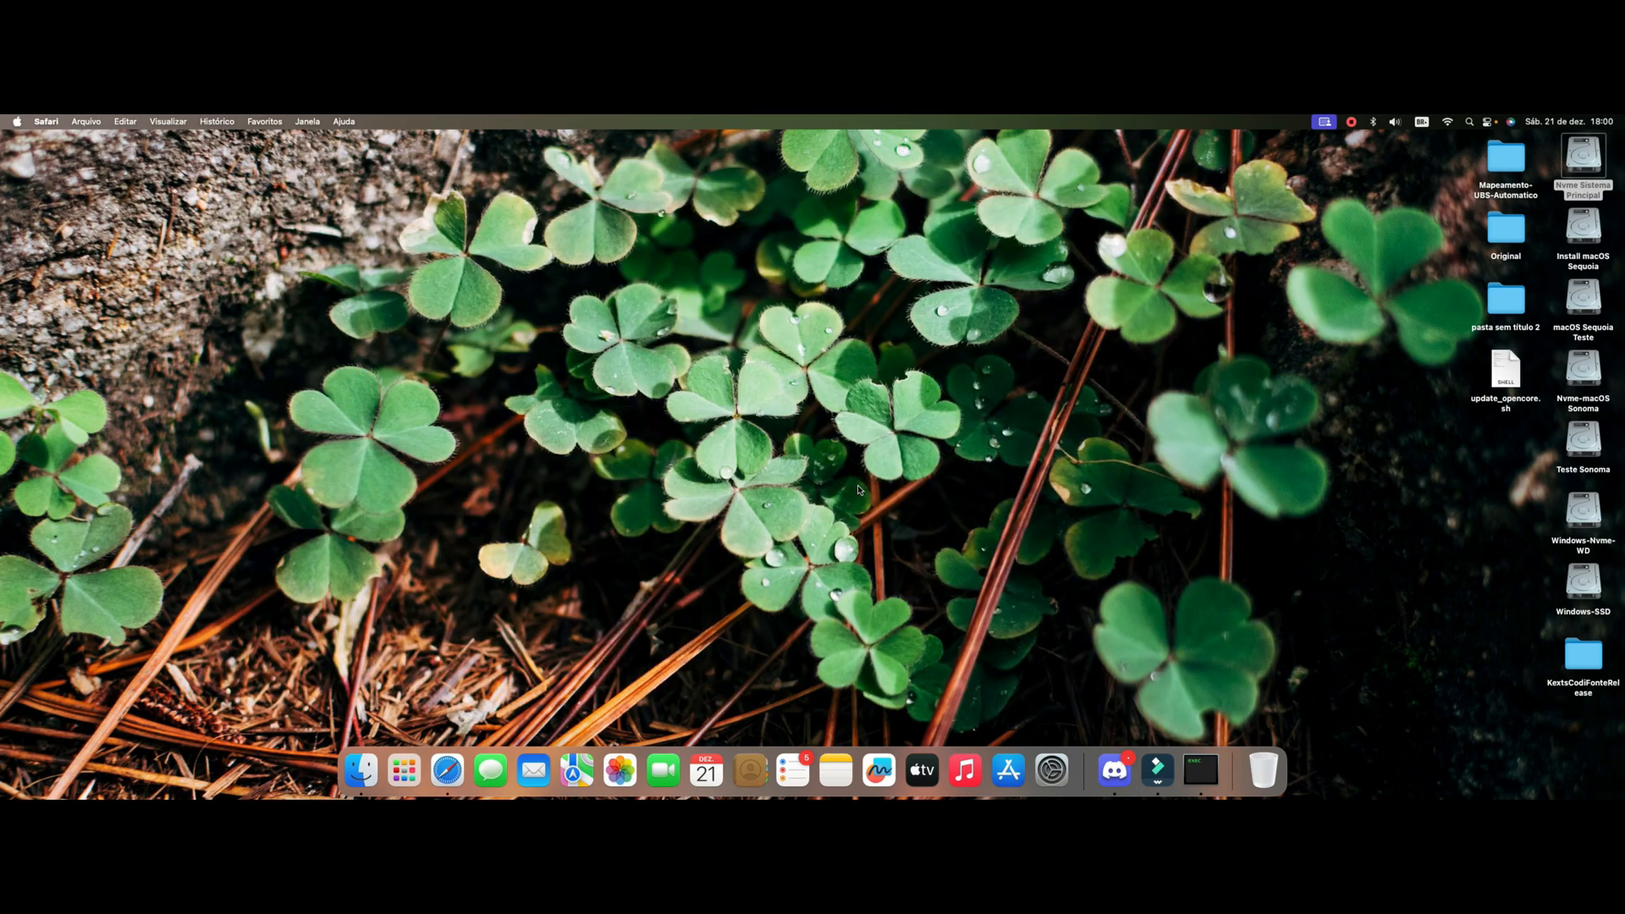
mouse_move(1049, 718)
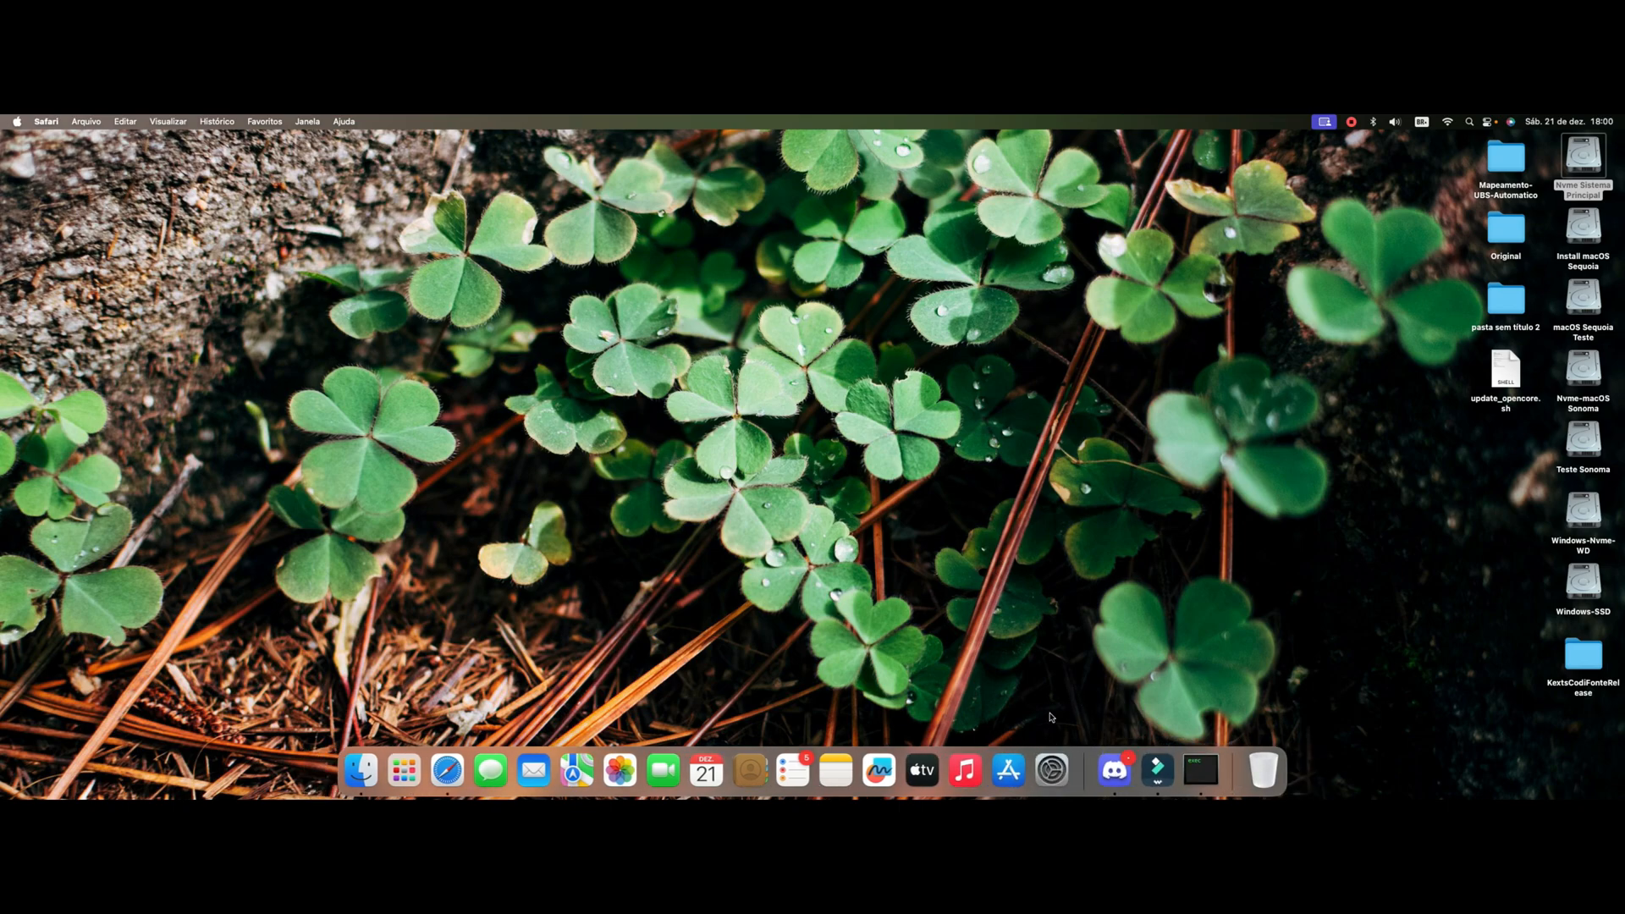
mouse_move(741, 513)
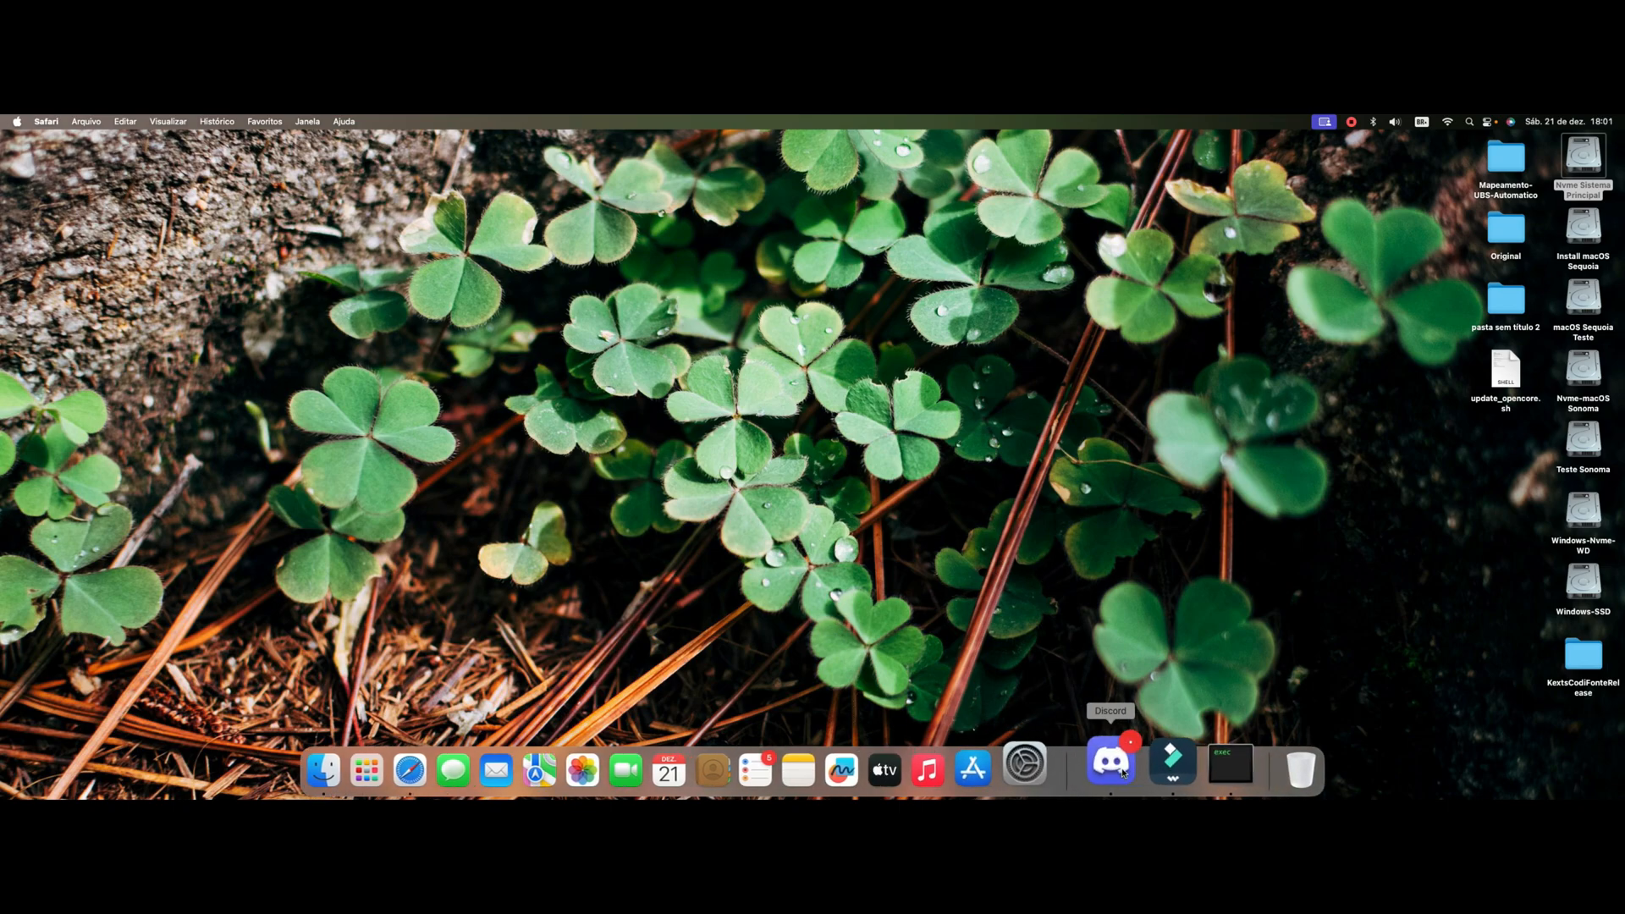
Step: From Discord's ferramentas-instalações channel, download the Update-Clover.zip attachment
click(1109, 767)
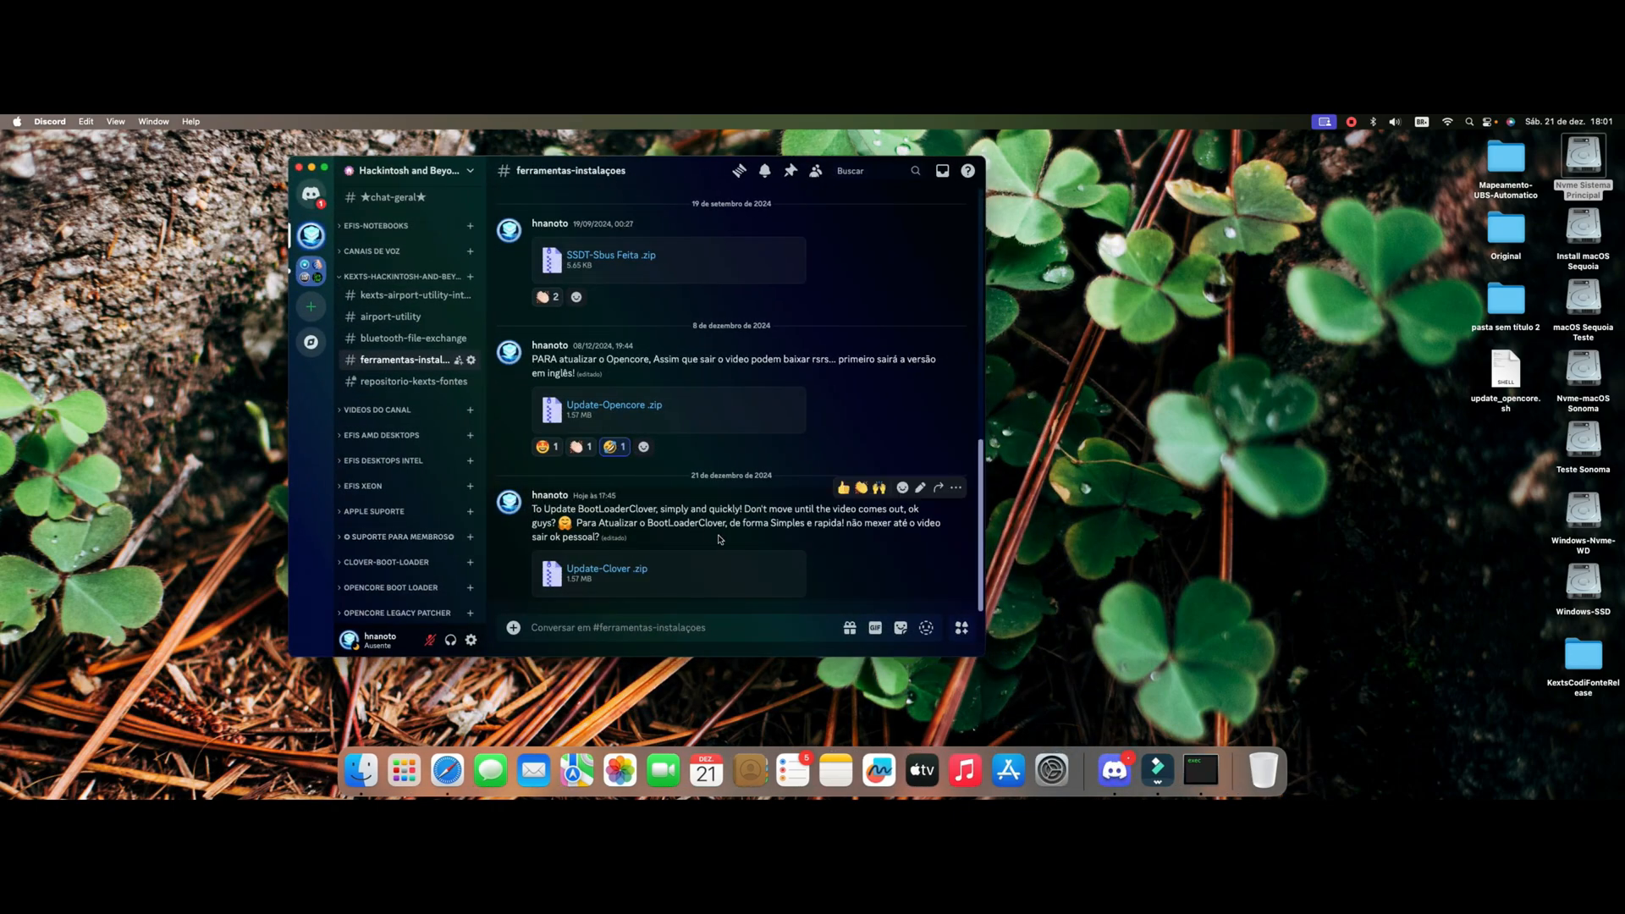
mouse_move(659, 176)
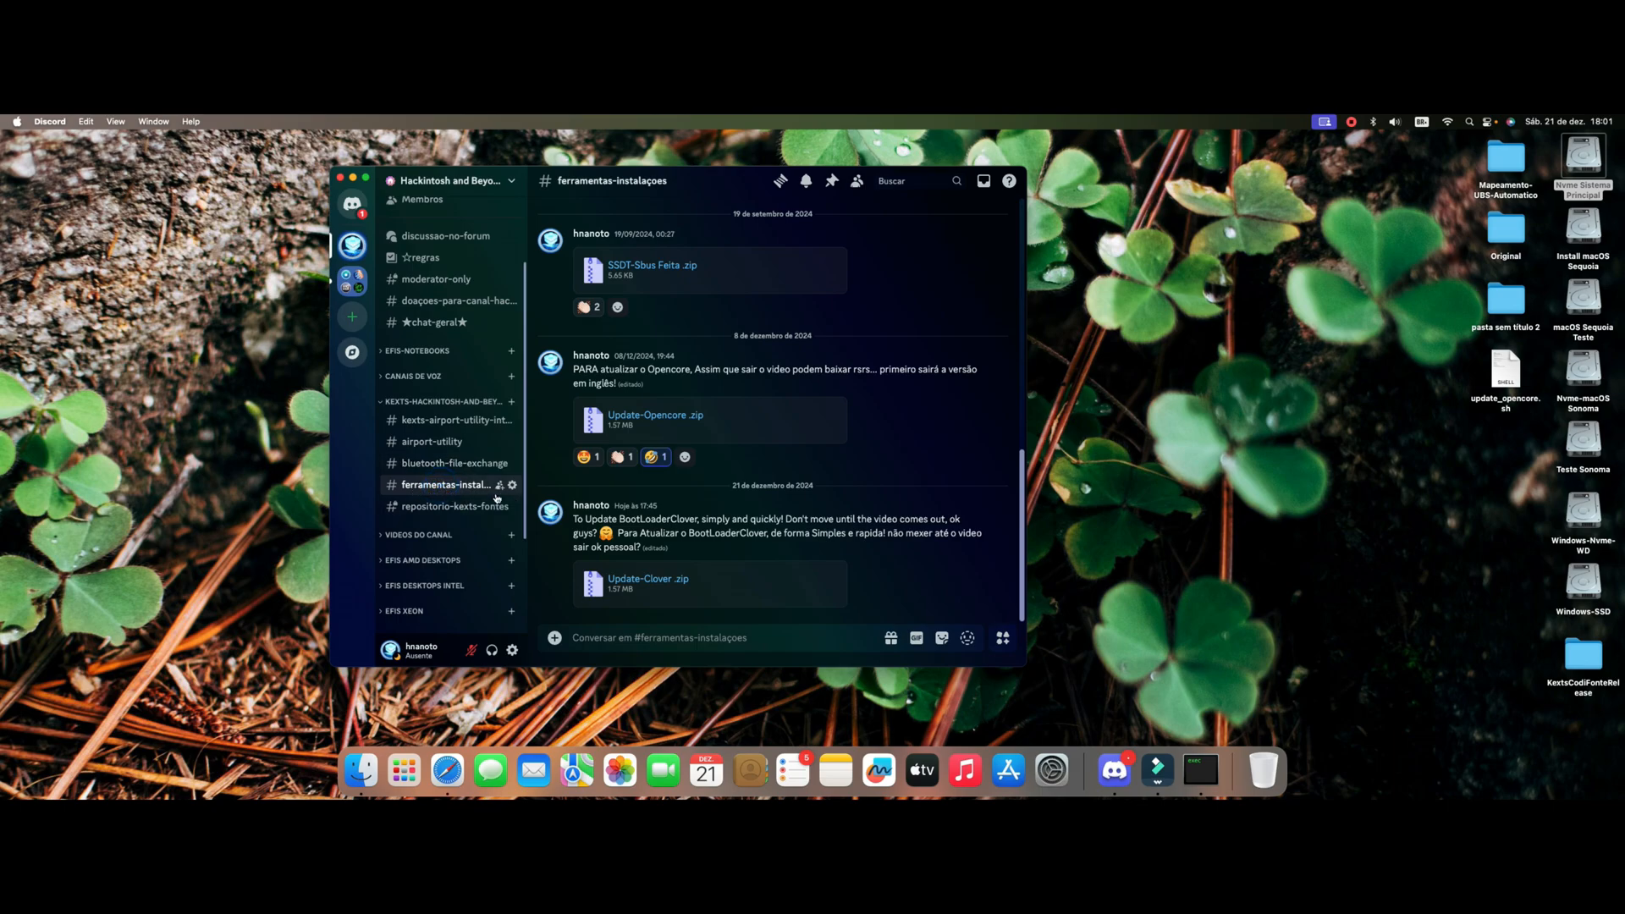
mouse_move(689, 423)
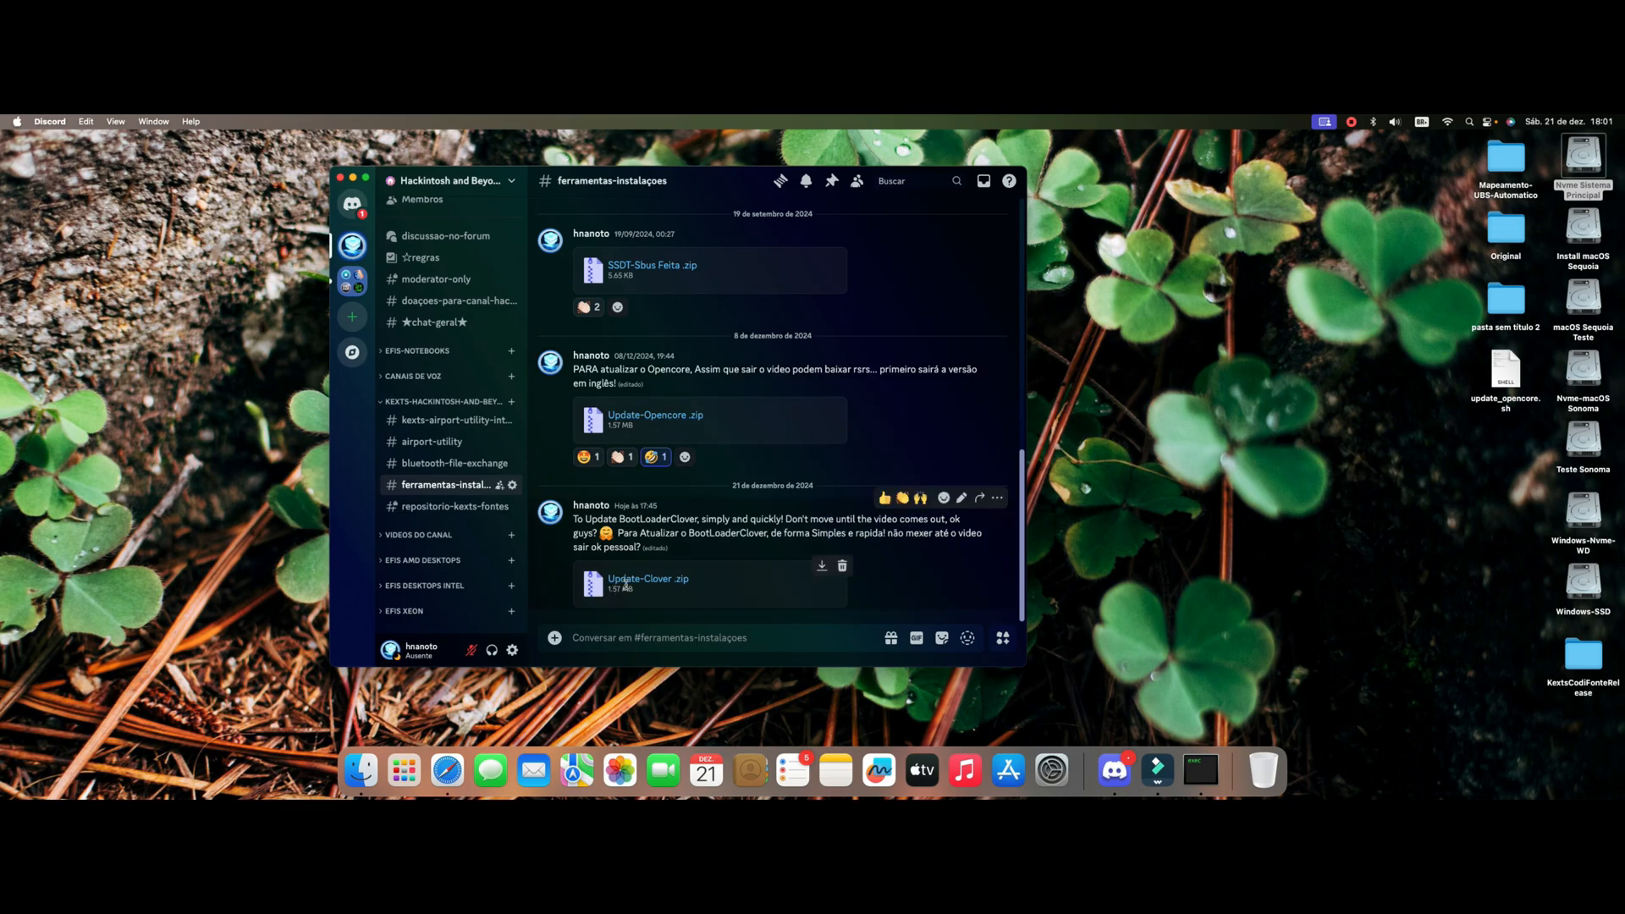
mouse_move(725, 562)
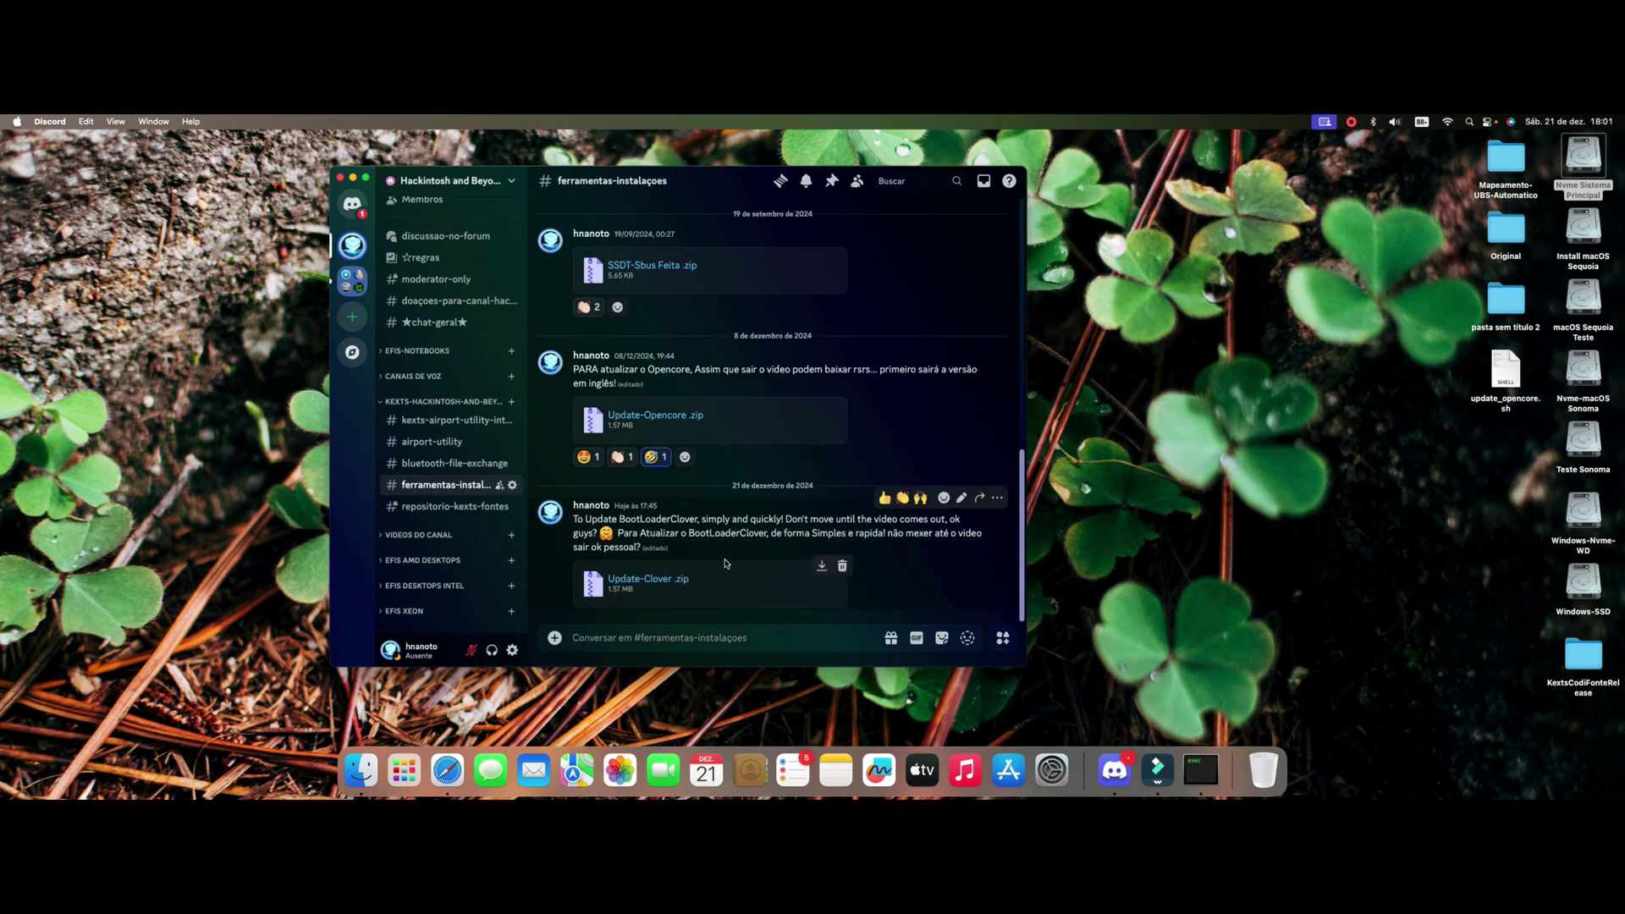
mouse_move(712, 183)
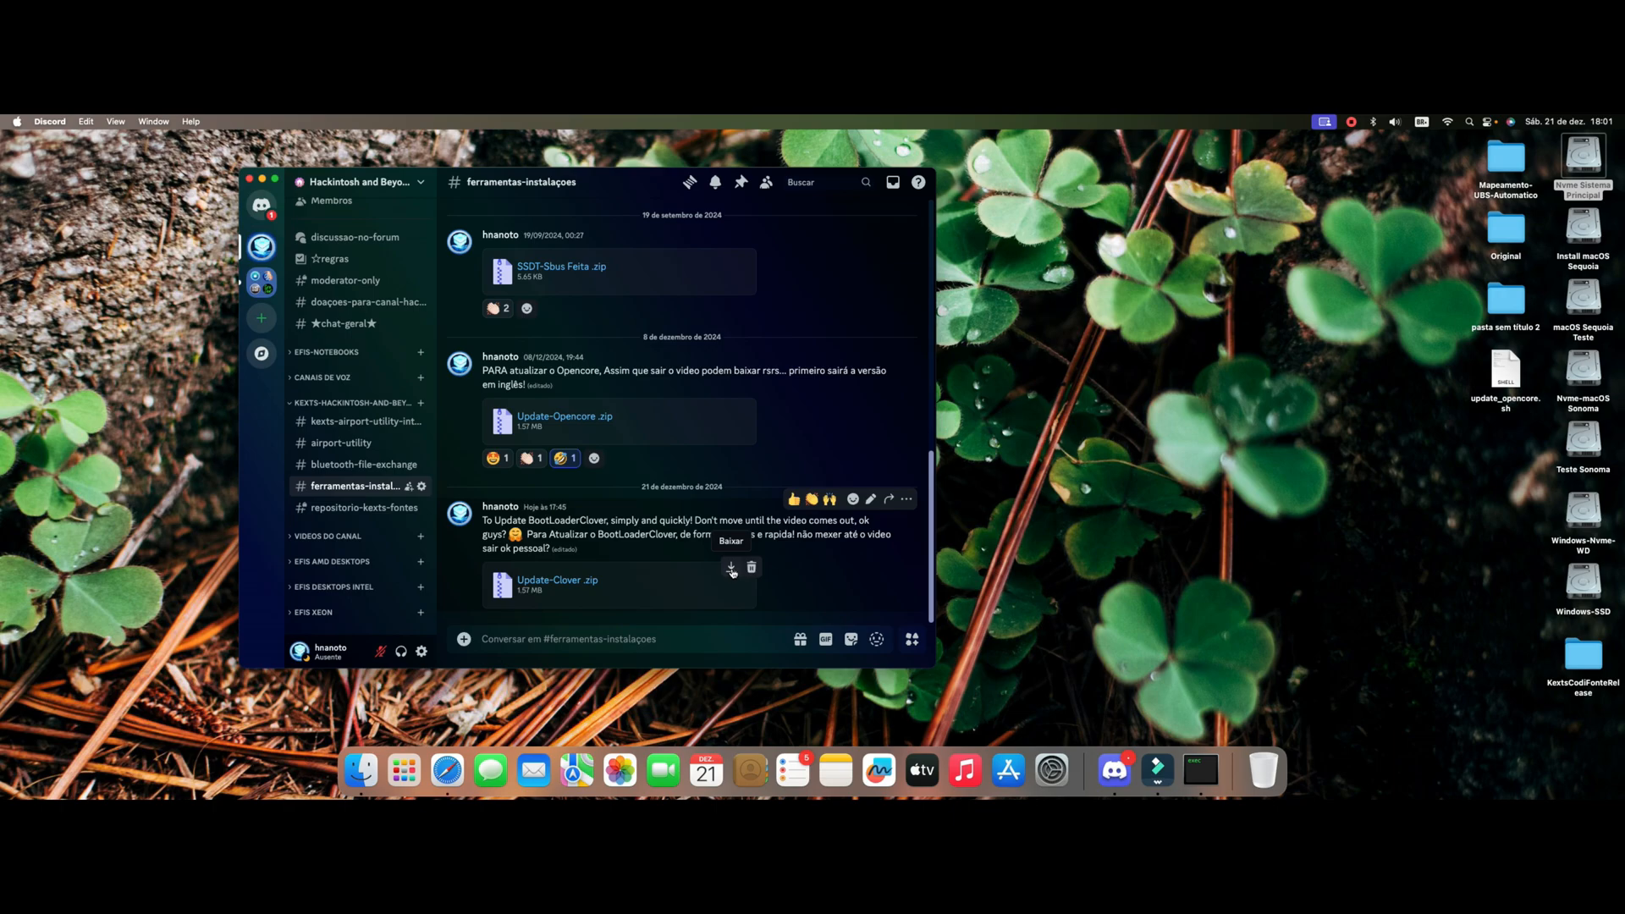
click(732, 569)
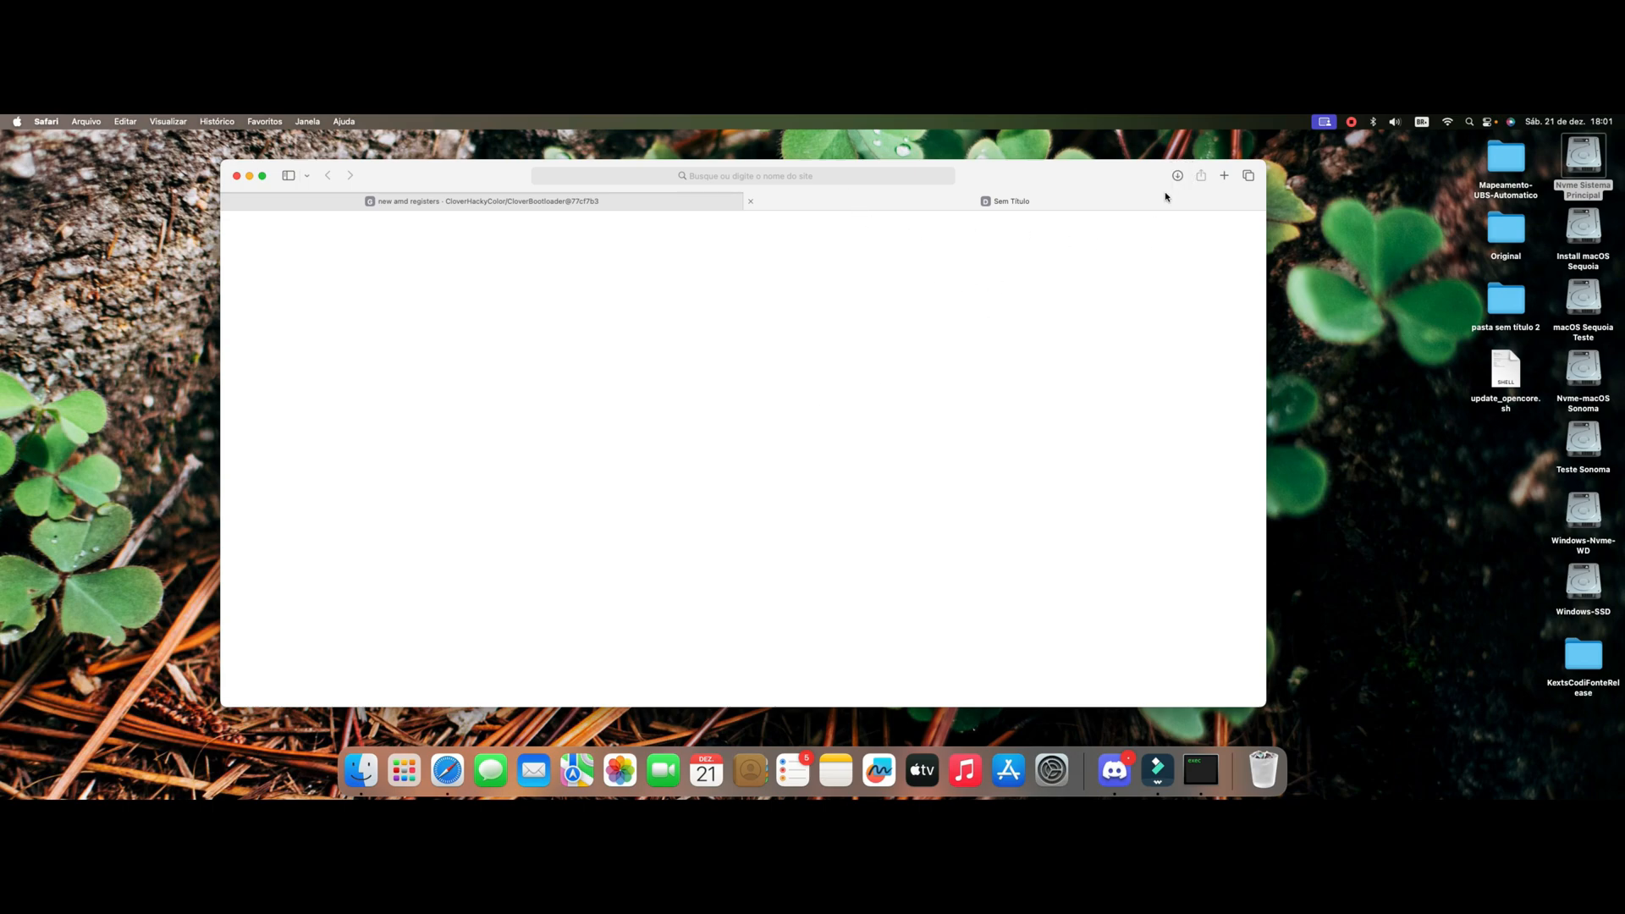
Step: Move the downloaded Update-Clover app from Downloads to the middle of the desktop
click(1178, 175)
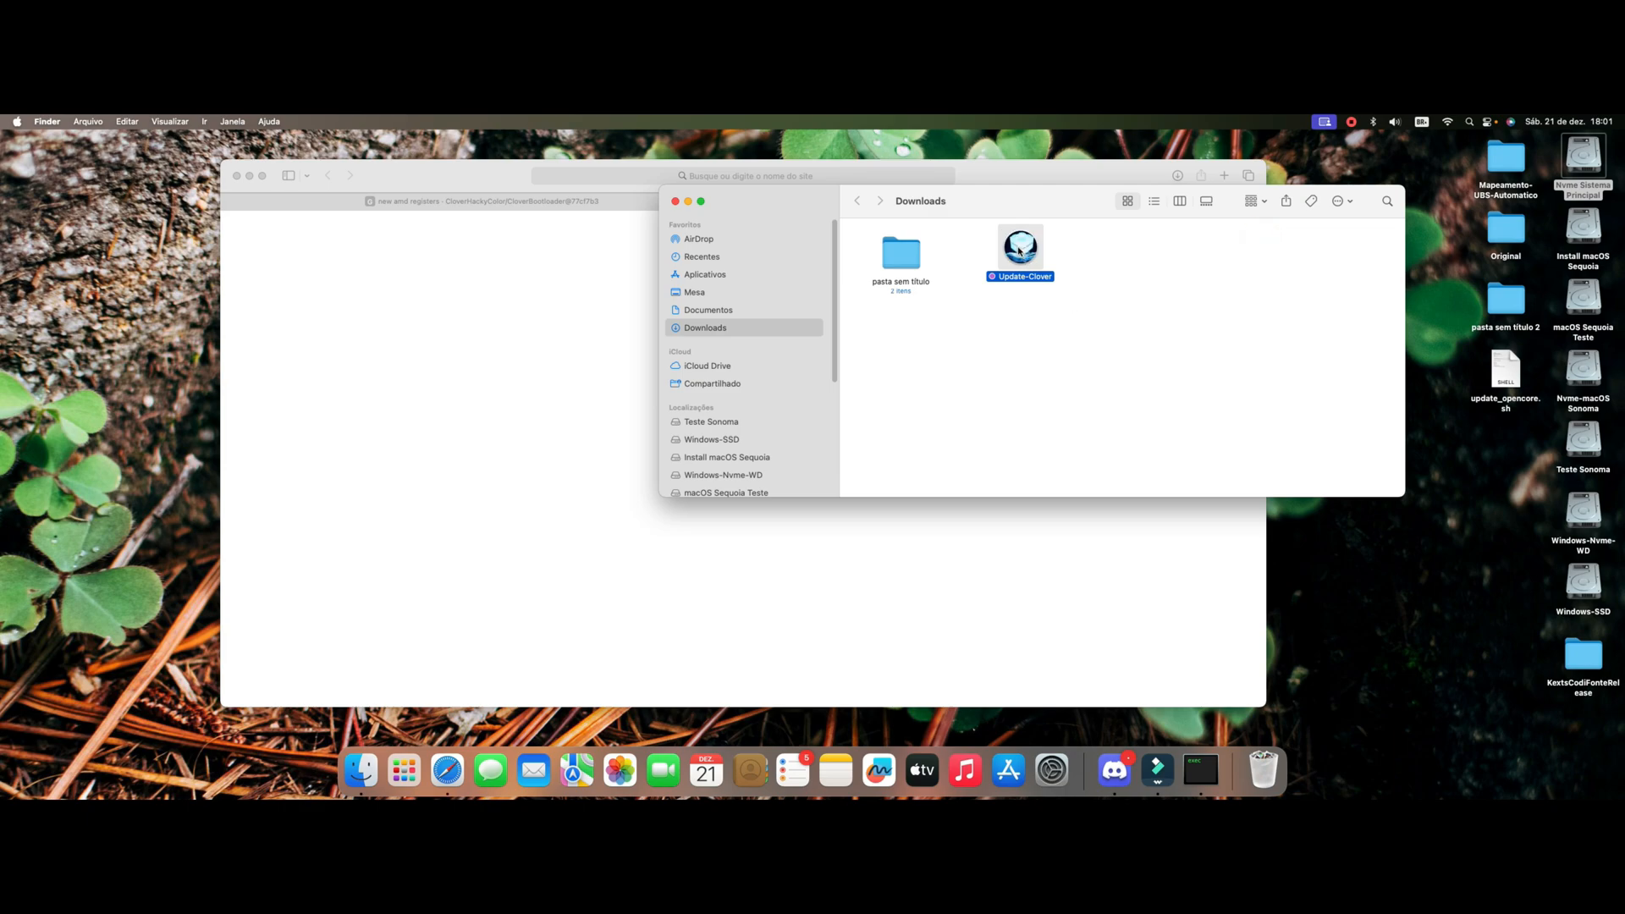
drag(1019, 249, 1505, 435)
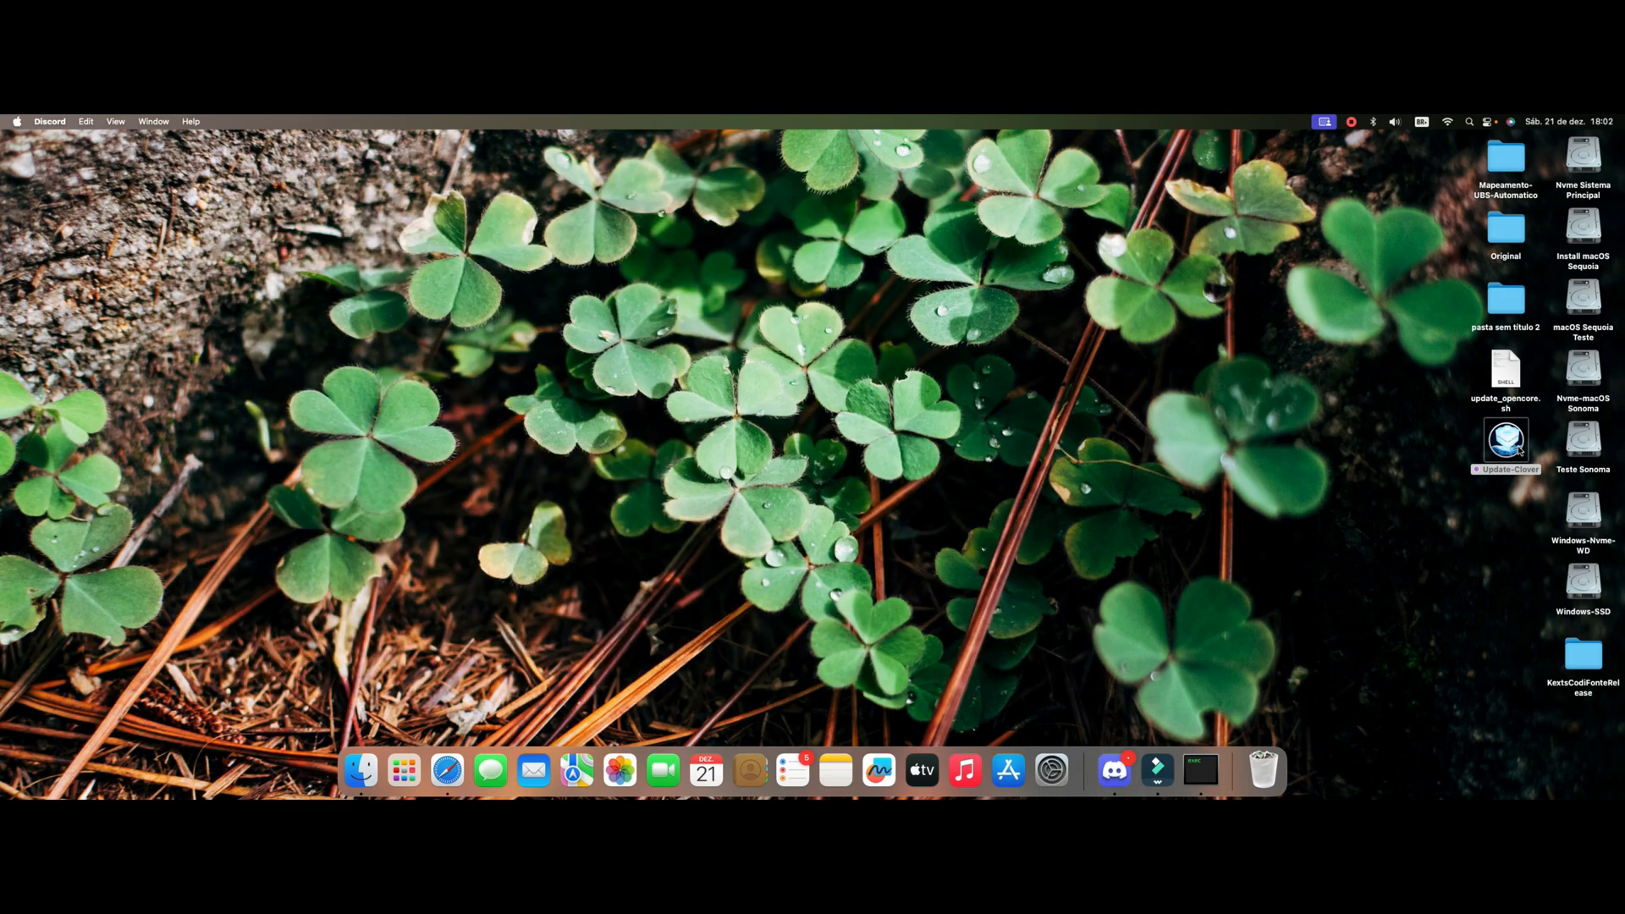
drag(1507, 440, 755, 301)
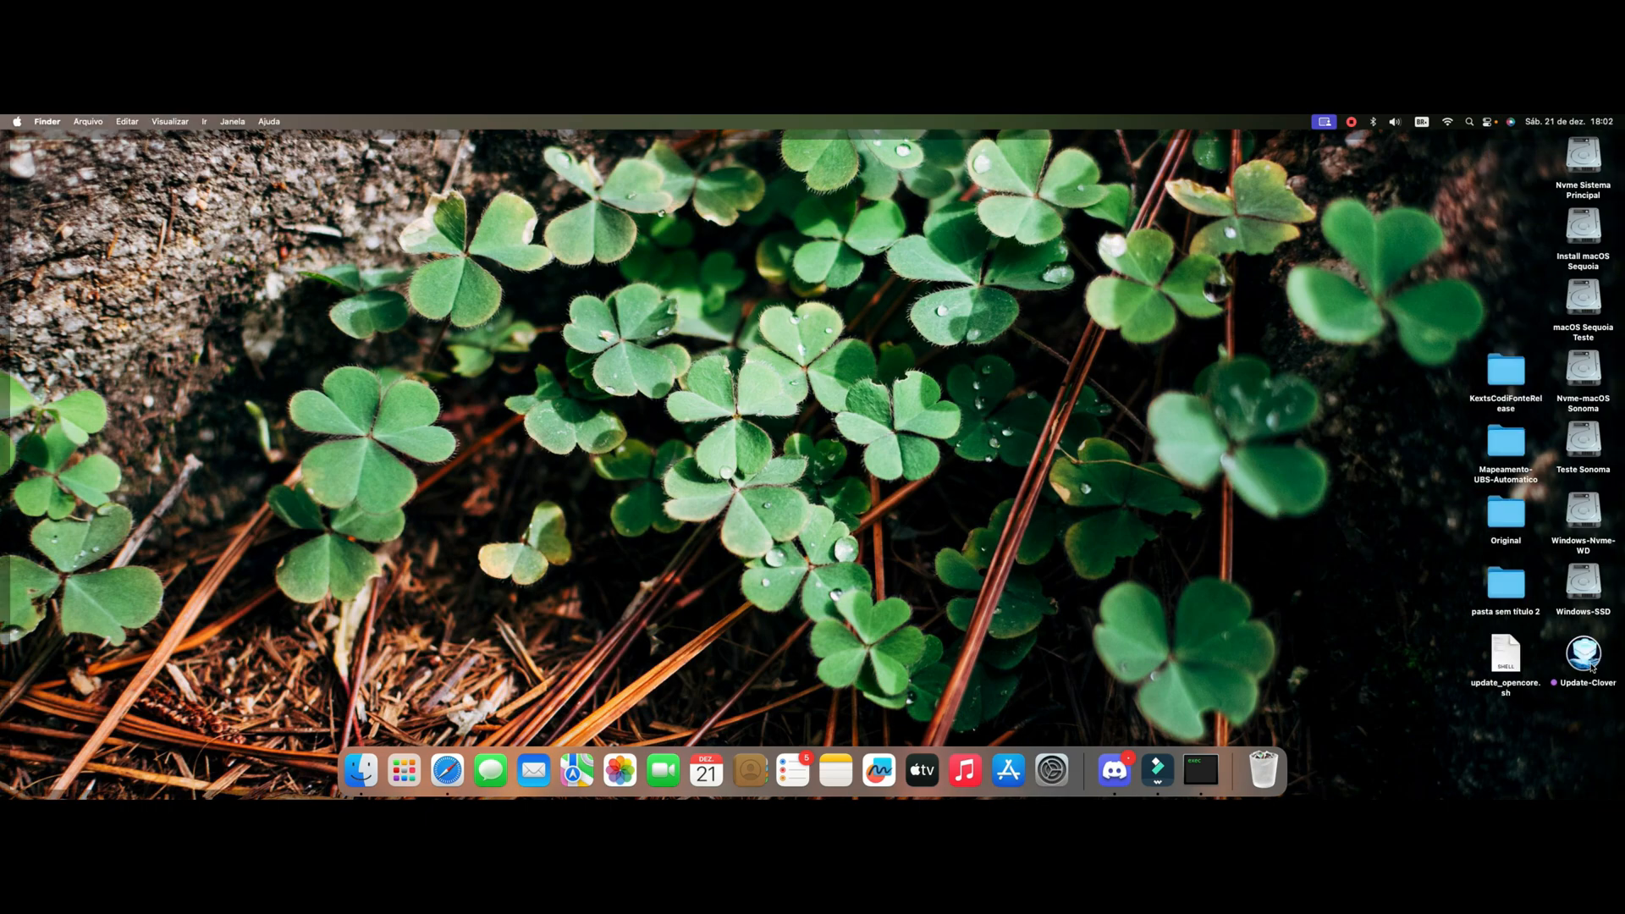
drag(1581, 655, 962, 307)
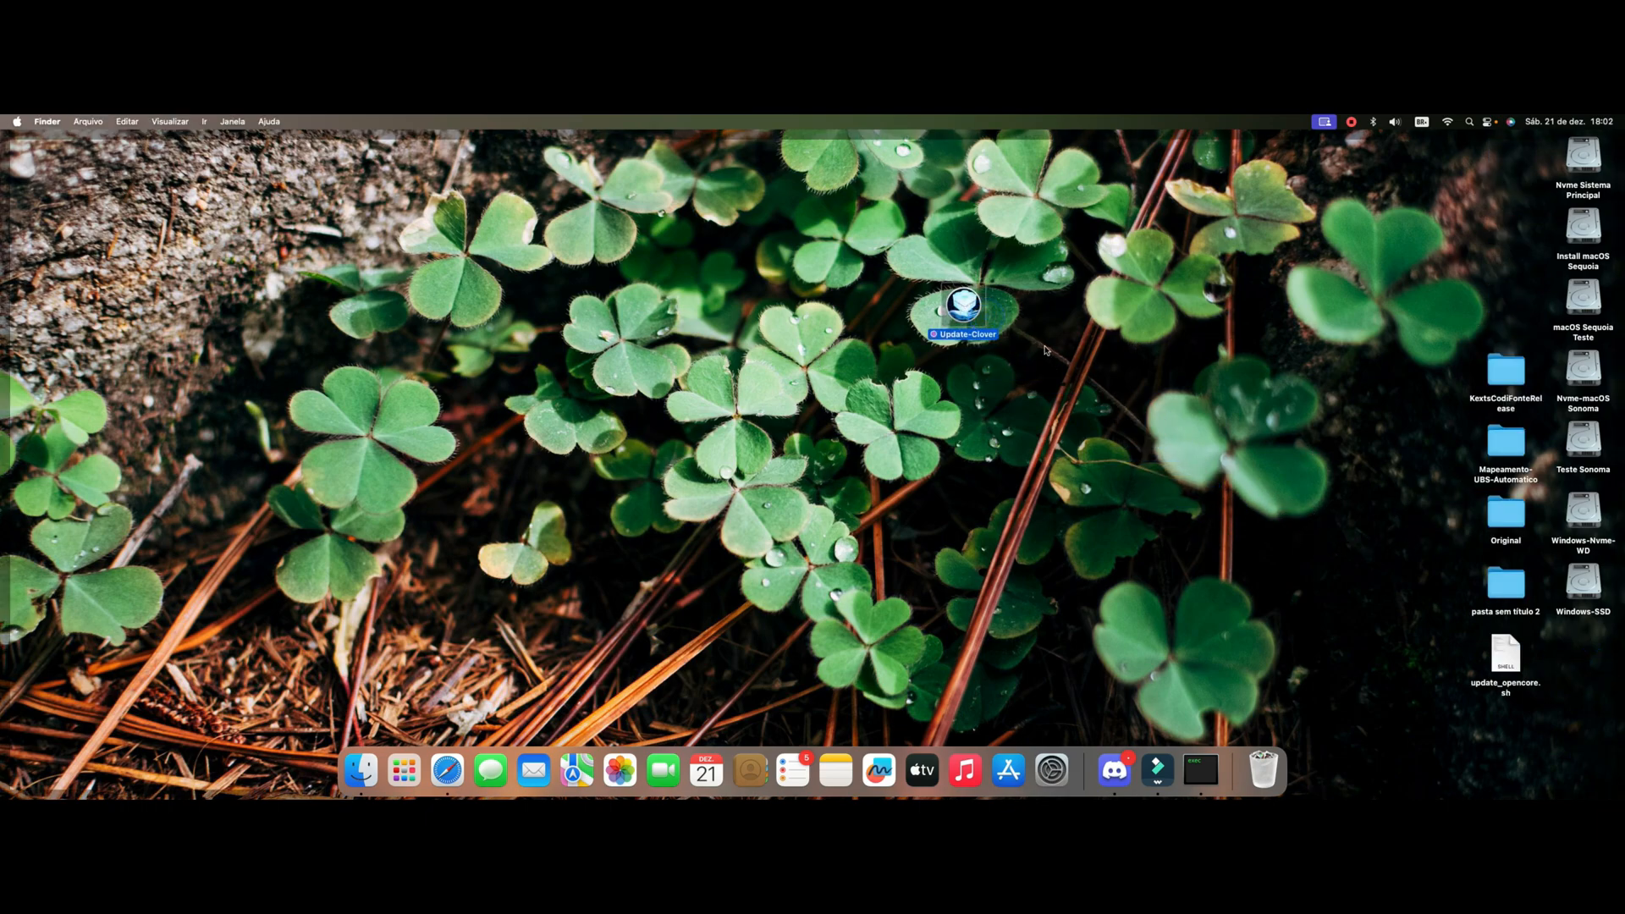
mouse_move(963, 400)
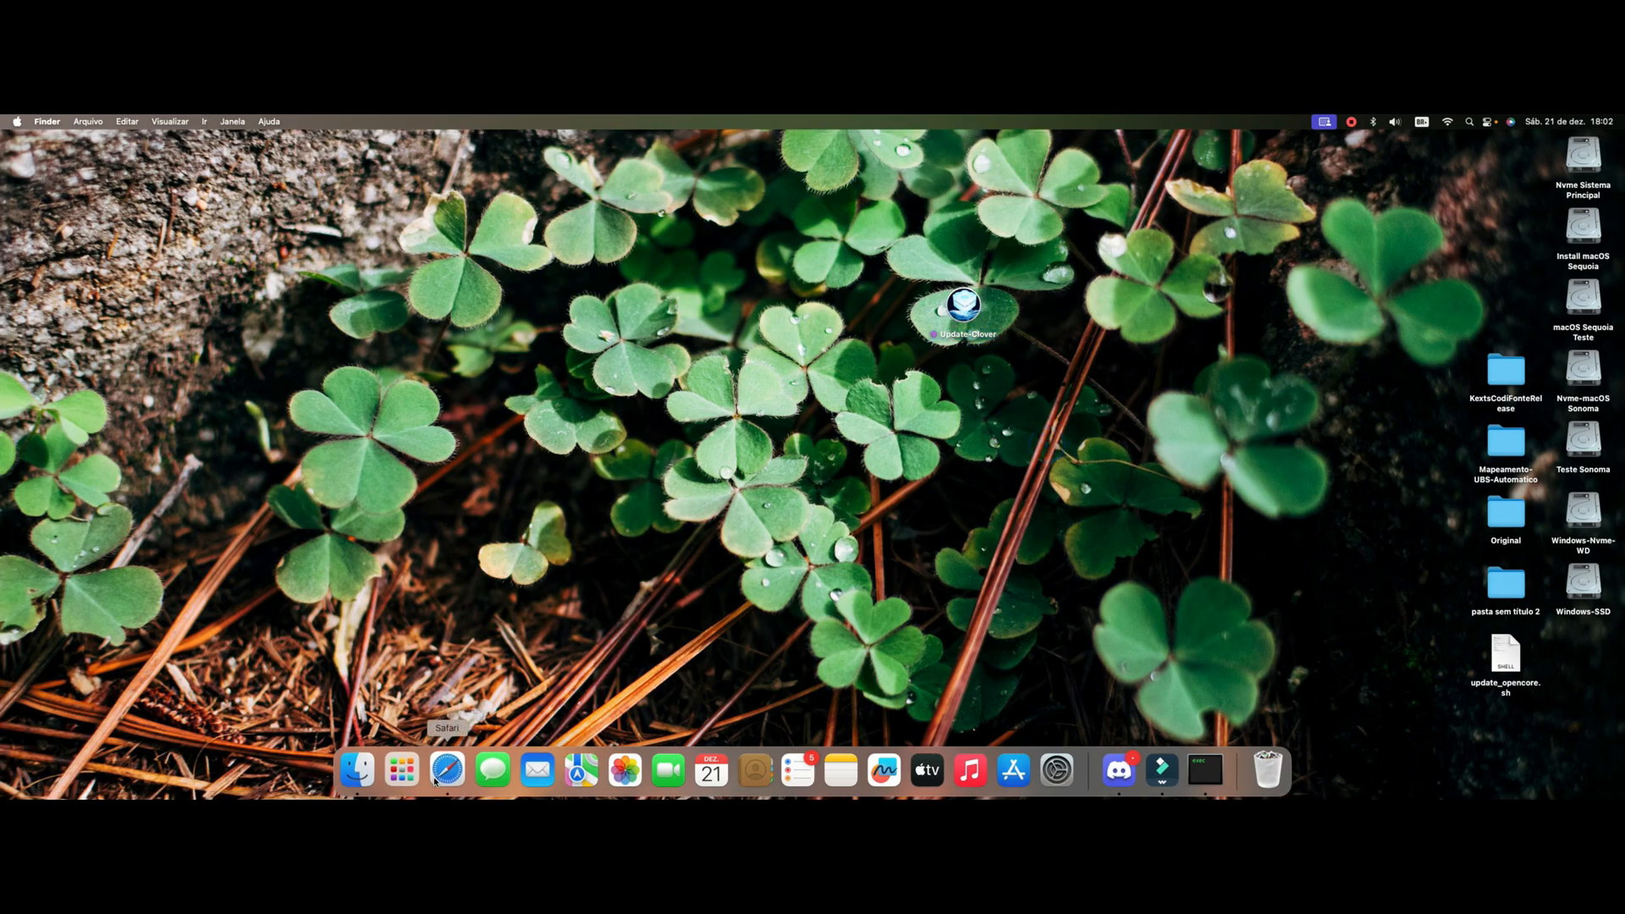
click(401, 768)
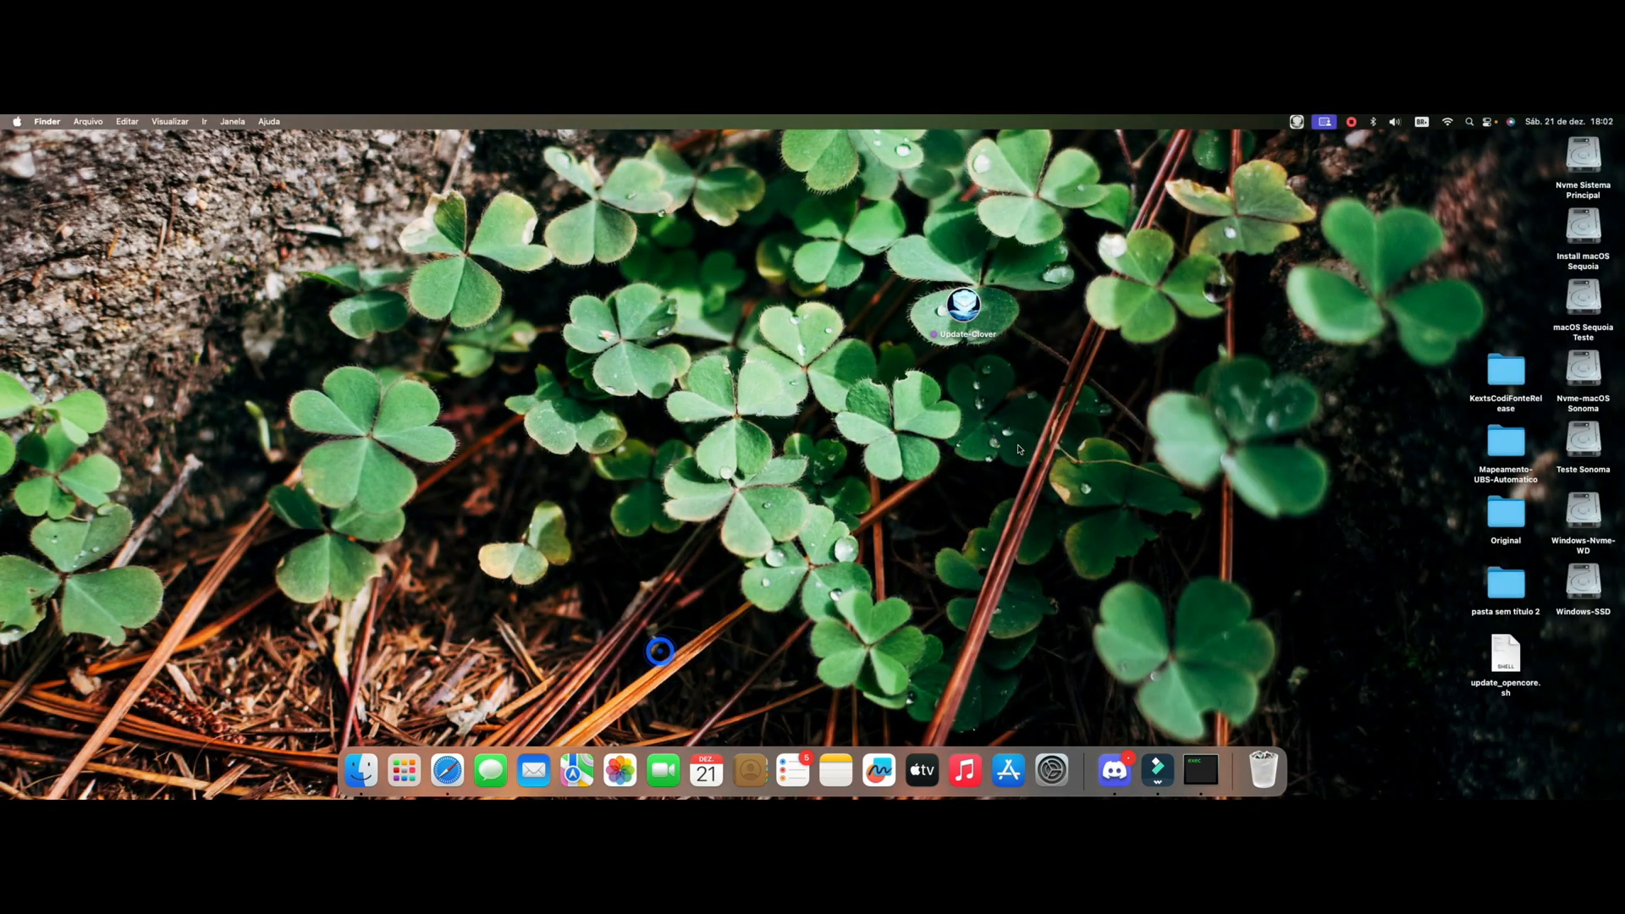
Step: Mount the EFI partition and browse its EFI folder in Finder
click(1296, 120)
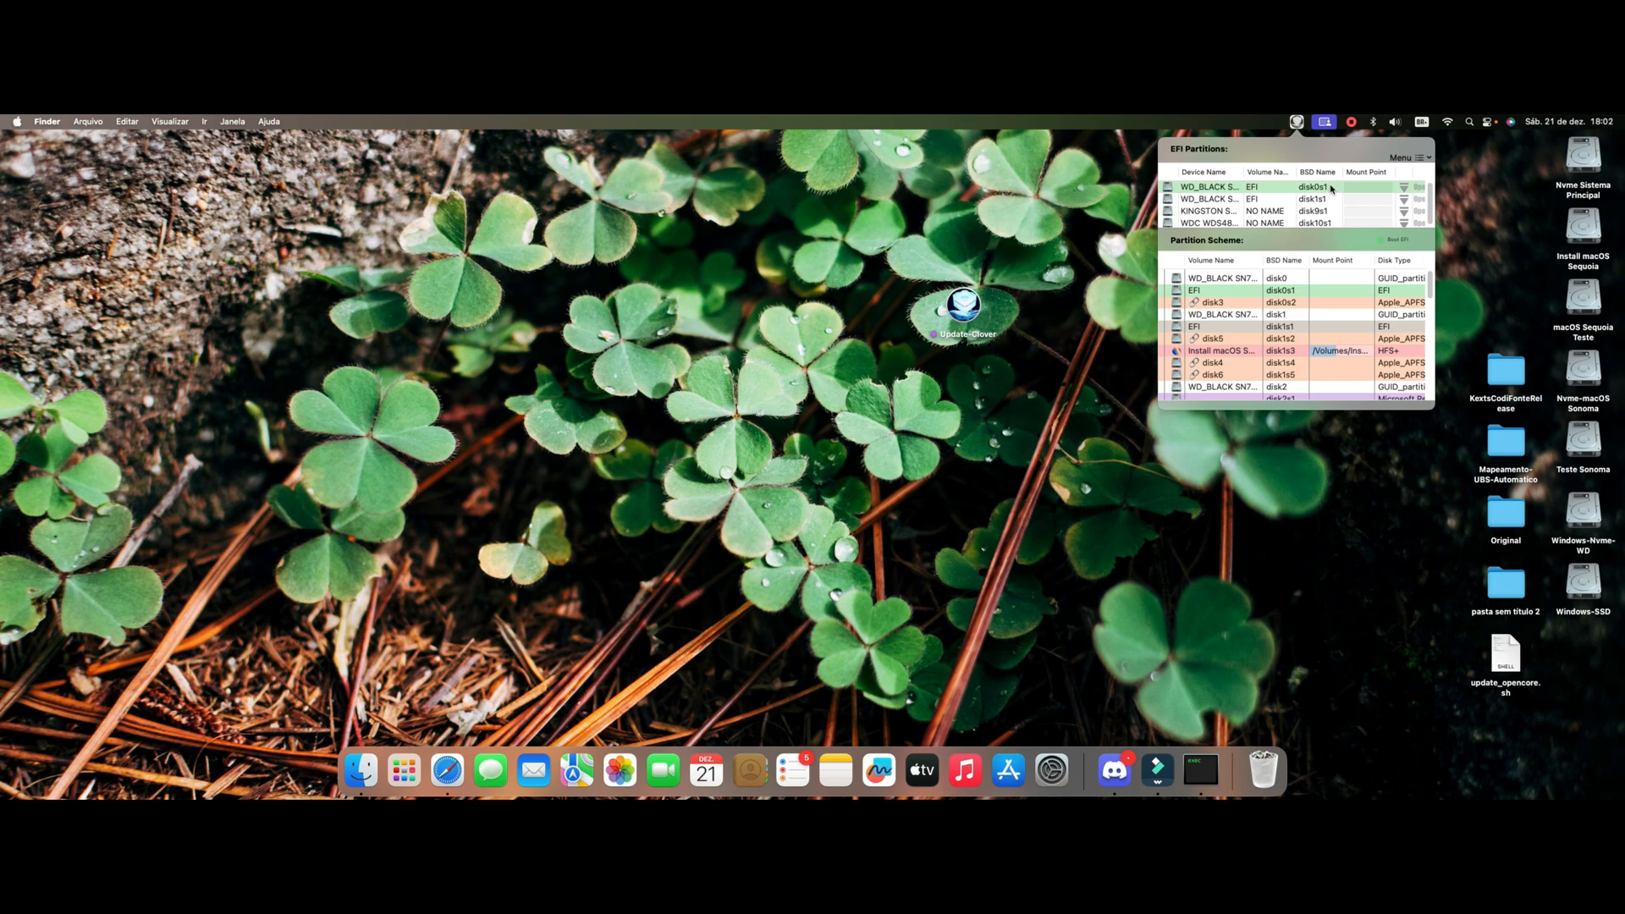
mouse_move(1354, 205)
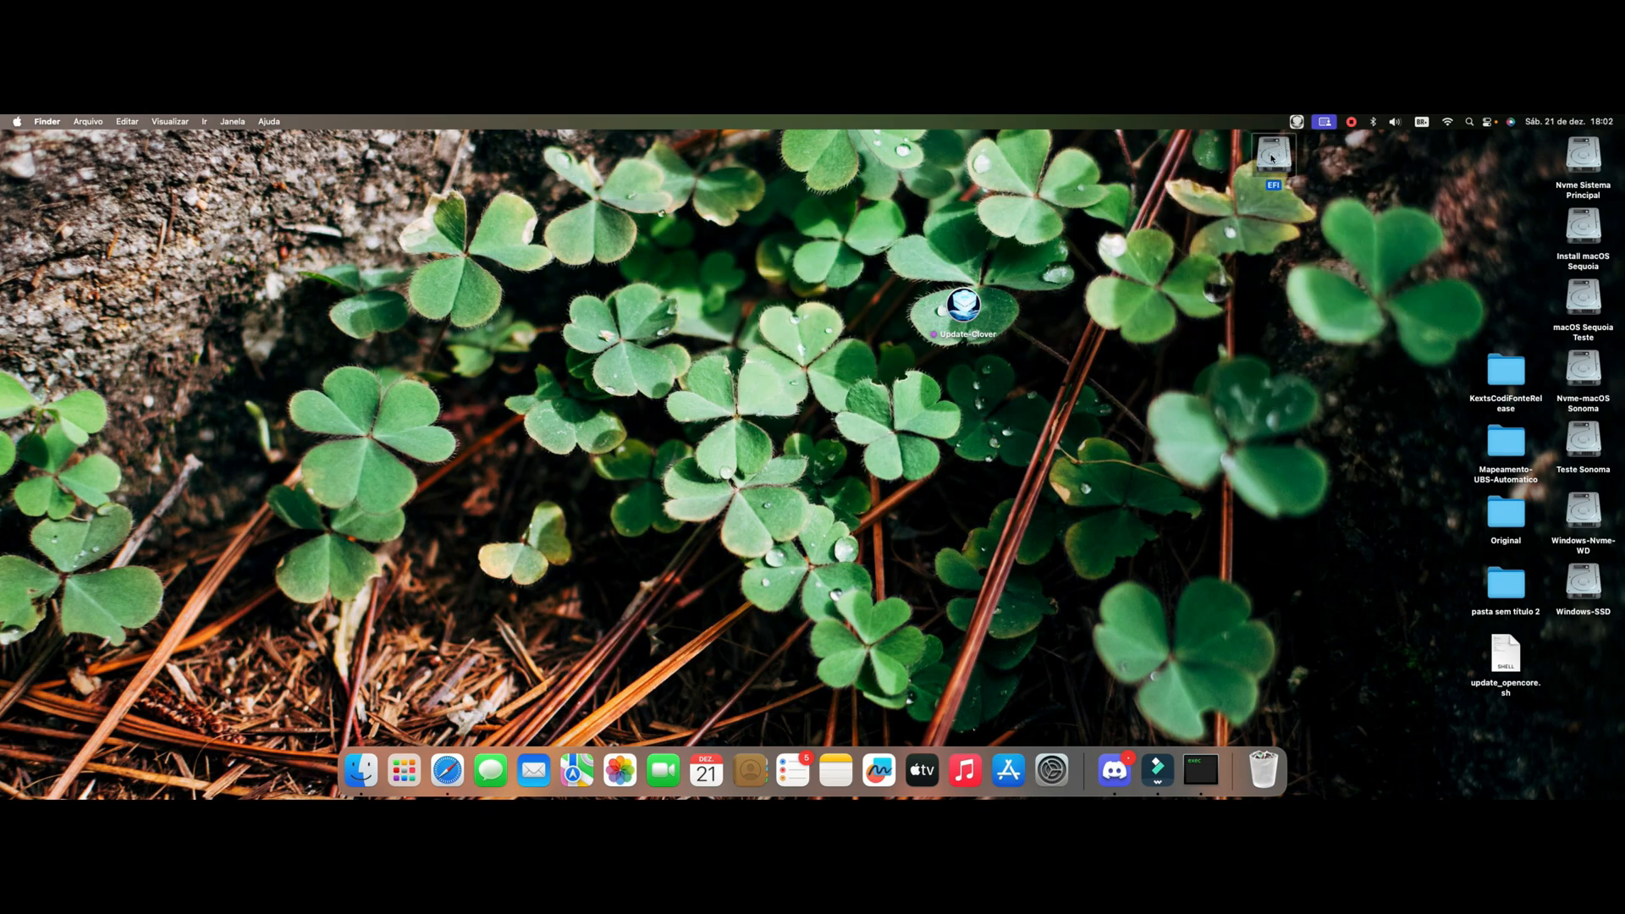
double_click(1270, 152)
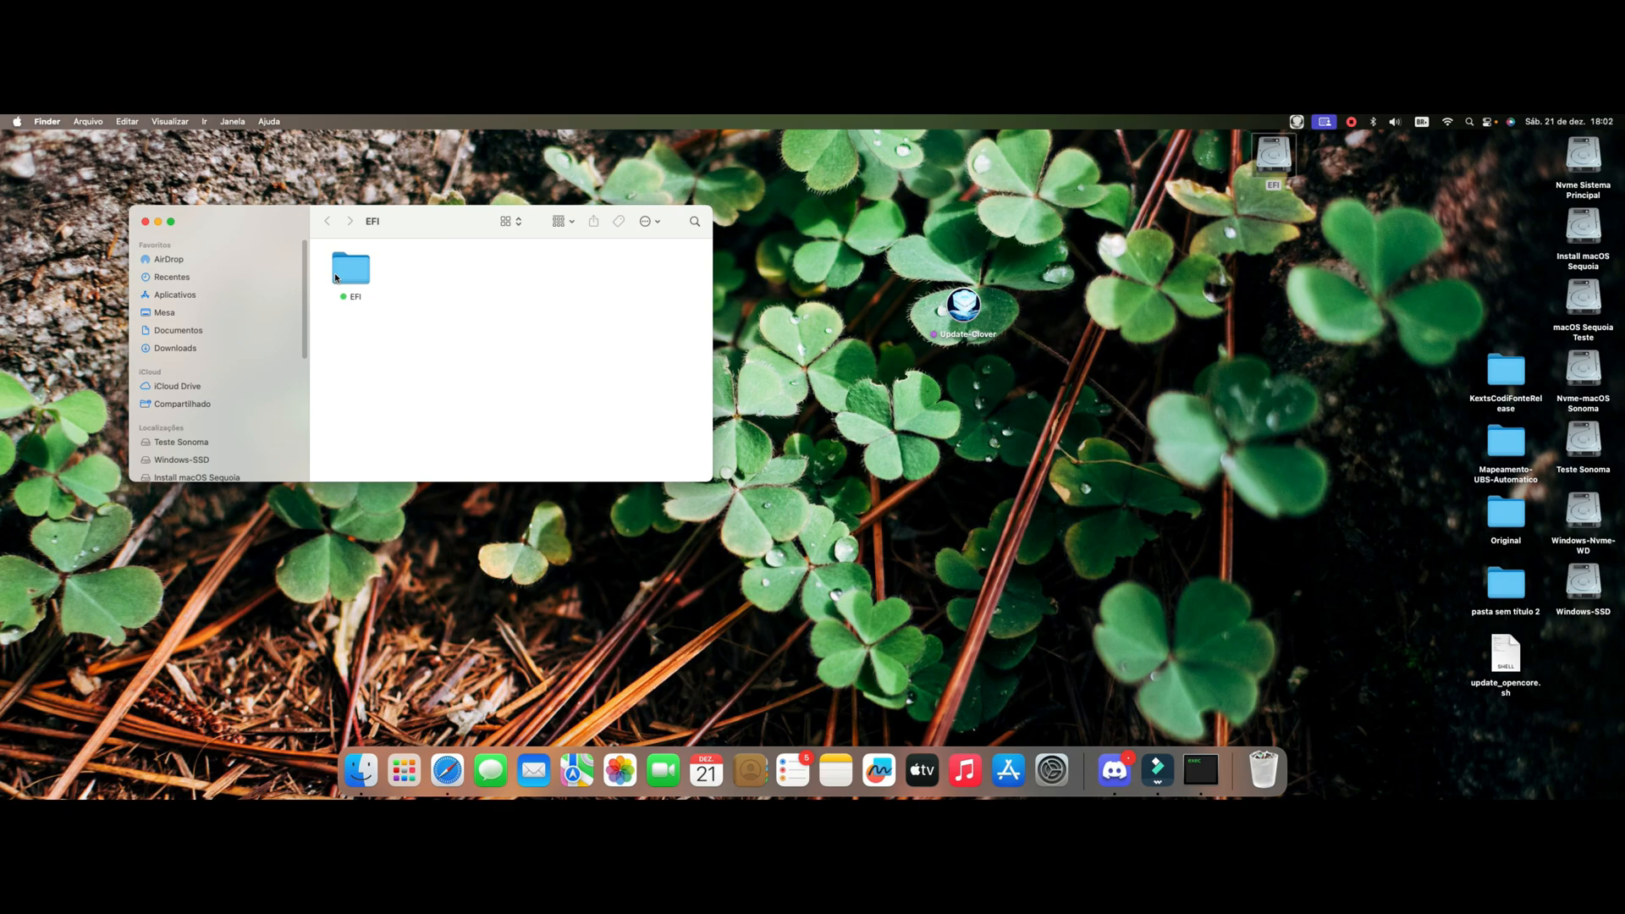
double_click(352, 268)
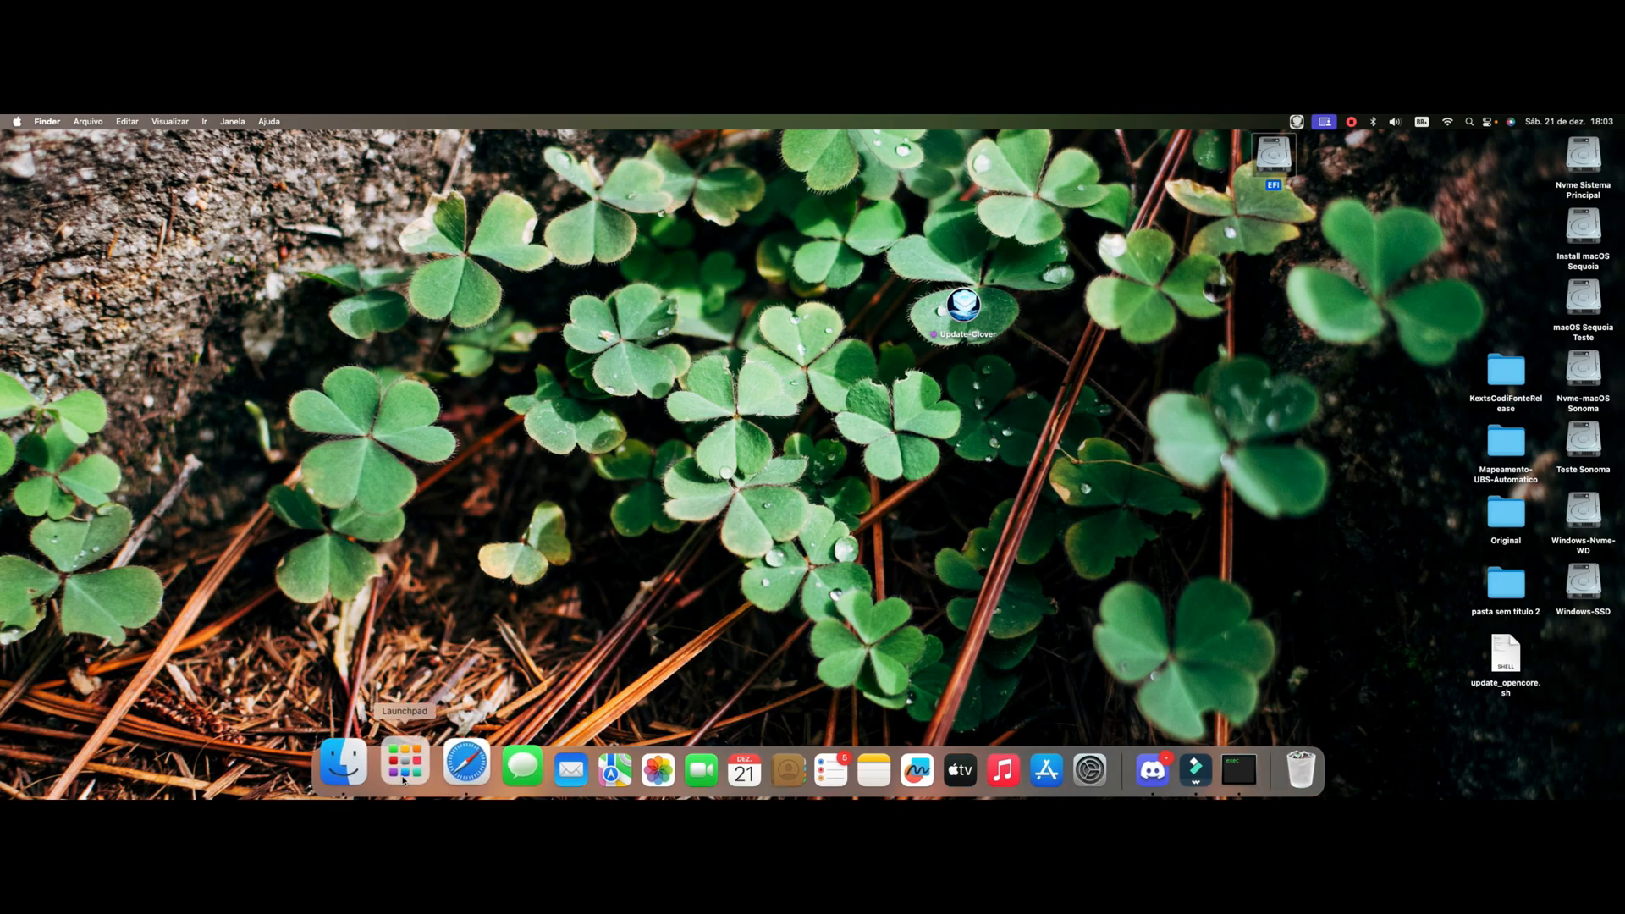
Step: Launch Hackintool from Launchpad and show its bootloader version info
click(403, 764)
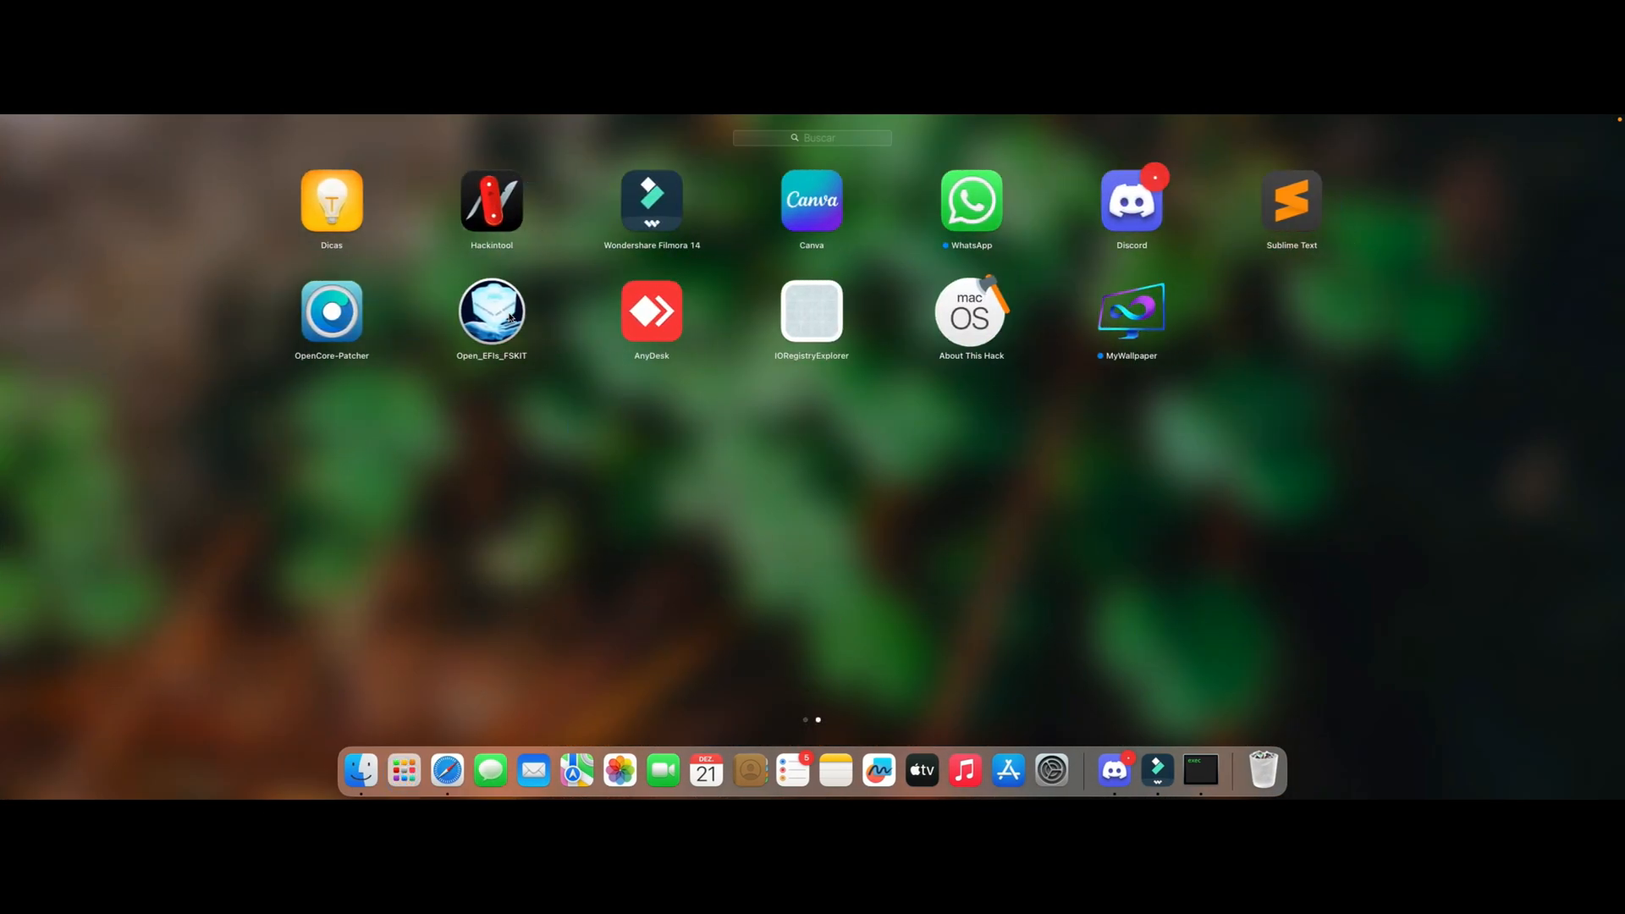
click(491, 200)
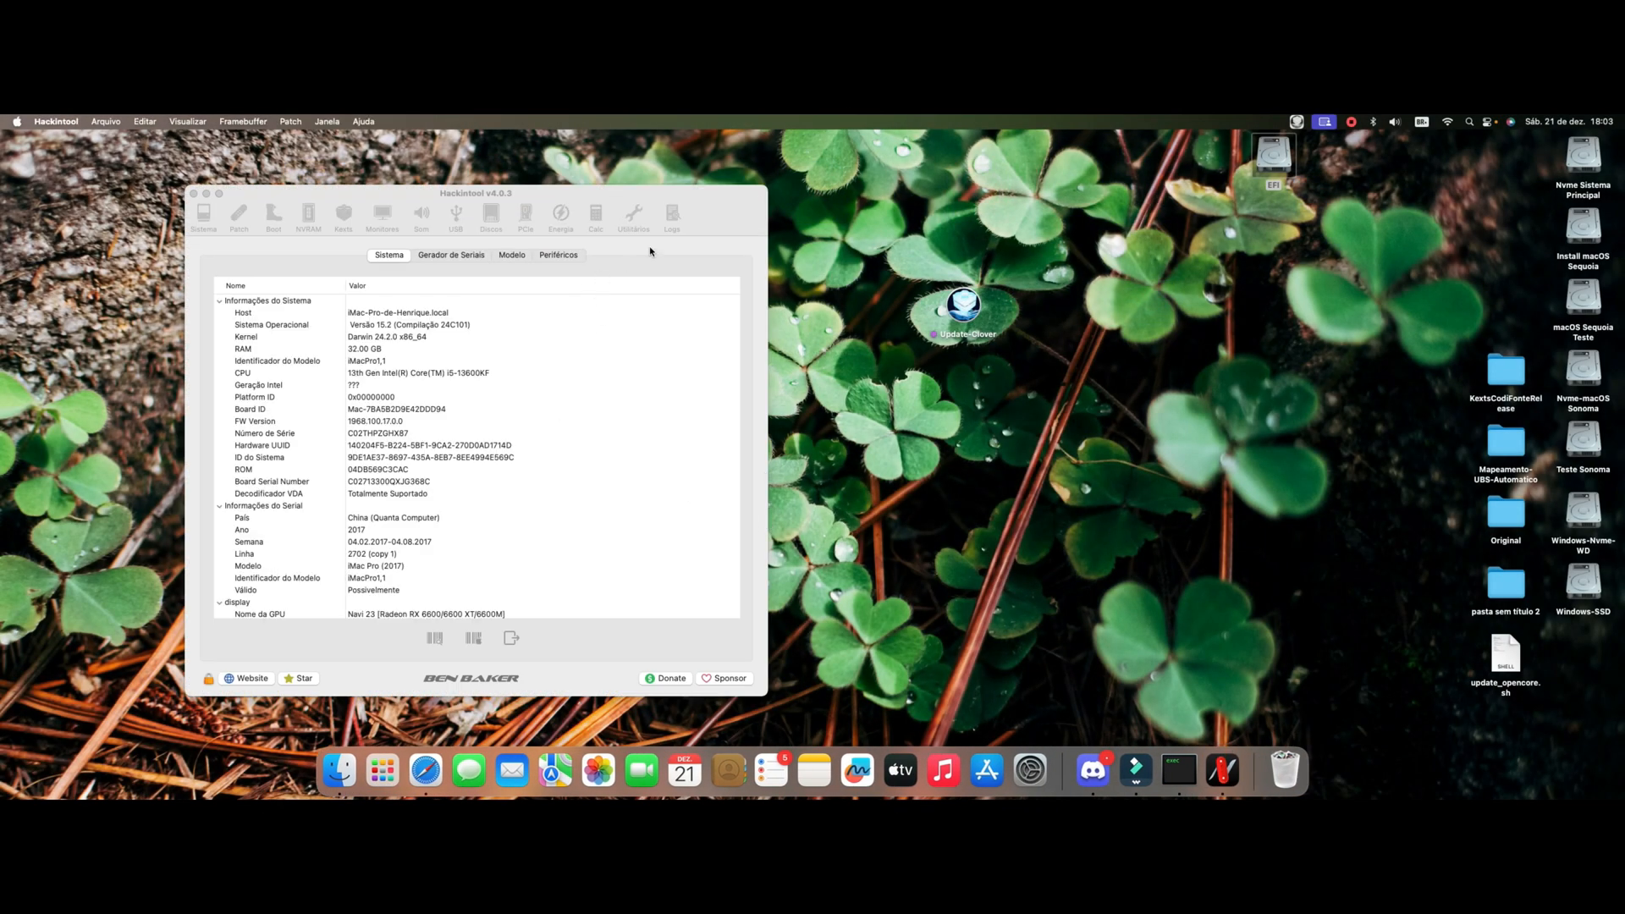
click(272, 215)
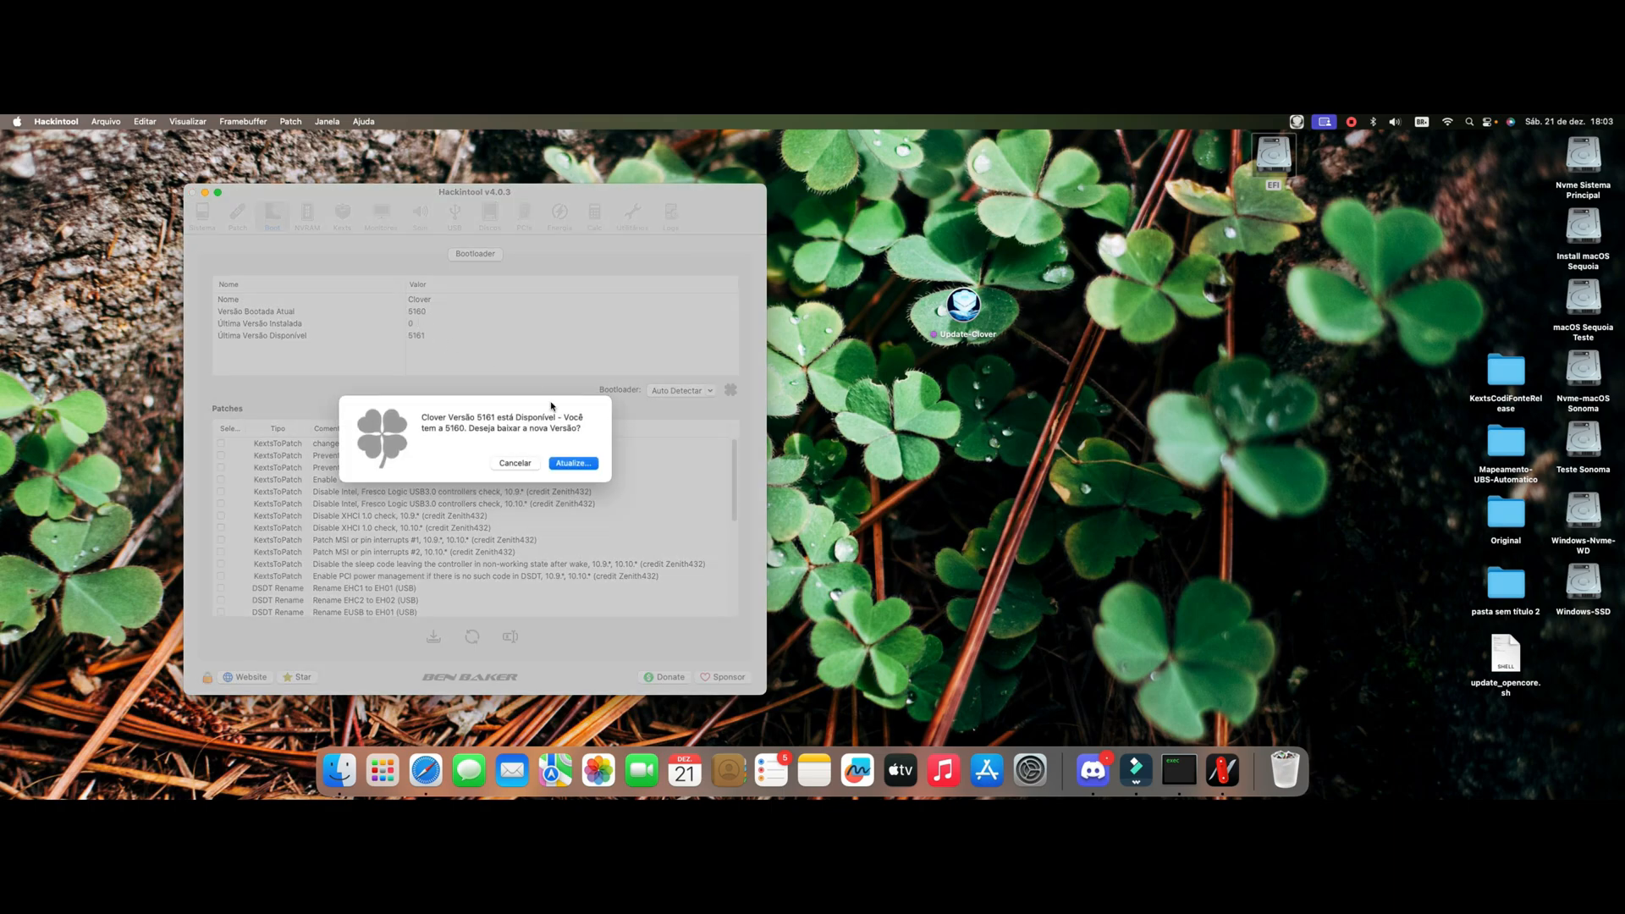
mouse_move(530, 496)
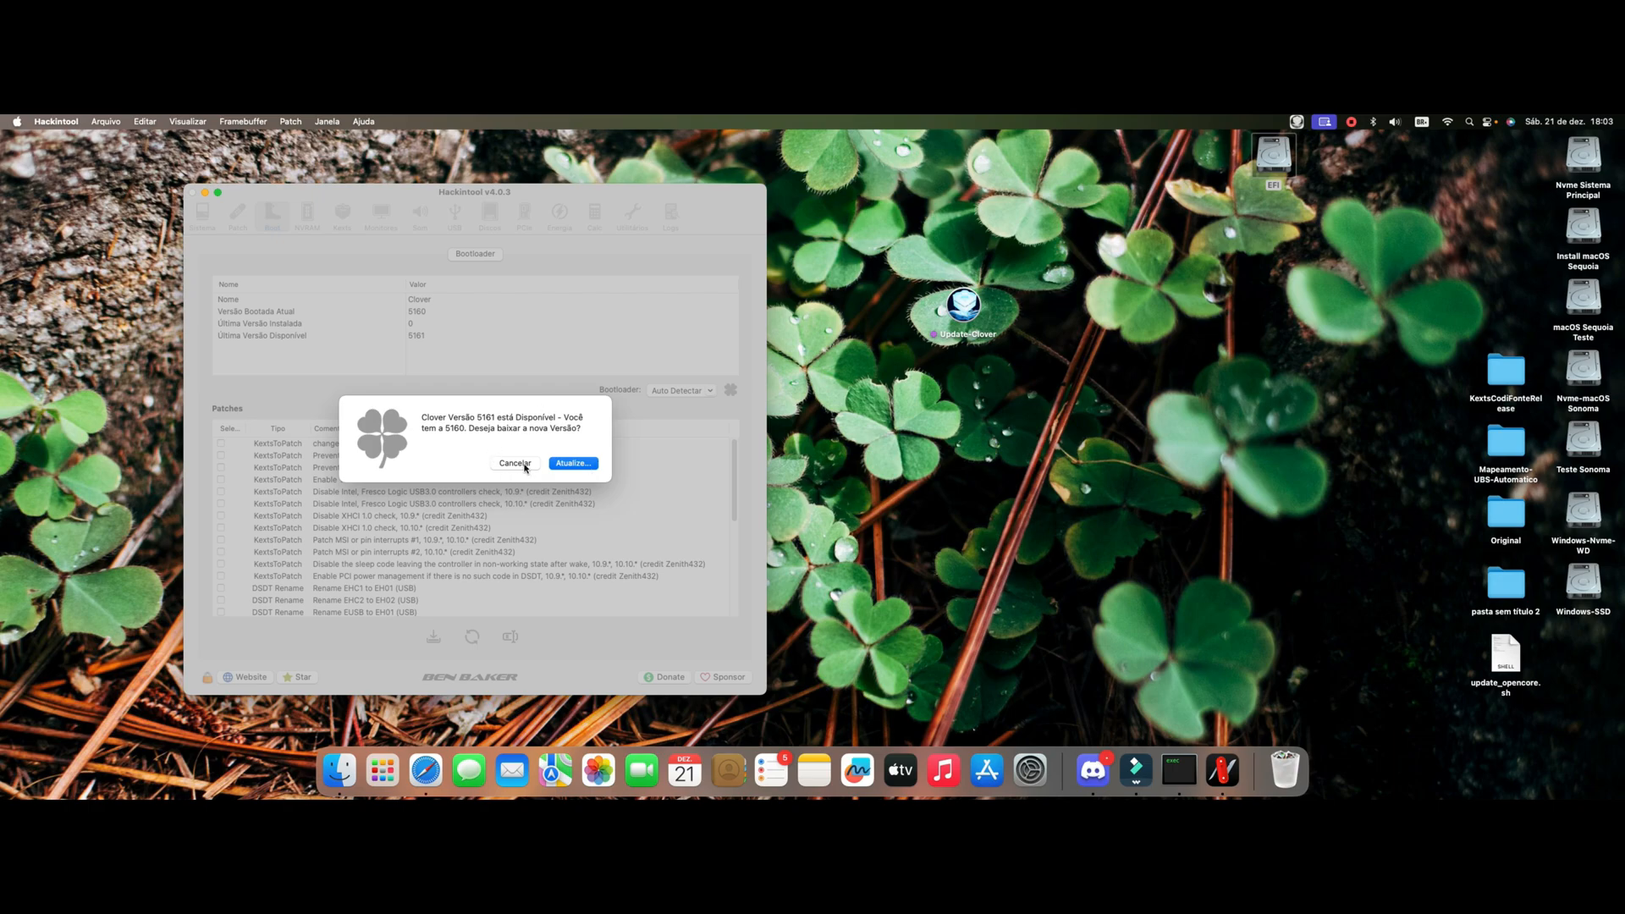
Step: Decline Hackintool's offer to download Clover 5161 while 5160 is booted
click(515, 462)
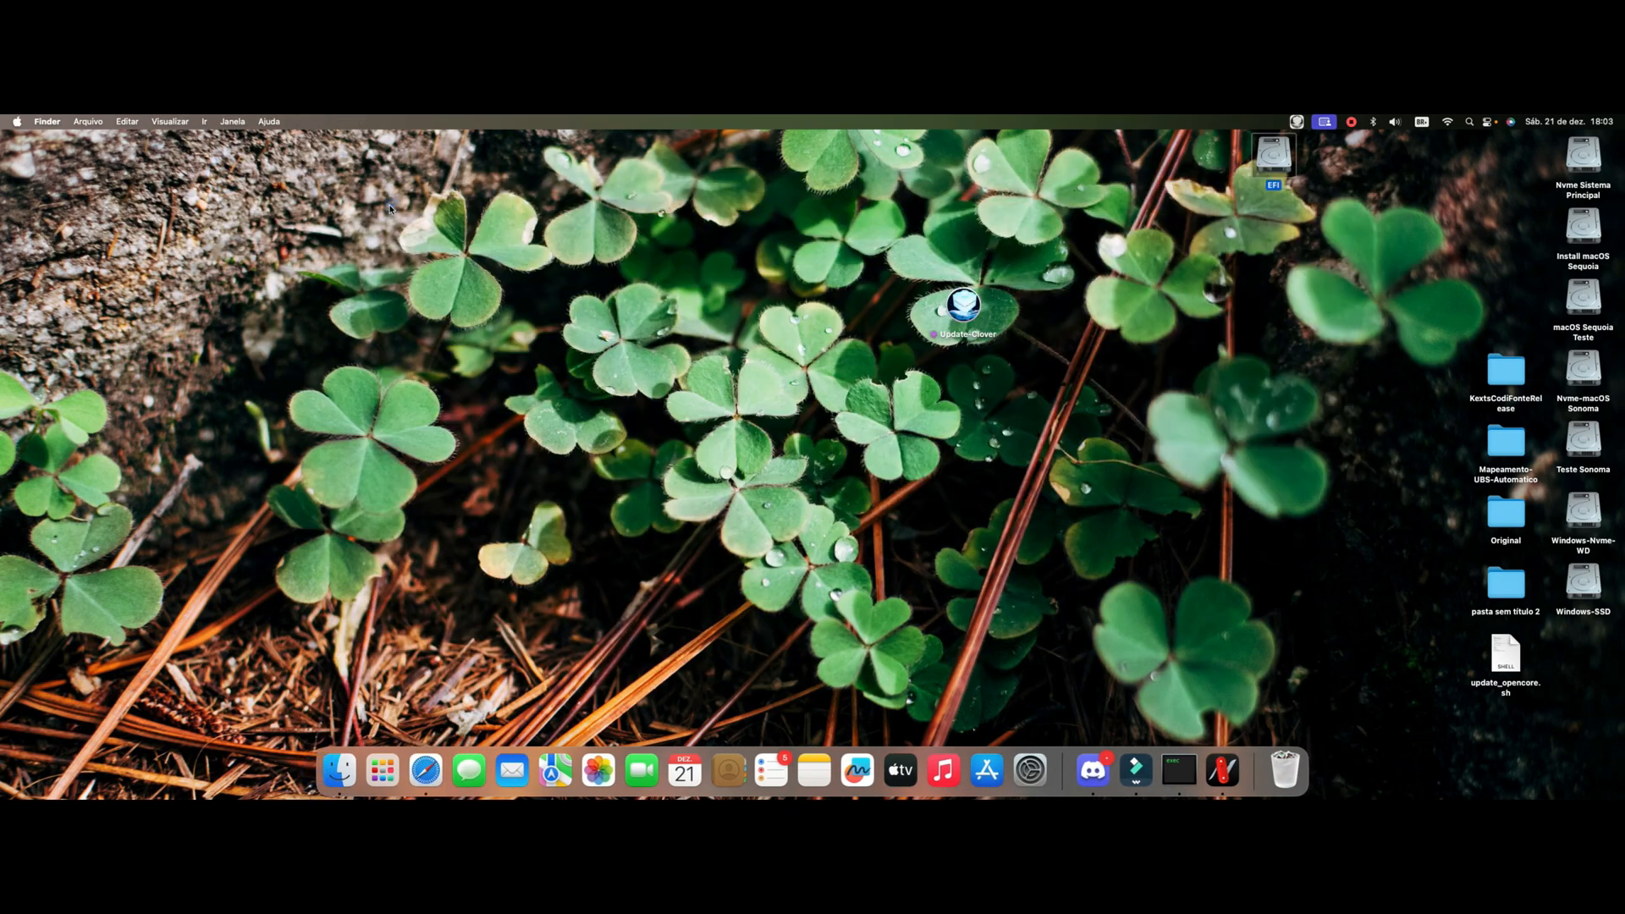
mouse_move(1357, 179)
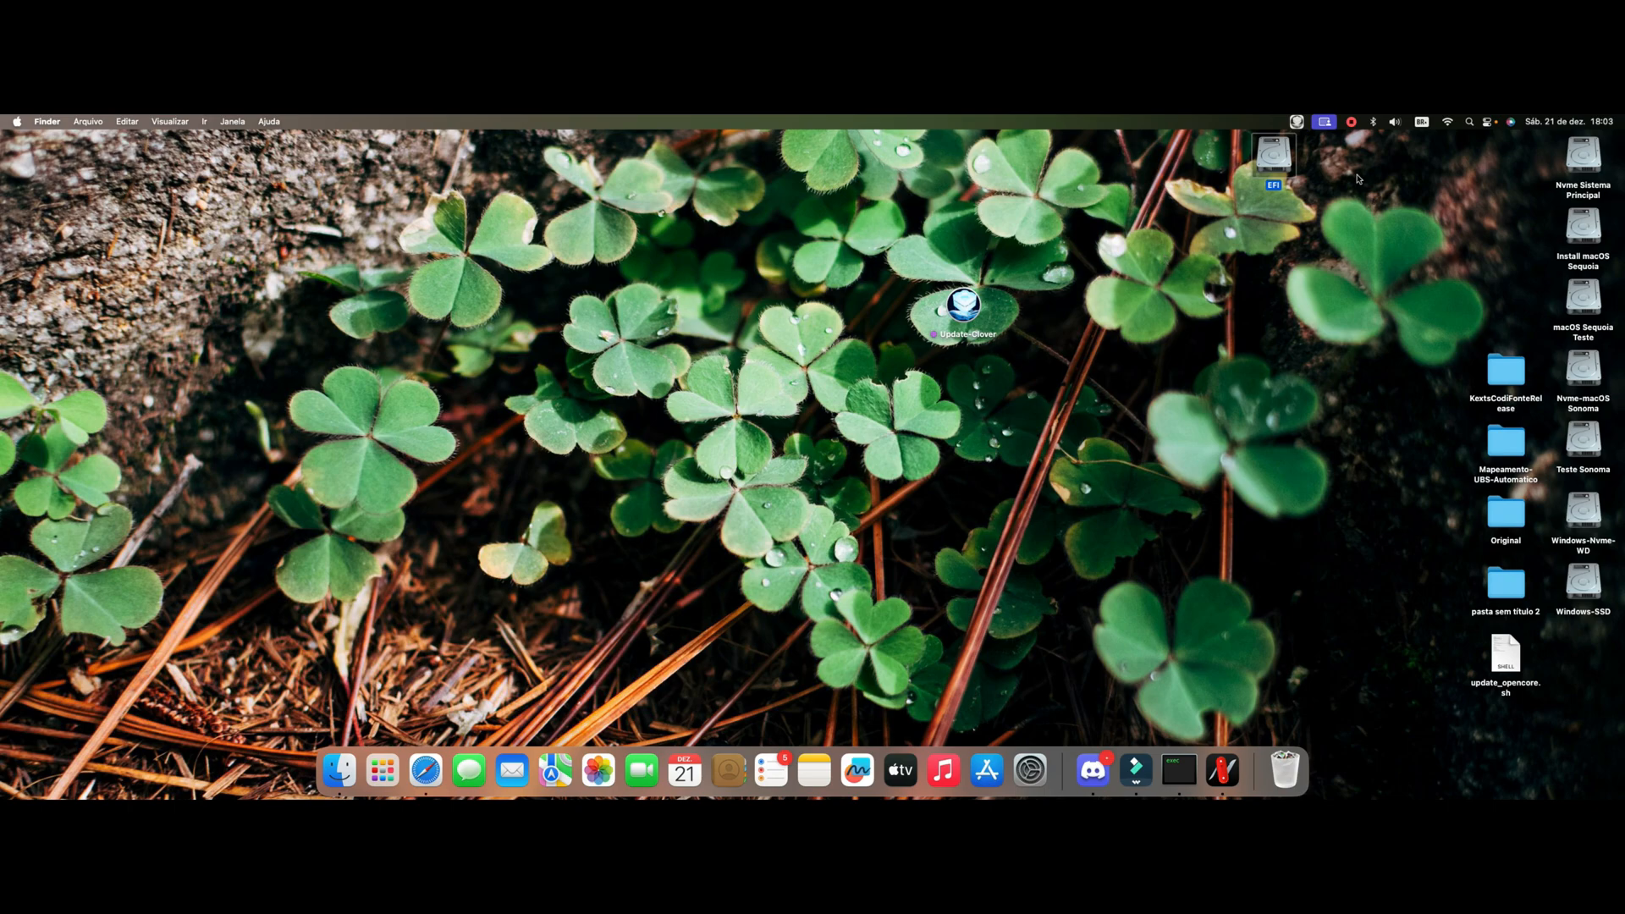
mouse_move(1371, 135)
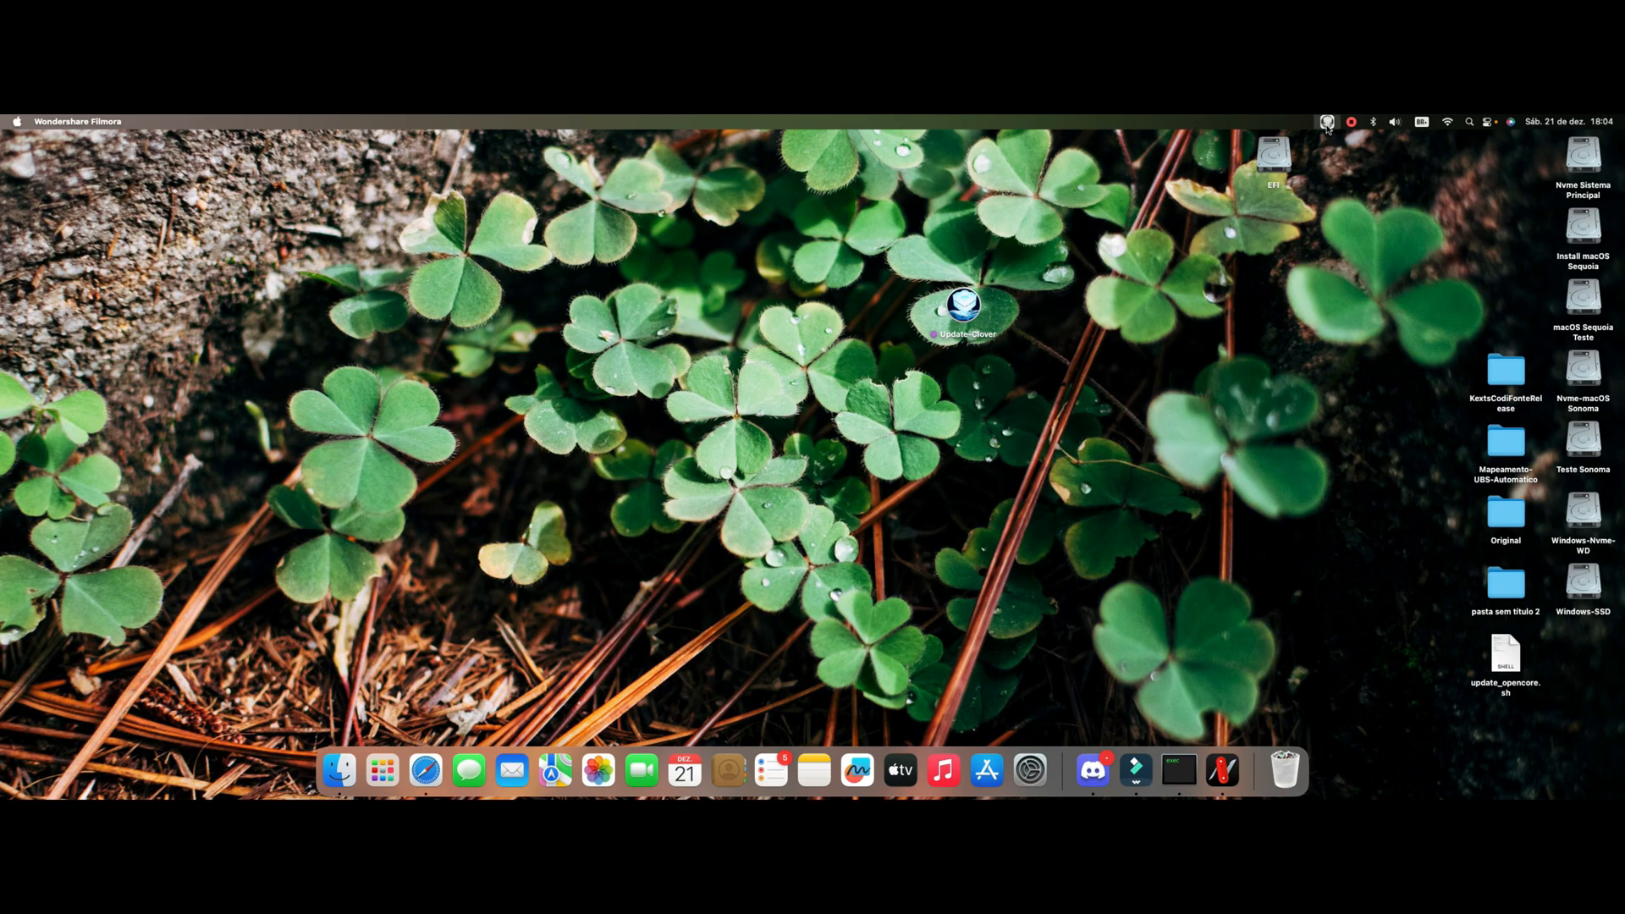
click(1327, 122)
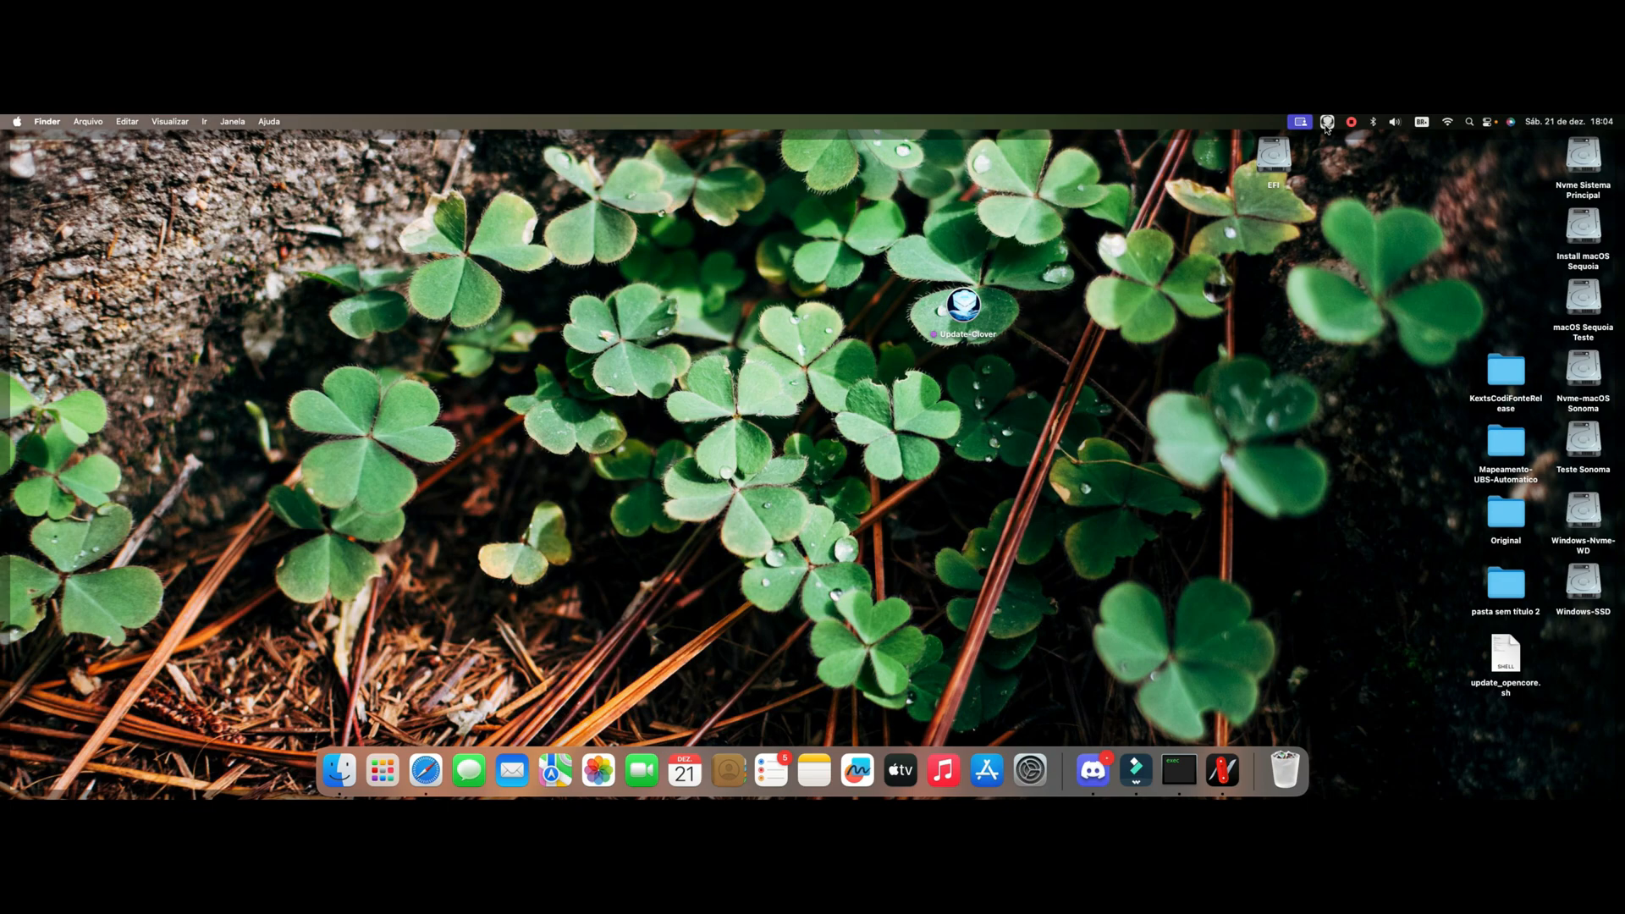
click(1326, 122)
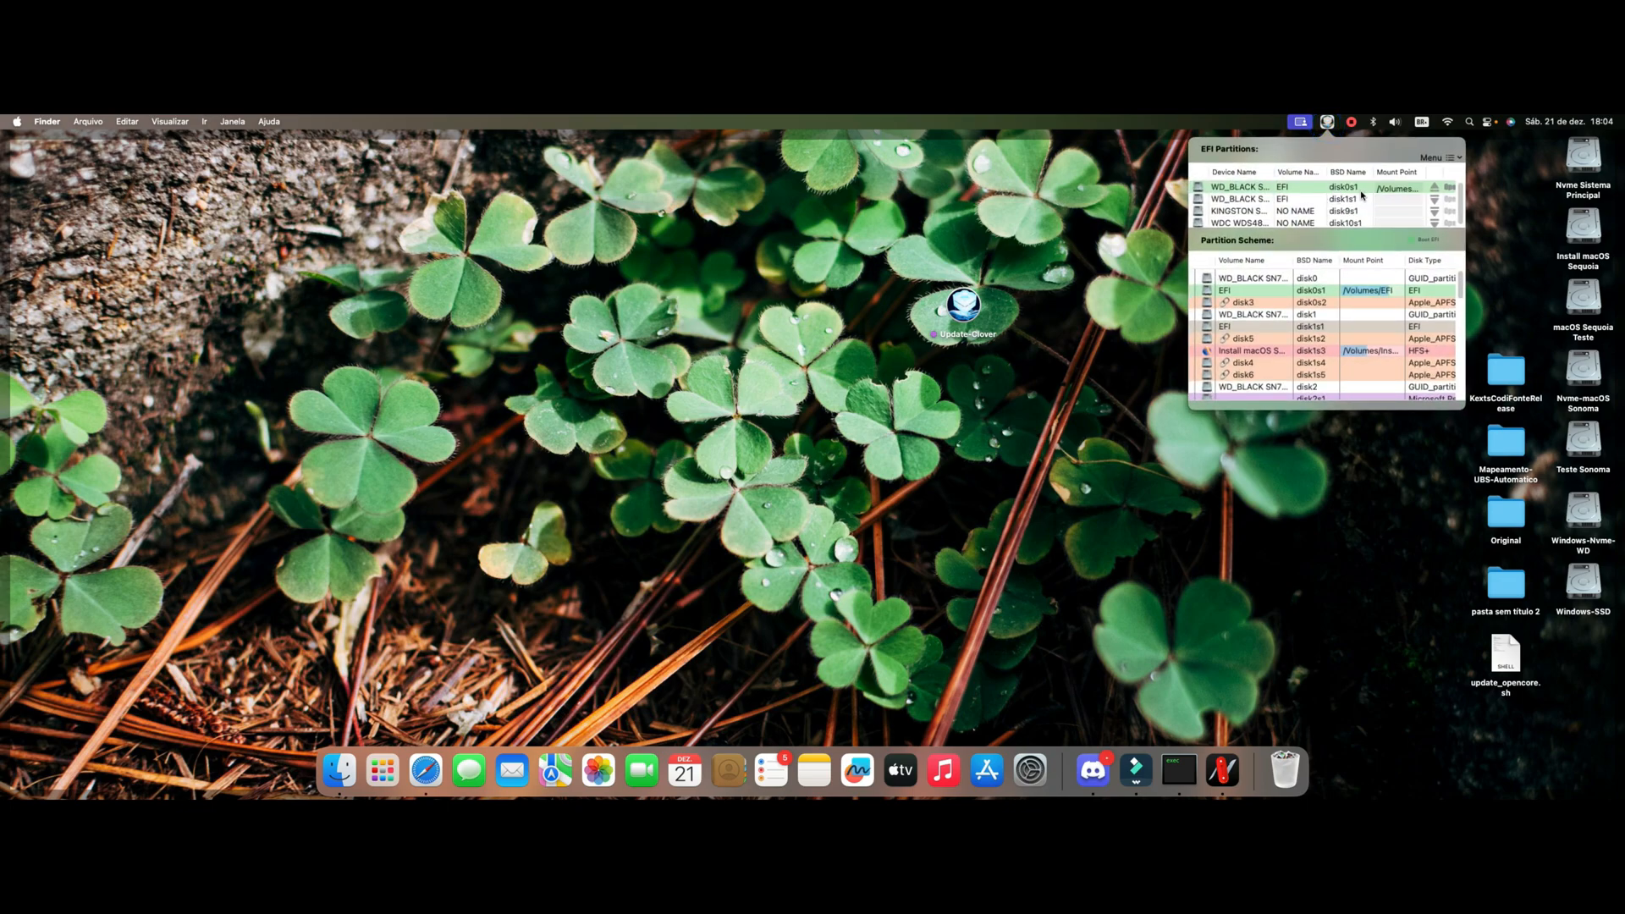
mouse_move(1364, 202)
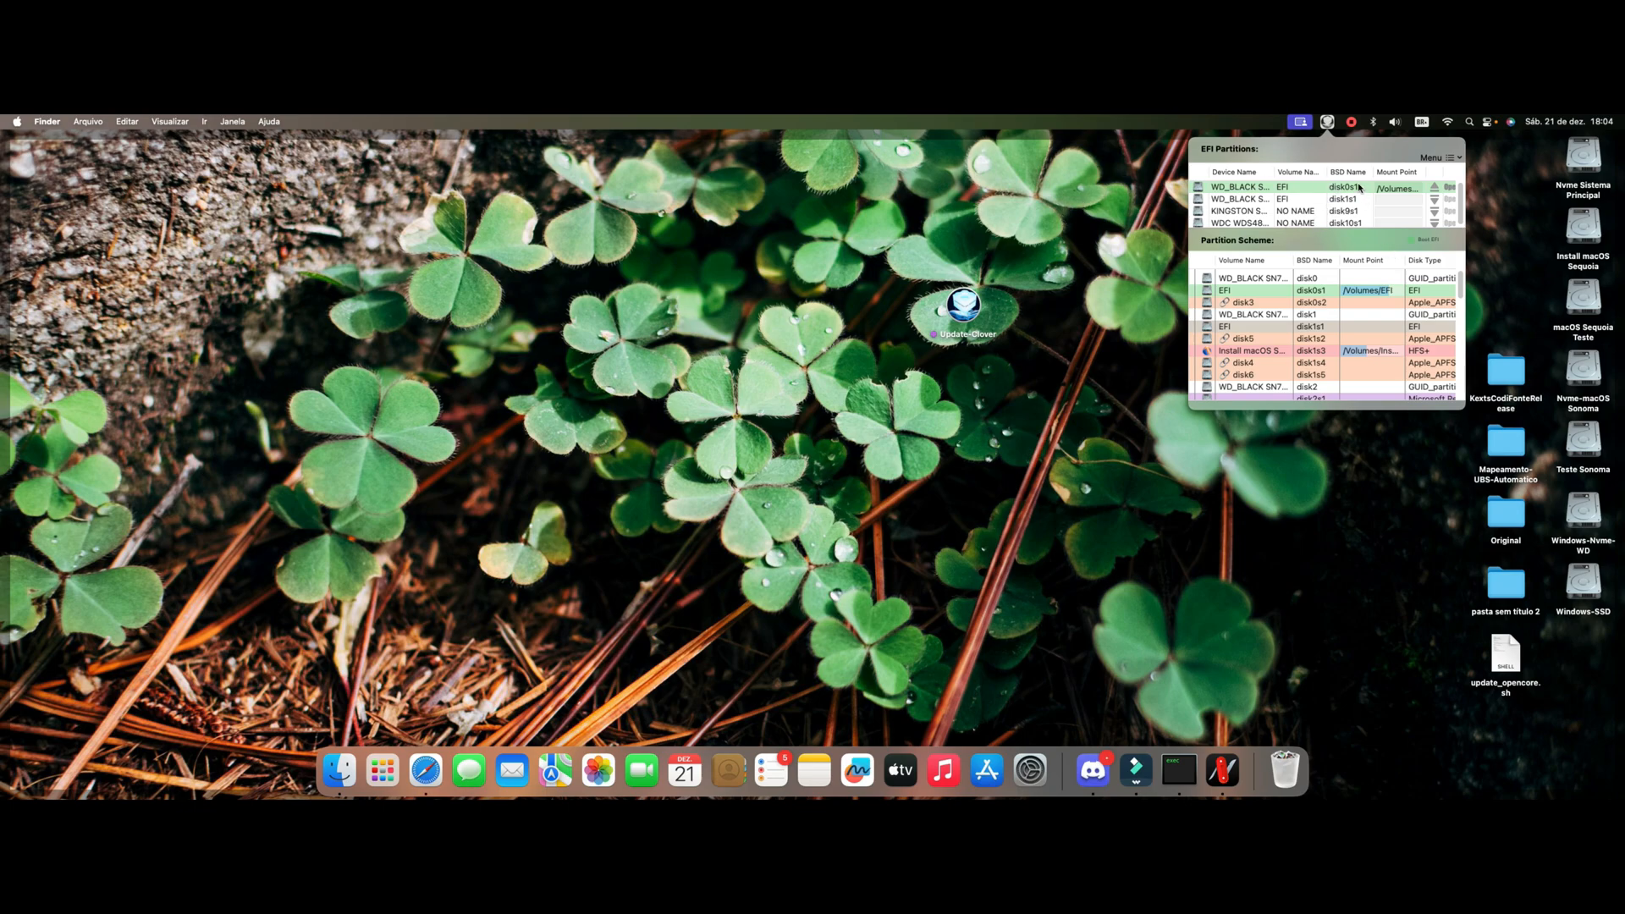
mouse_move(1090, 285)
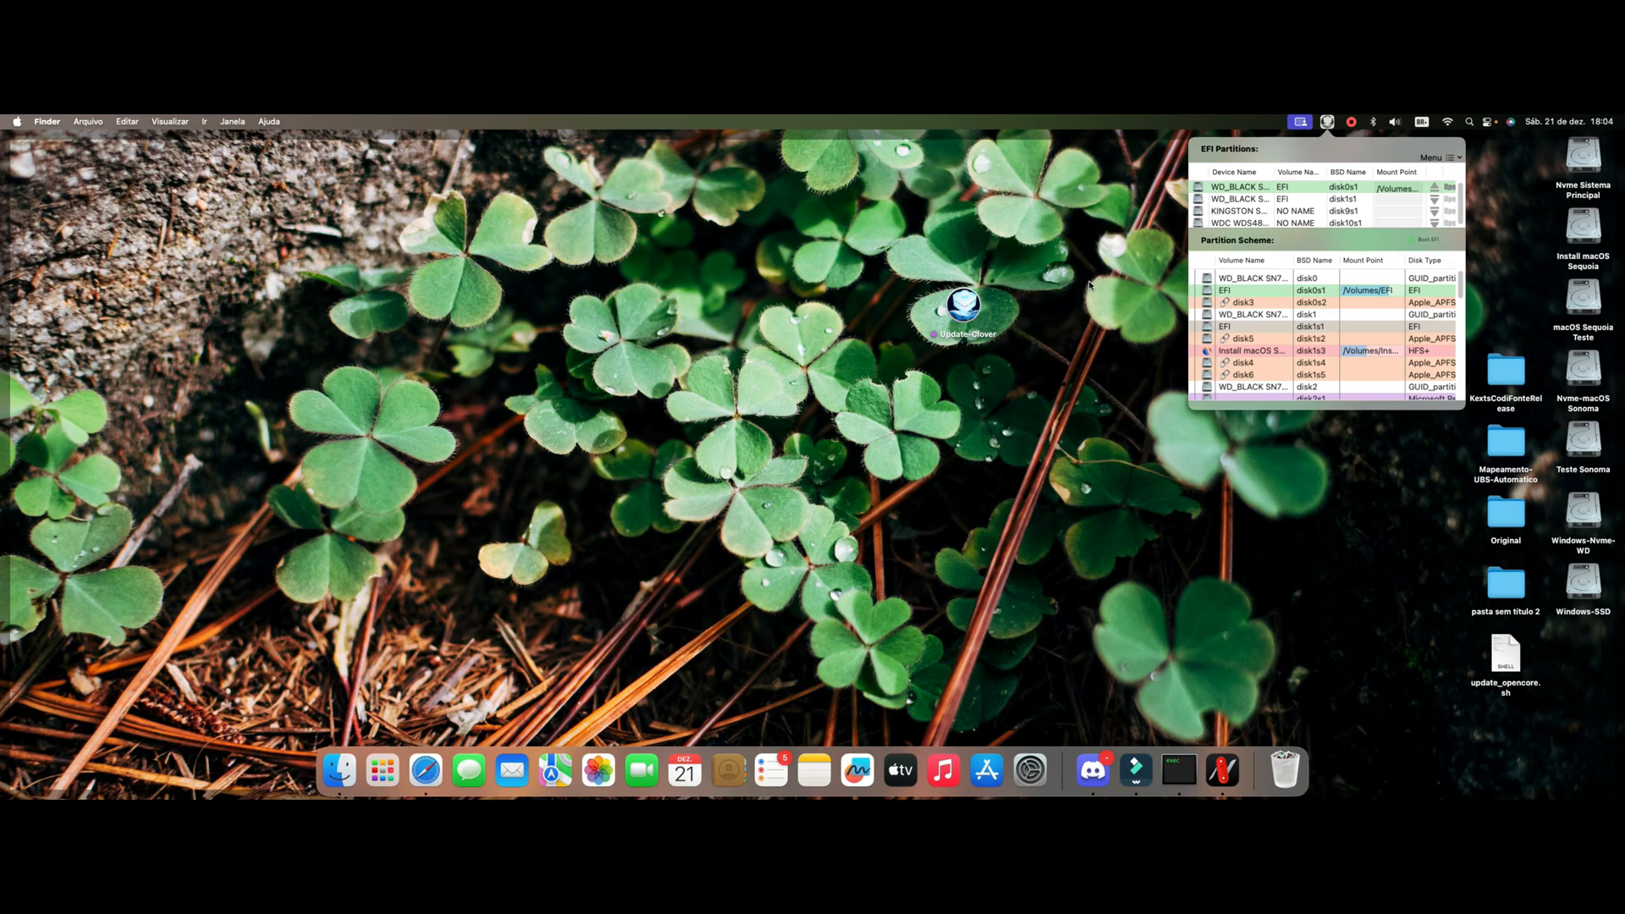
mouse_move(894, 281)
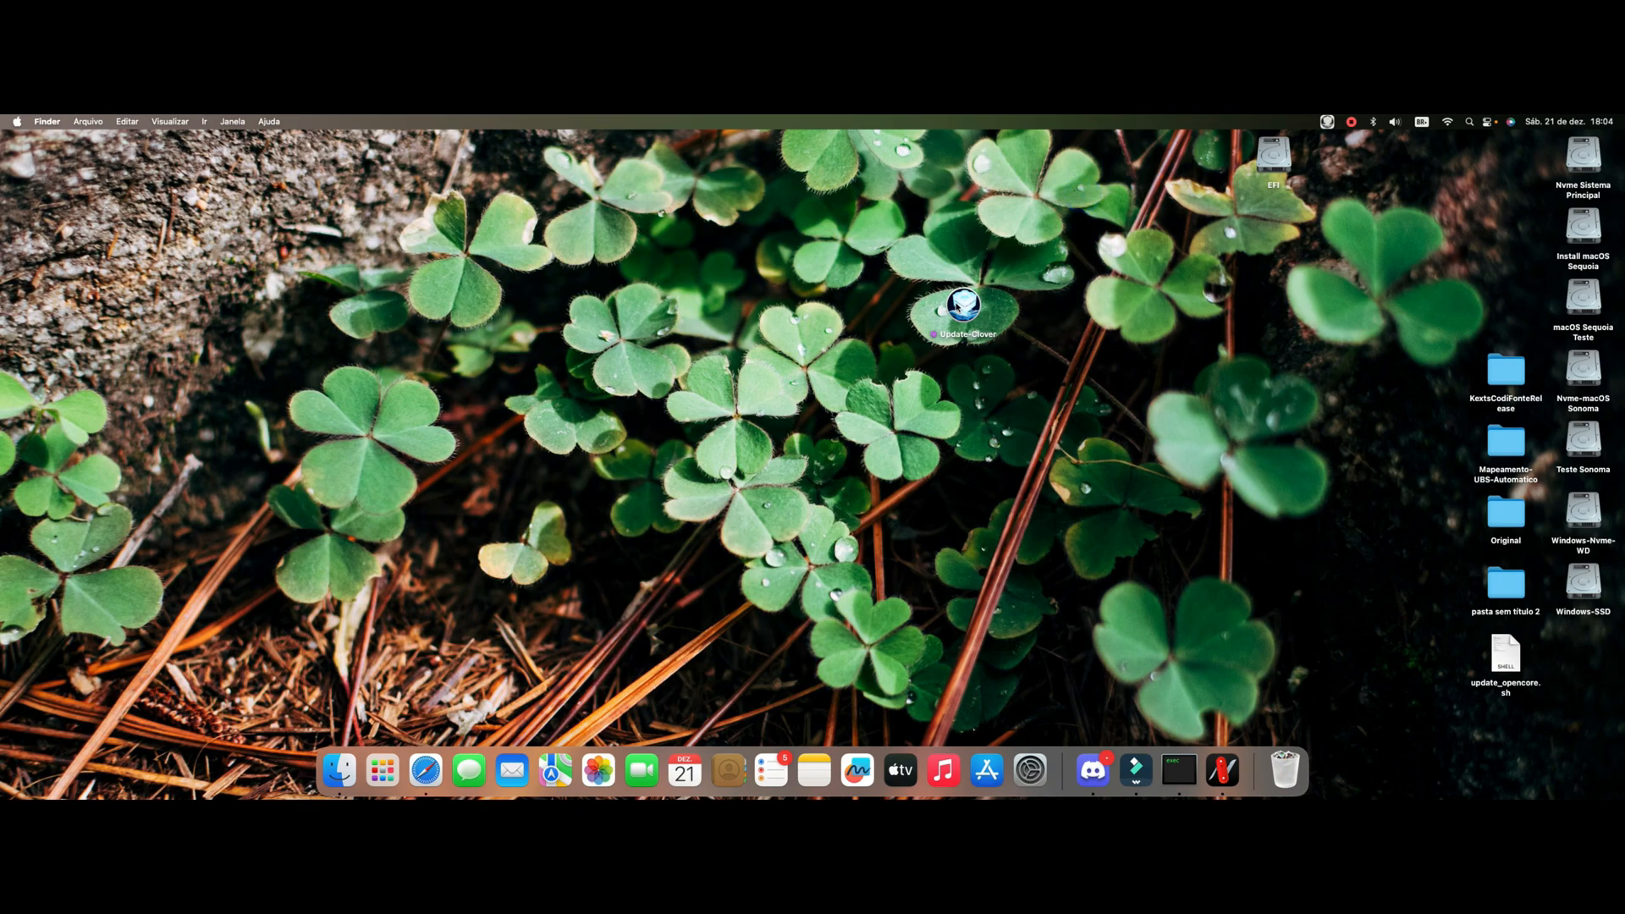
Step: After Update-Clover is blocked, allow it via Privacy & Security's Open Anyway
double_click(961, 301)
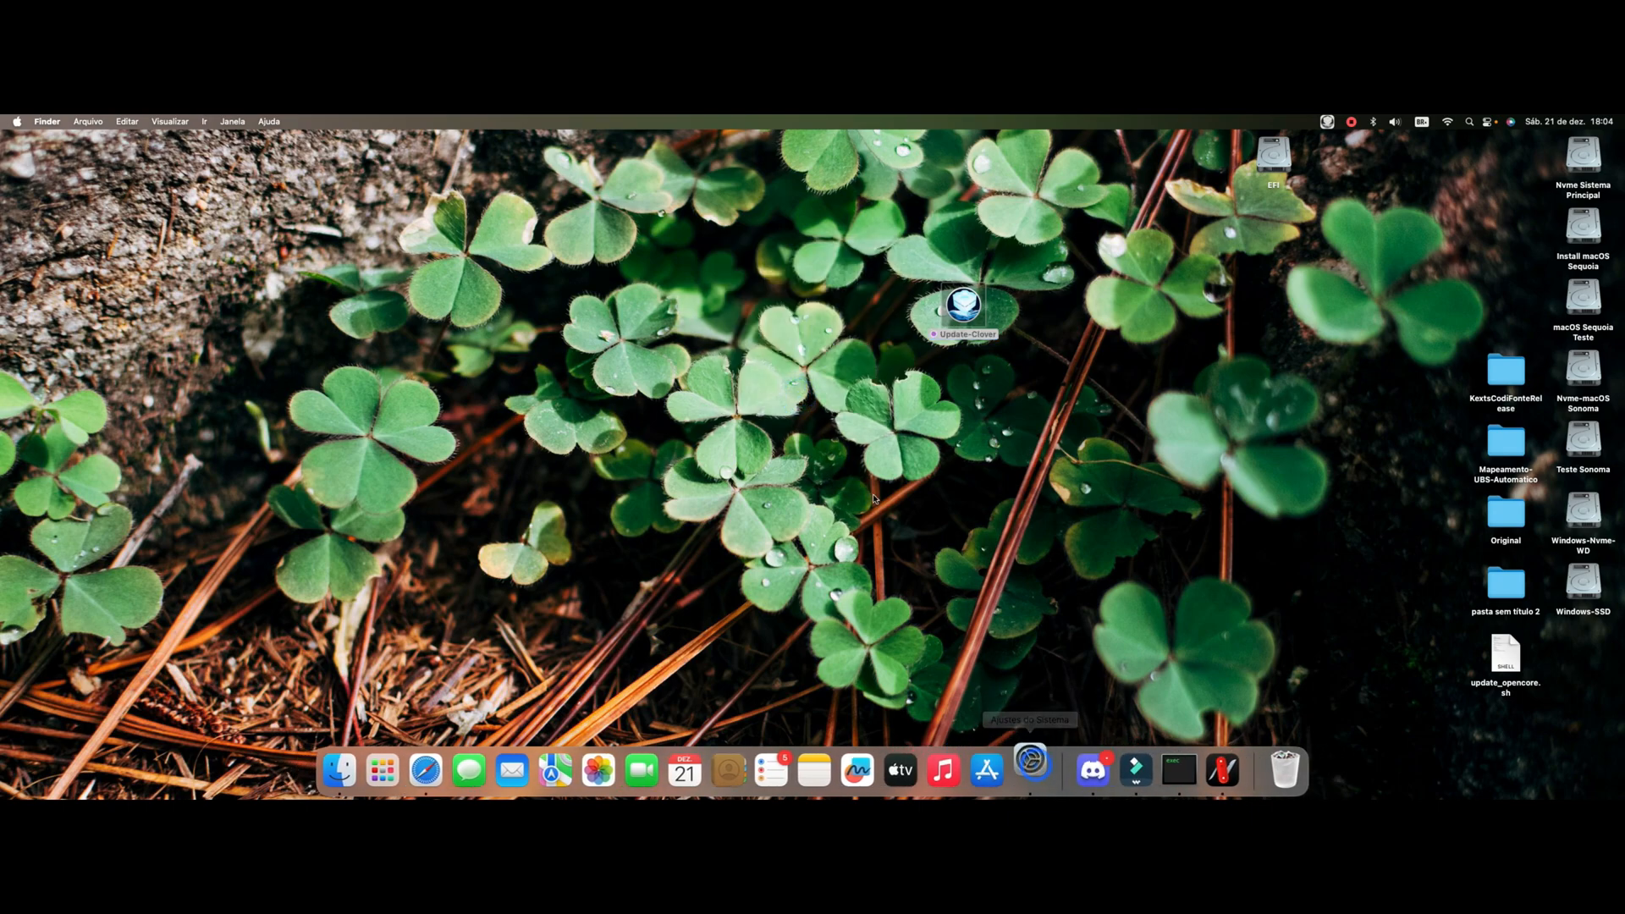
click(1029, 769)
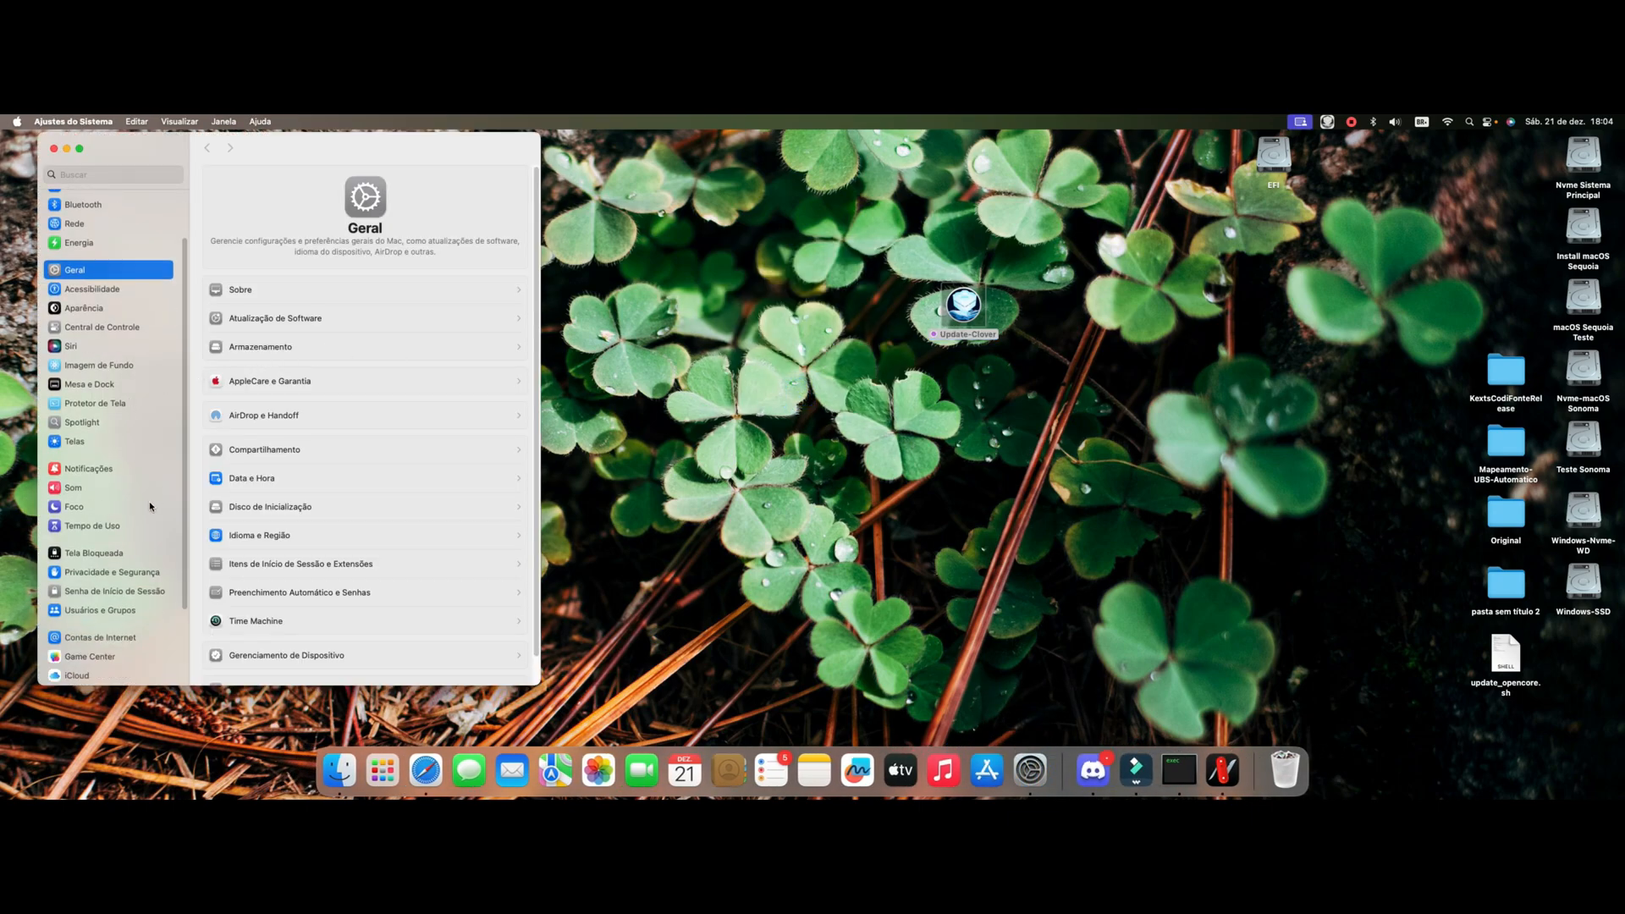
click(112, 572)
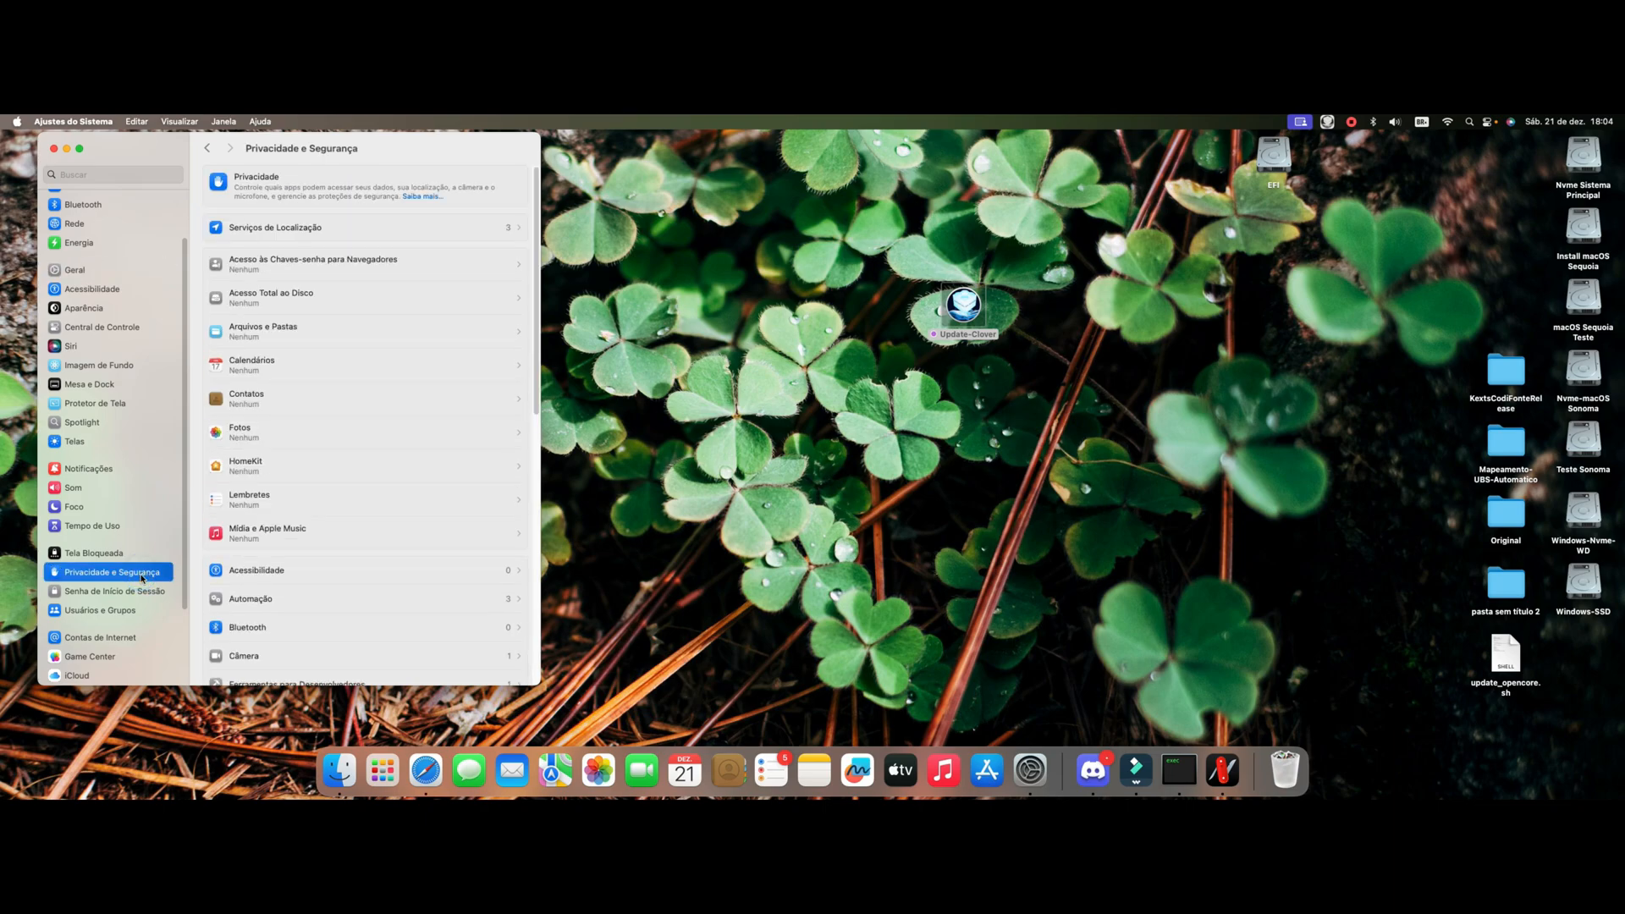
scroll(down, 3)
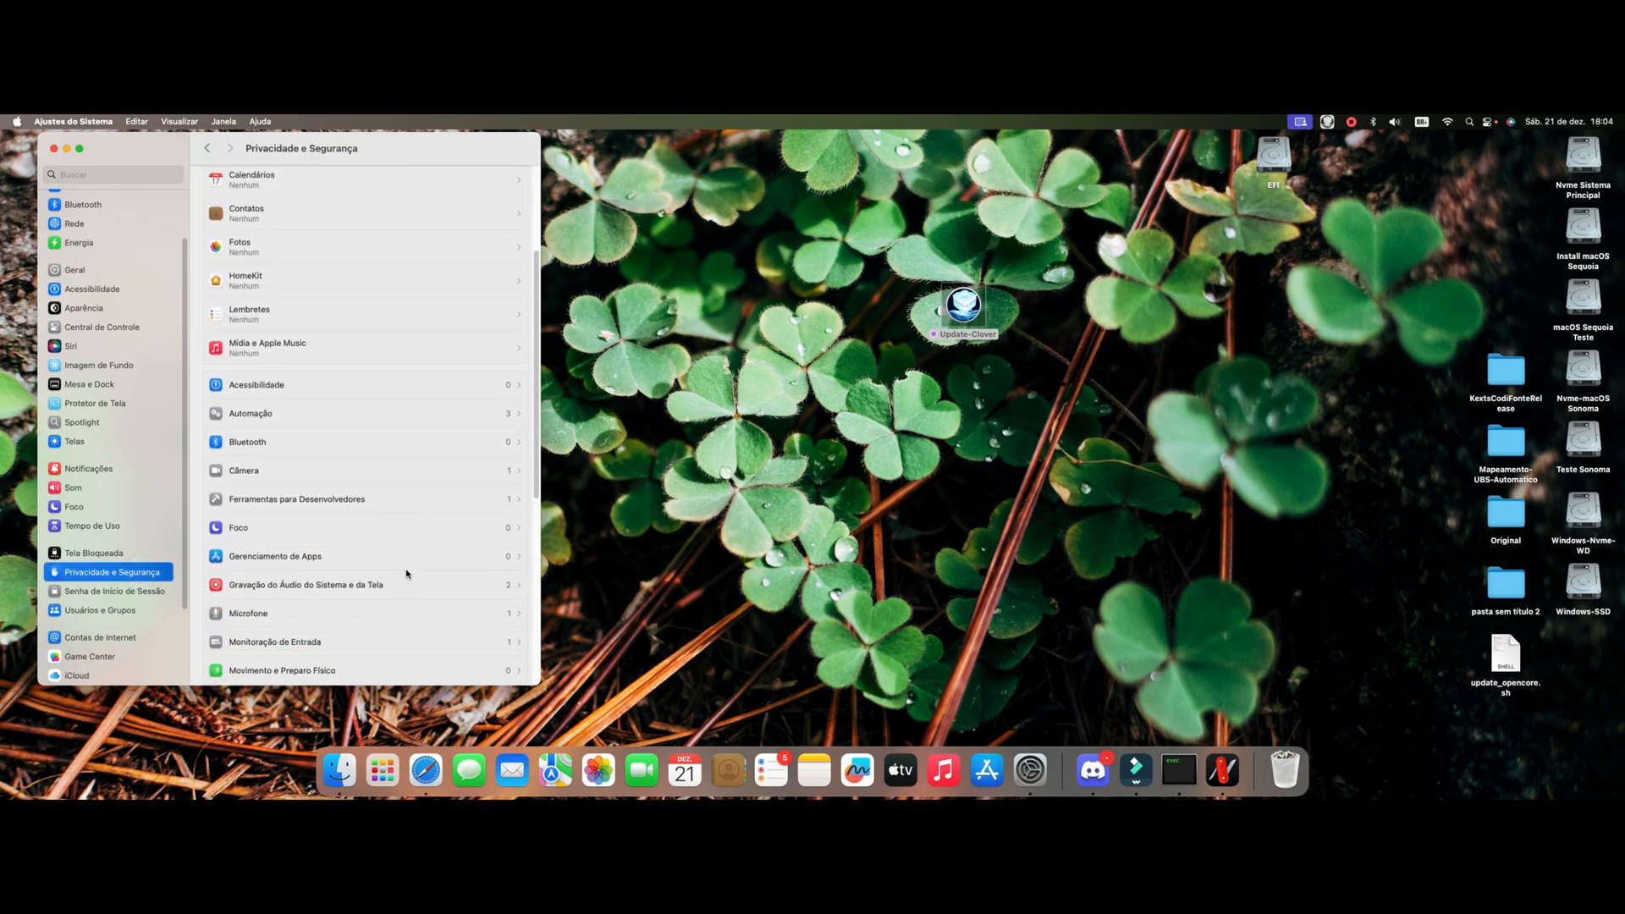
scroll(down, 3)
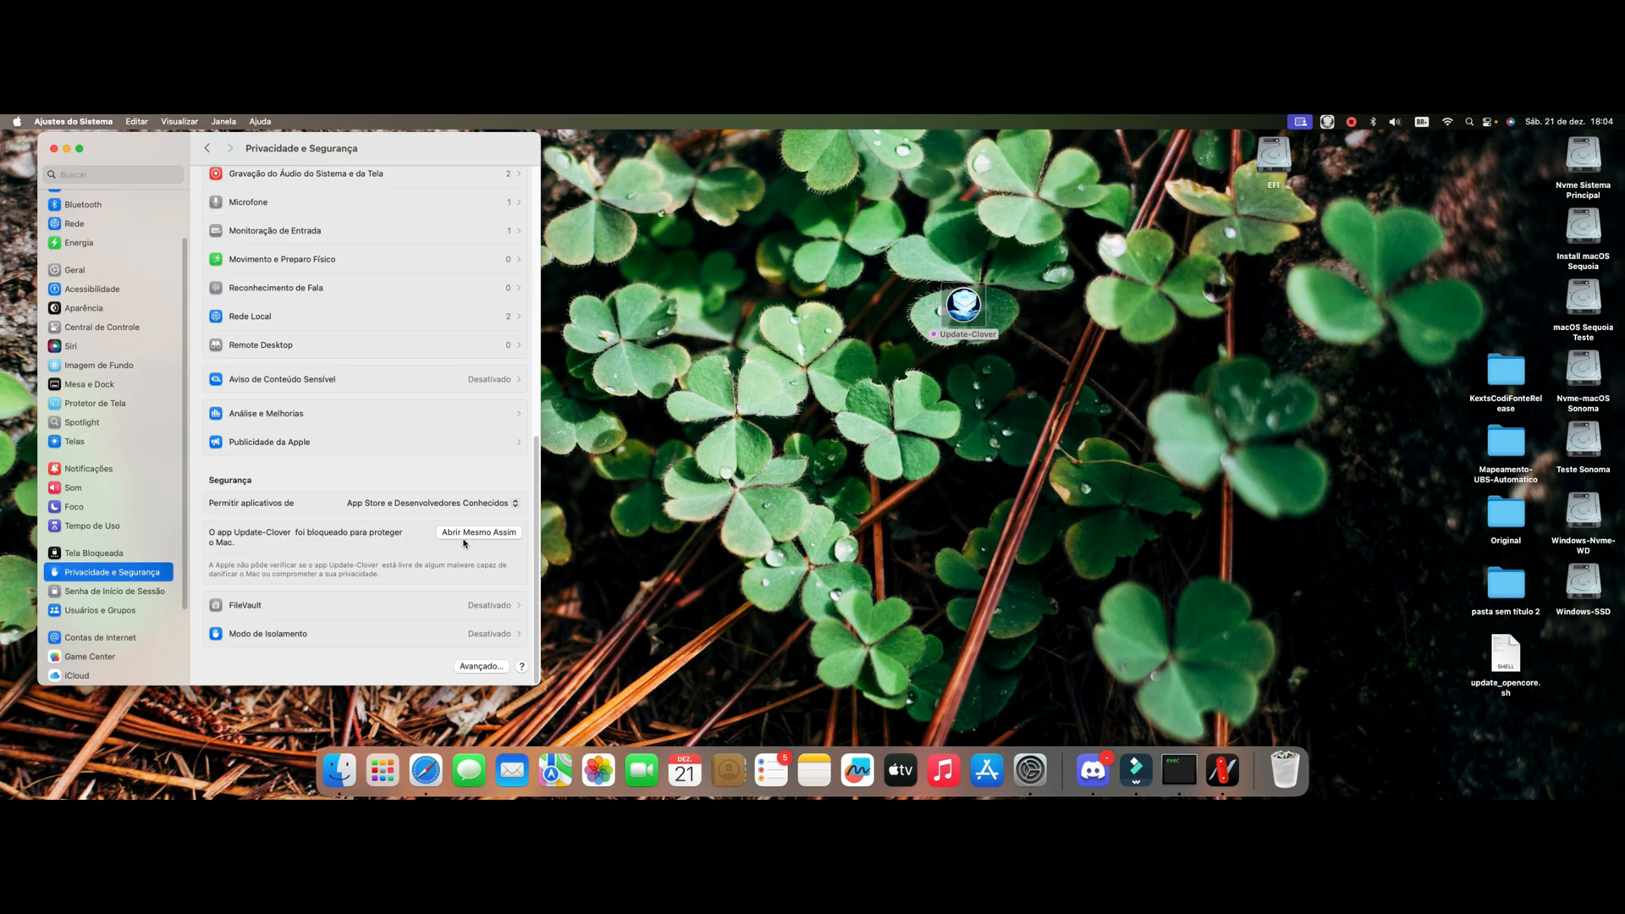
mouse_move(474, 531)
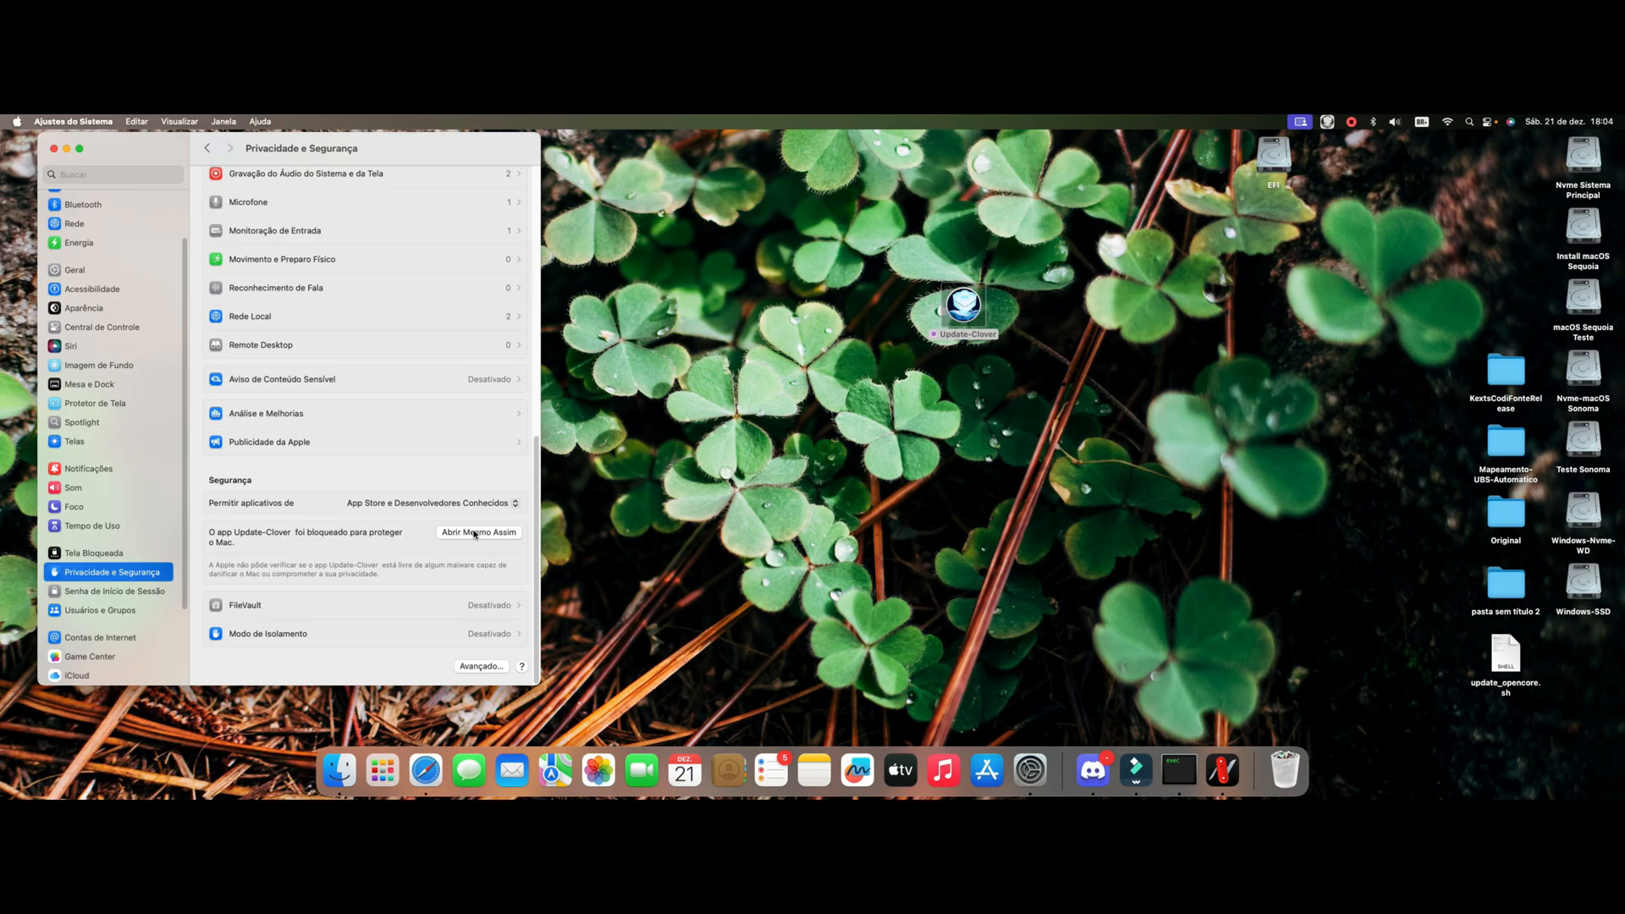
click(477, 531)
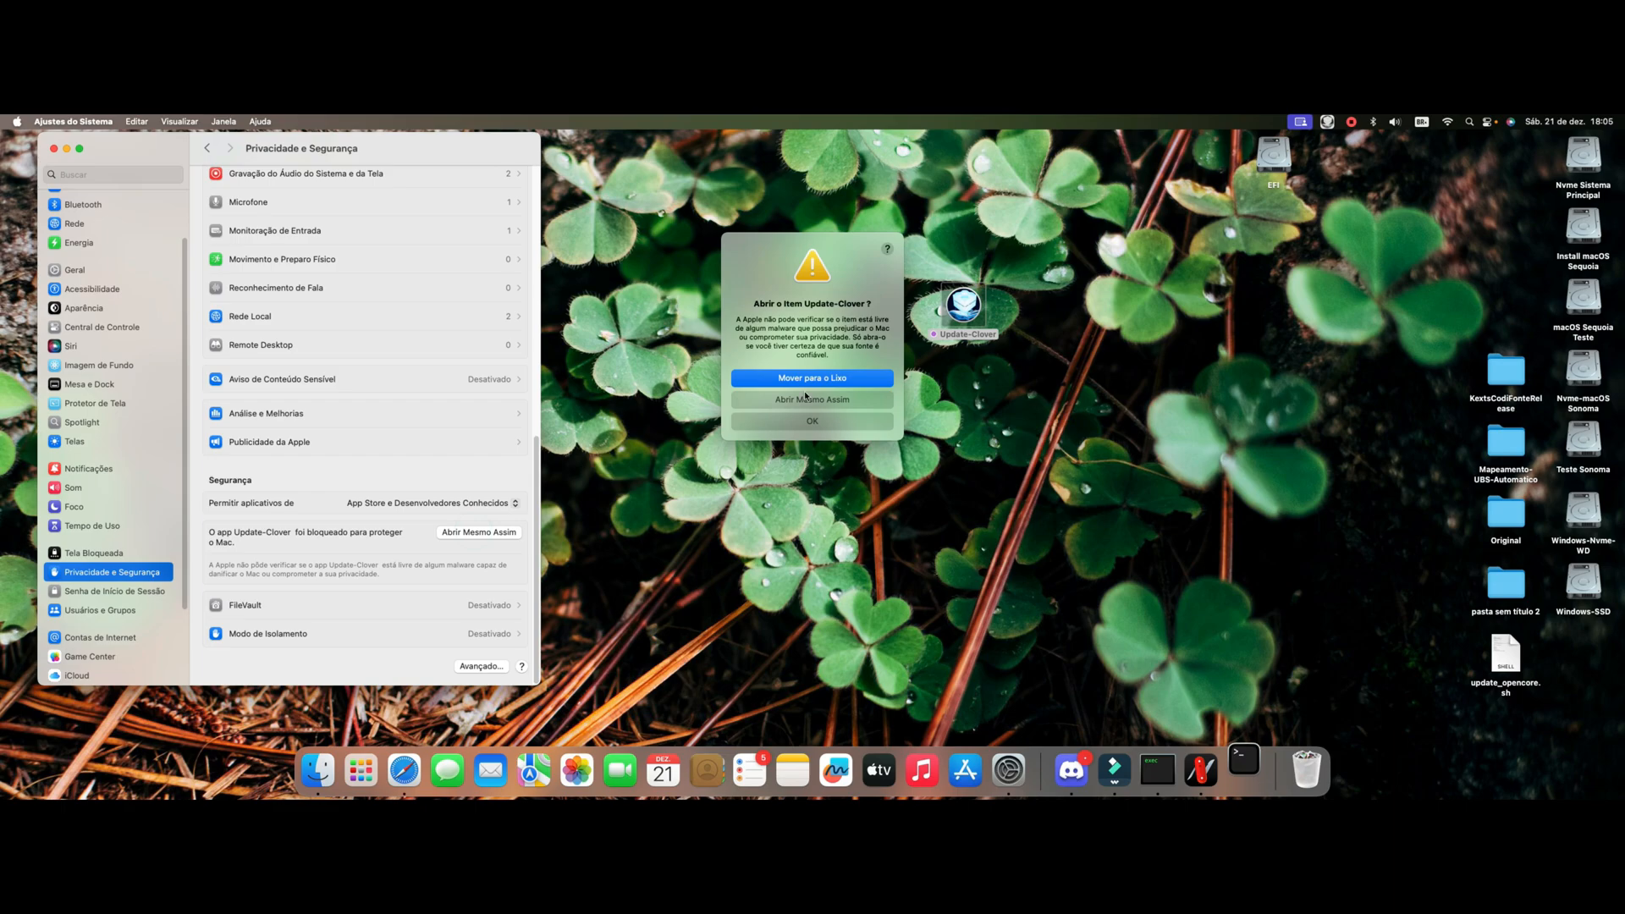
Step: Confirm opening Update-Clover and select EFI partition 1 (disk0s1) for the Clover 5161 install
click(812, 378)
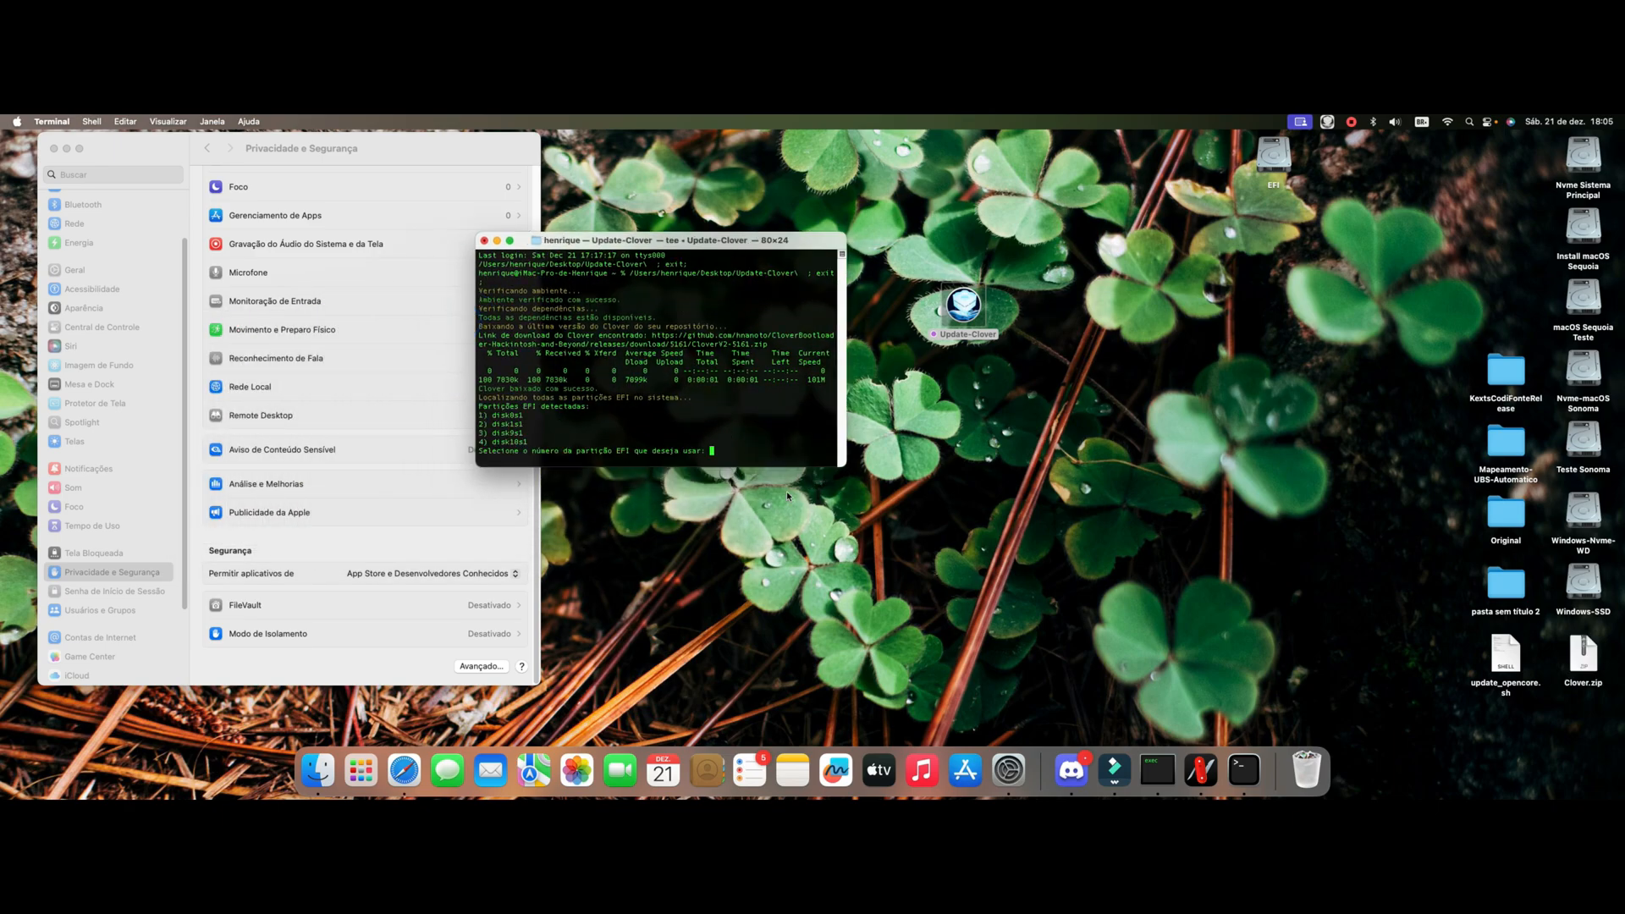
mouse_move(843, 475)
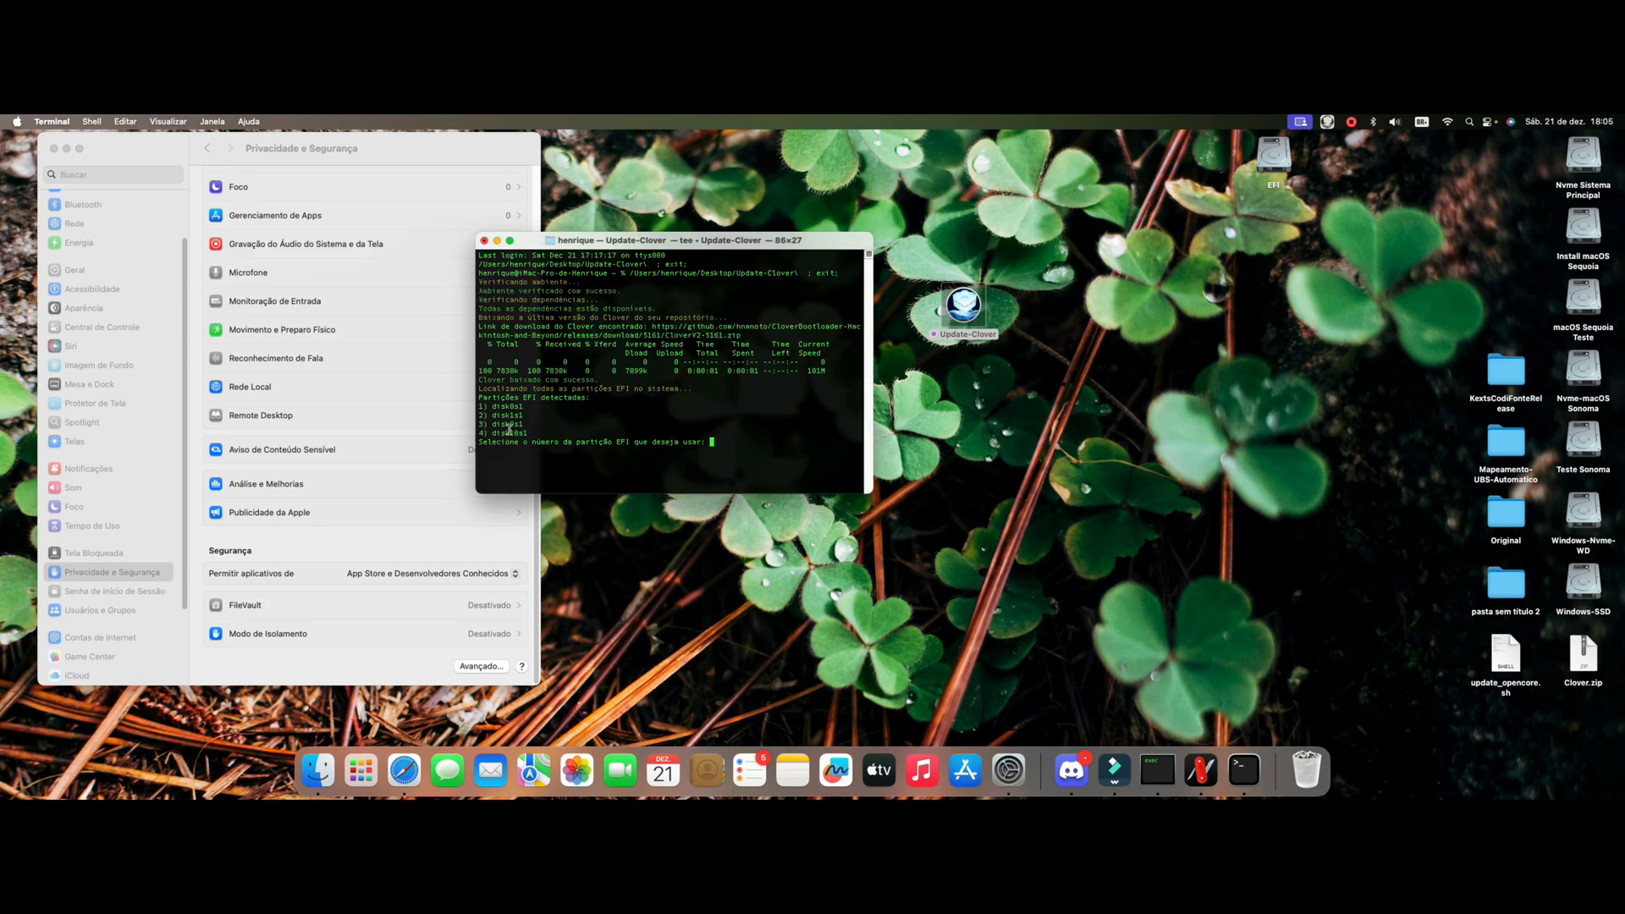
mouse_move(748, 218)
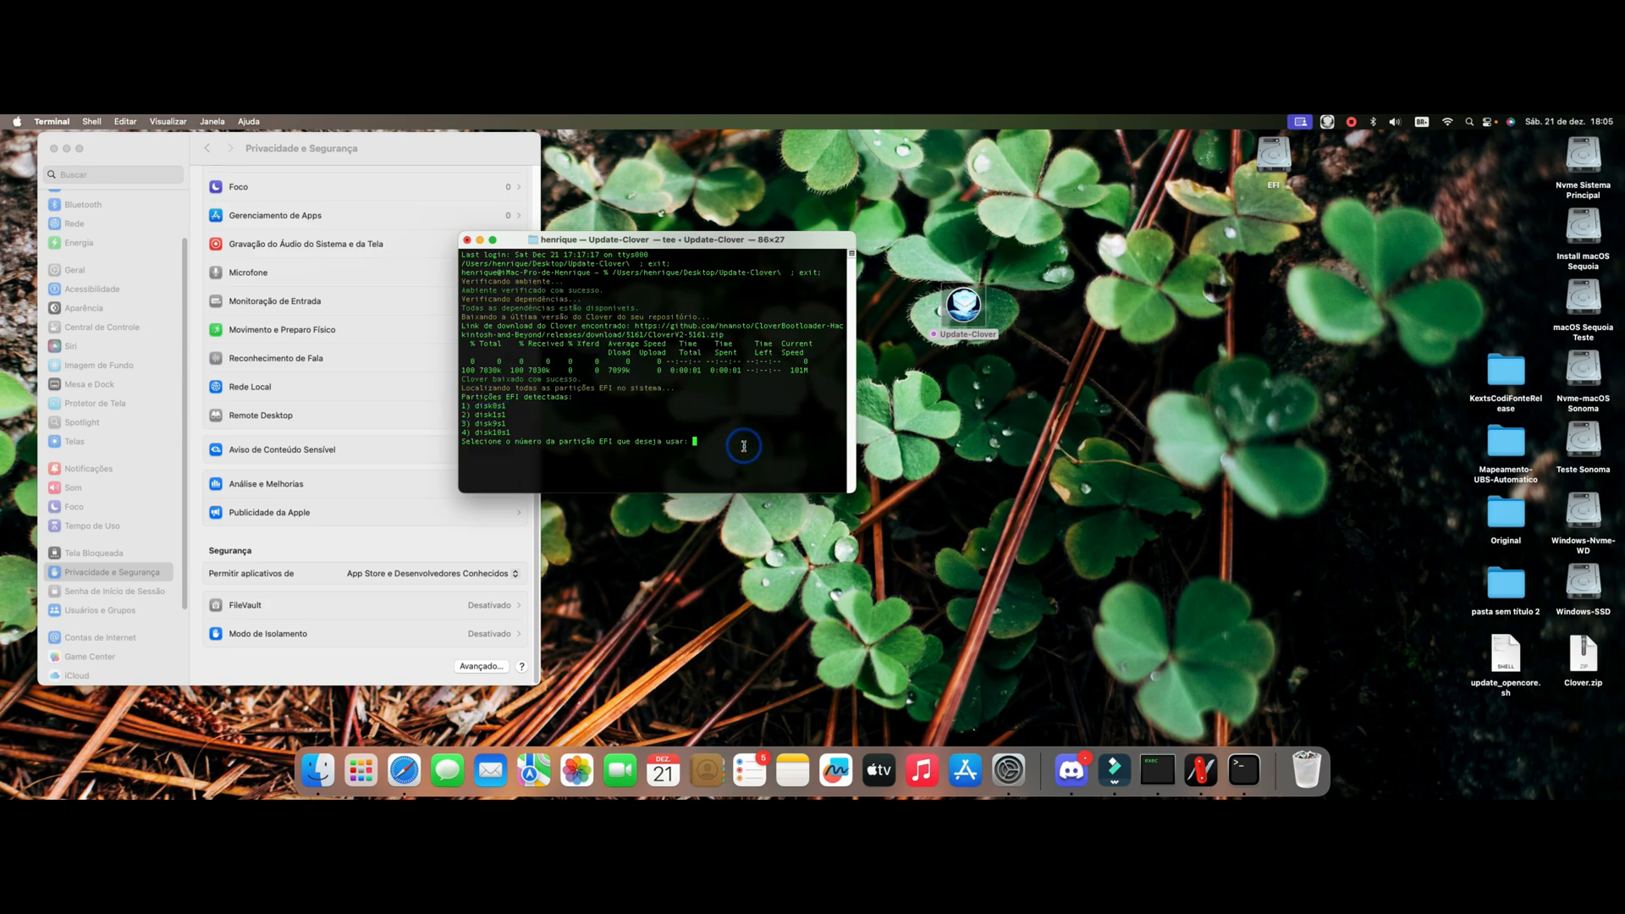
text(1)
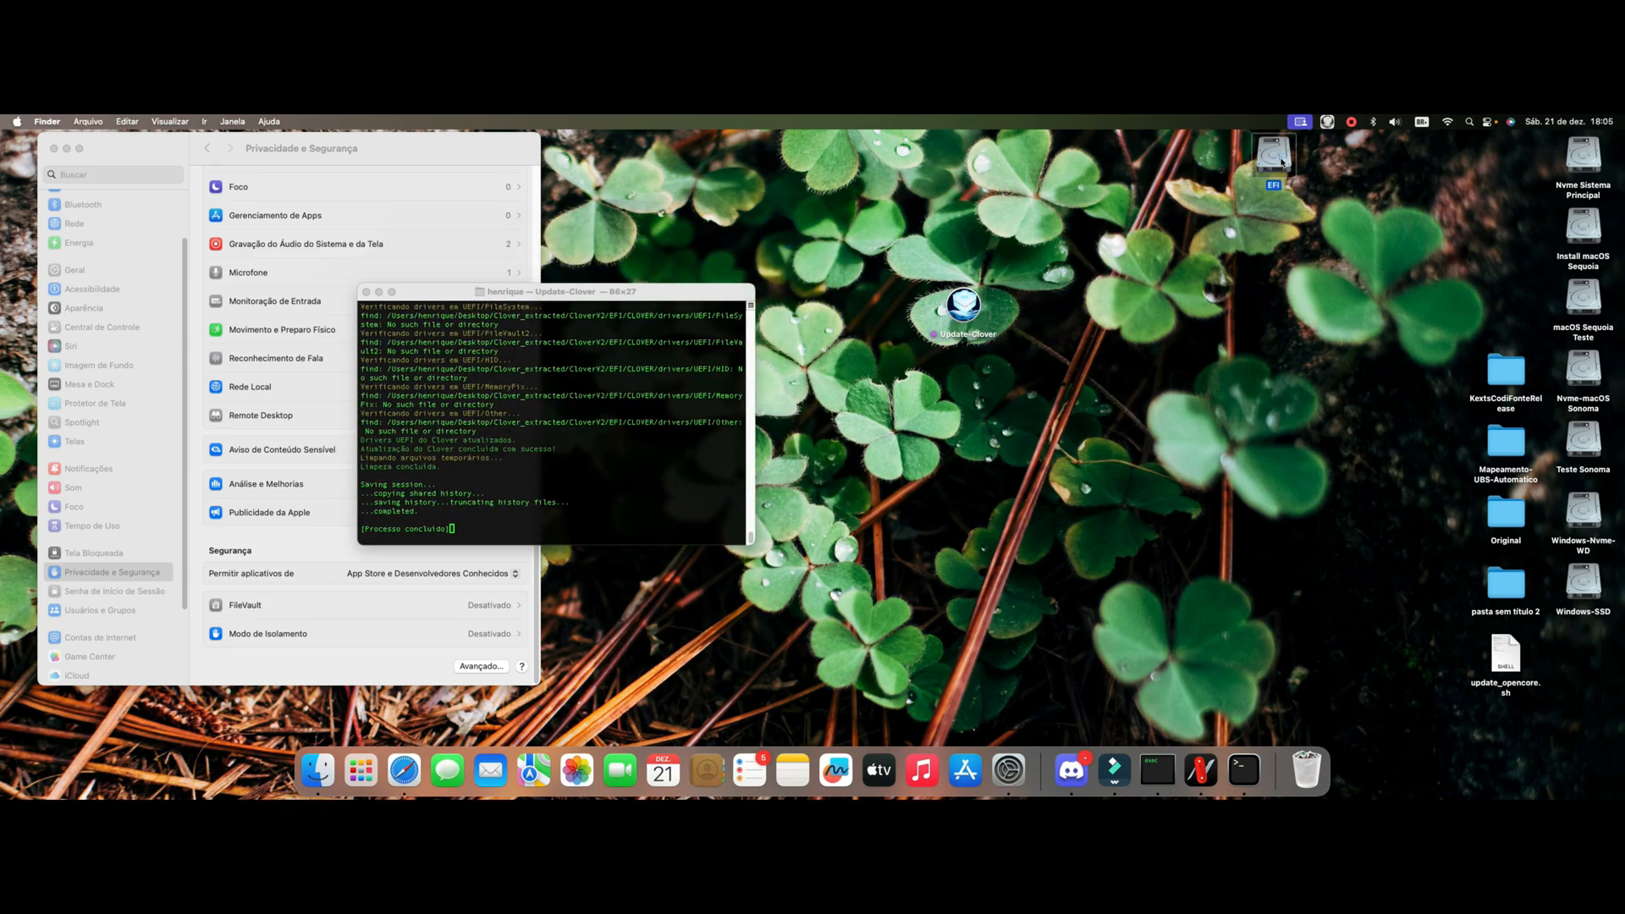
Step: Browse the EFI volume's CLOVER/drivers/UEFI files, then return to the EFI root
double_click(1273, 153)
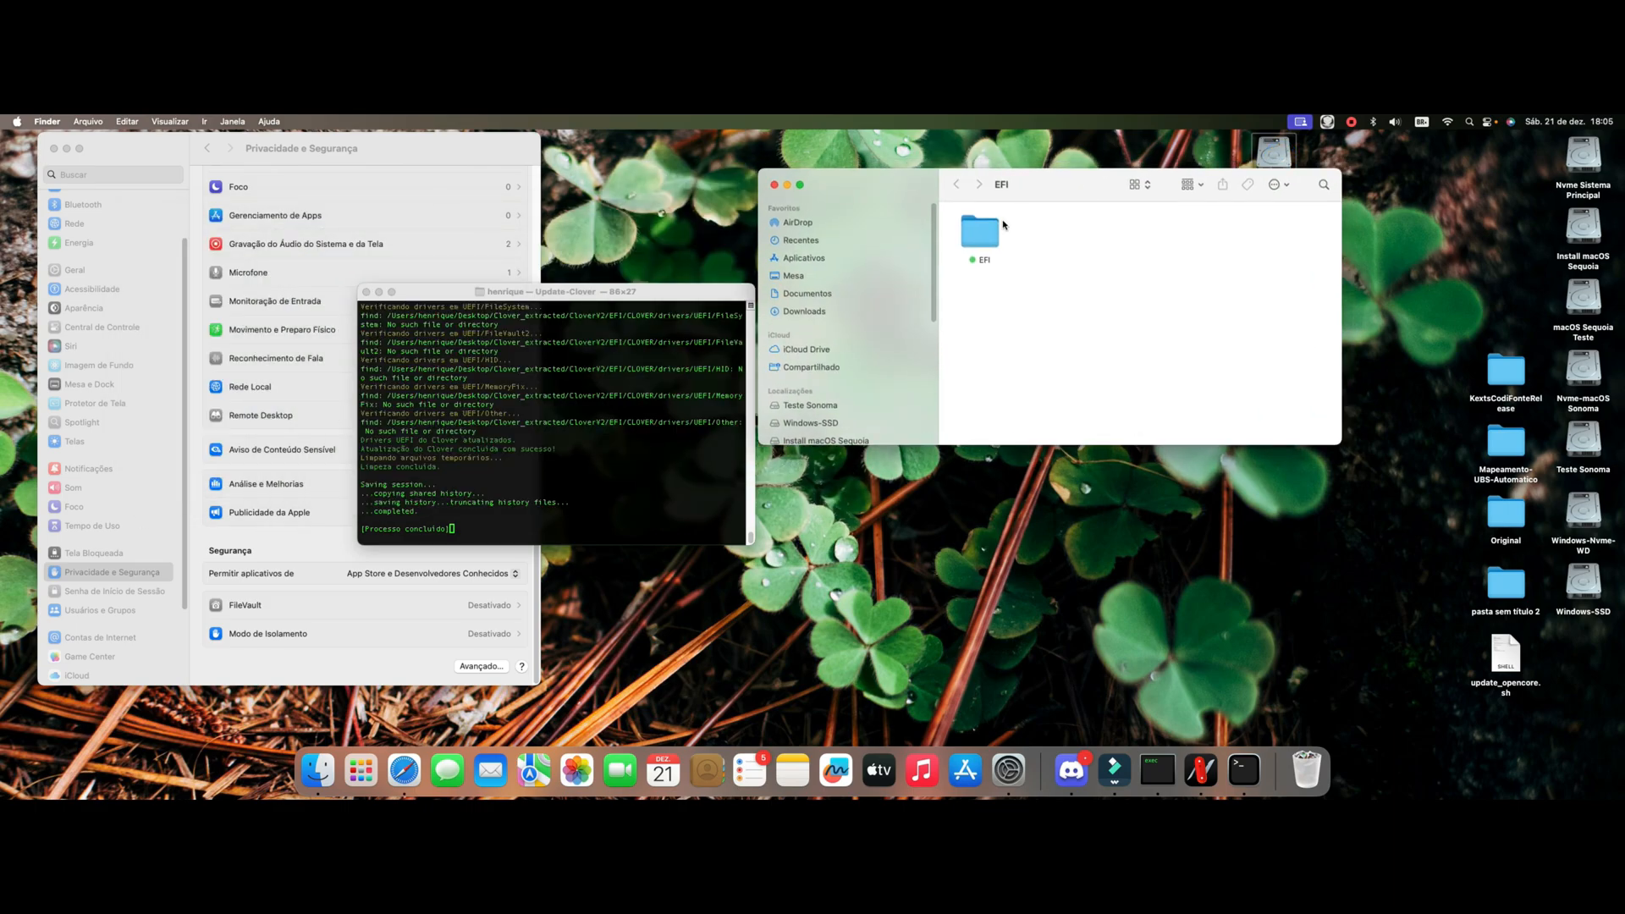
double_click(979, 234)
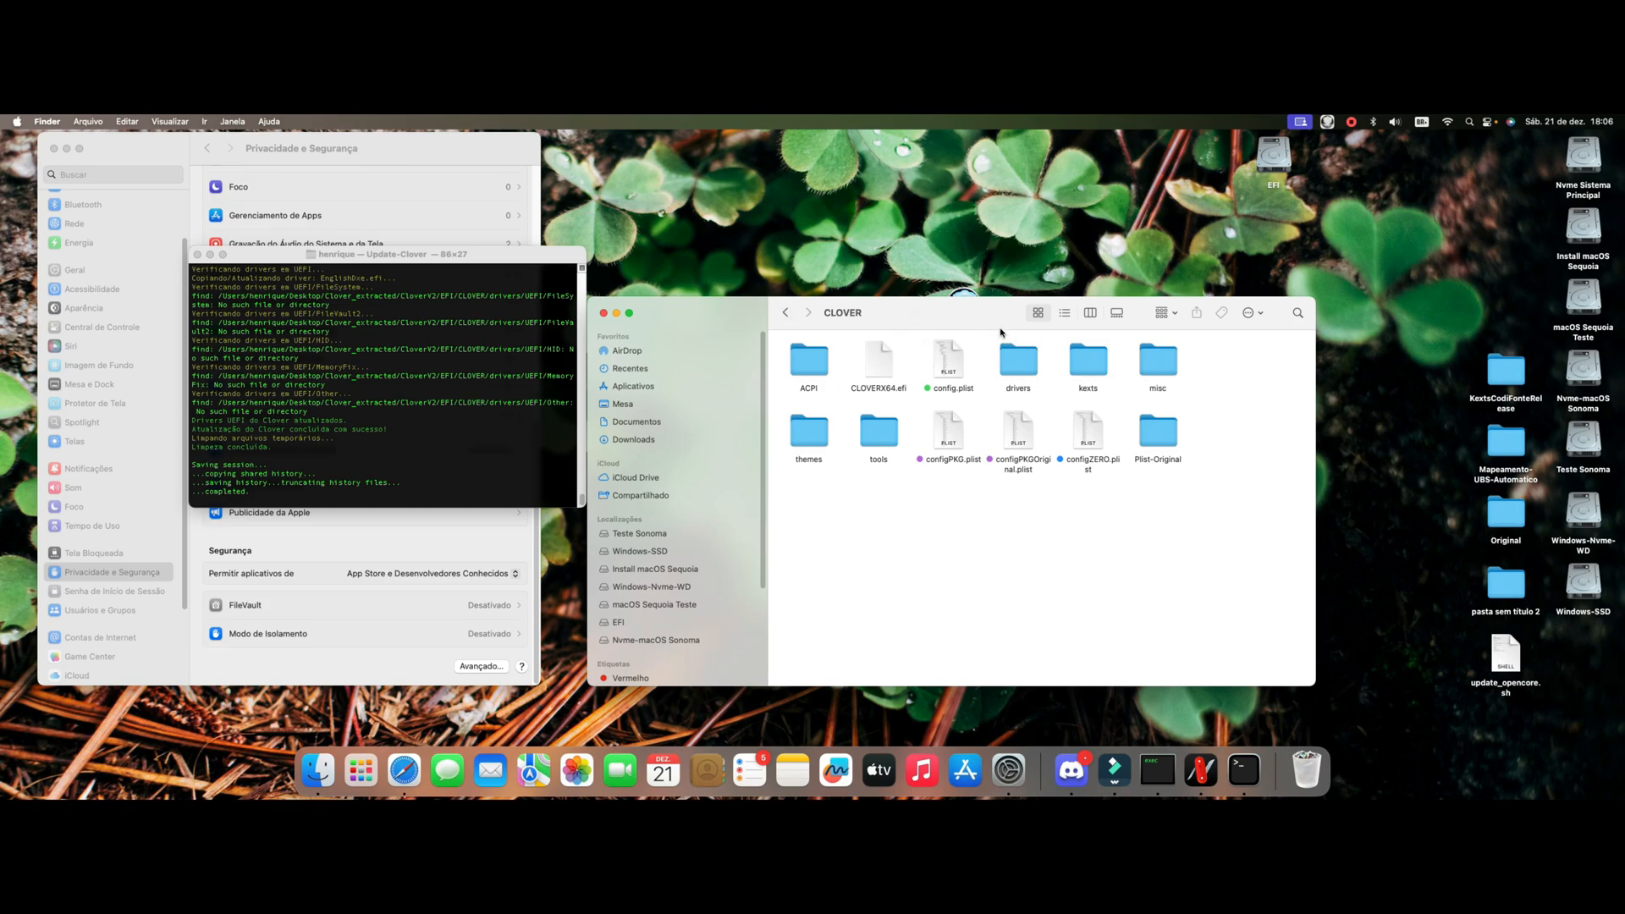
mouse_move(1036, 369)
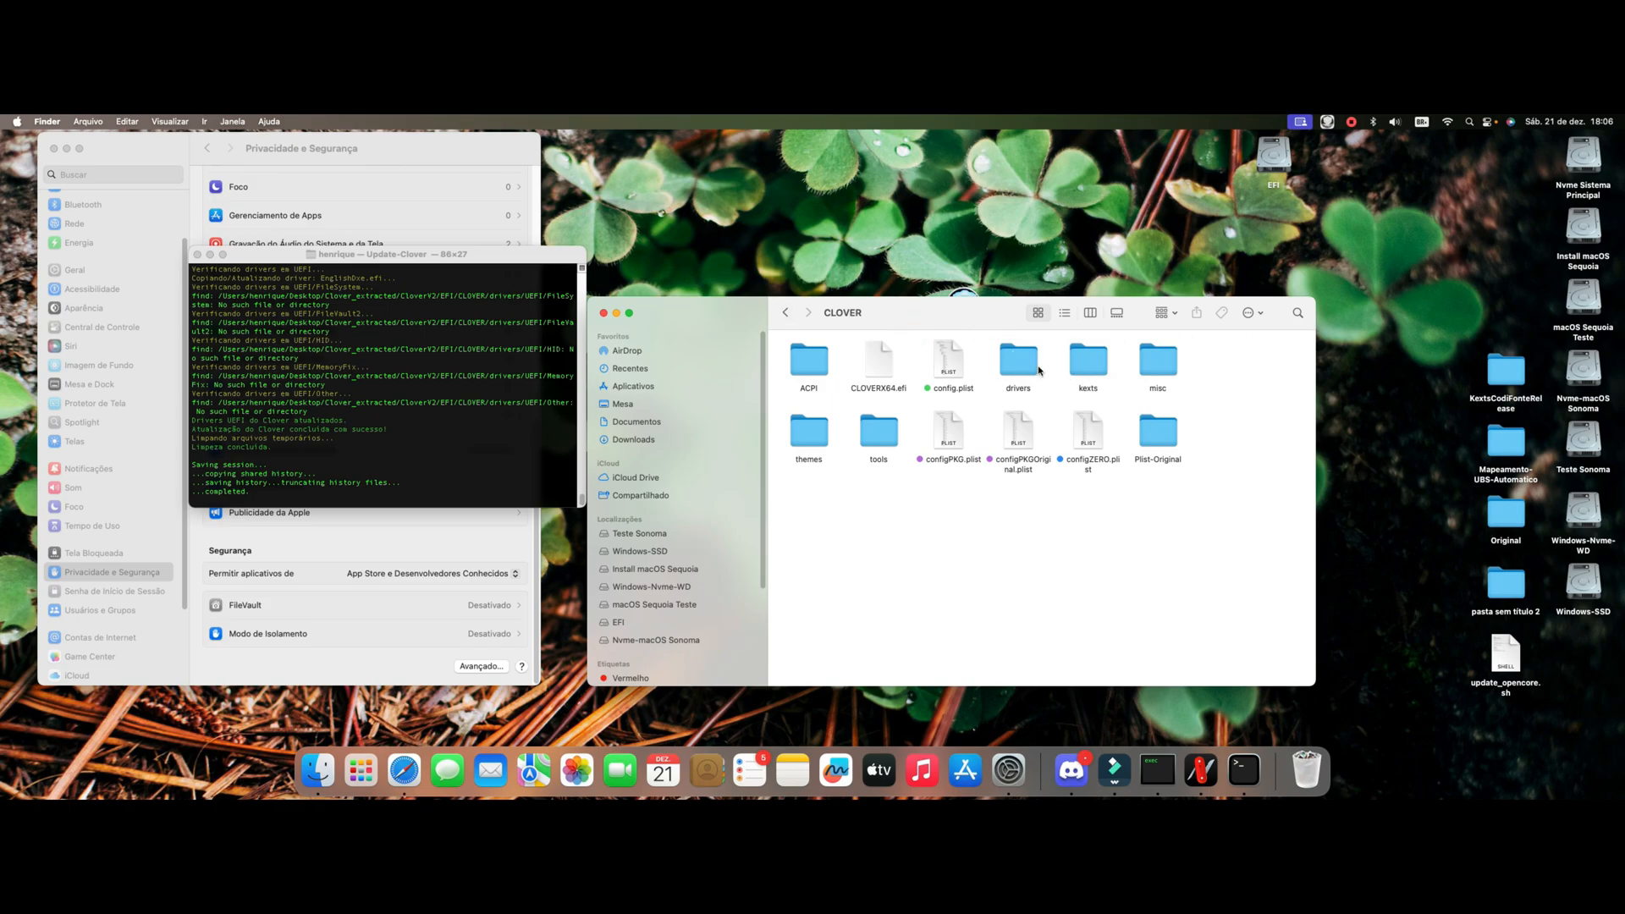
mouse_move(963, 331)
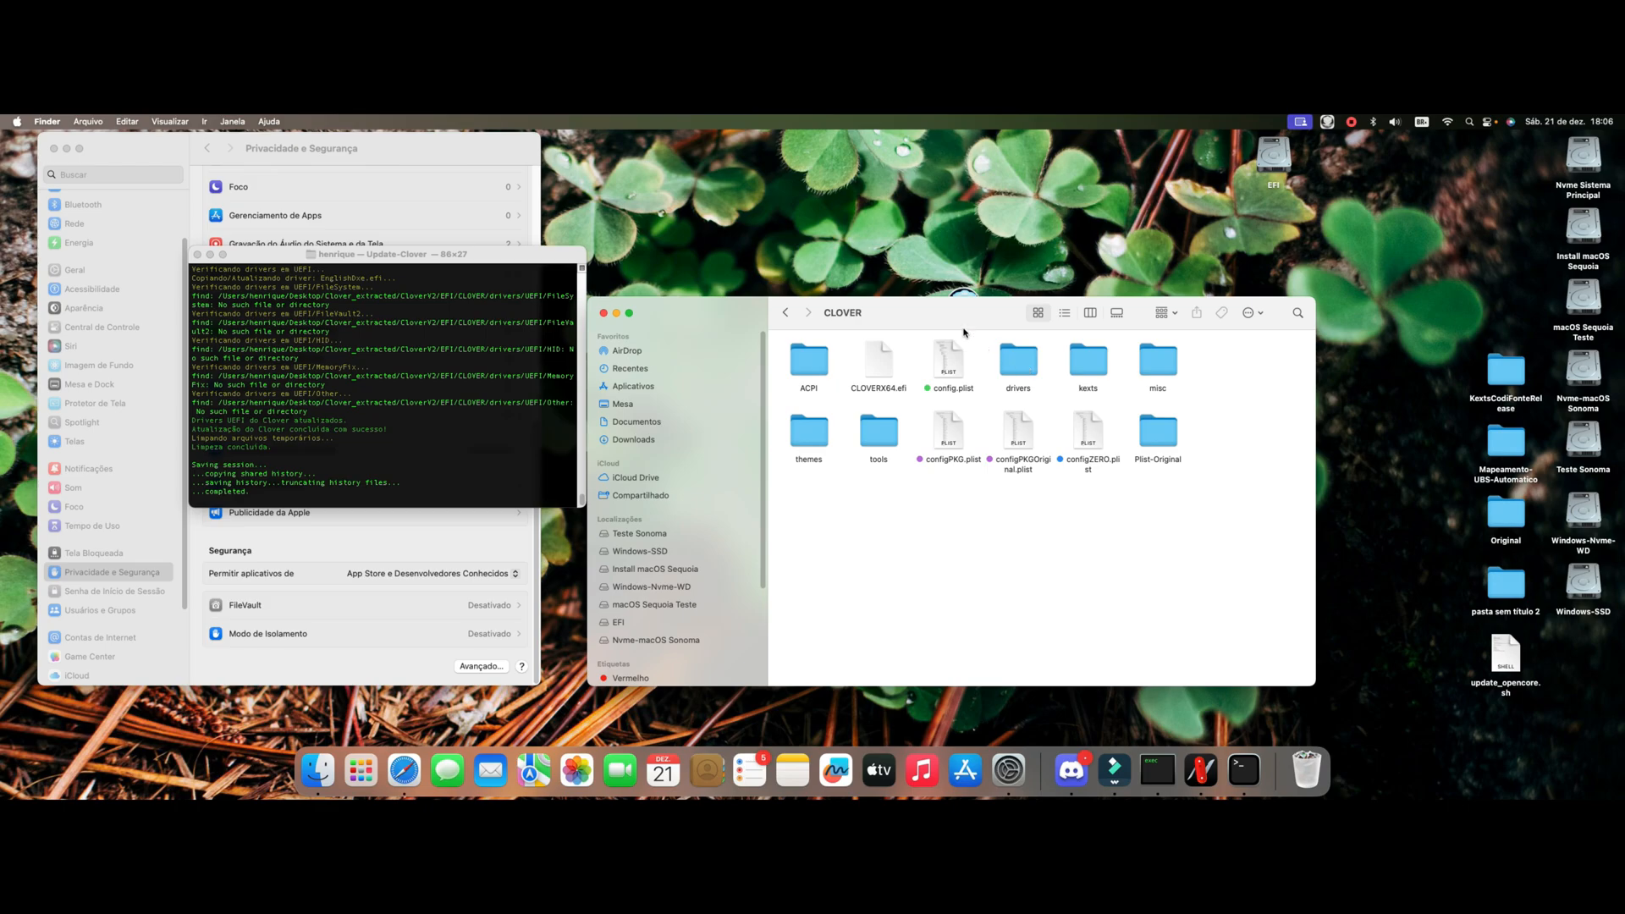
double_click(1017, 359)
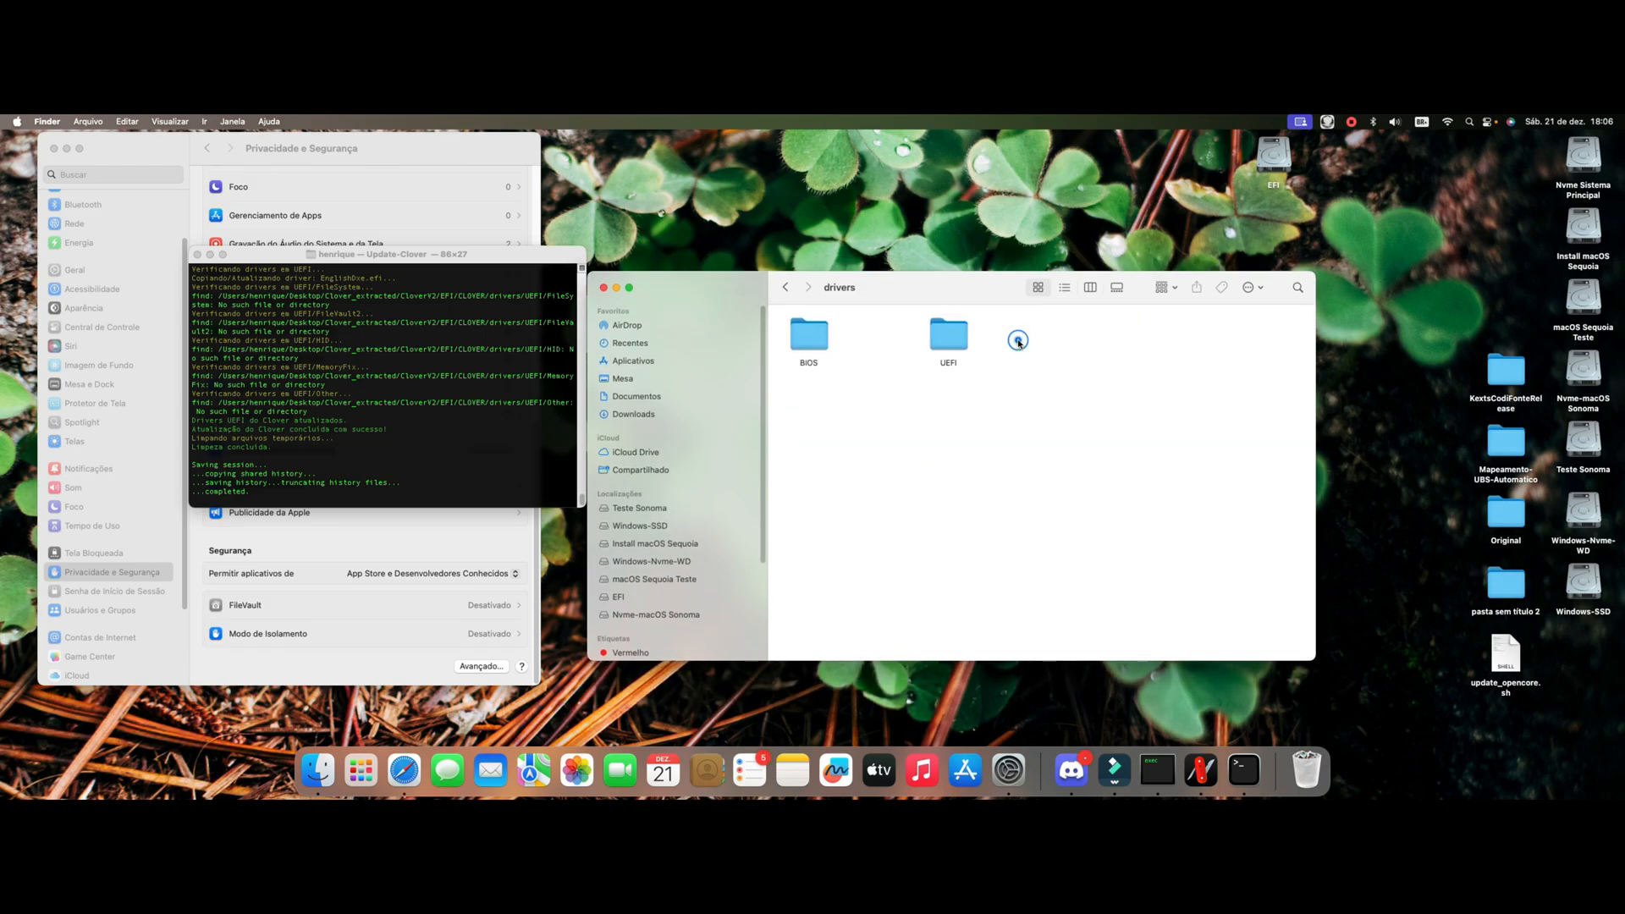
double_click(948, 335)
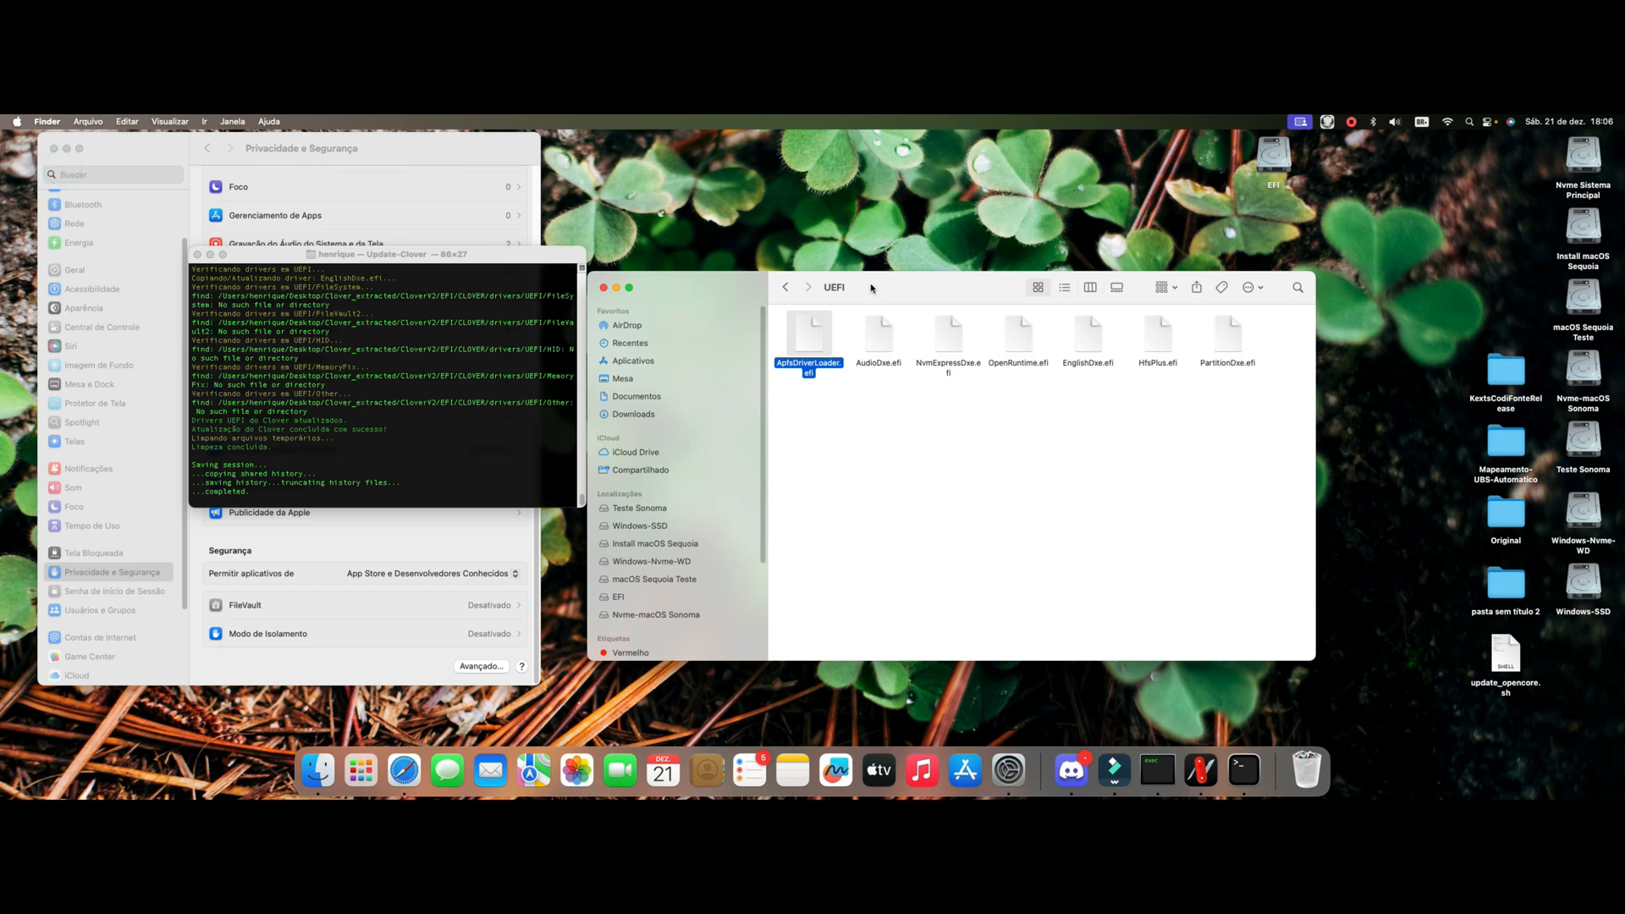
click(785, 288)
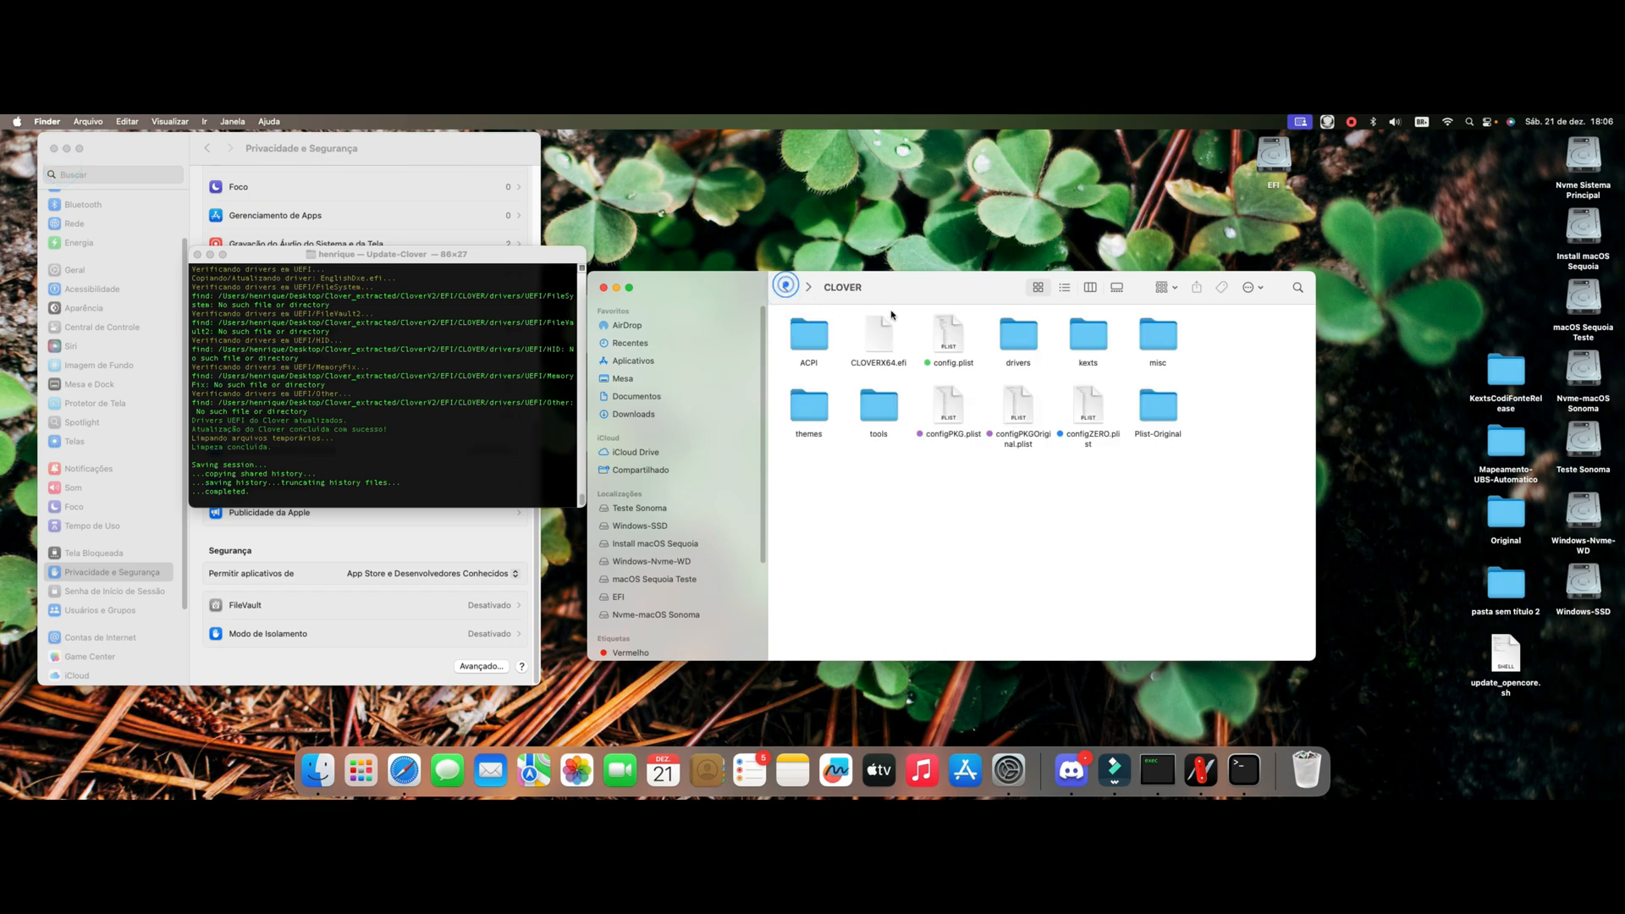
double_click(1017, 333)
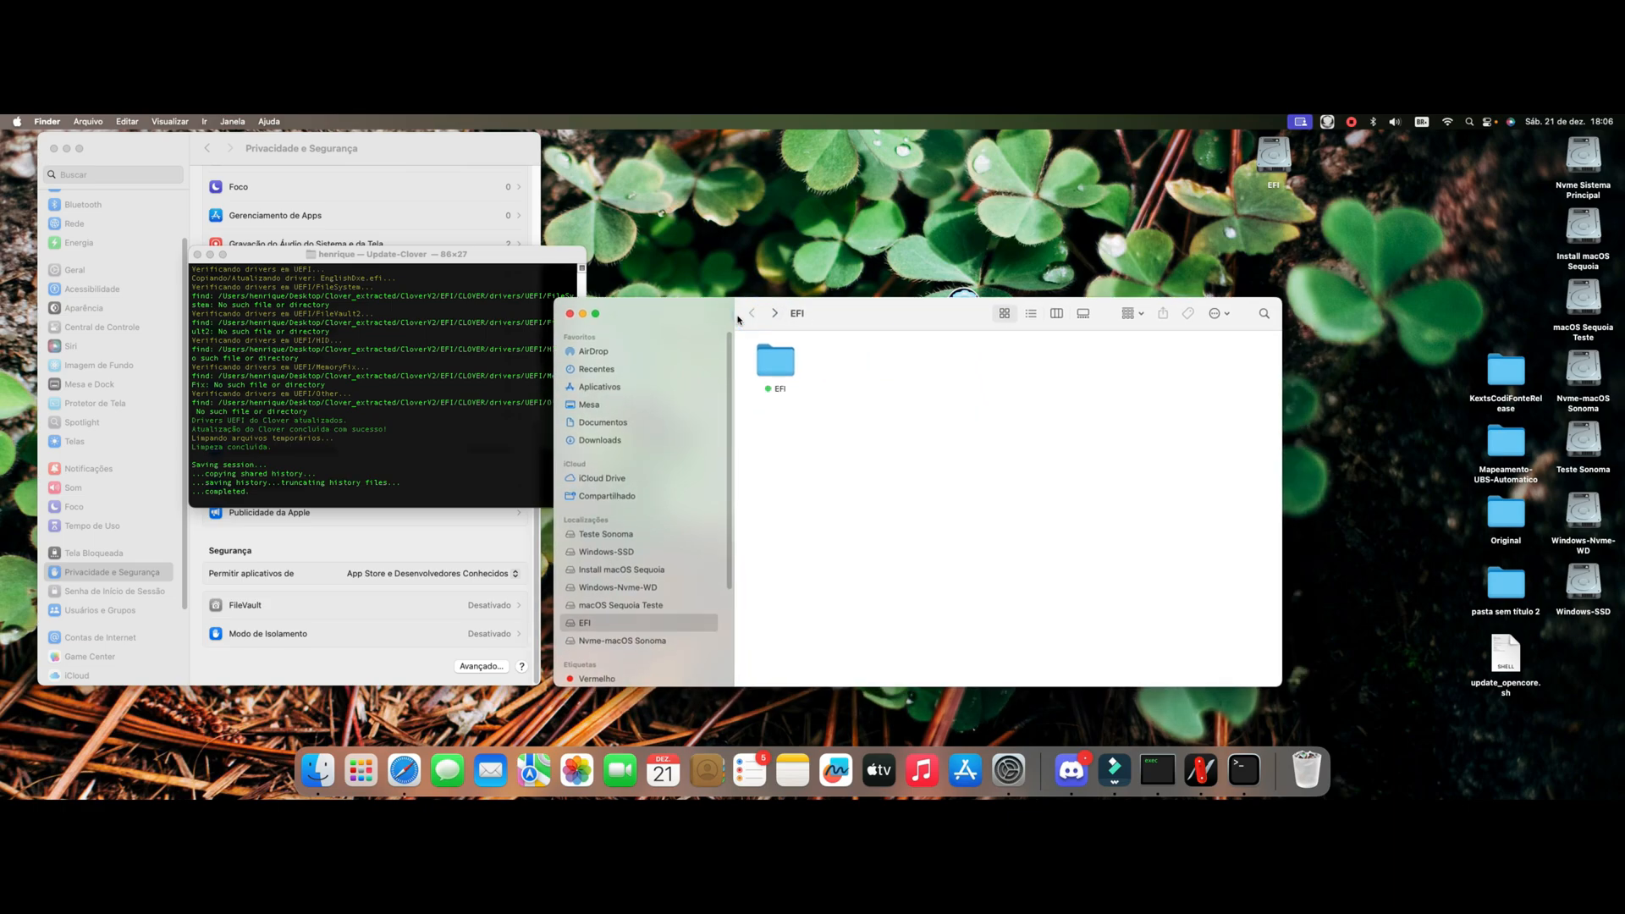
click(776, 361)
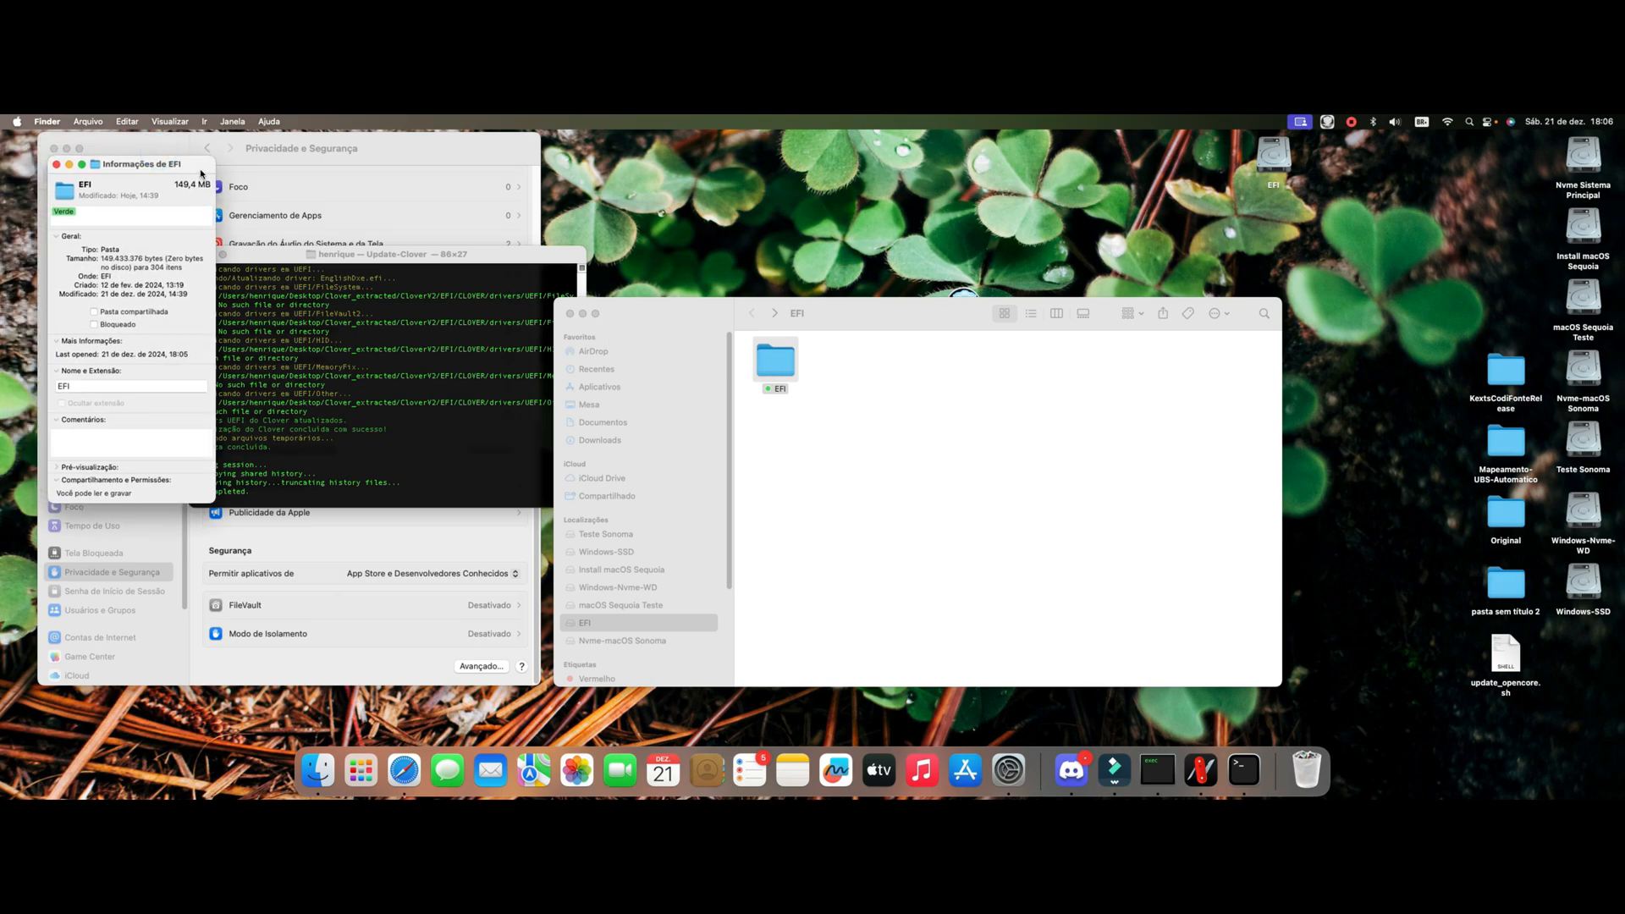
drag(142, 164, 420, 215)
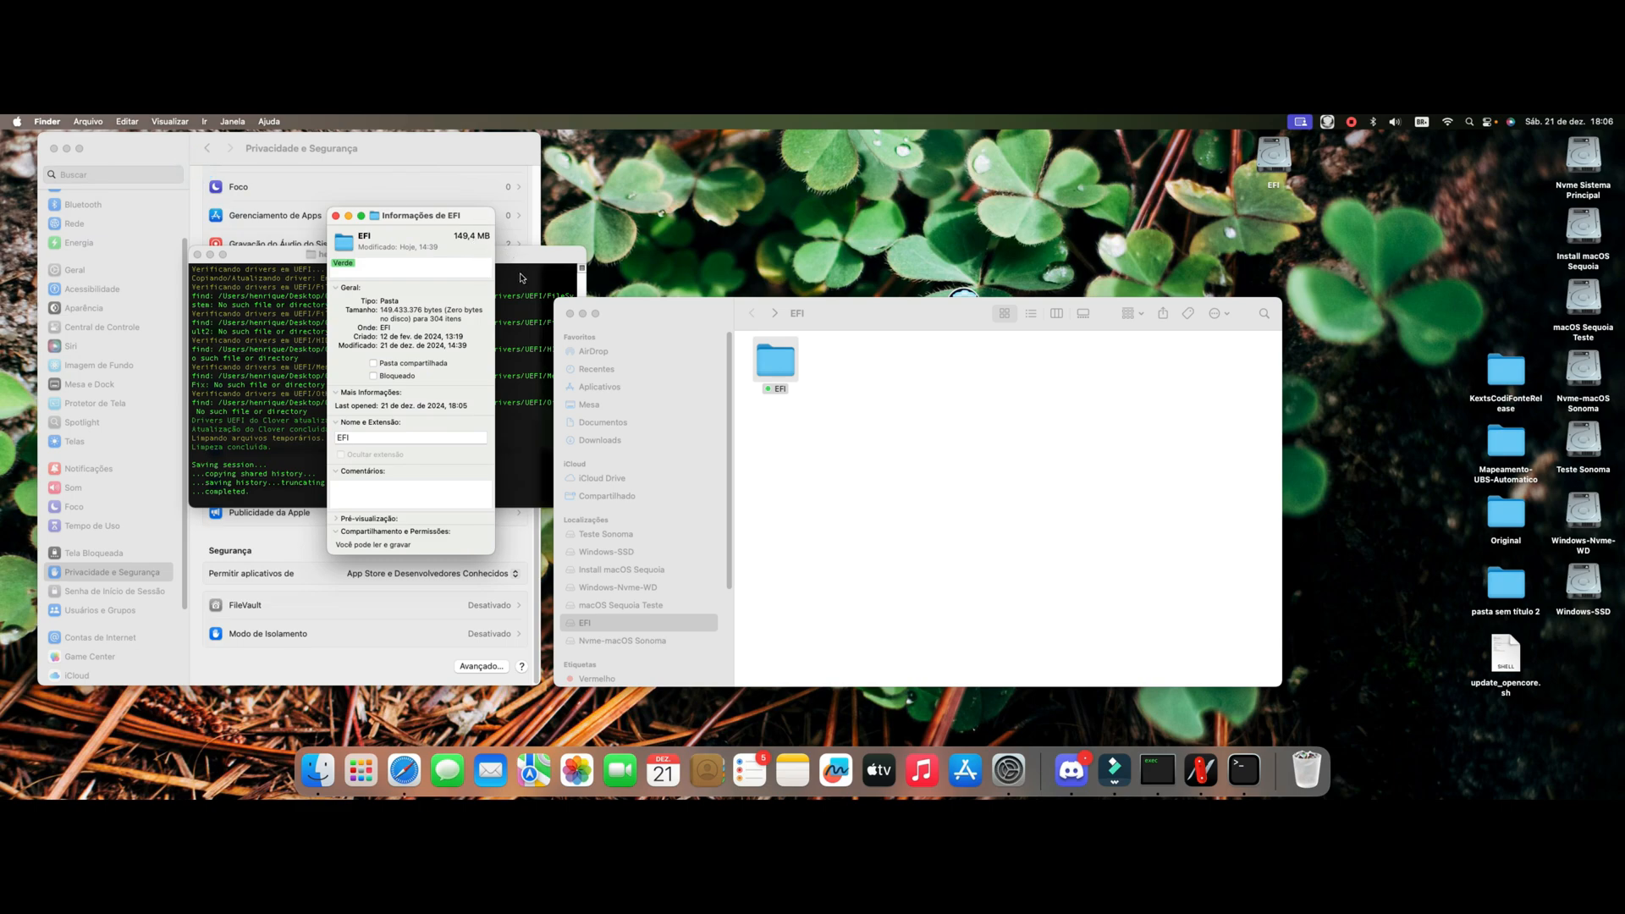
mouse_move(735, 315)
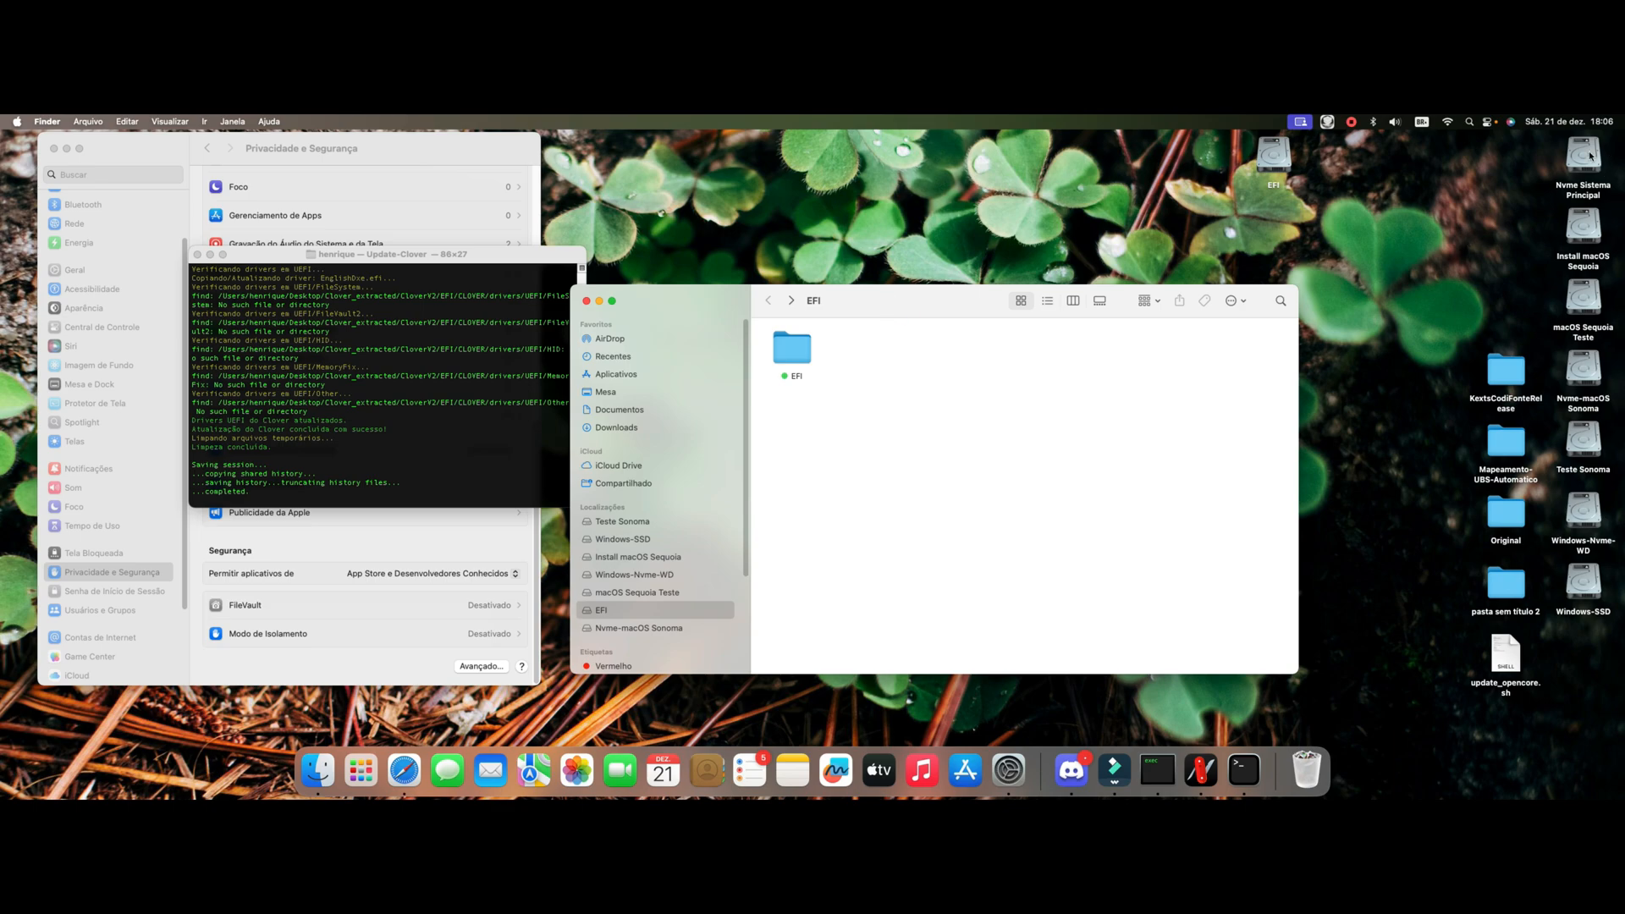
Step: Open the update_clover log from the home folder on Nvme Sistema Principal via Usuários
double_click(1584, 160)
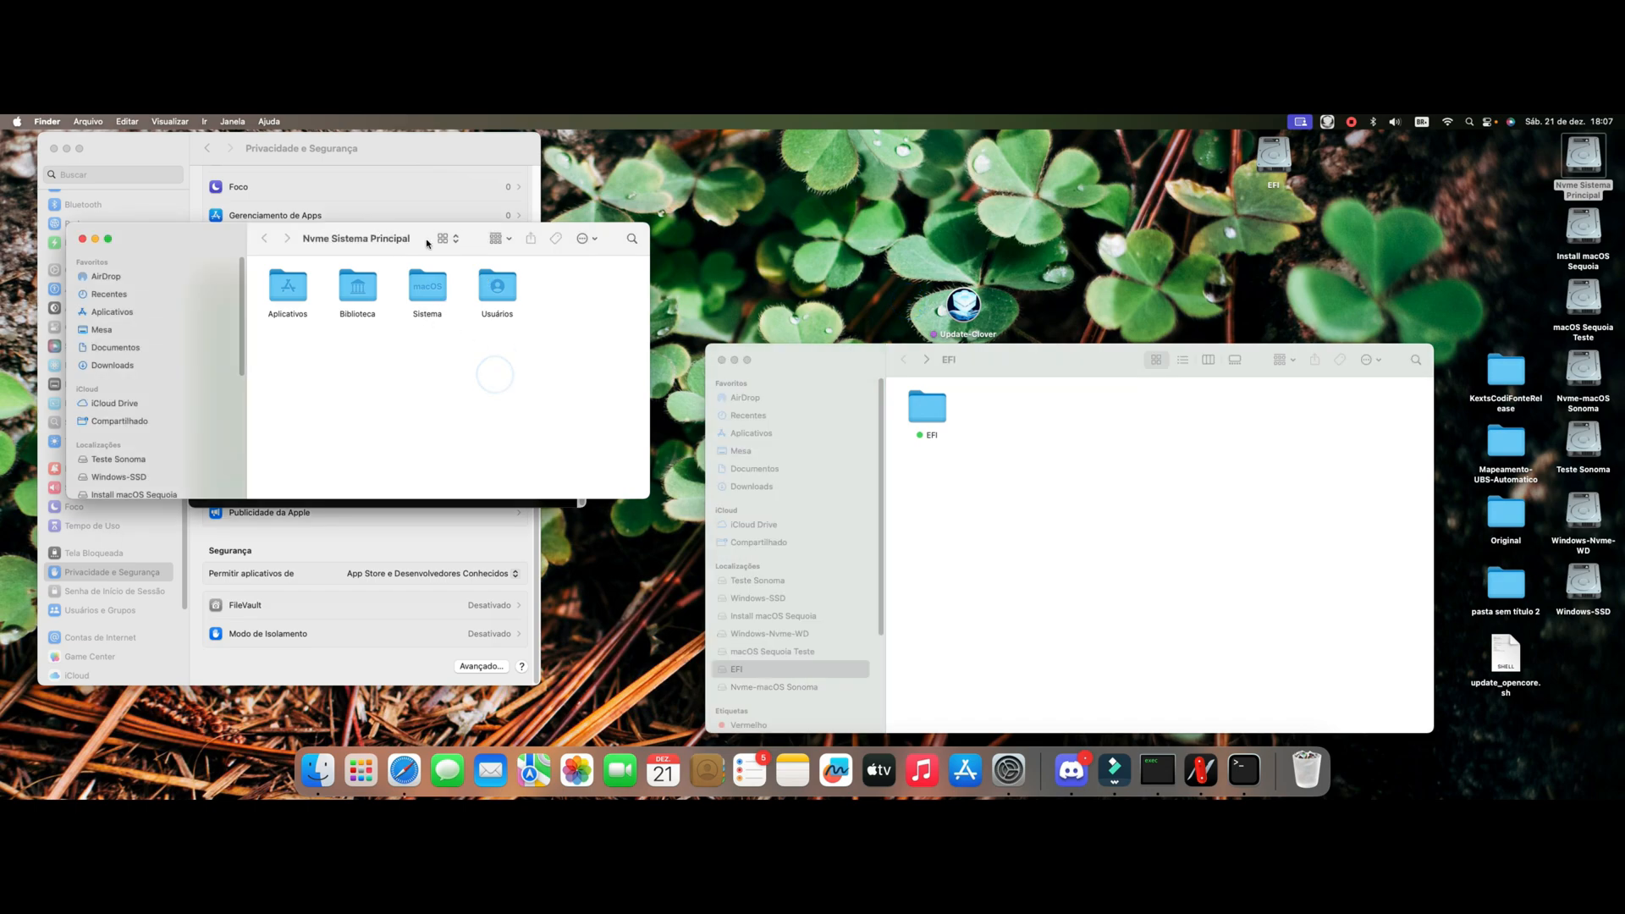
double_click(498, 288)
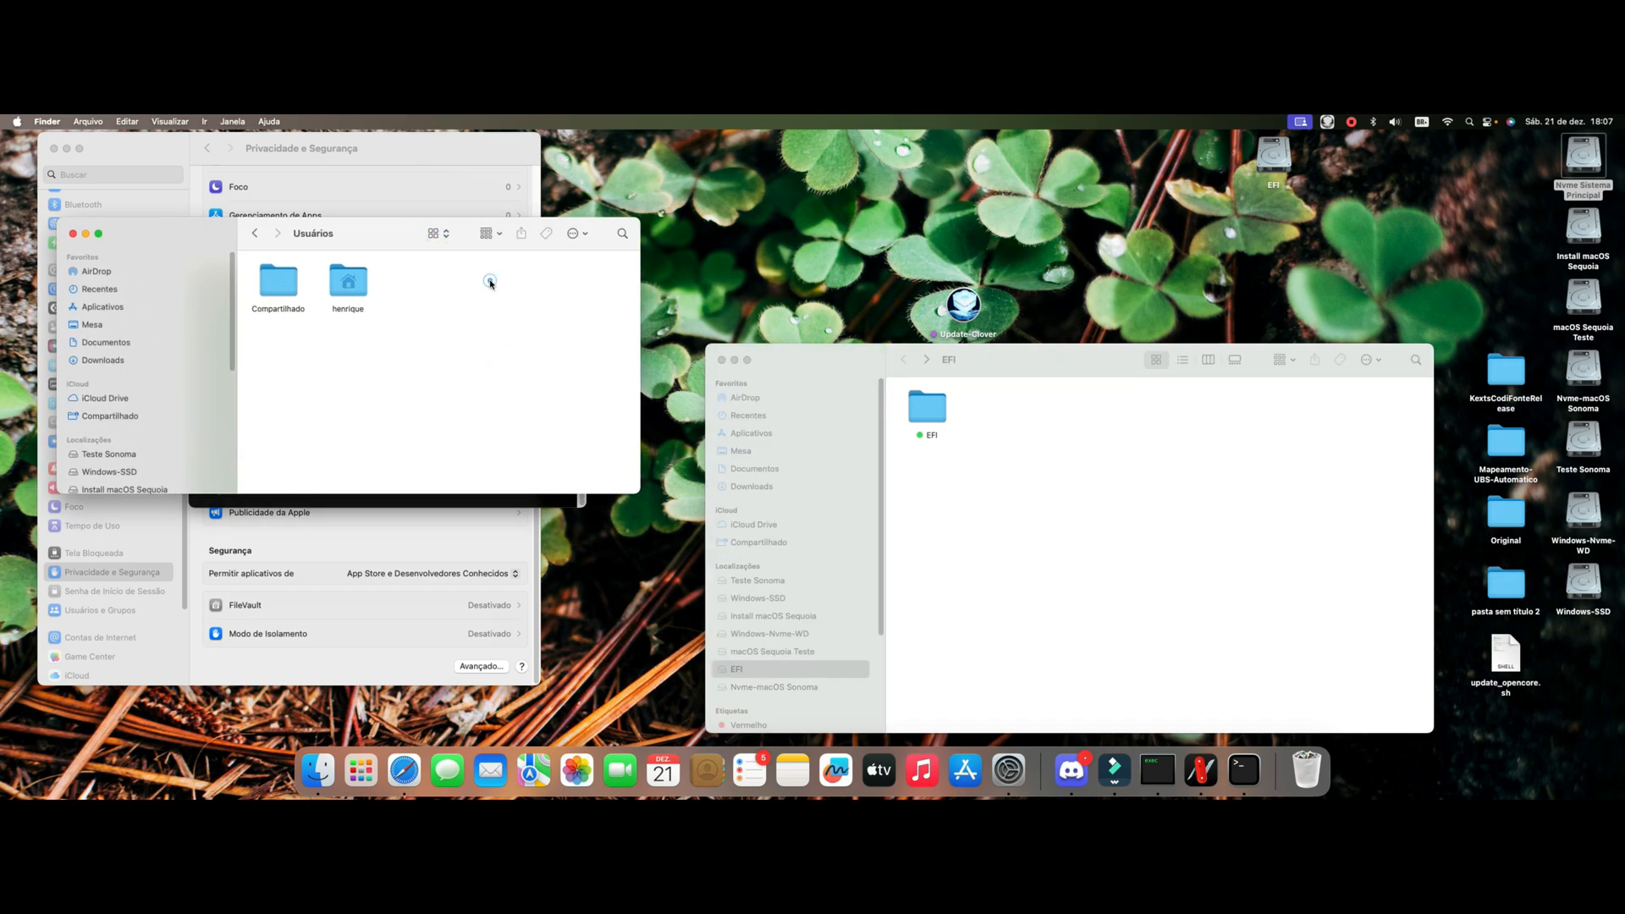
click(253, 234)
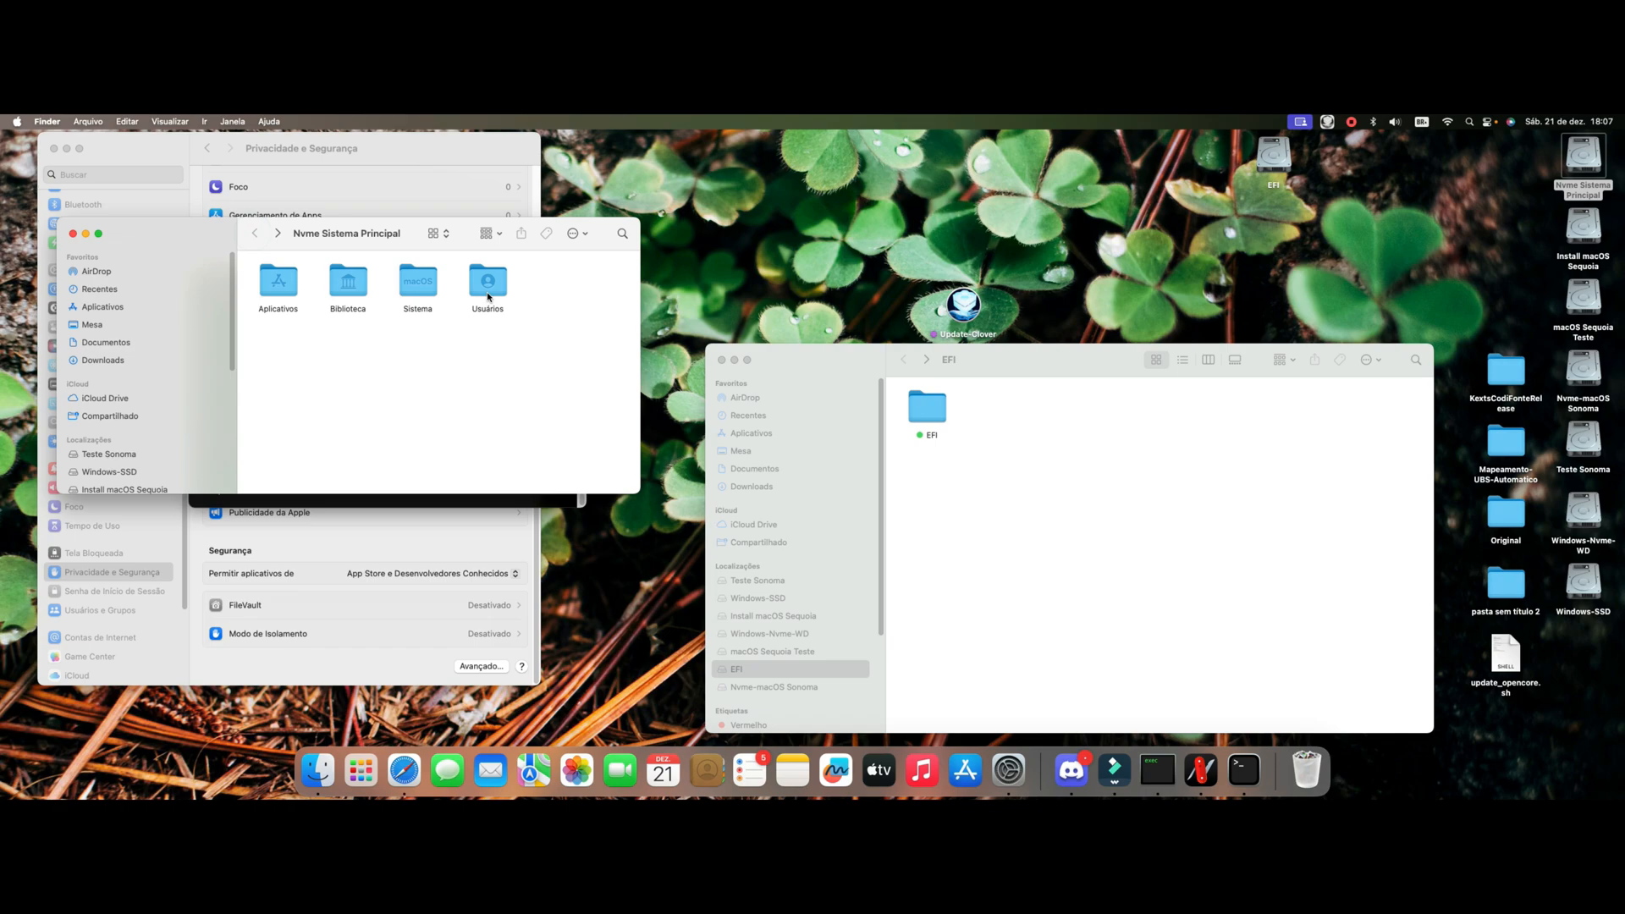
double_click(488, 281)
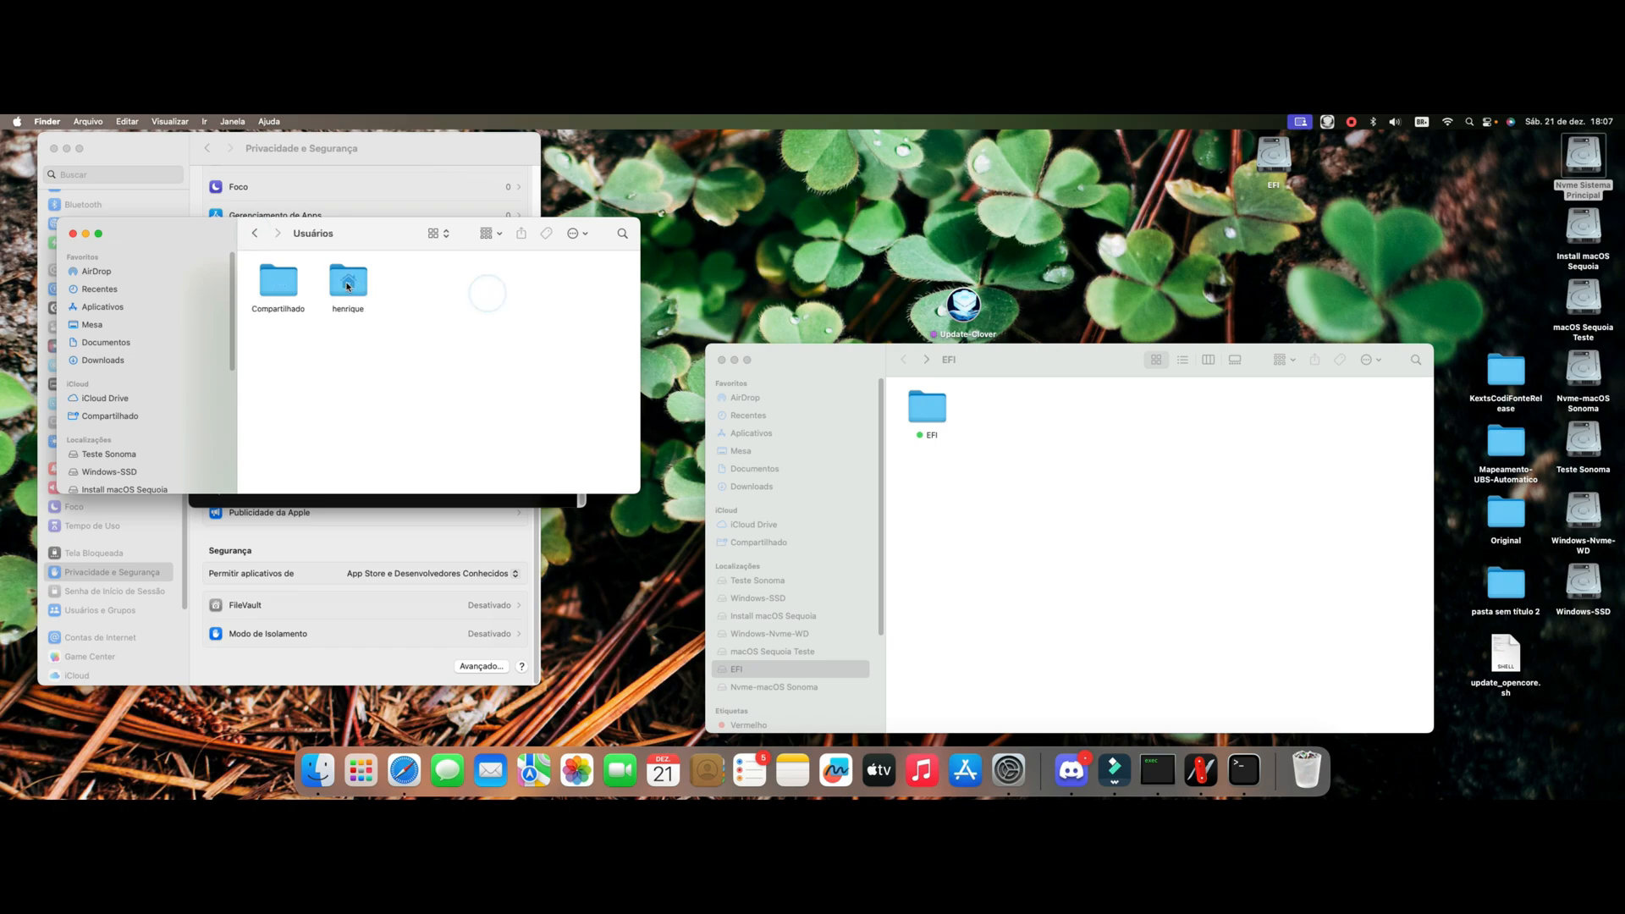
double_click(348, 284)
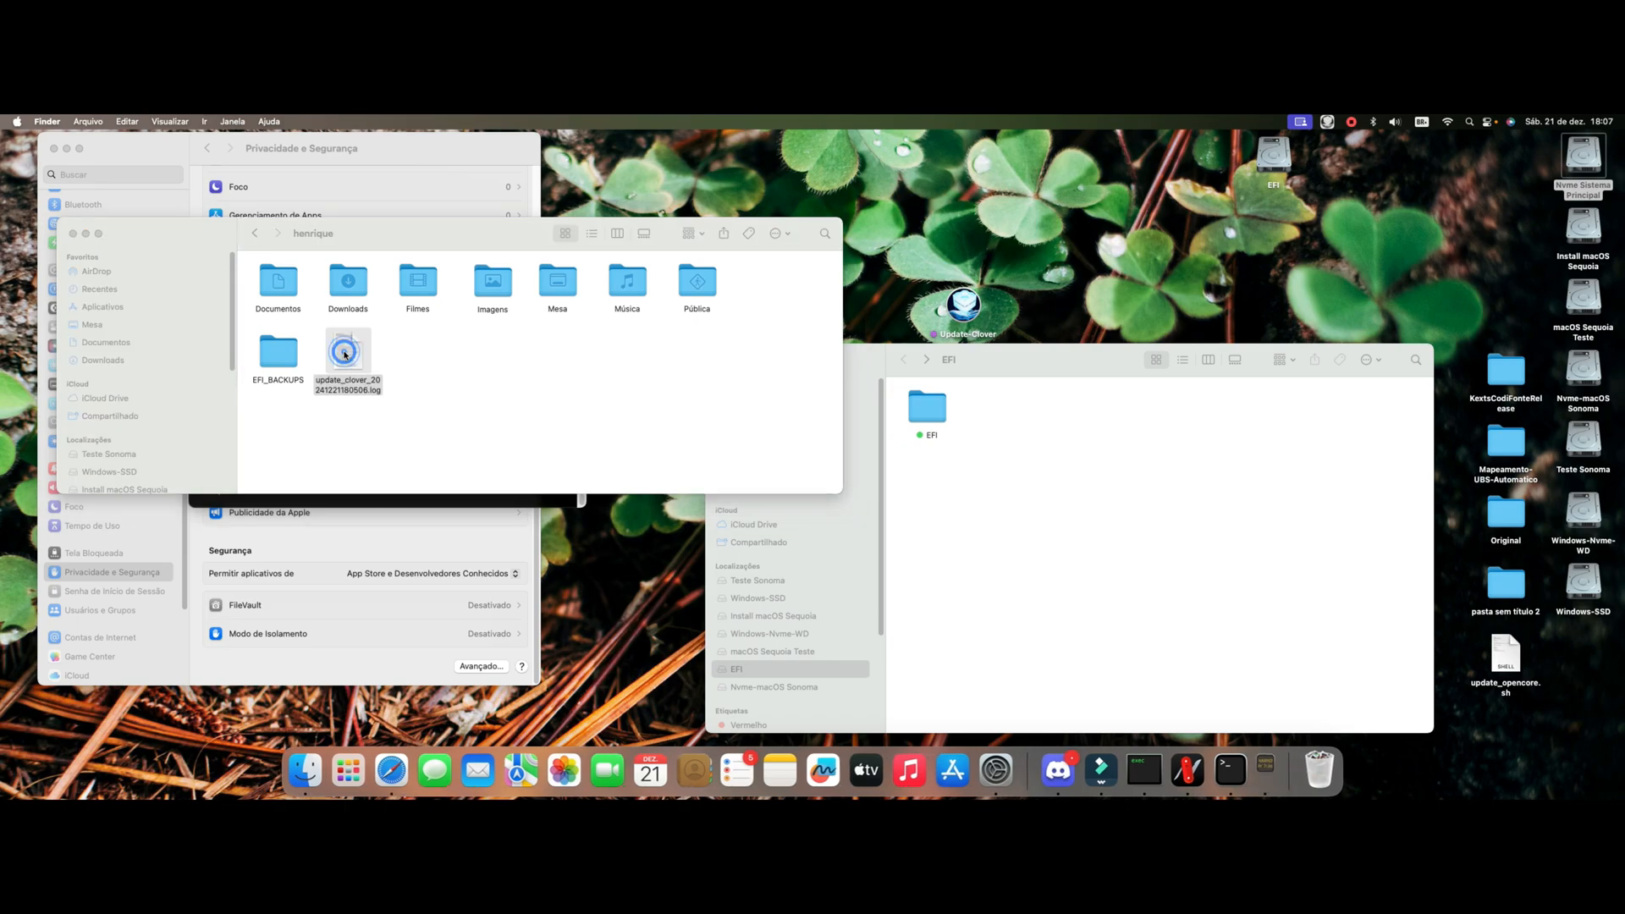
double_click(347, 352)
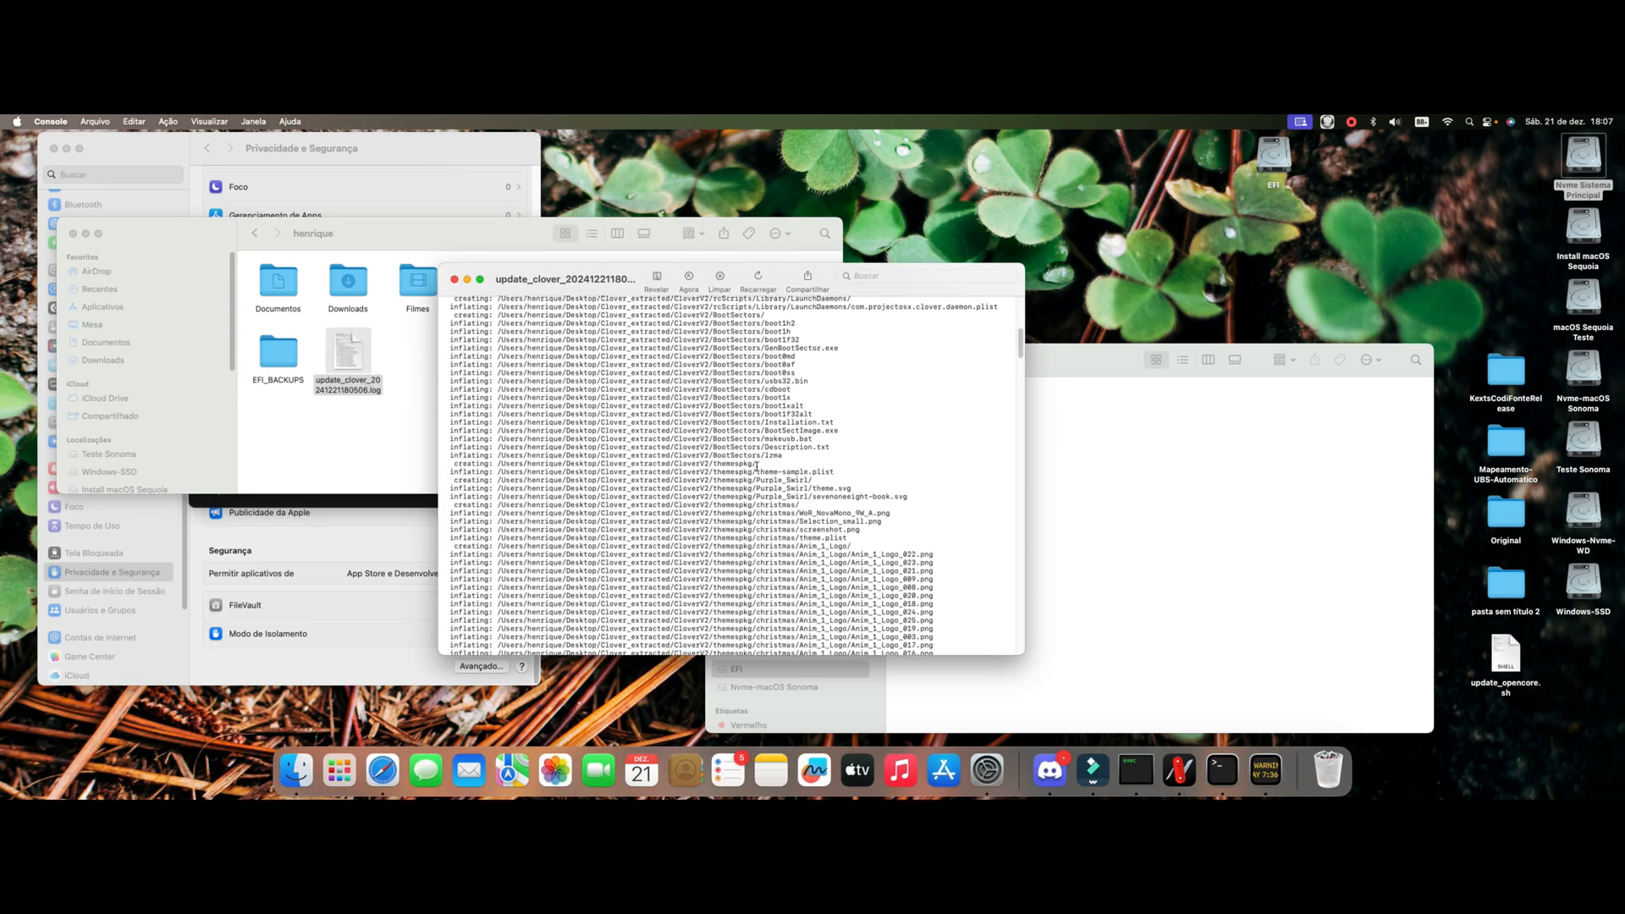
scroll(down, 3)
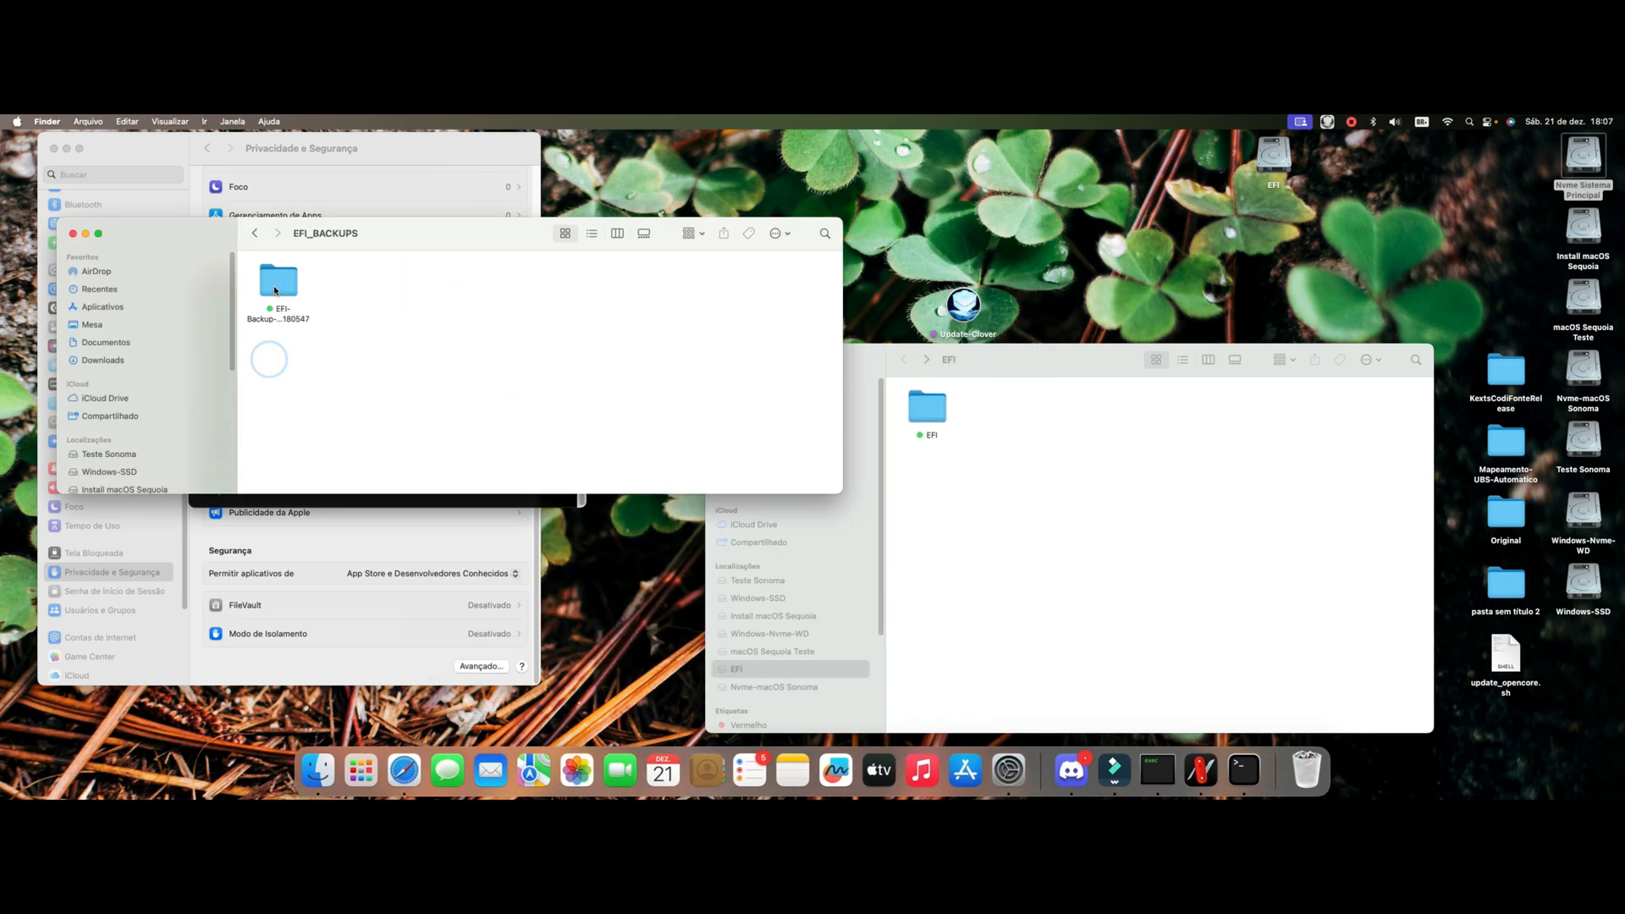
Step: Open the EFI backup's CLOVER/drivers/UEFI folder listing its .efi drivers
double_click(278, 279)
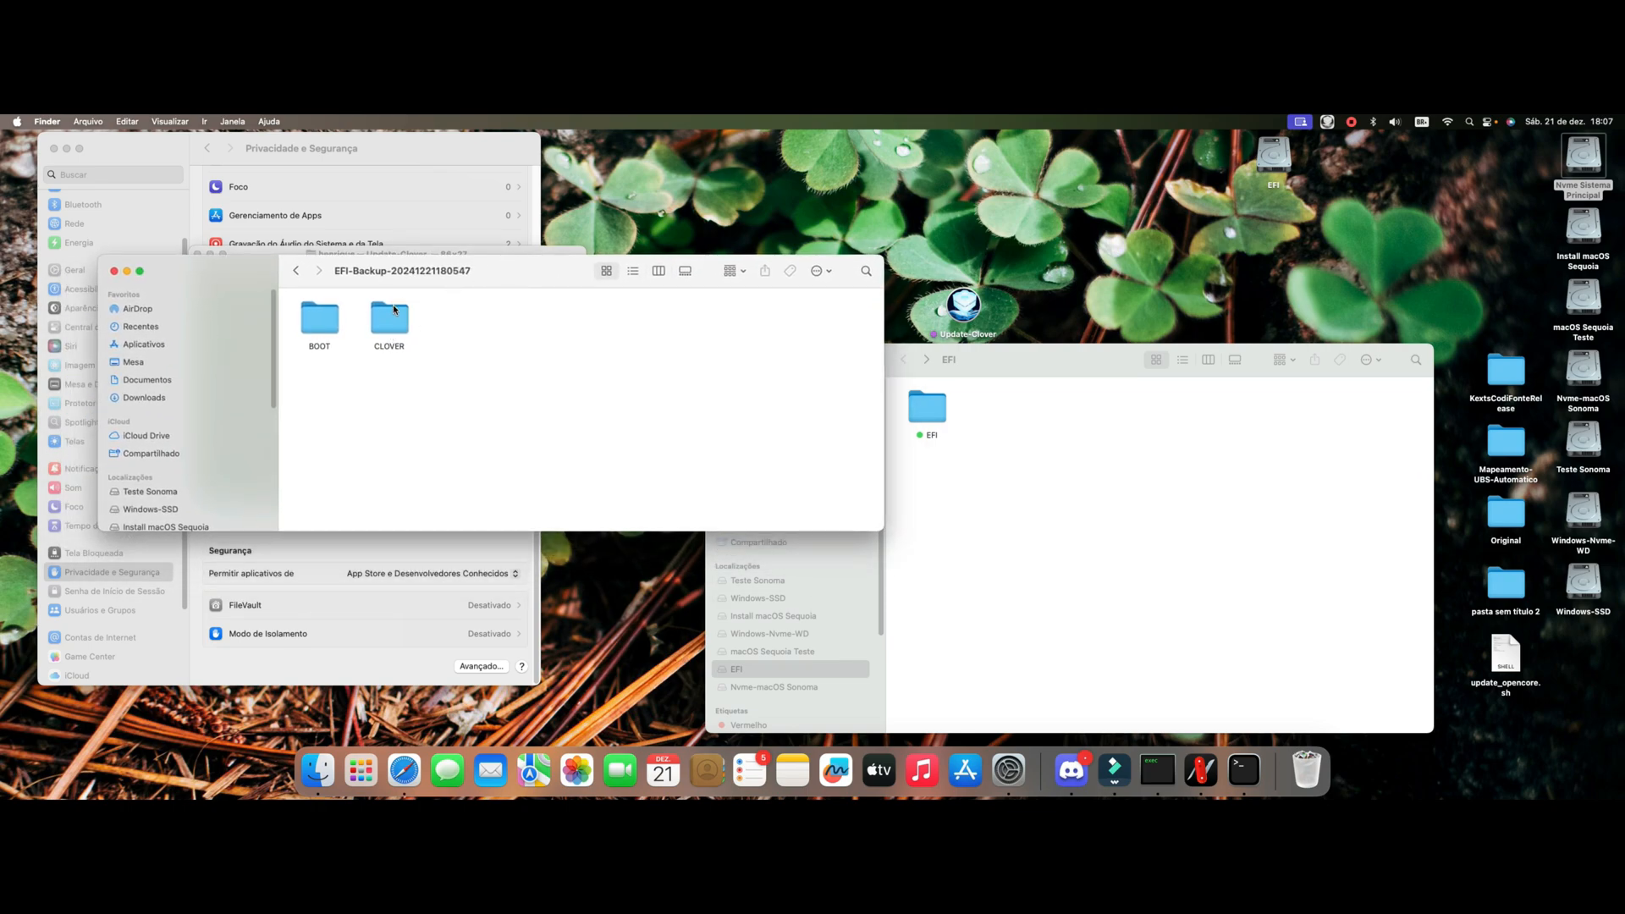
double_click(388, 321)
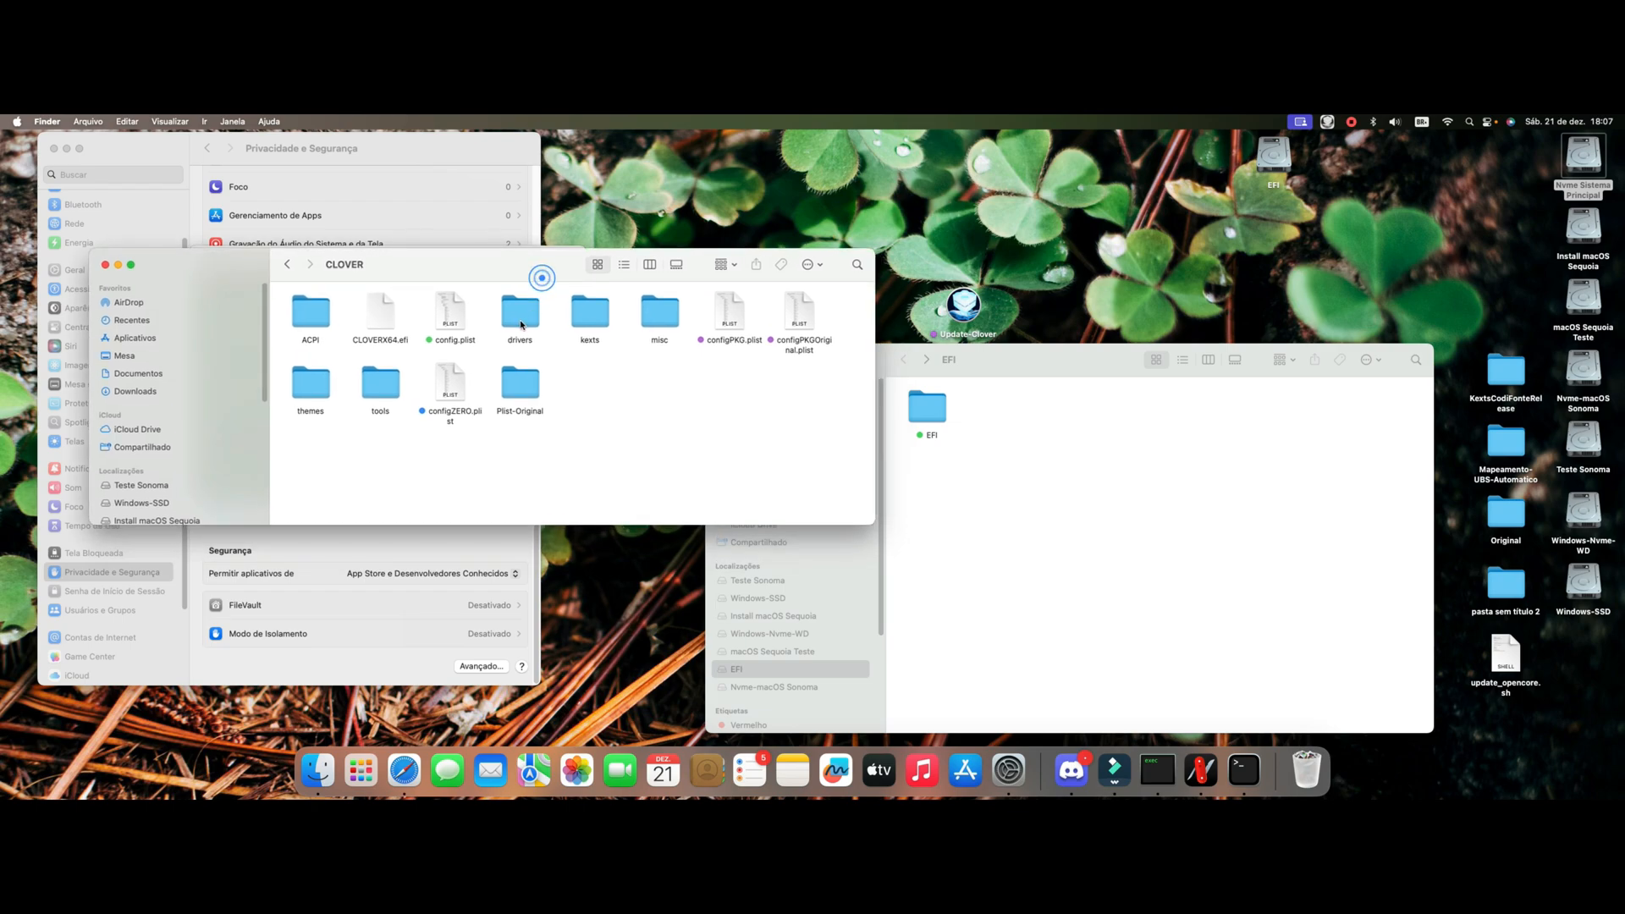
double_click(520, 311)
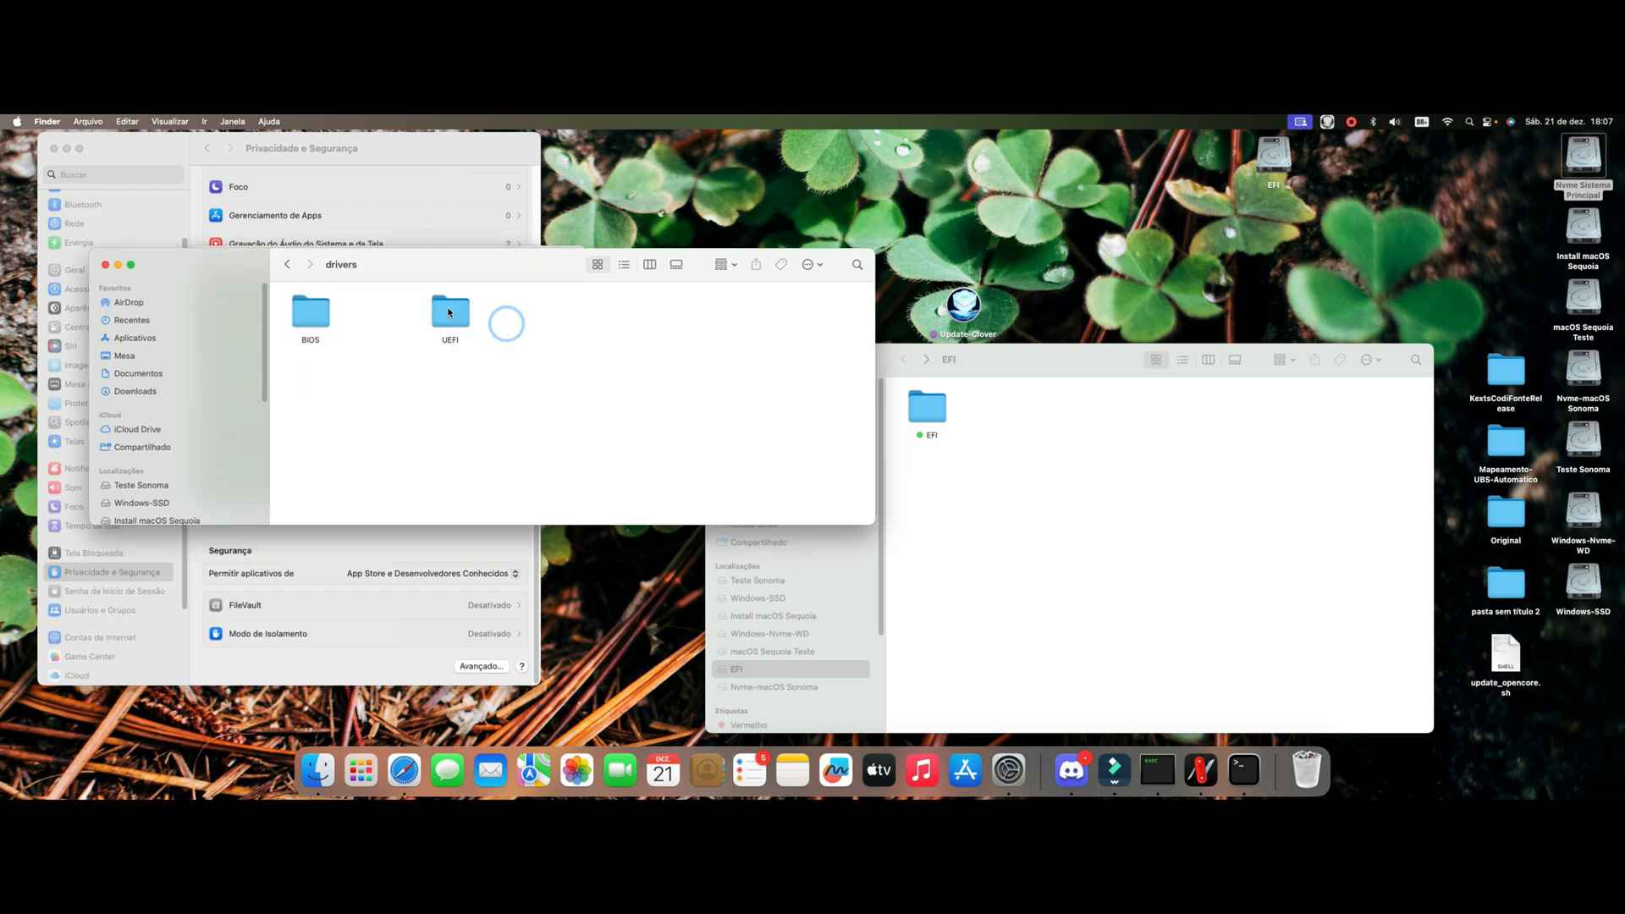
double_click(450, 314)
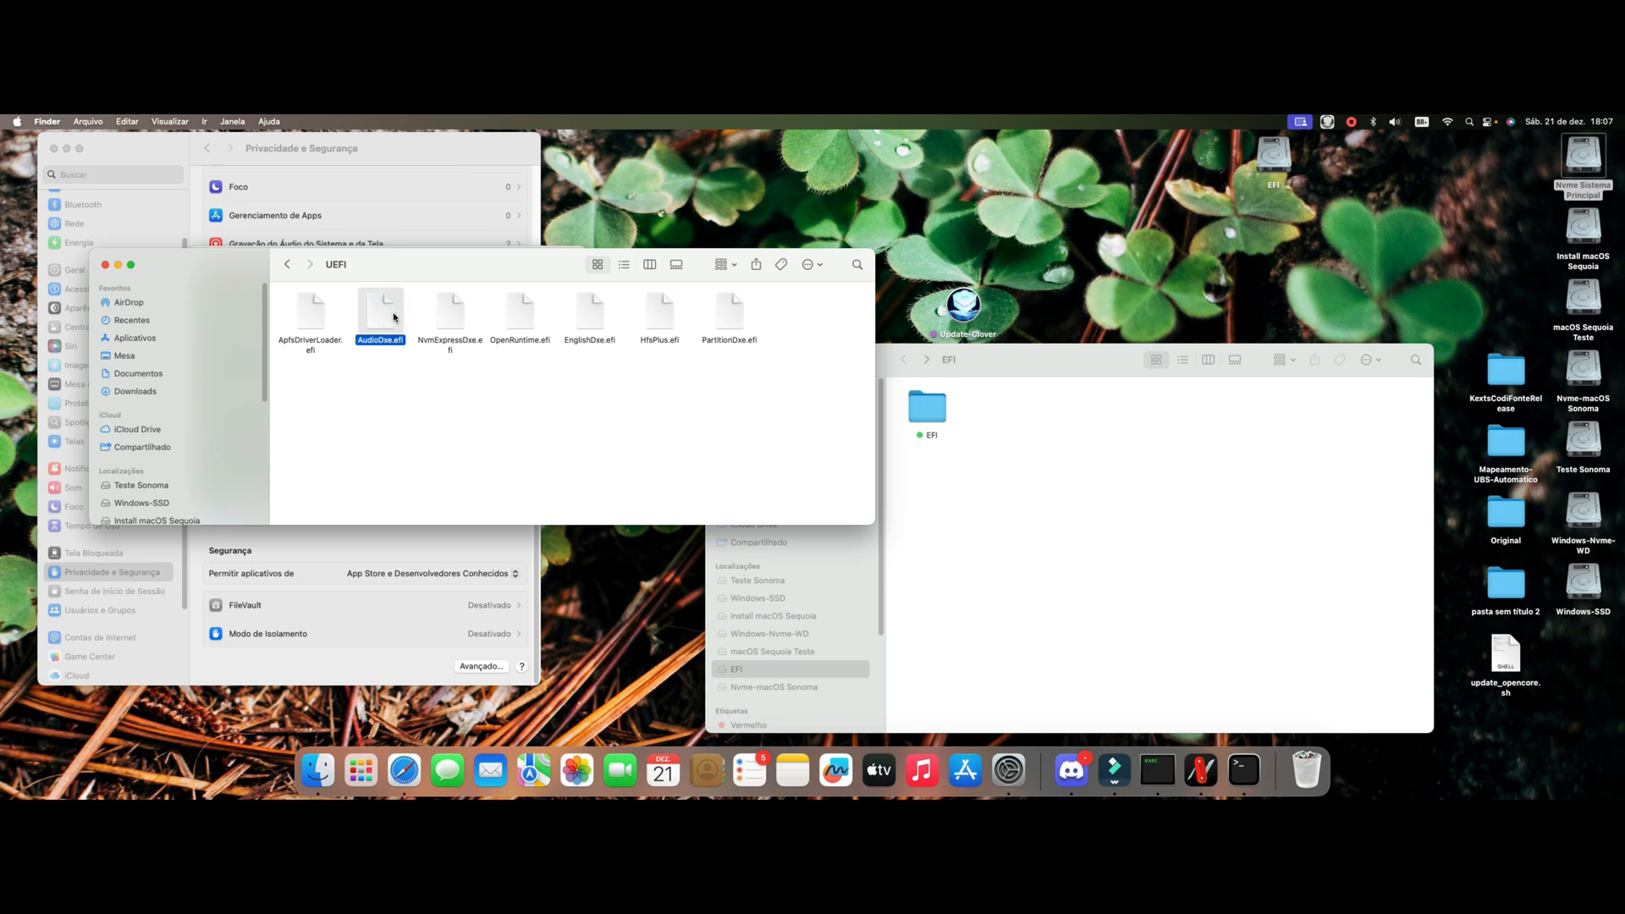
key(cmd+i)
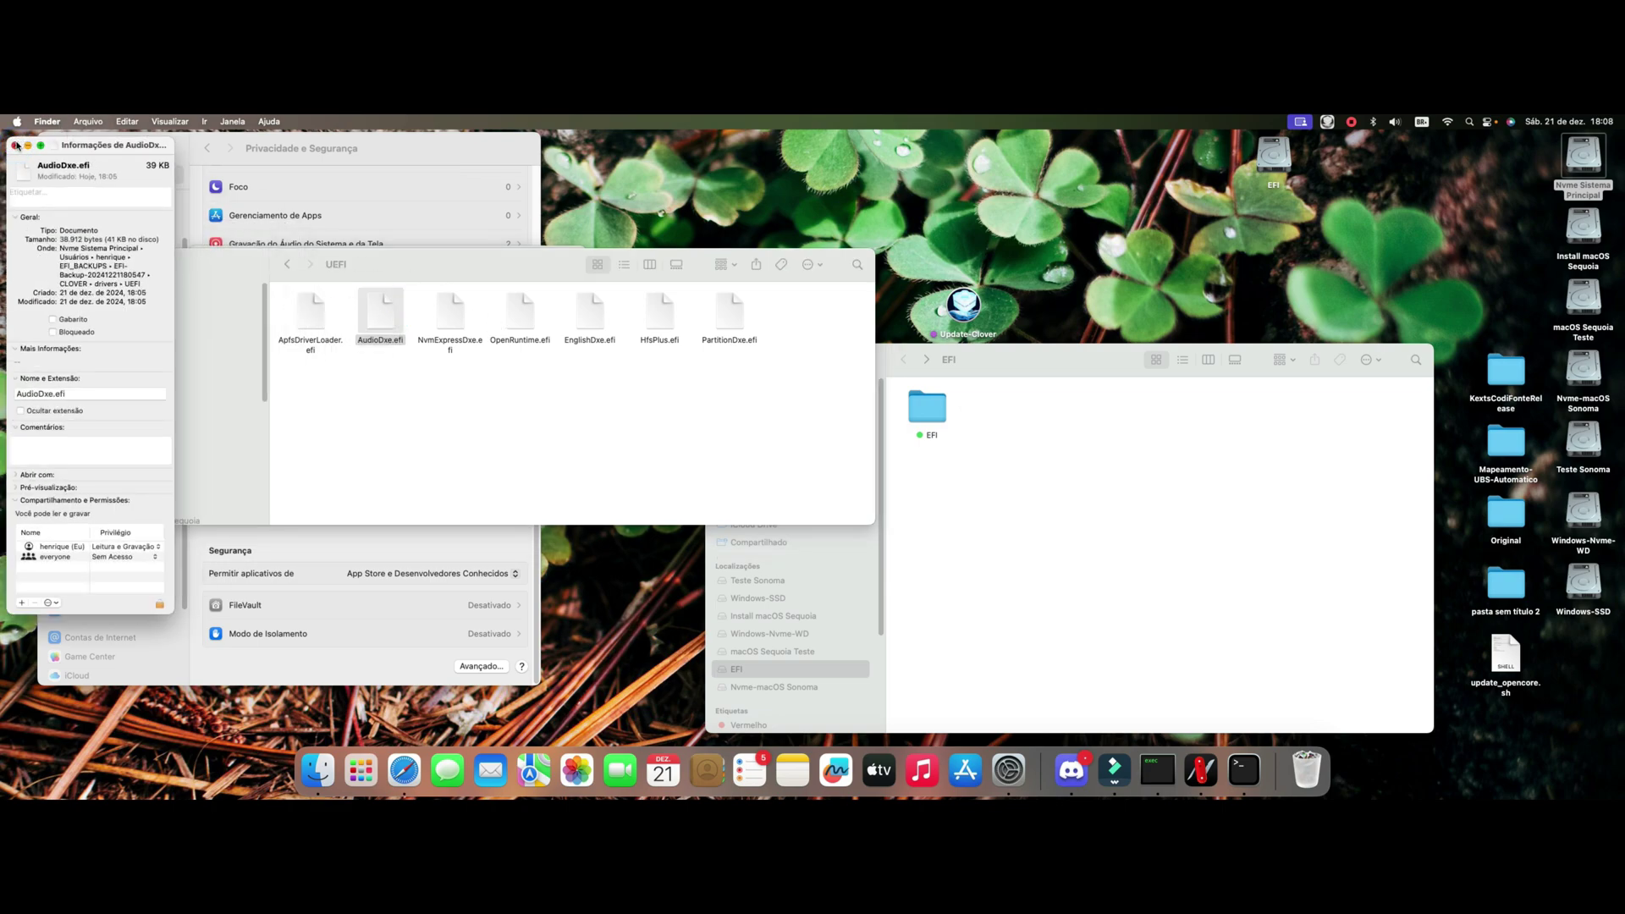
click(660, 311)
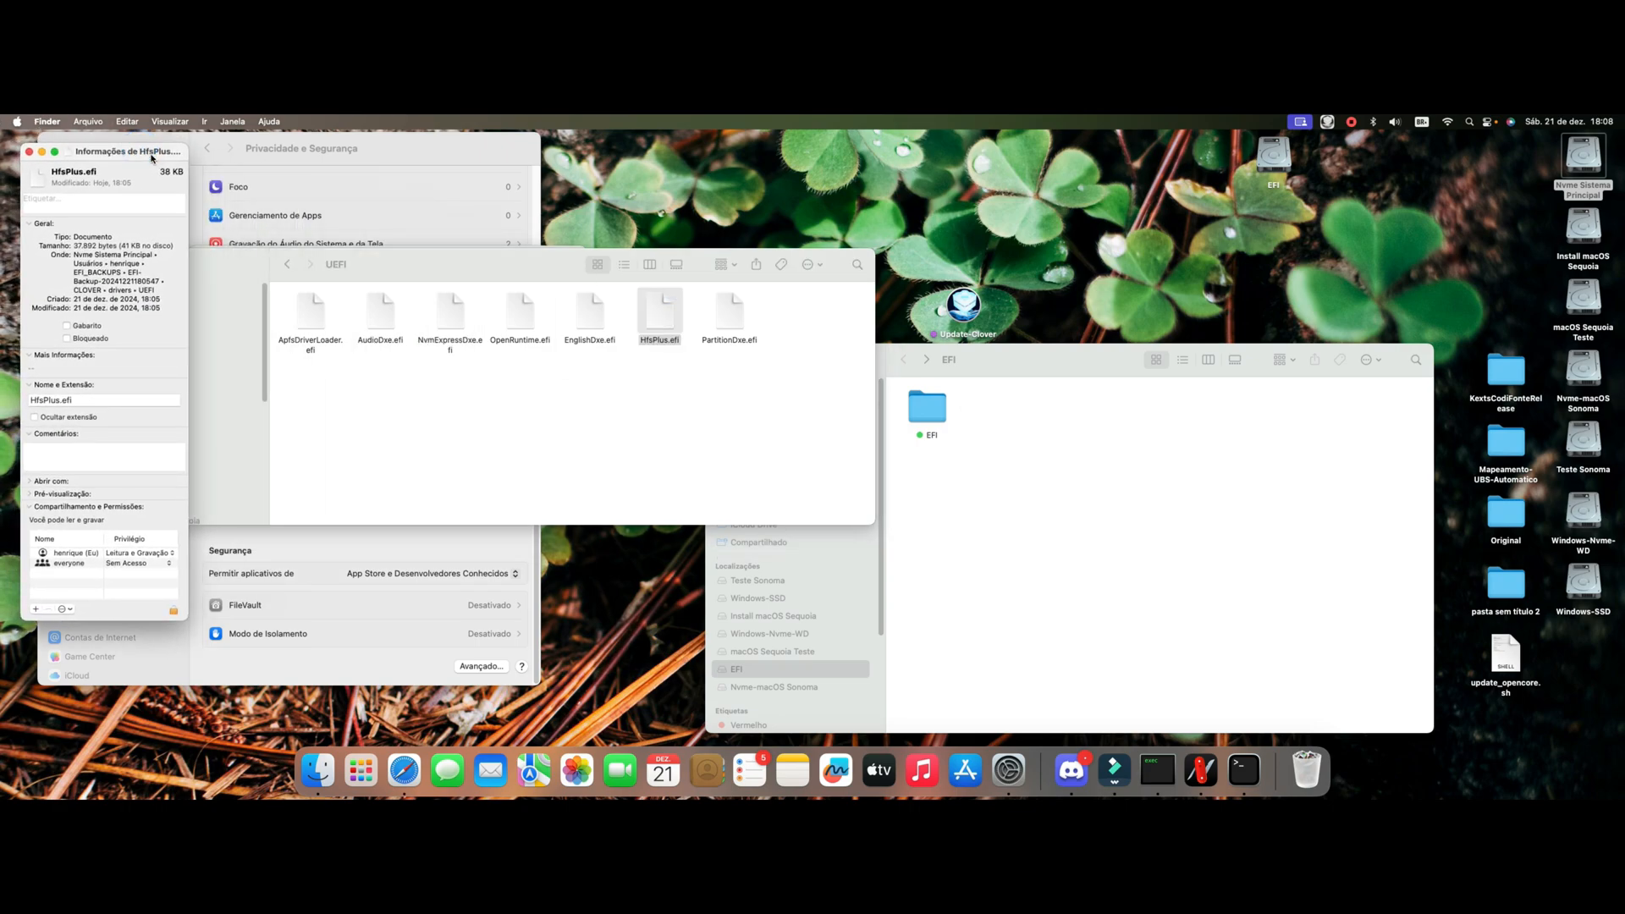
drag(127, 151, 305, 170)
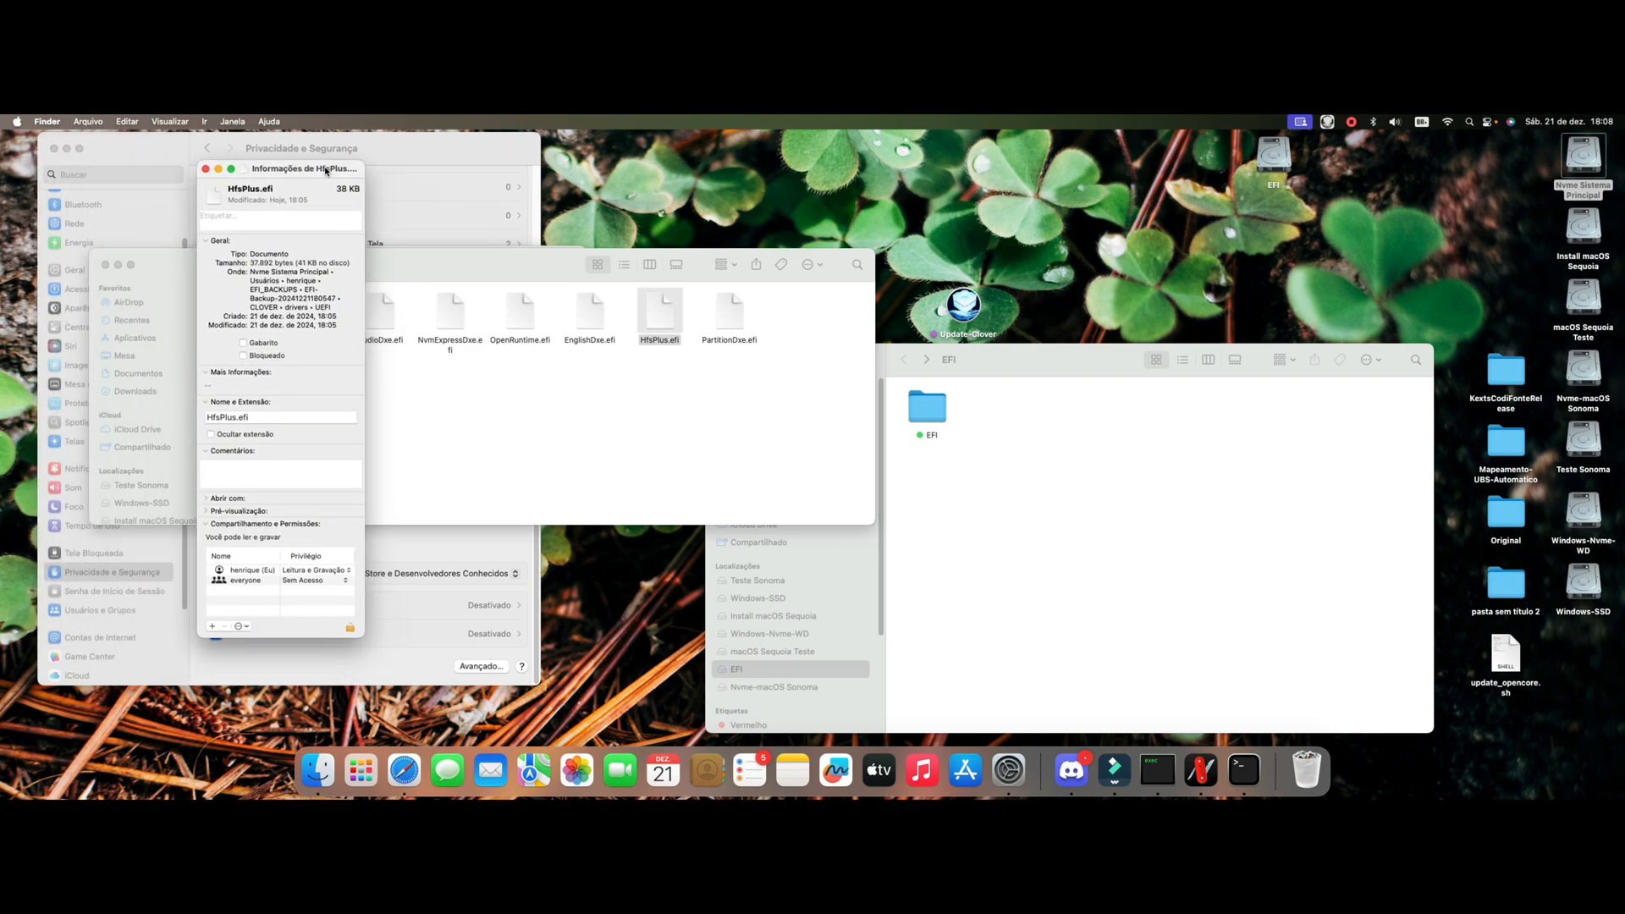
drag(325, 170, 256, 169)
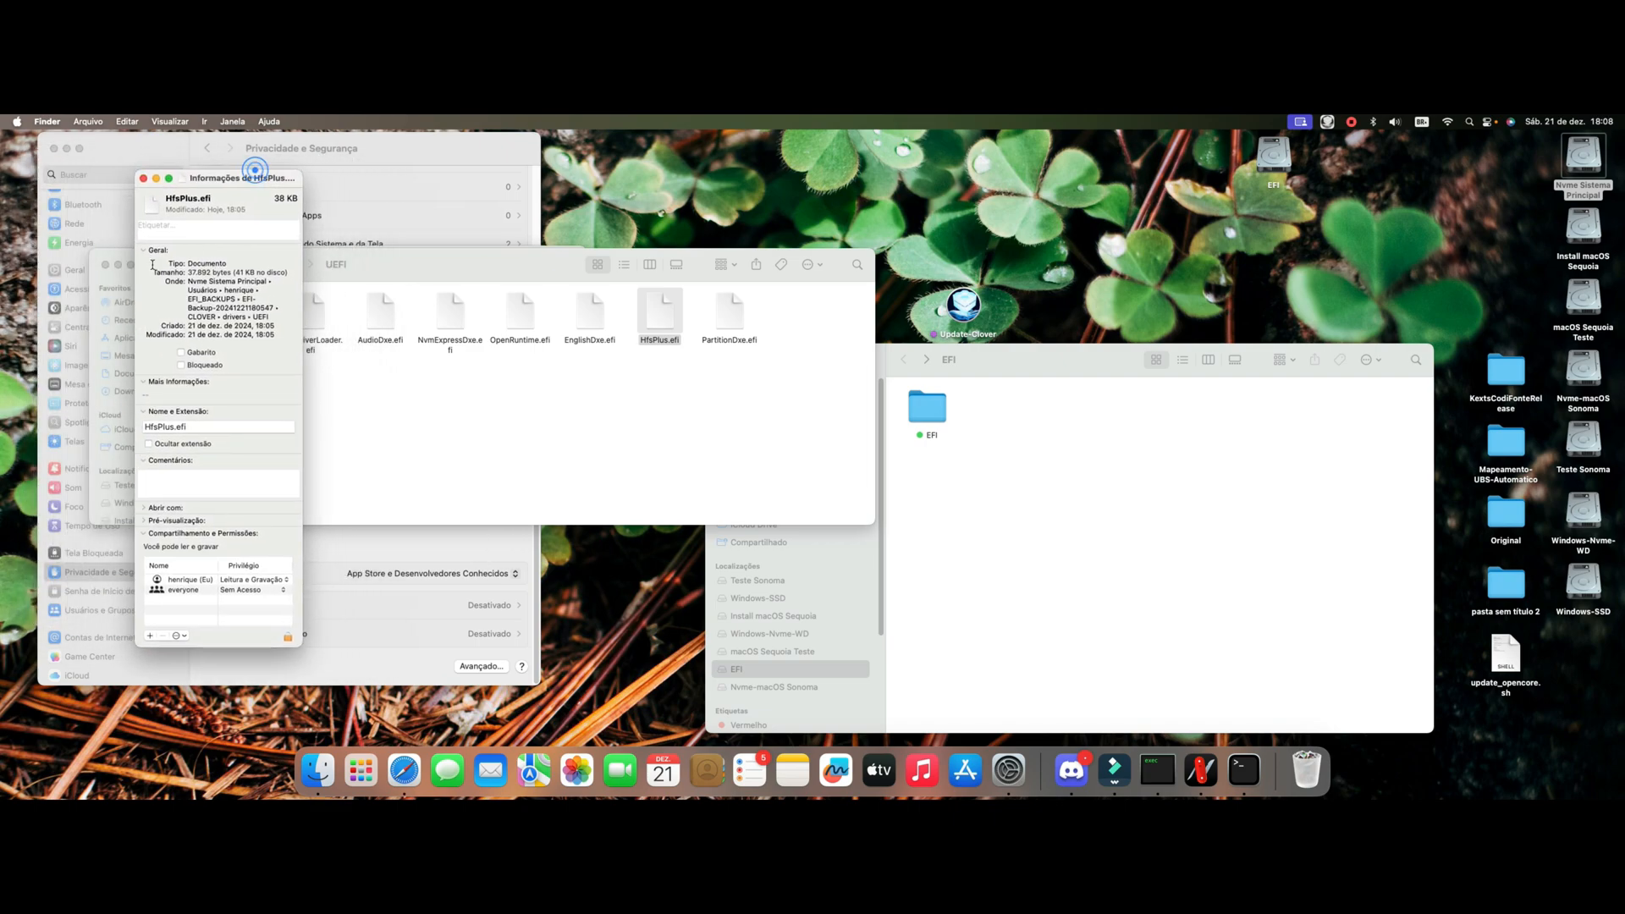
click(146, 178)
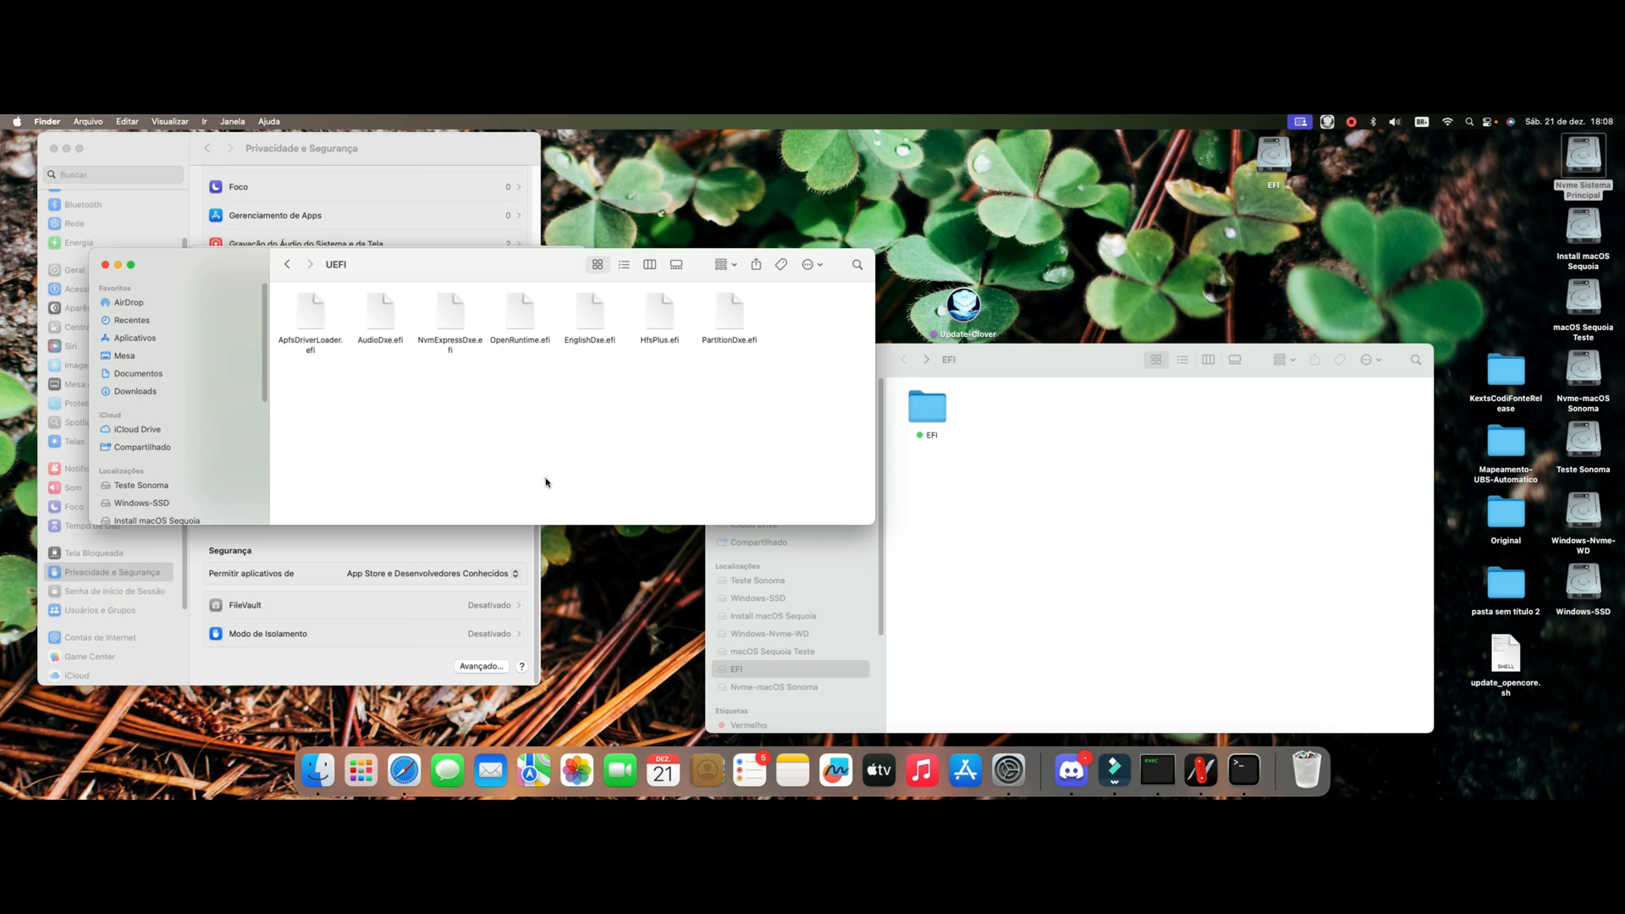
click(450, 313)
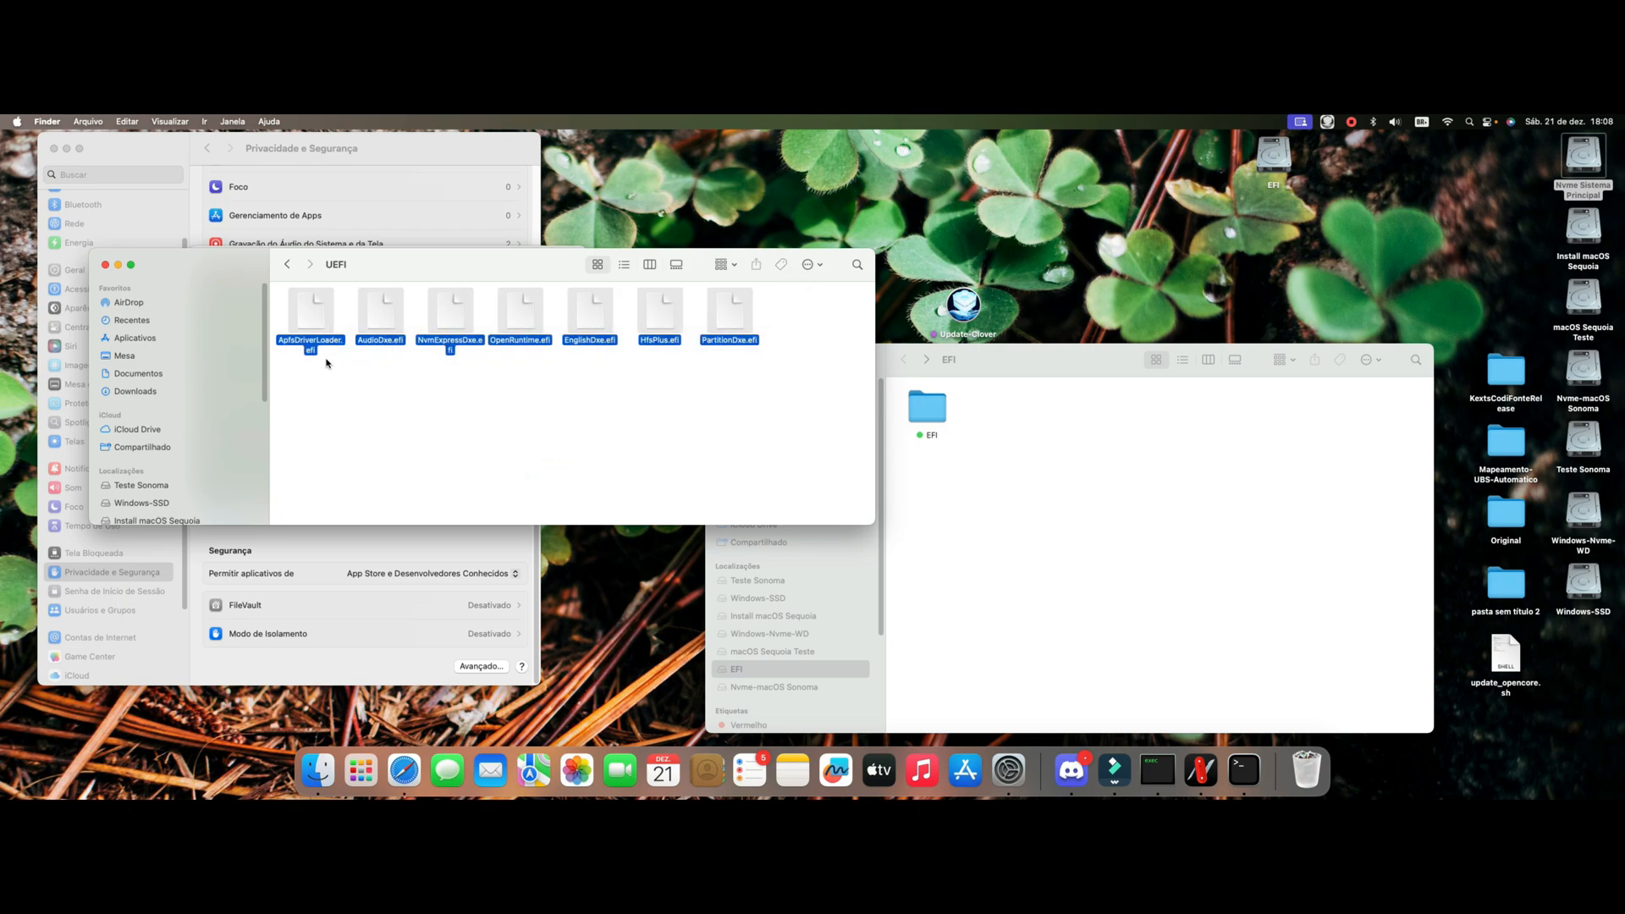
mouse_move(312, 300)
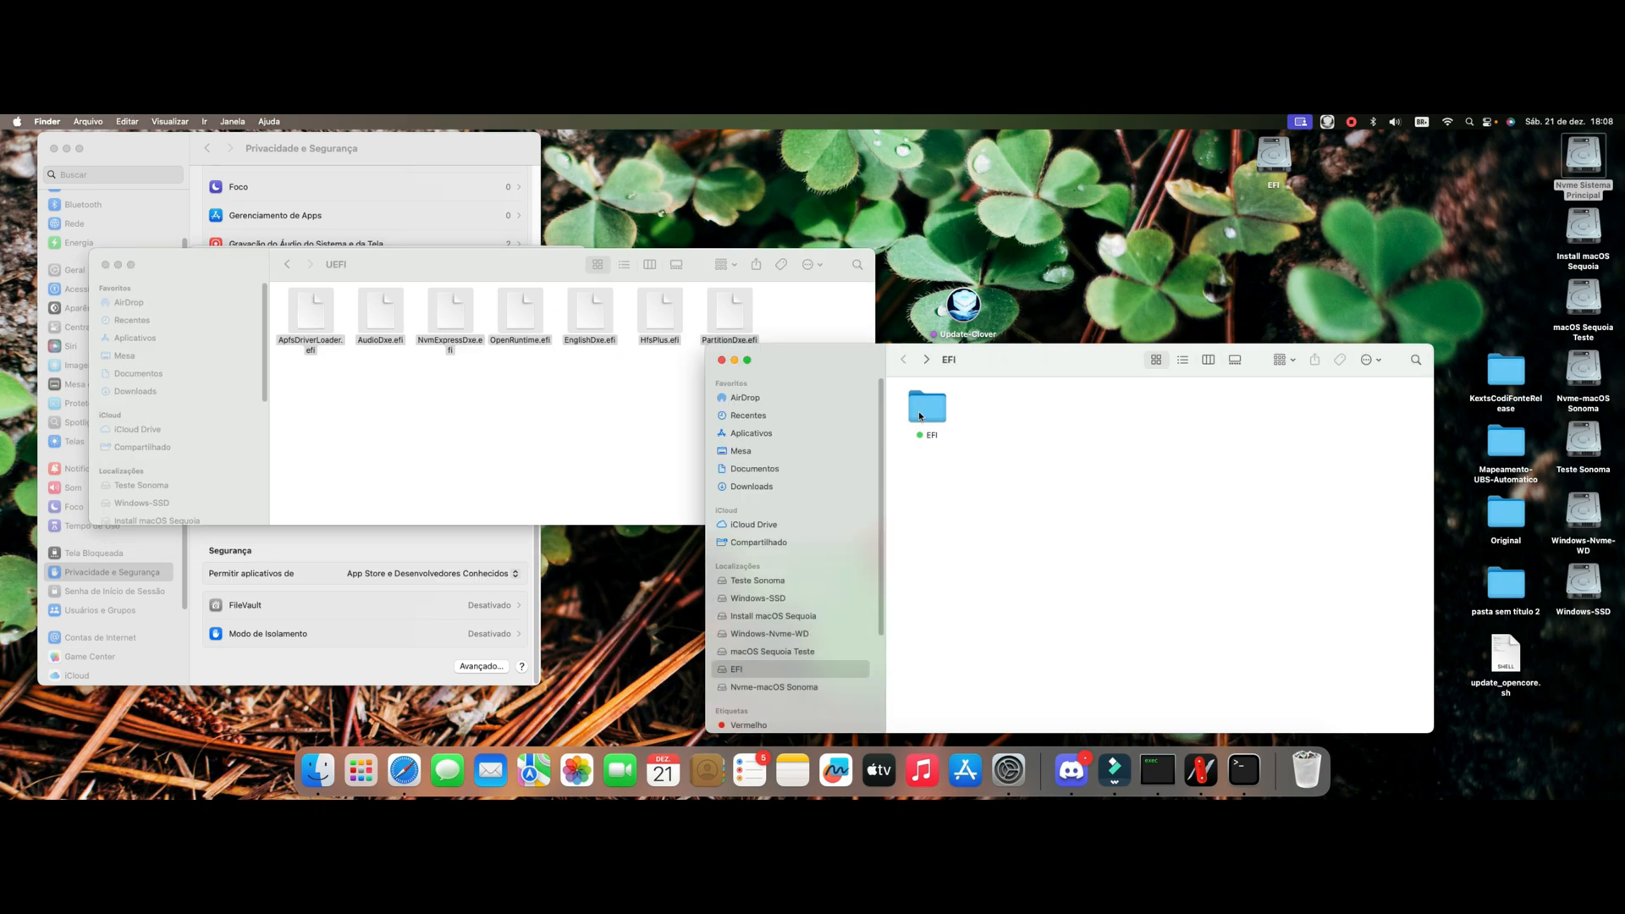
Step: Paste the backup's seven .efi drivers into EFI > CLOVER > drivers > UEFI, replacing the existing files
double_click(927, 406)
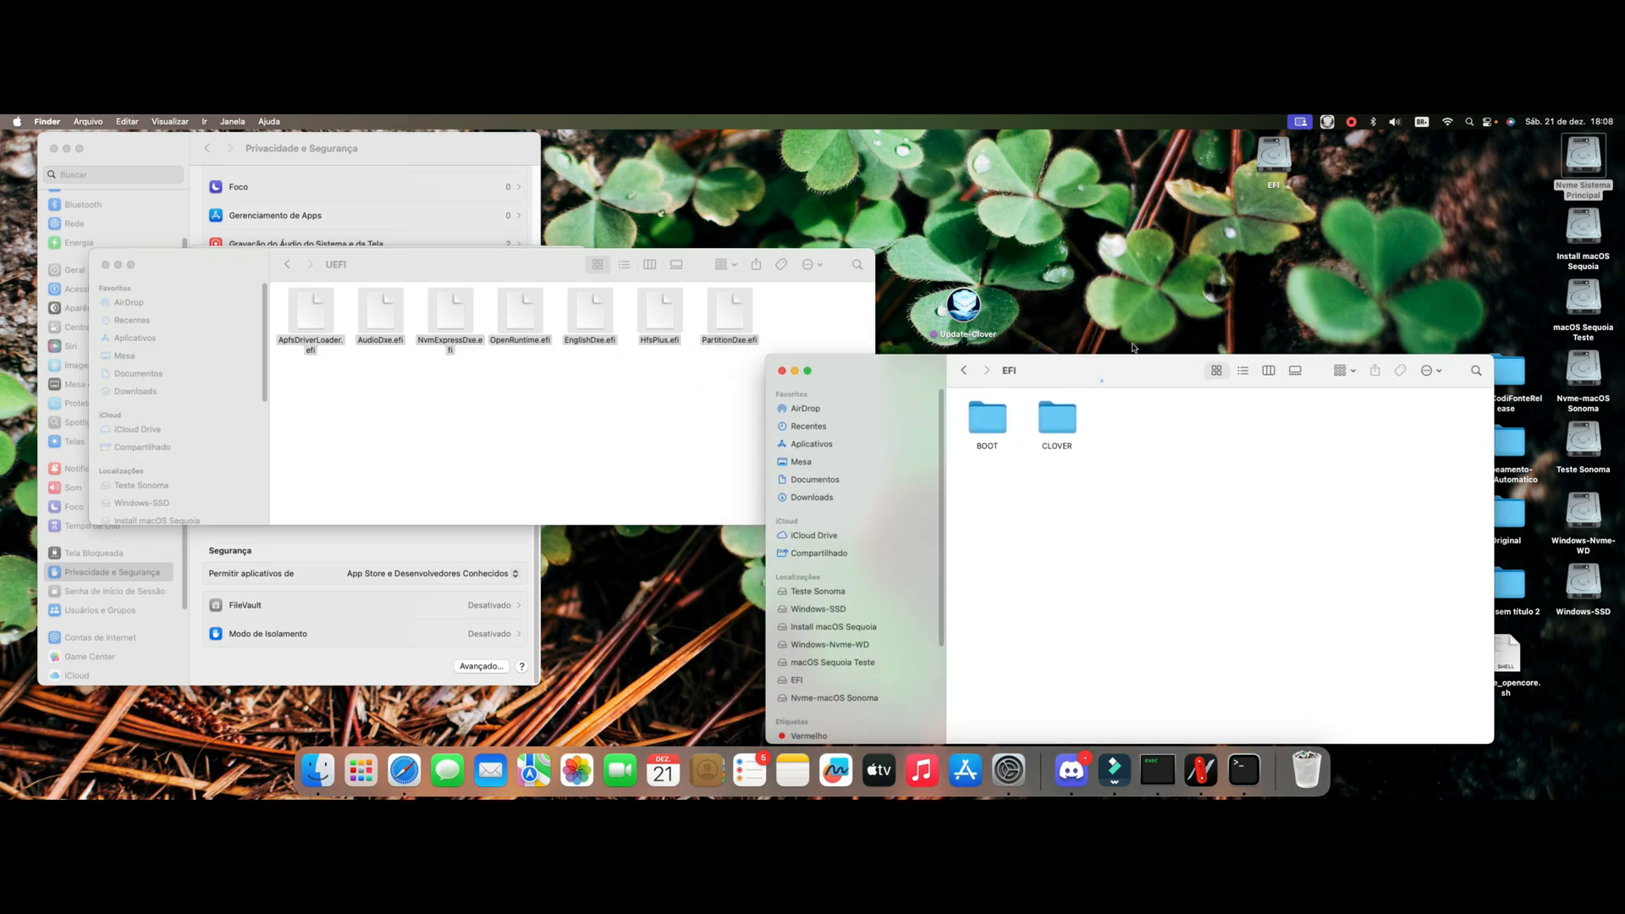
double_click(1056, 422)
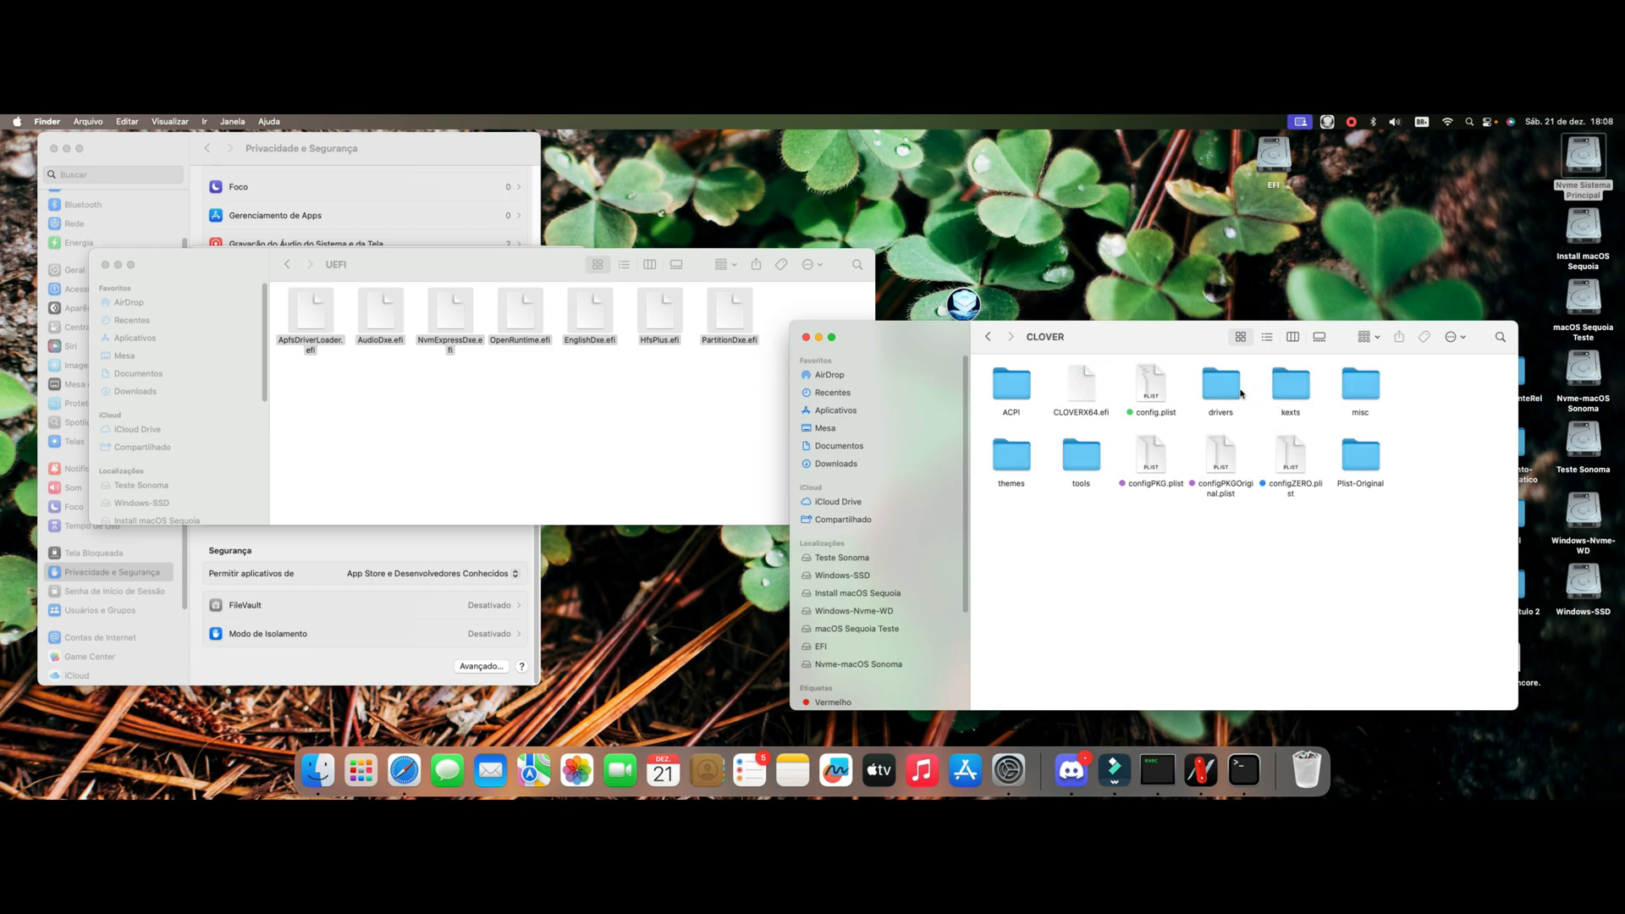
click(989, 337)
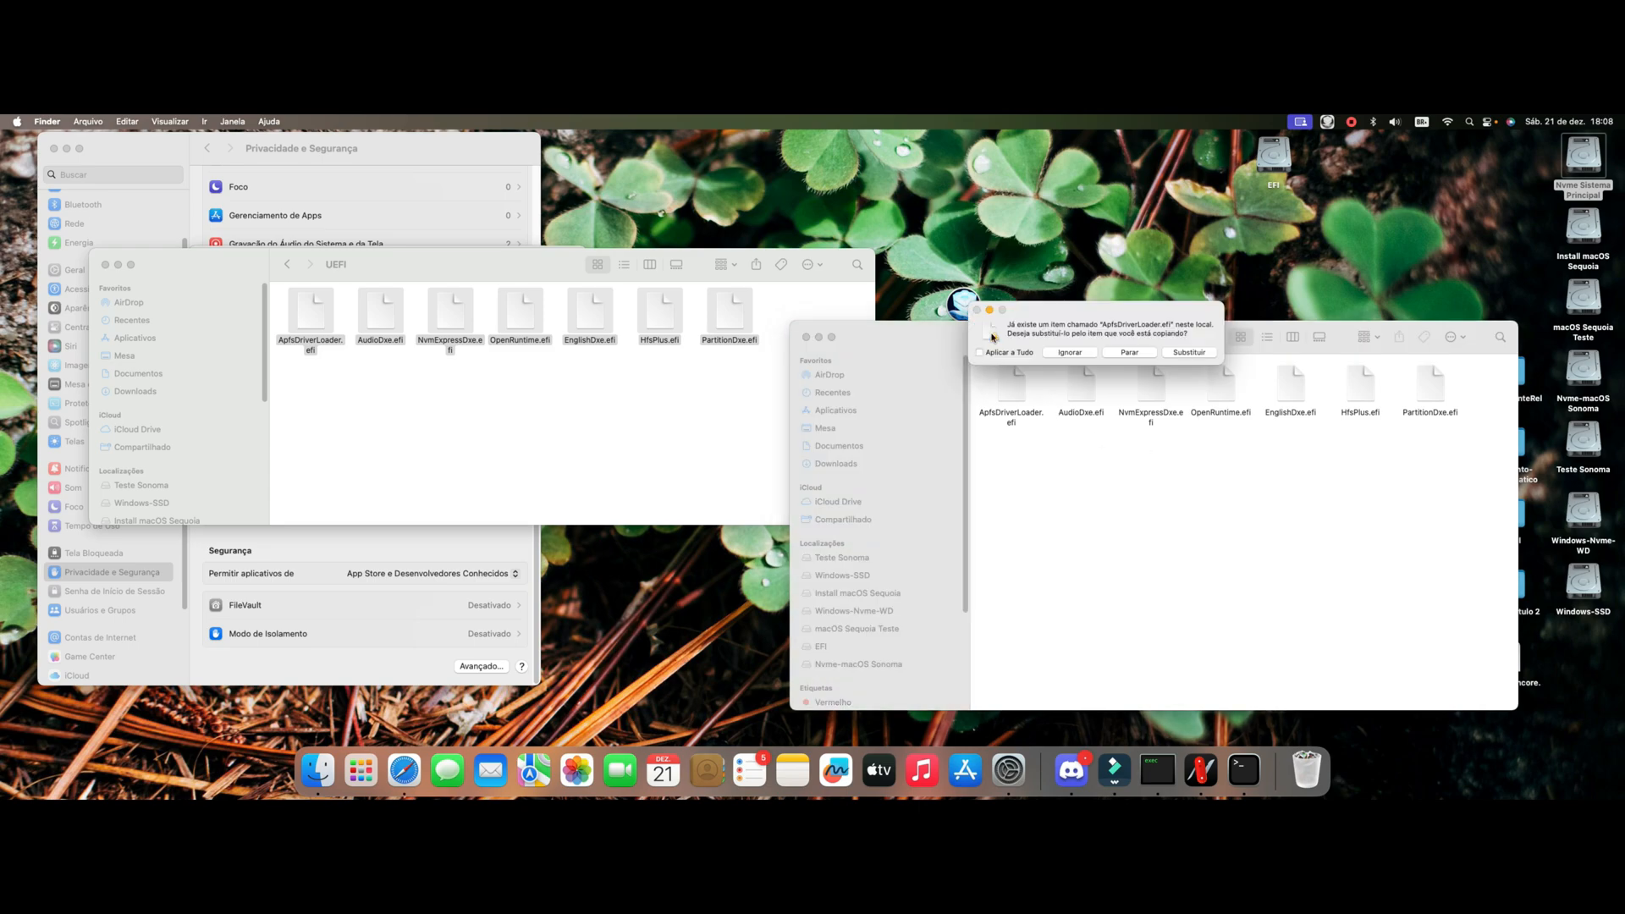
click(1188, 352)
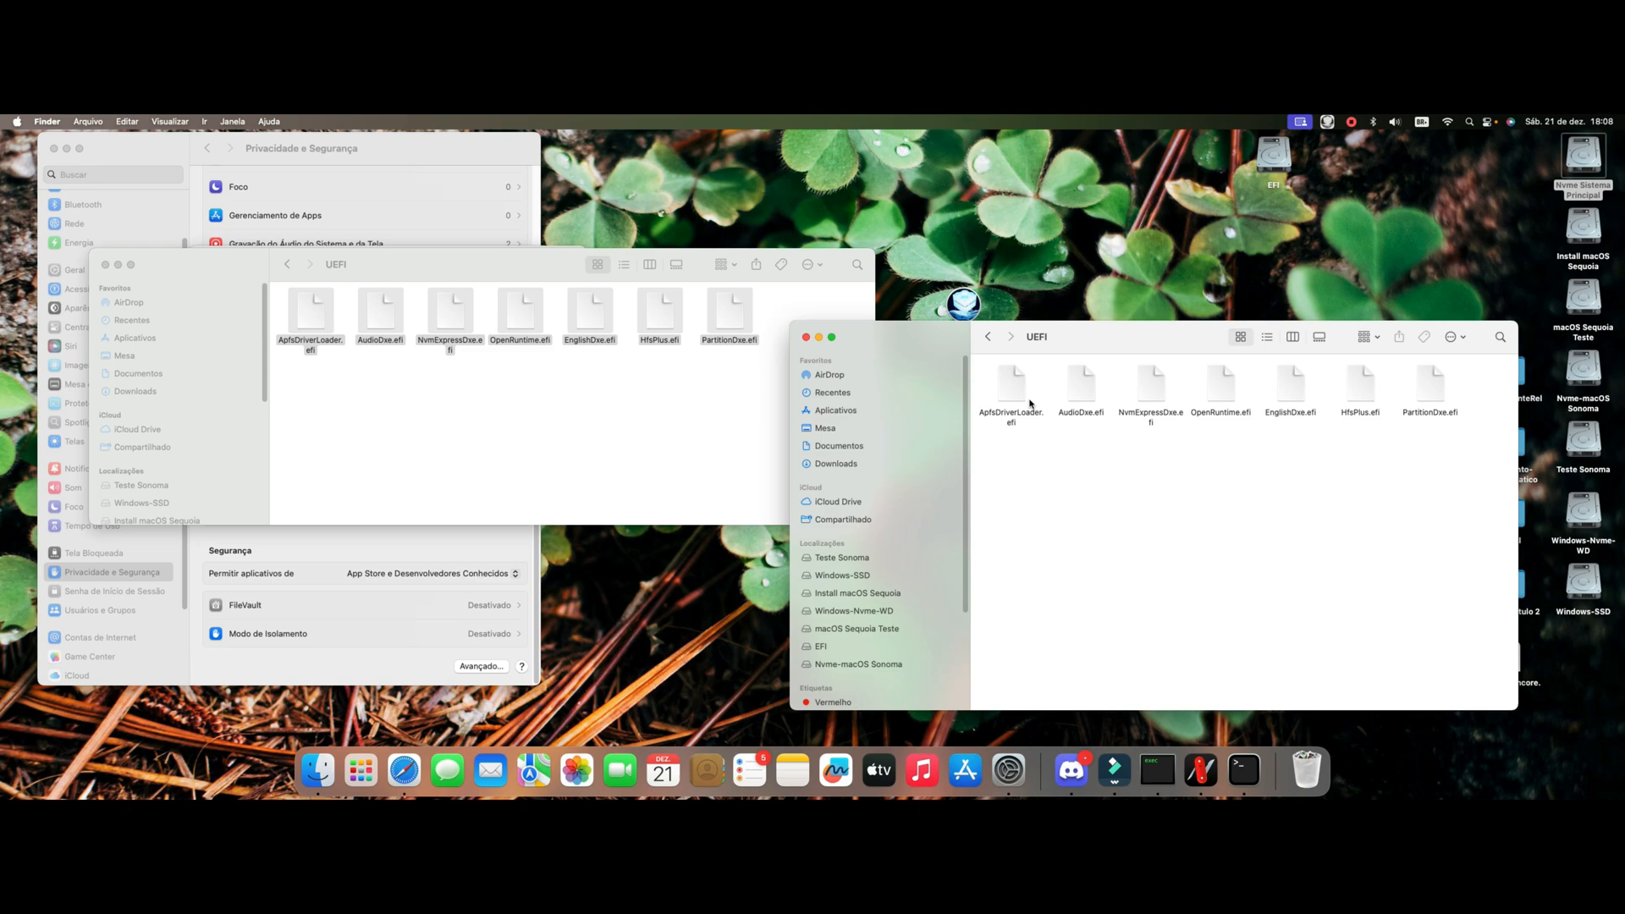
click(1359, 386)
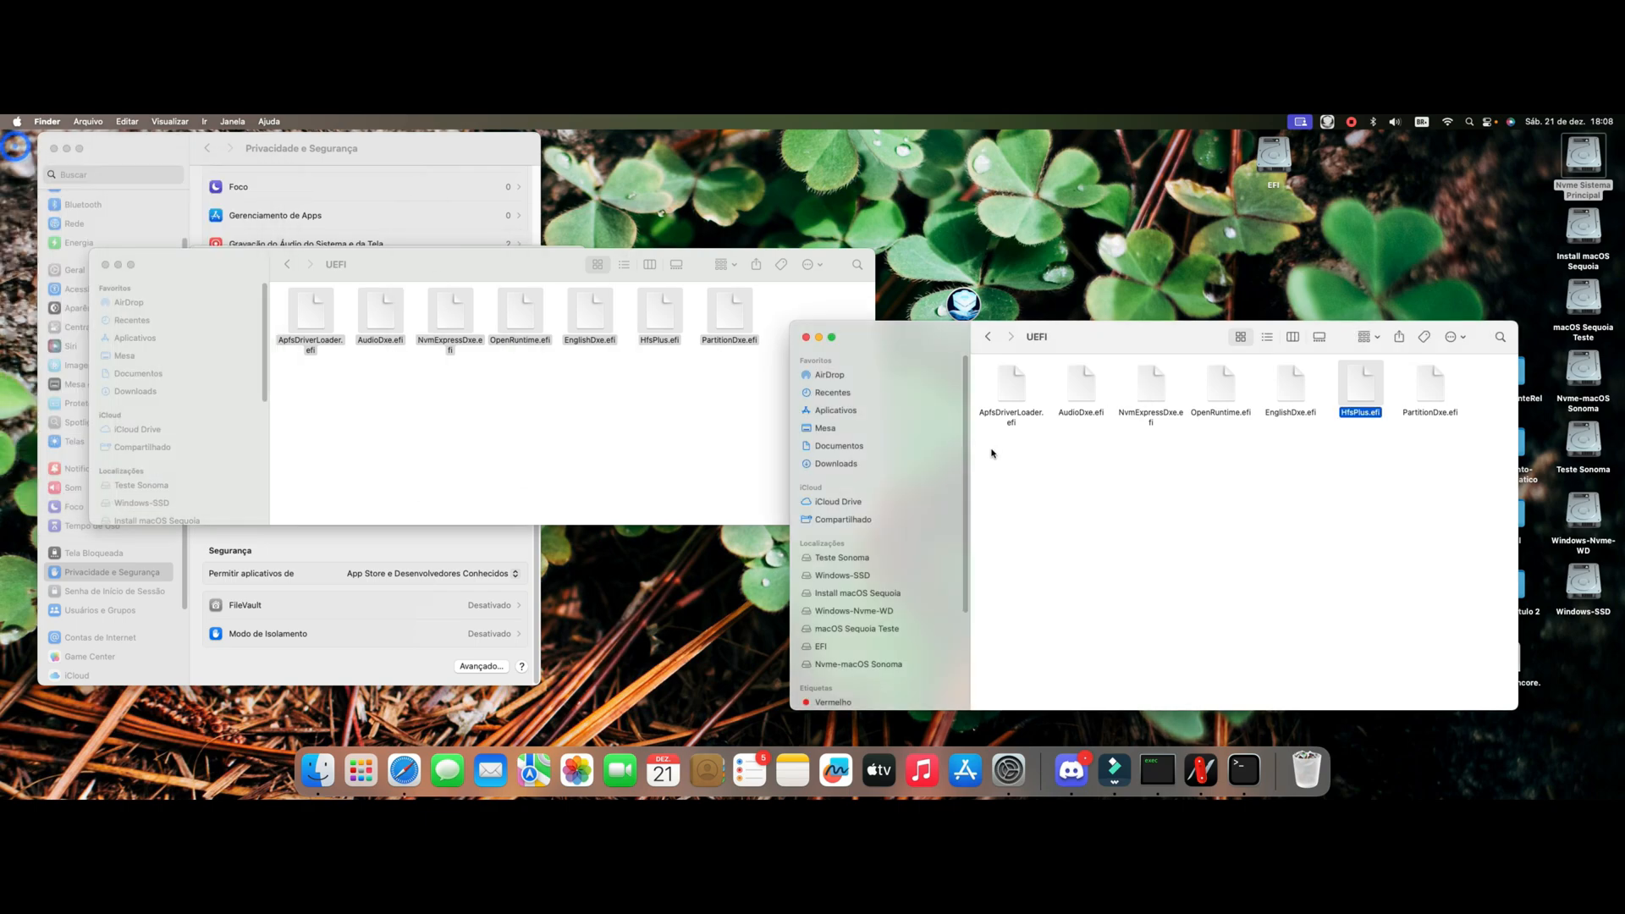
click(985, 337)
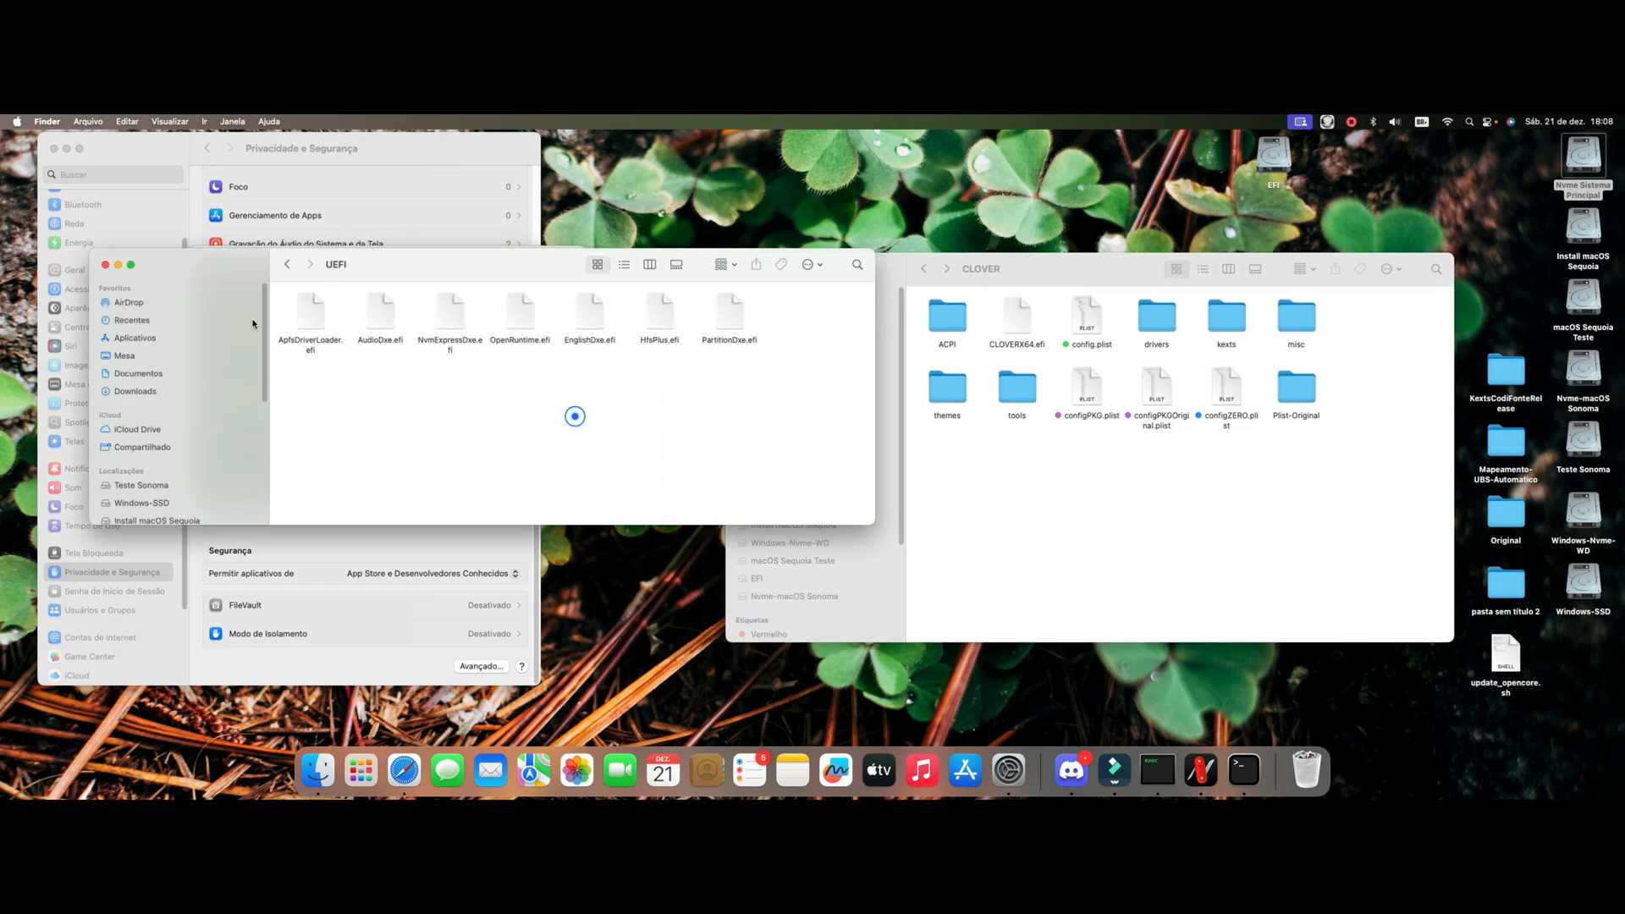
Step: Return from the UEFI drivers folder to the home folder holding EFI_BACKUPS and the Clover update log
click(286, 264)
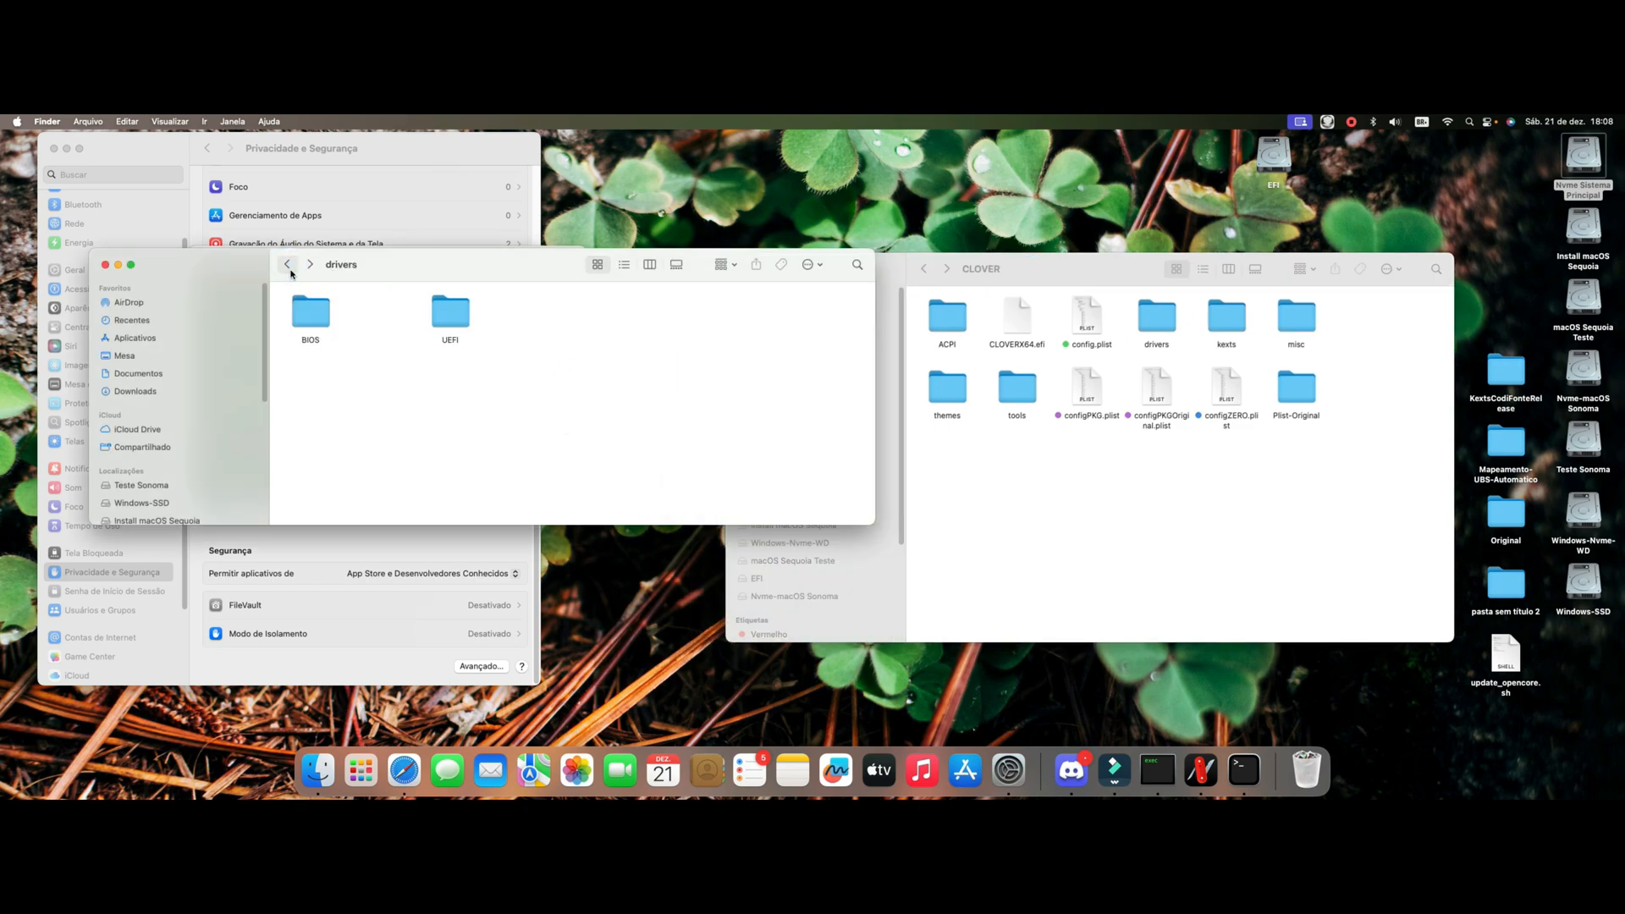
click(286, 264)
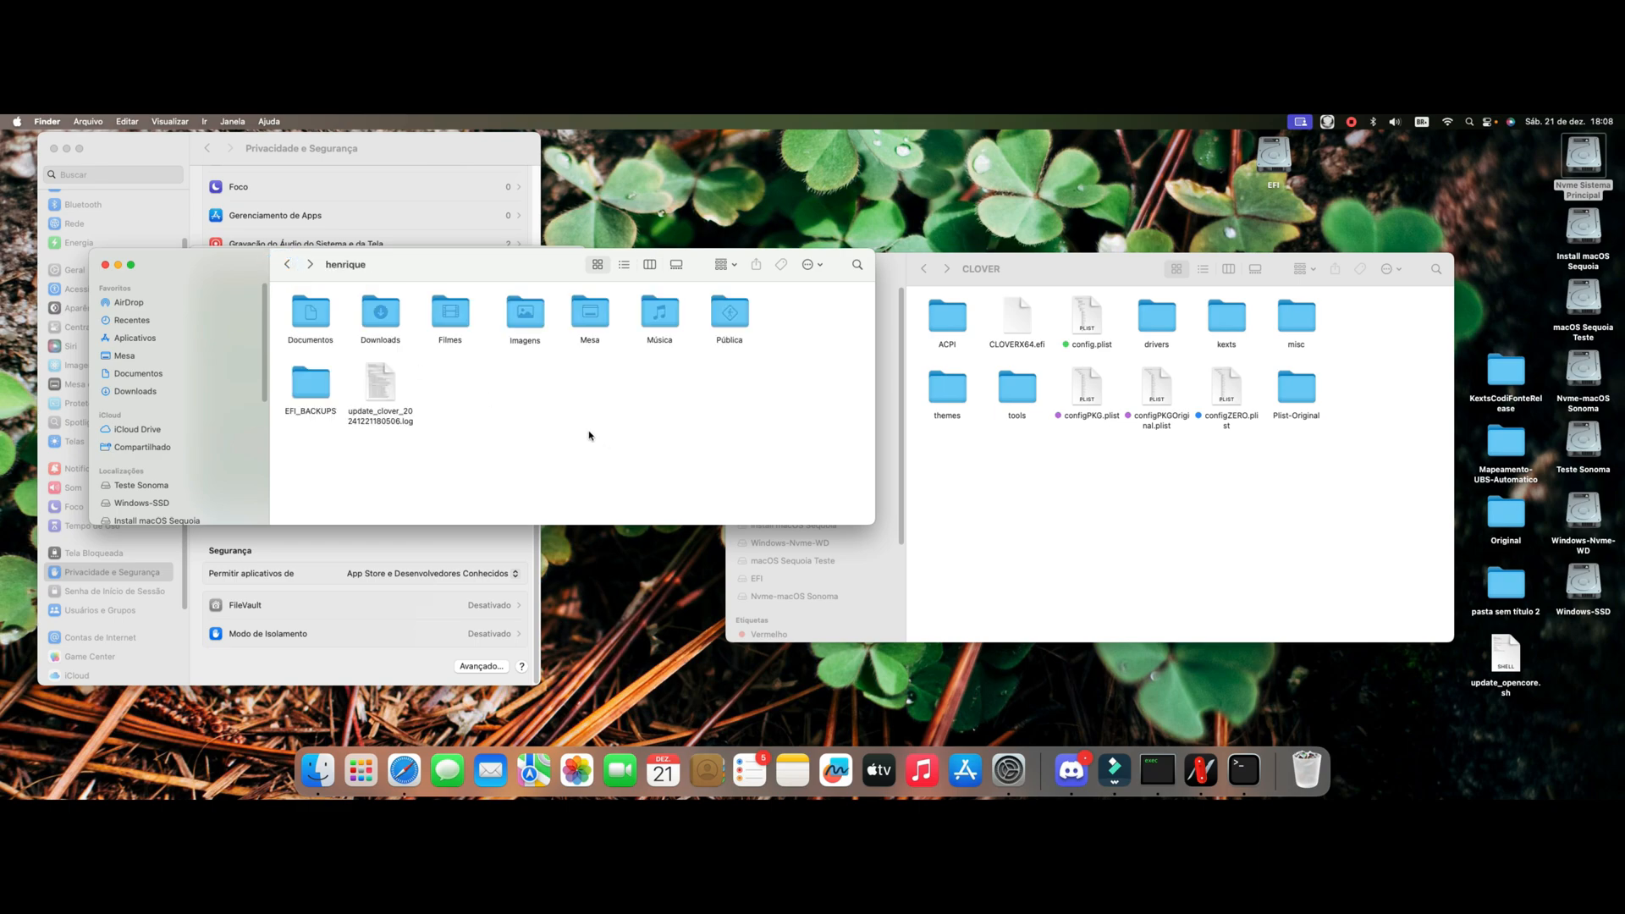
click(380, 385)
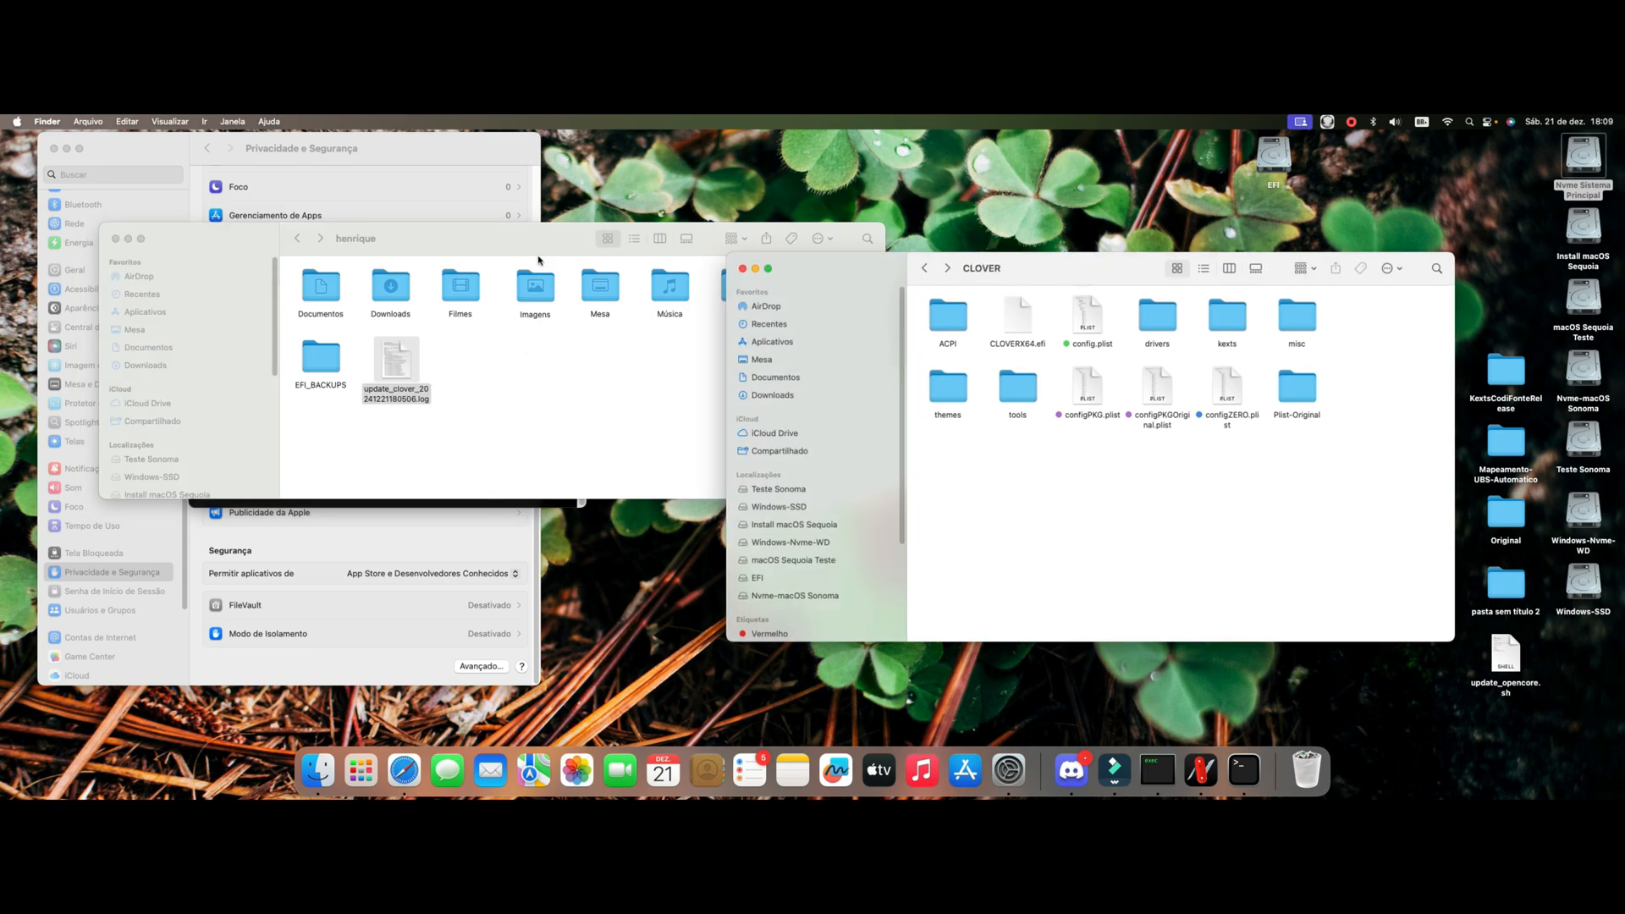
click(403, 770)
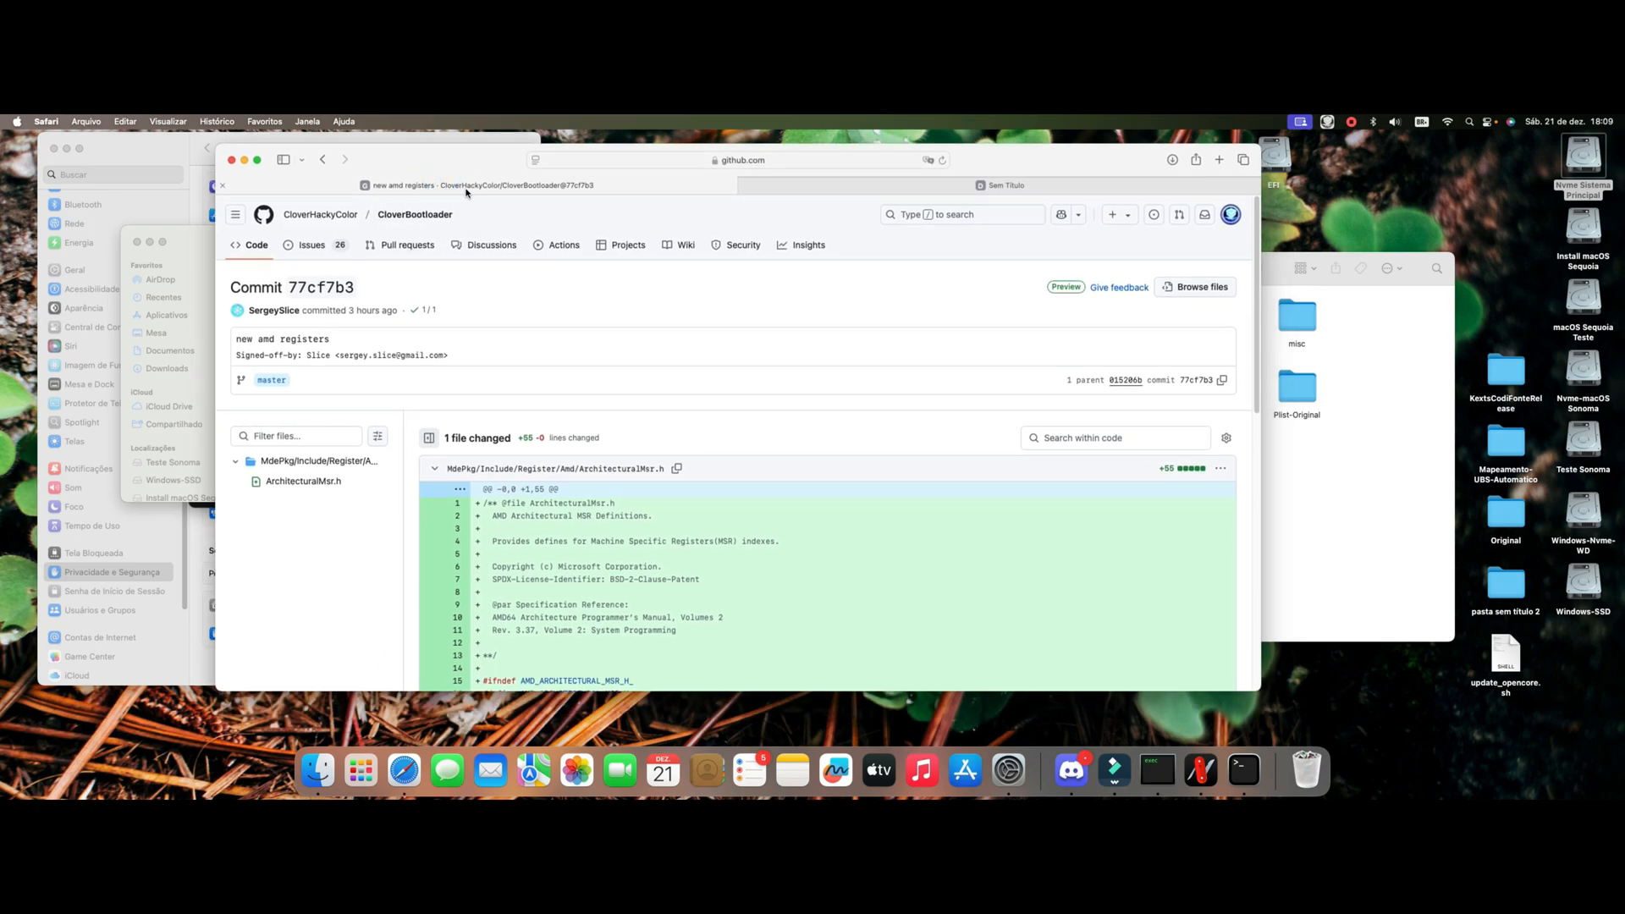
mouse_move(731, 284)
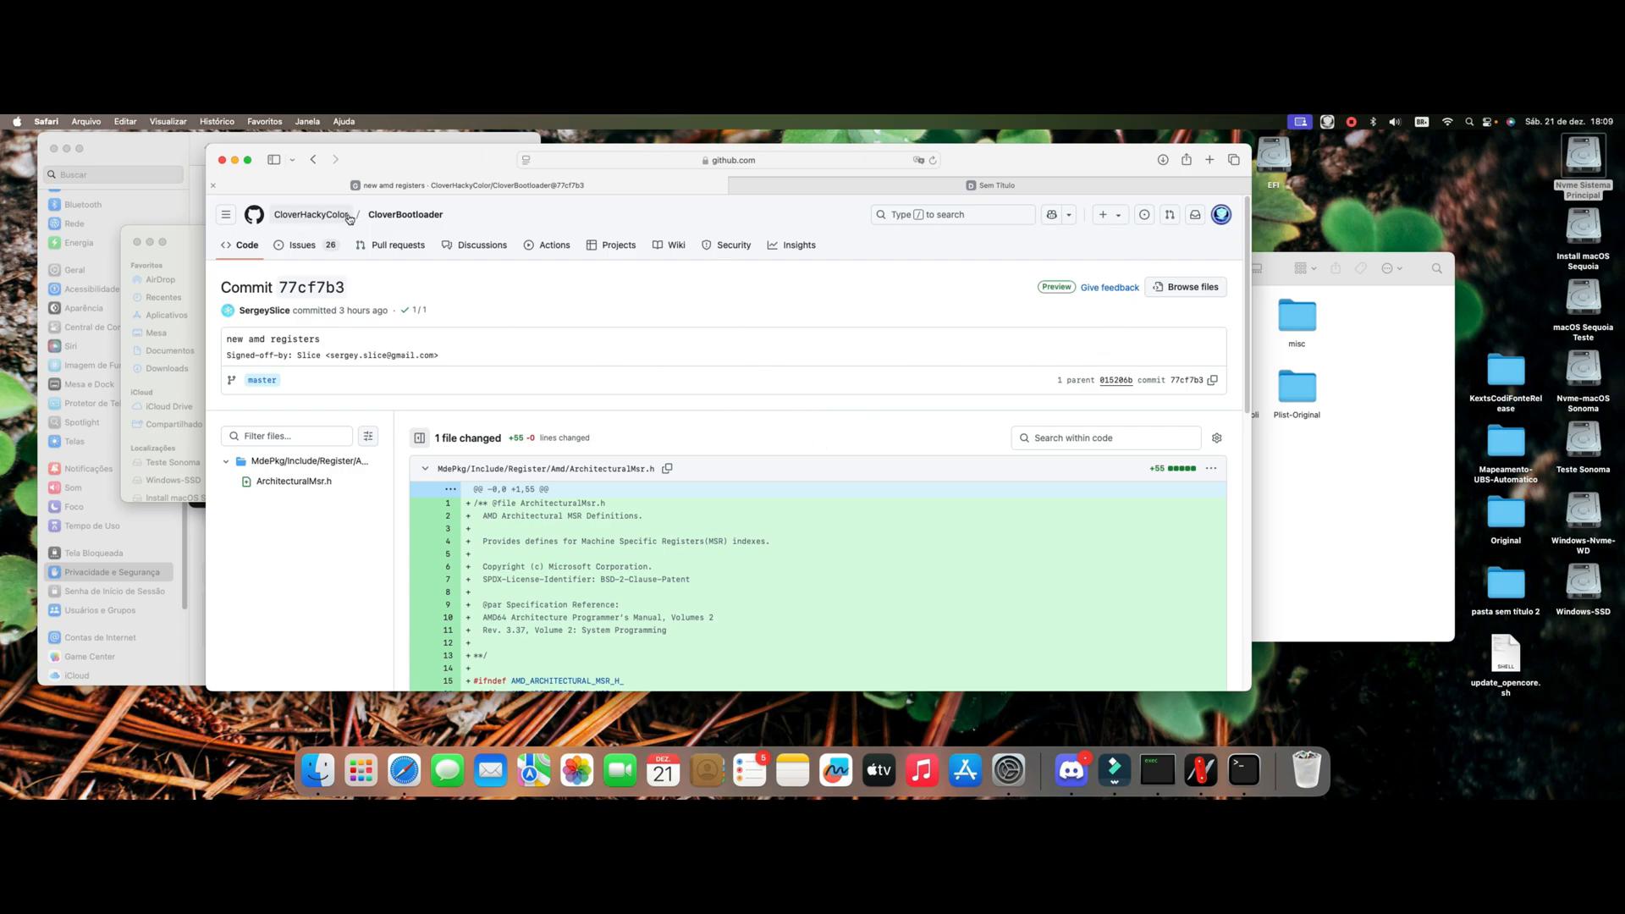
Step: Go from the 77cf7b3 commit page to the CloverBootloader repository home listing Release 5161
click(405, 215)
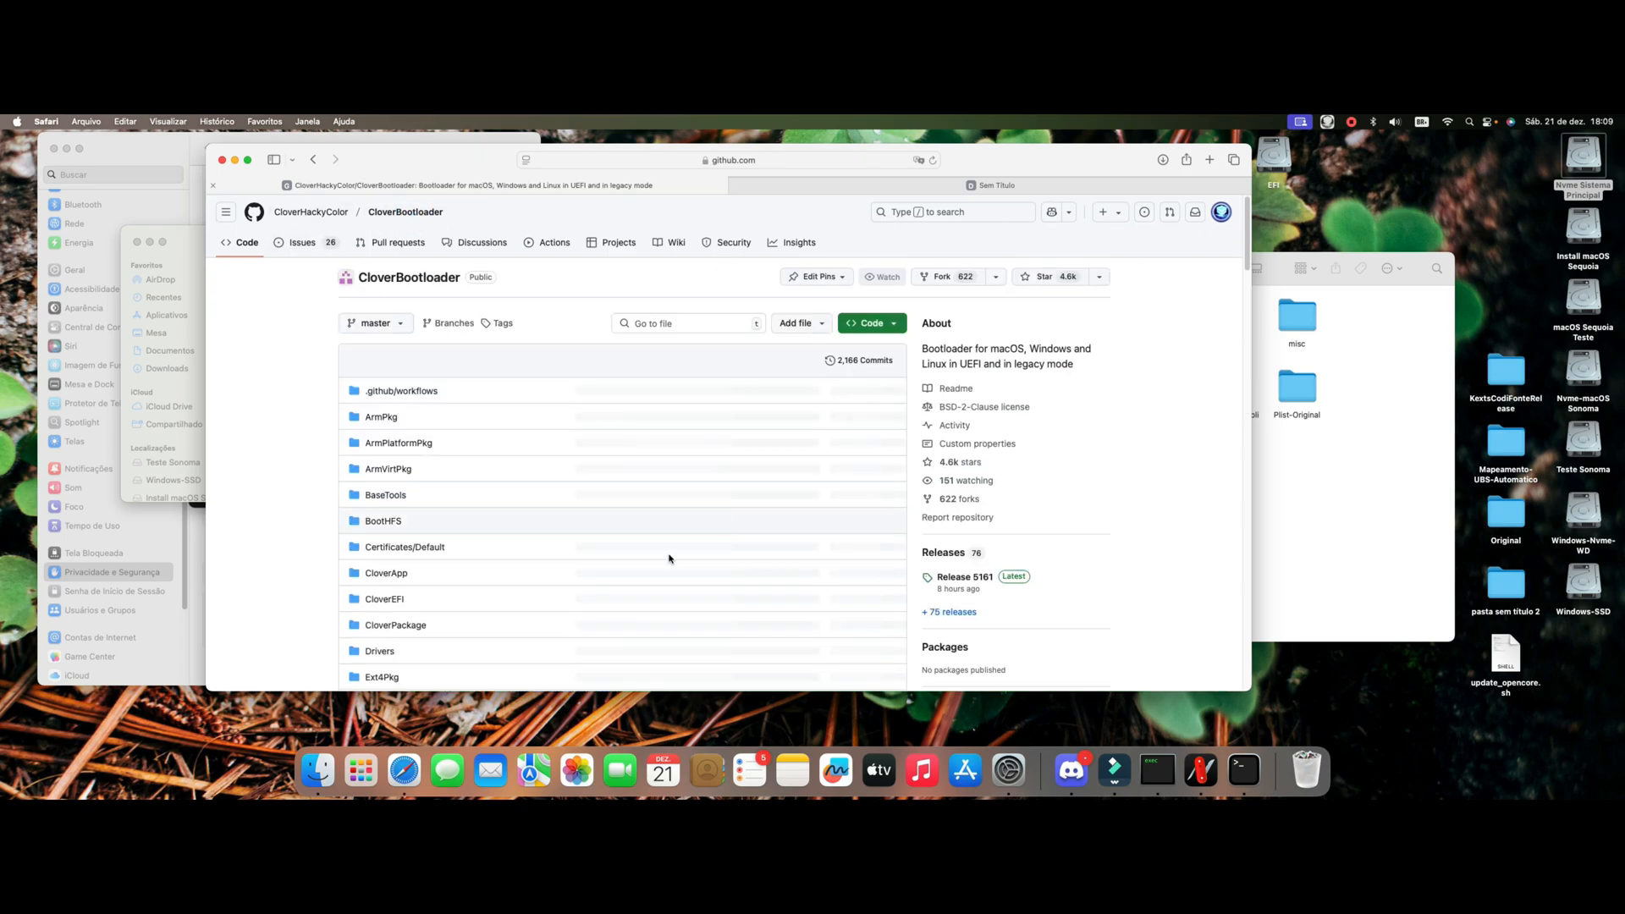
scroll(down, 3)
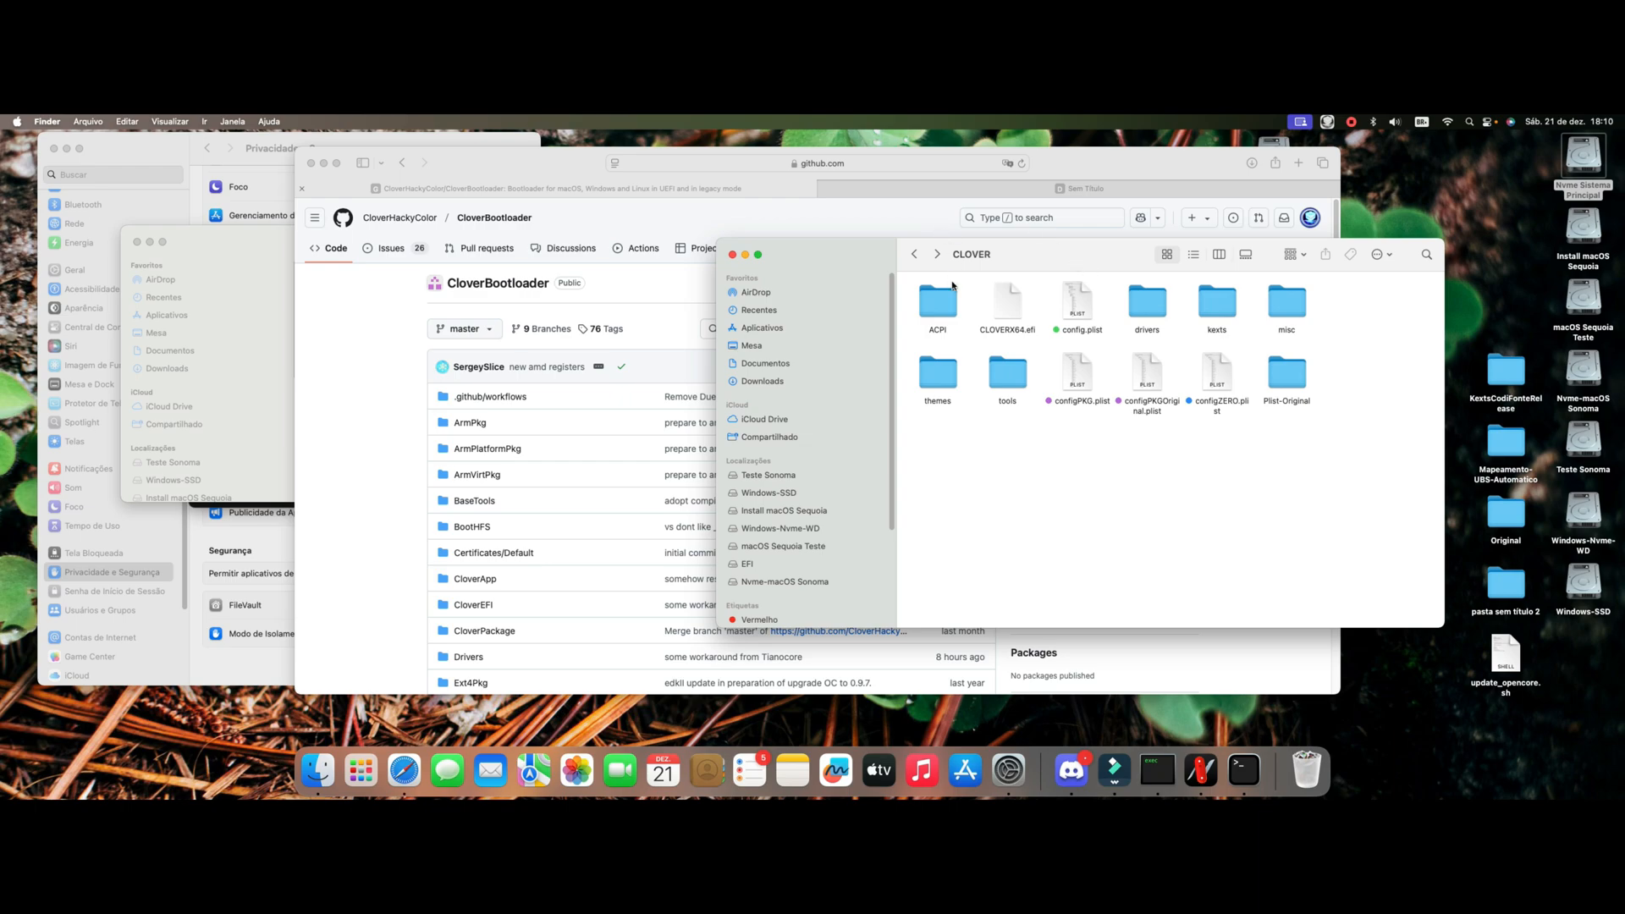
Step: Close the home folder window and bring the EFI volume's top-level window back
click(914, 254)
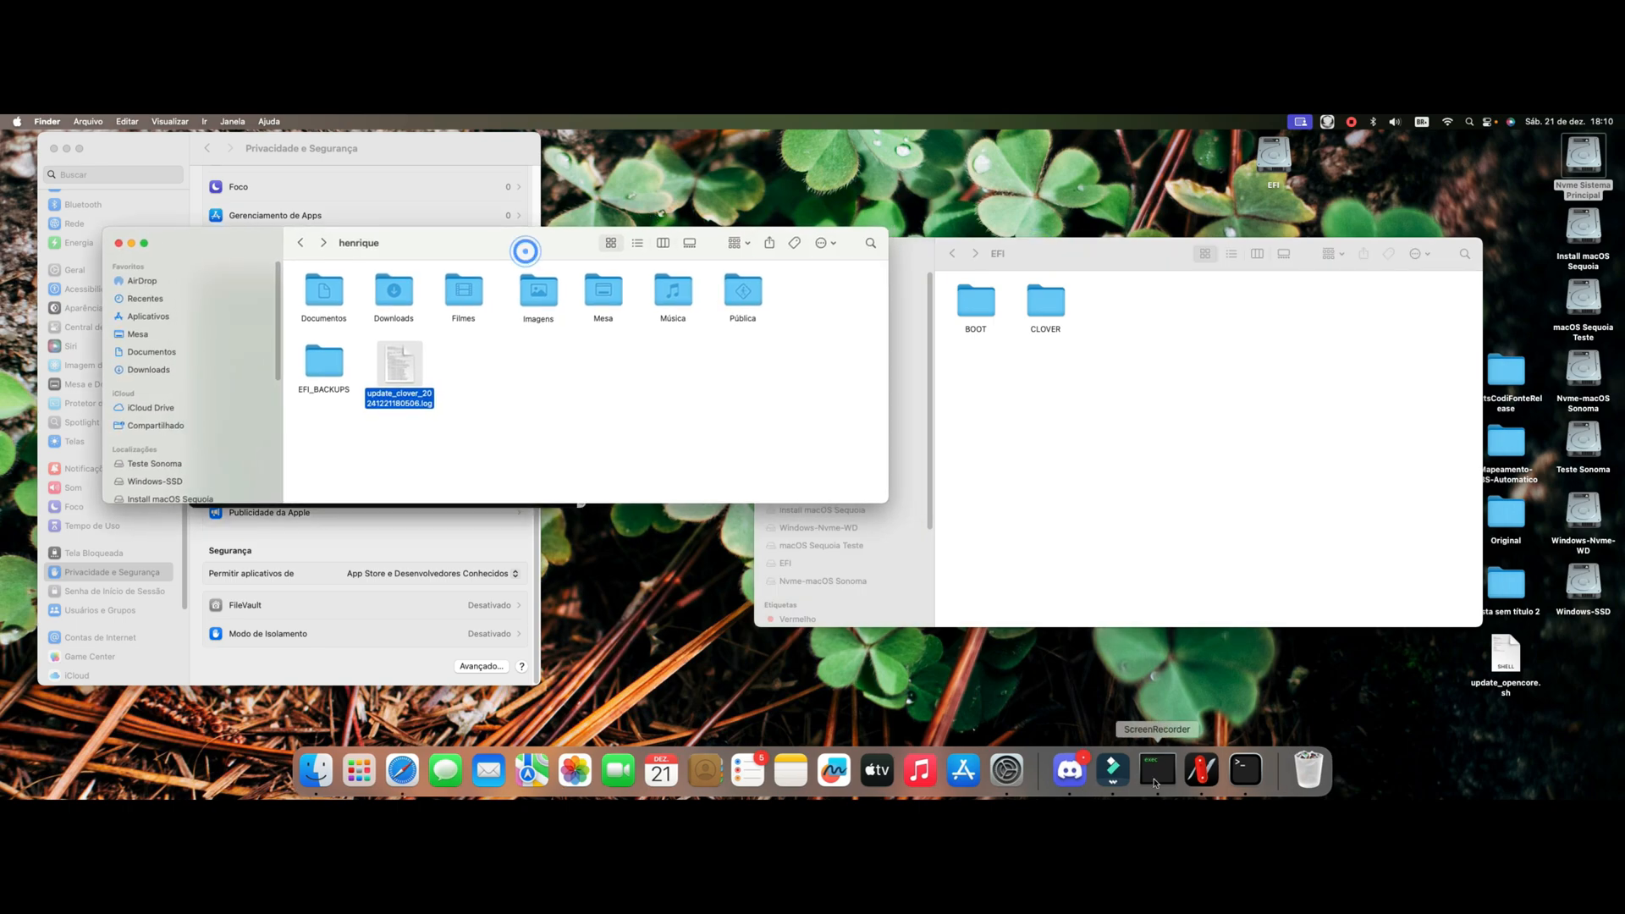
click(1069, 769)
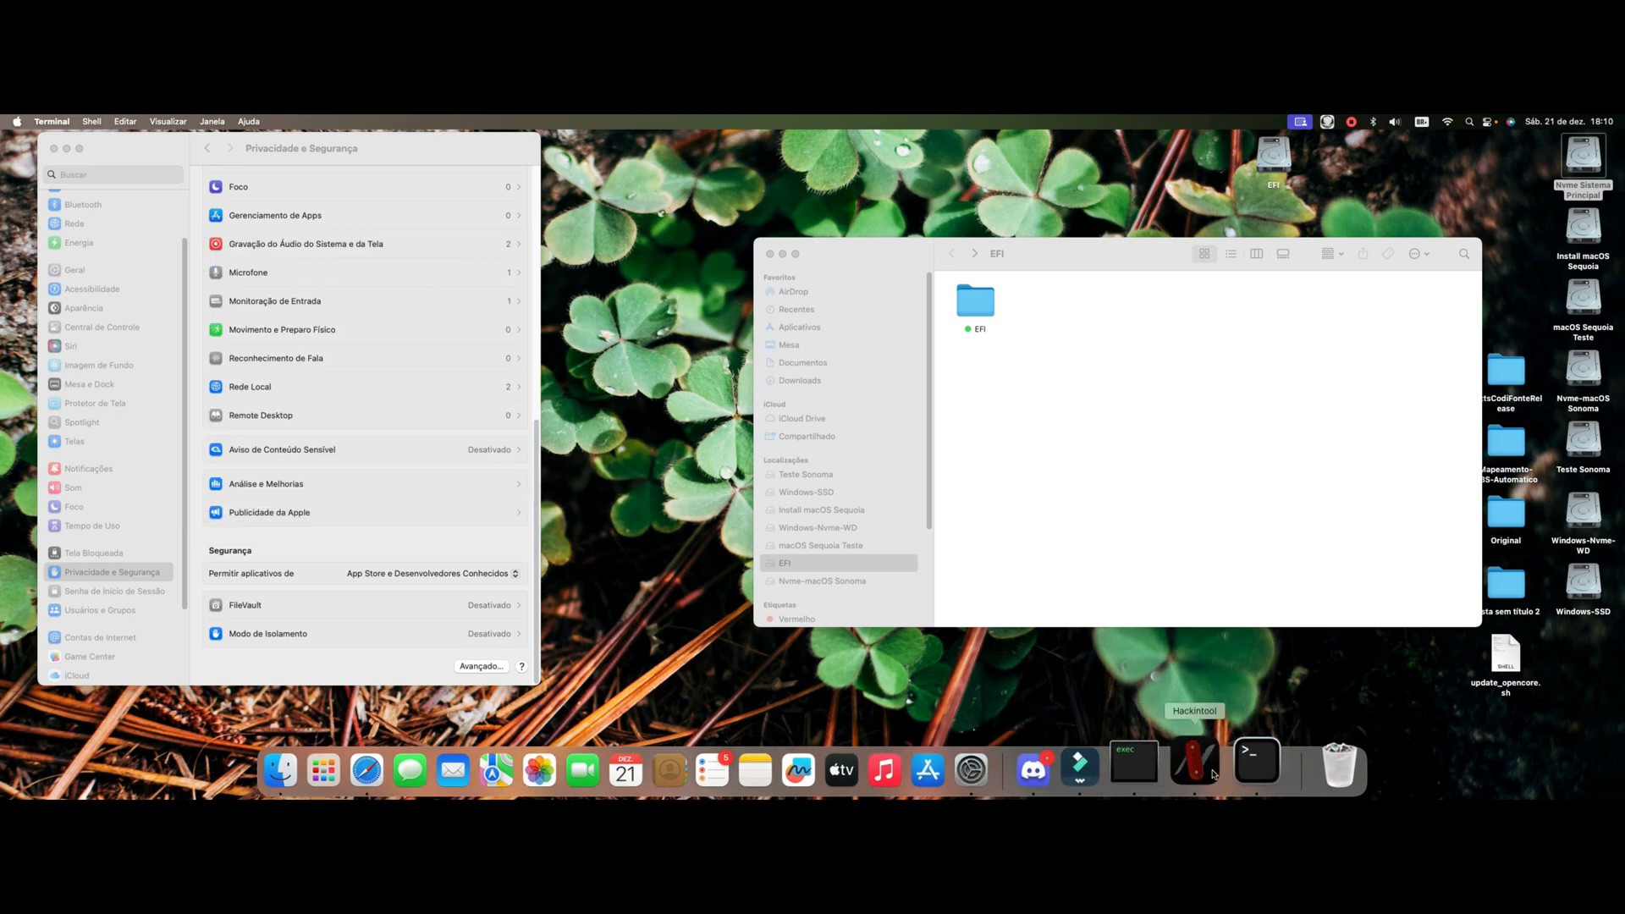
Step: Check in Hackintool that Clover 5160 is booted with 5161 available, decline the download and close the app
click(1193, 762)
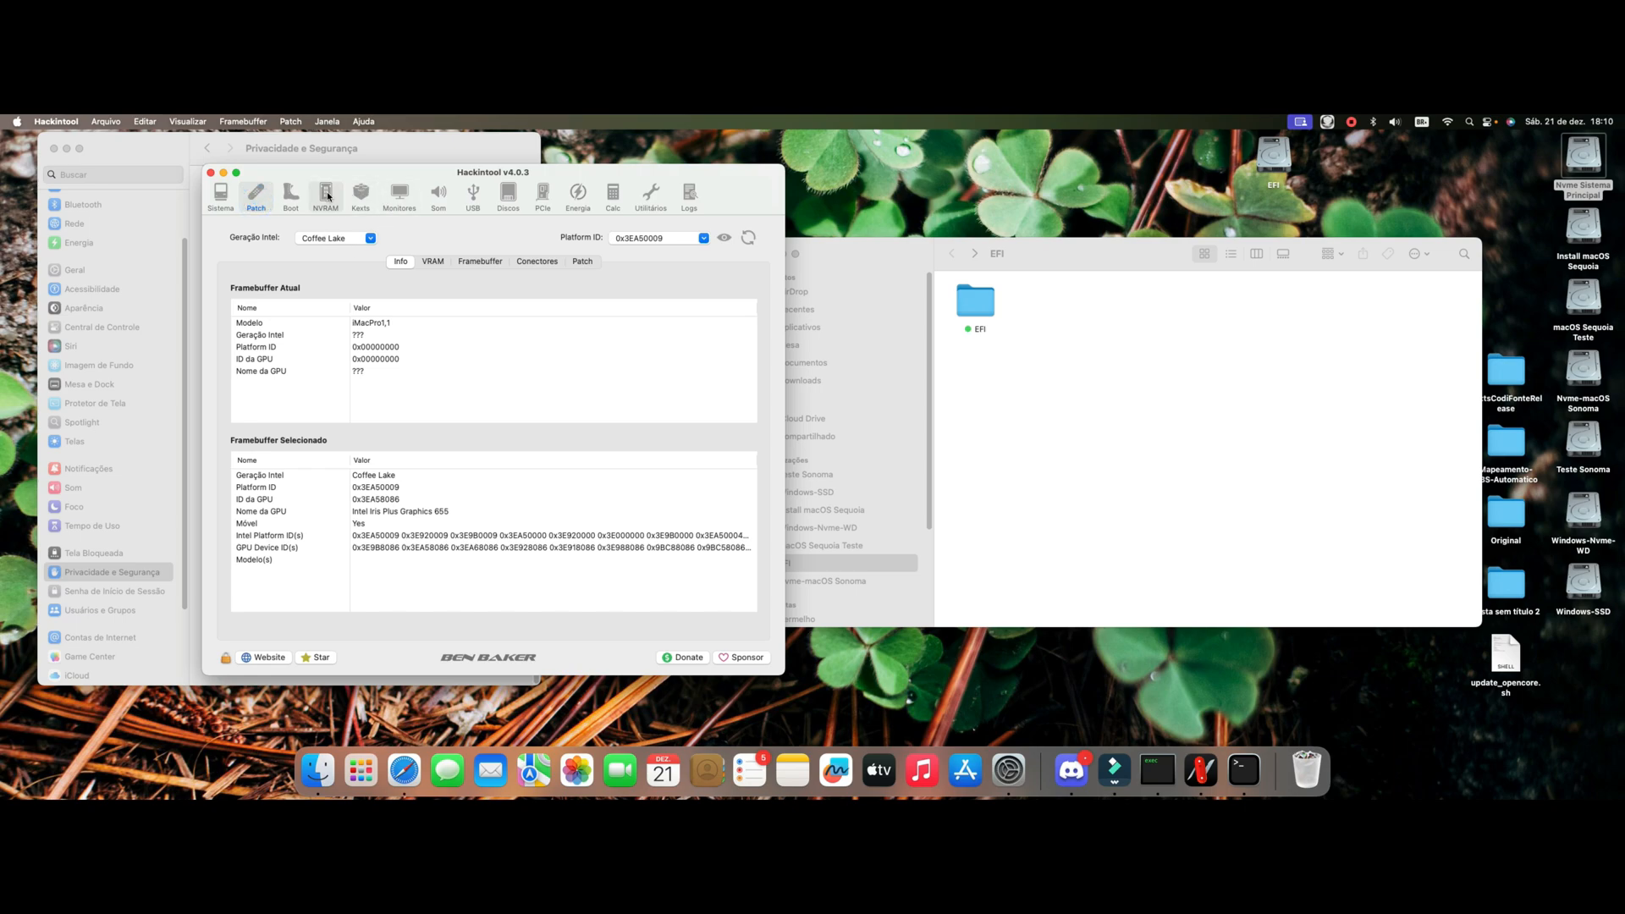
click(292, 190)
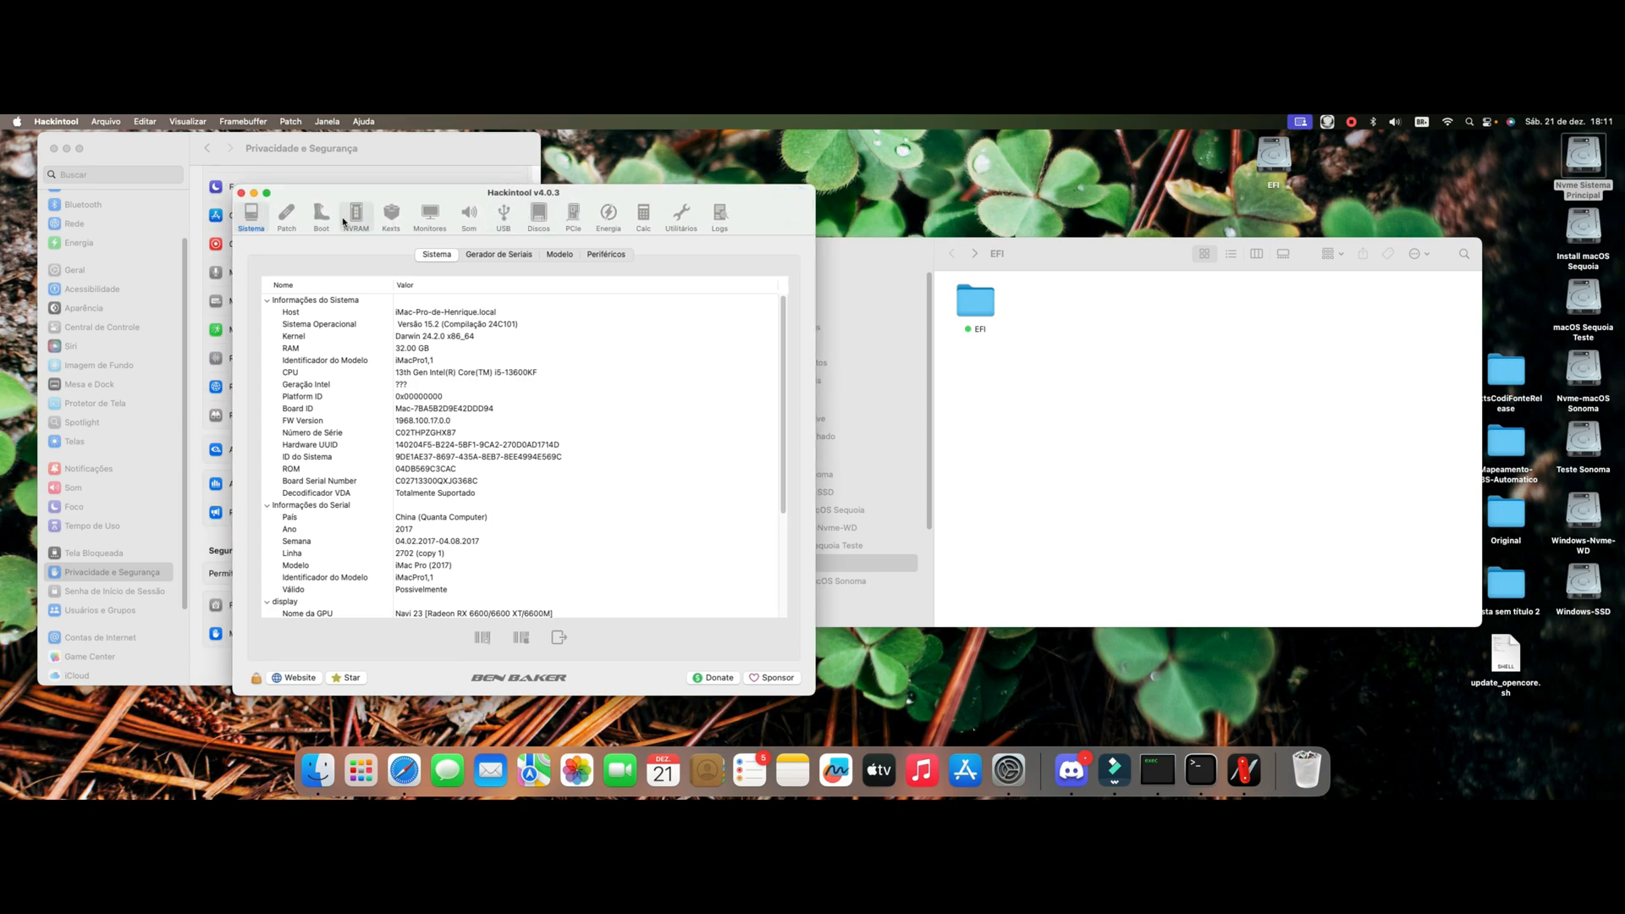
click(321, 212)
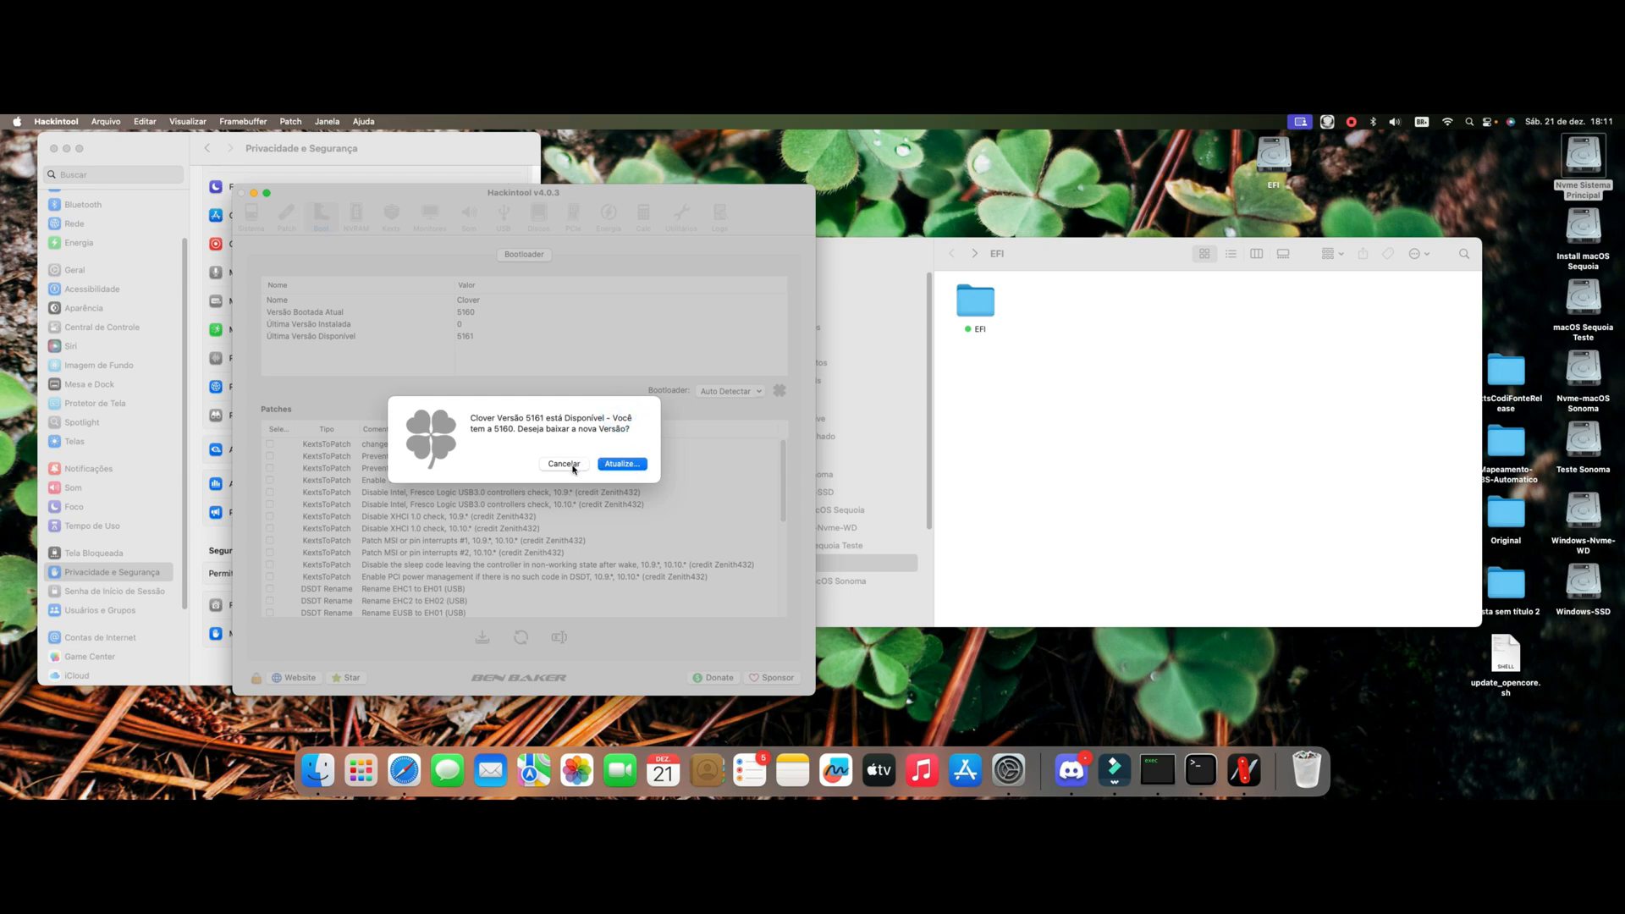
mouse_move(568, 464)
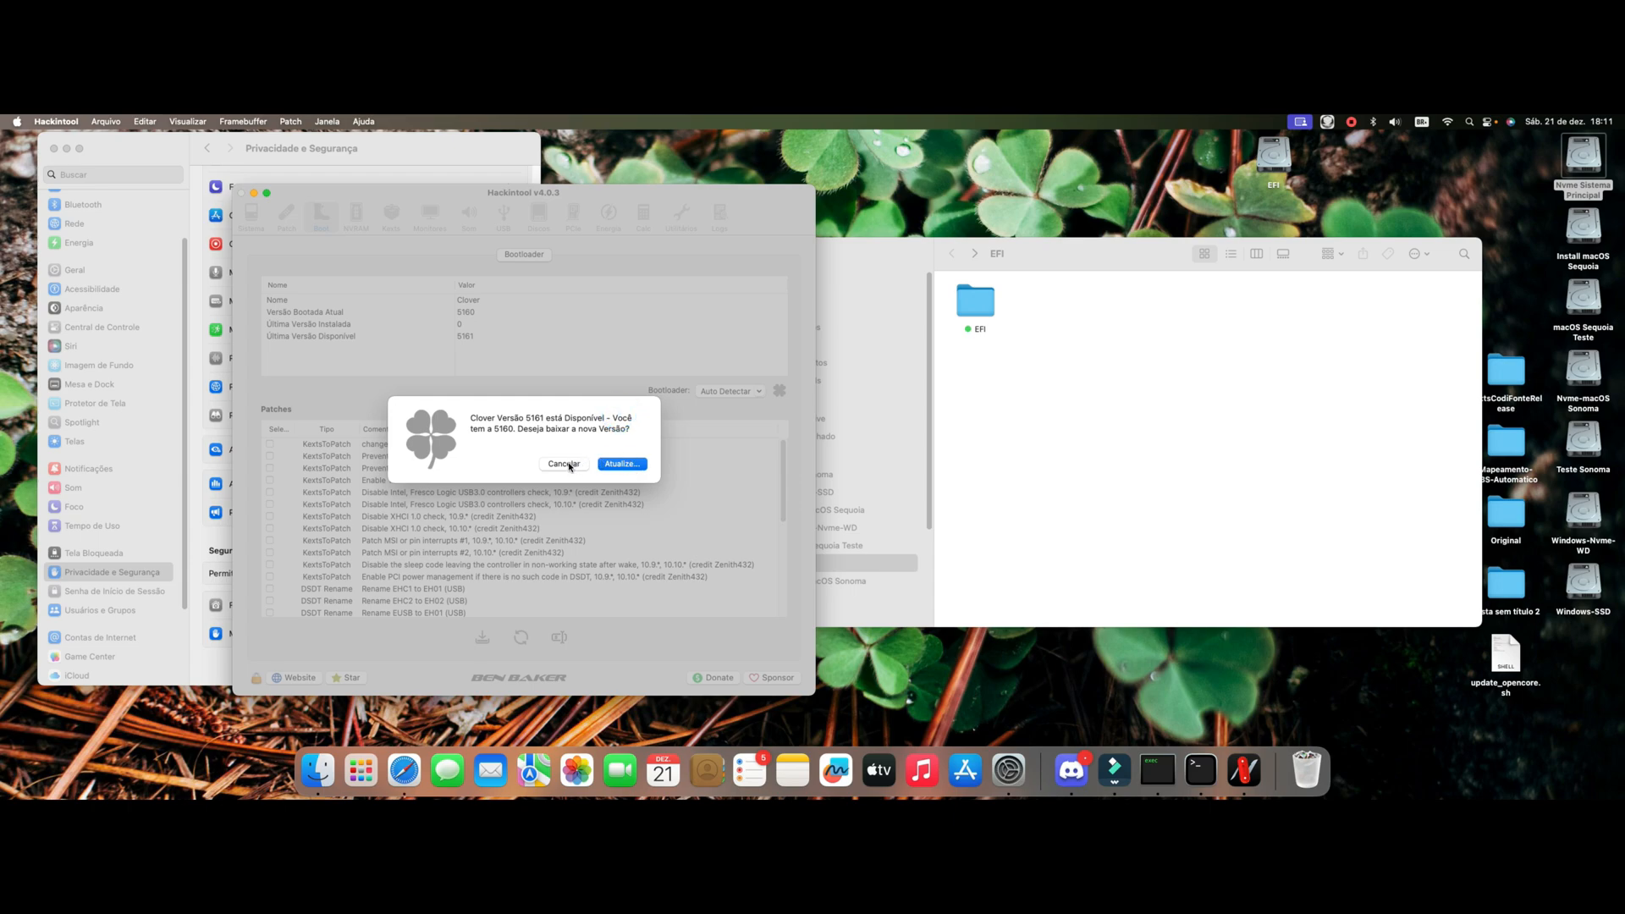
click(565, 464)
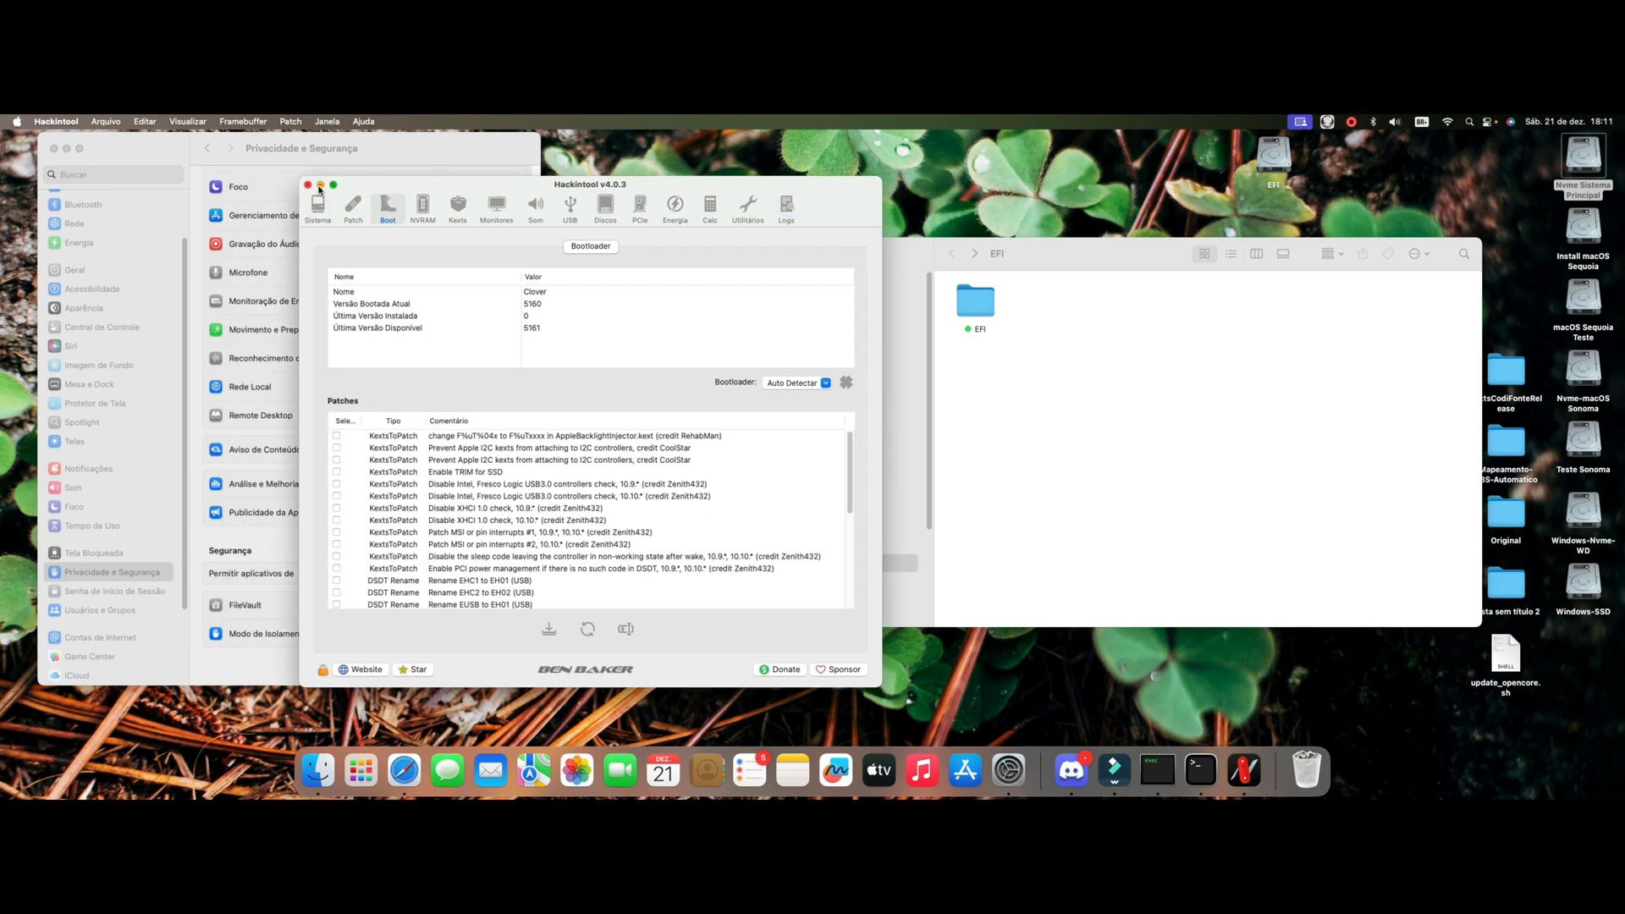
click(305, 186)
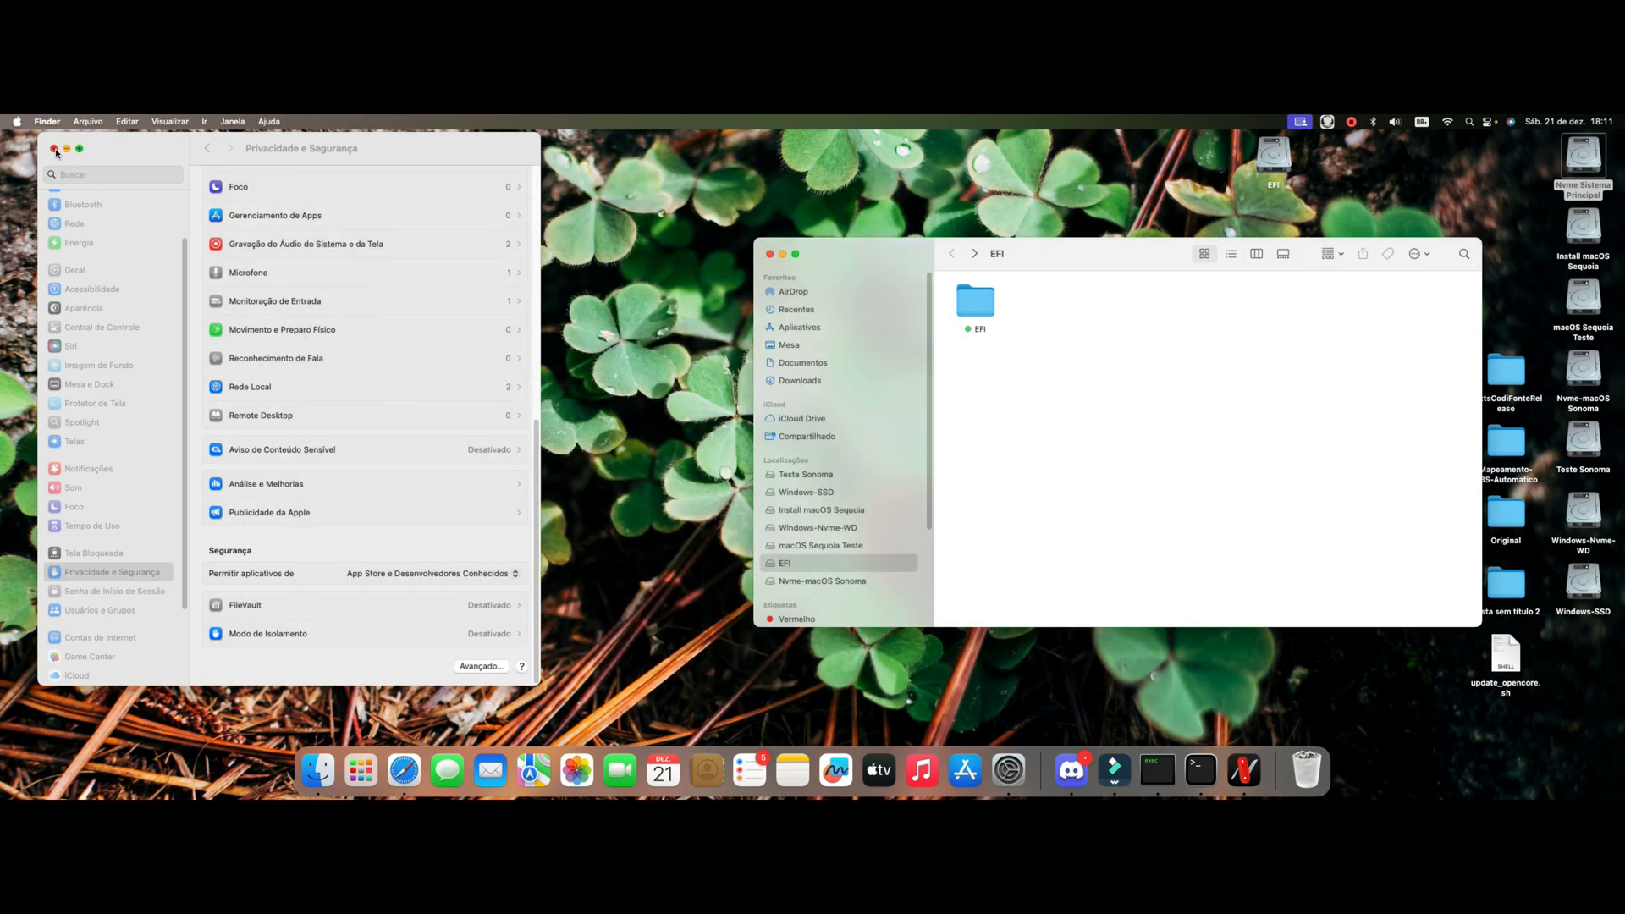
Step: Close settings, move Update-Clover to the upper-right desktop and restart the Mac via Reiniciar
click(53, 151)
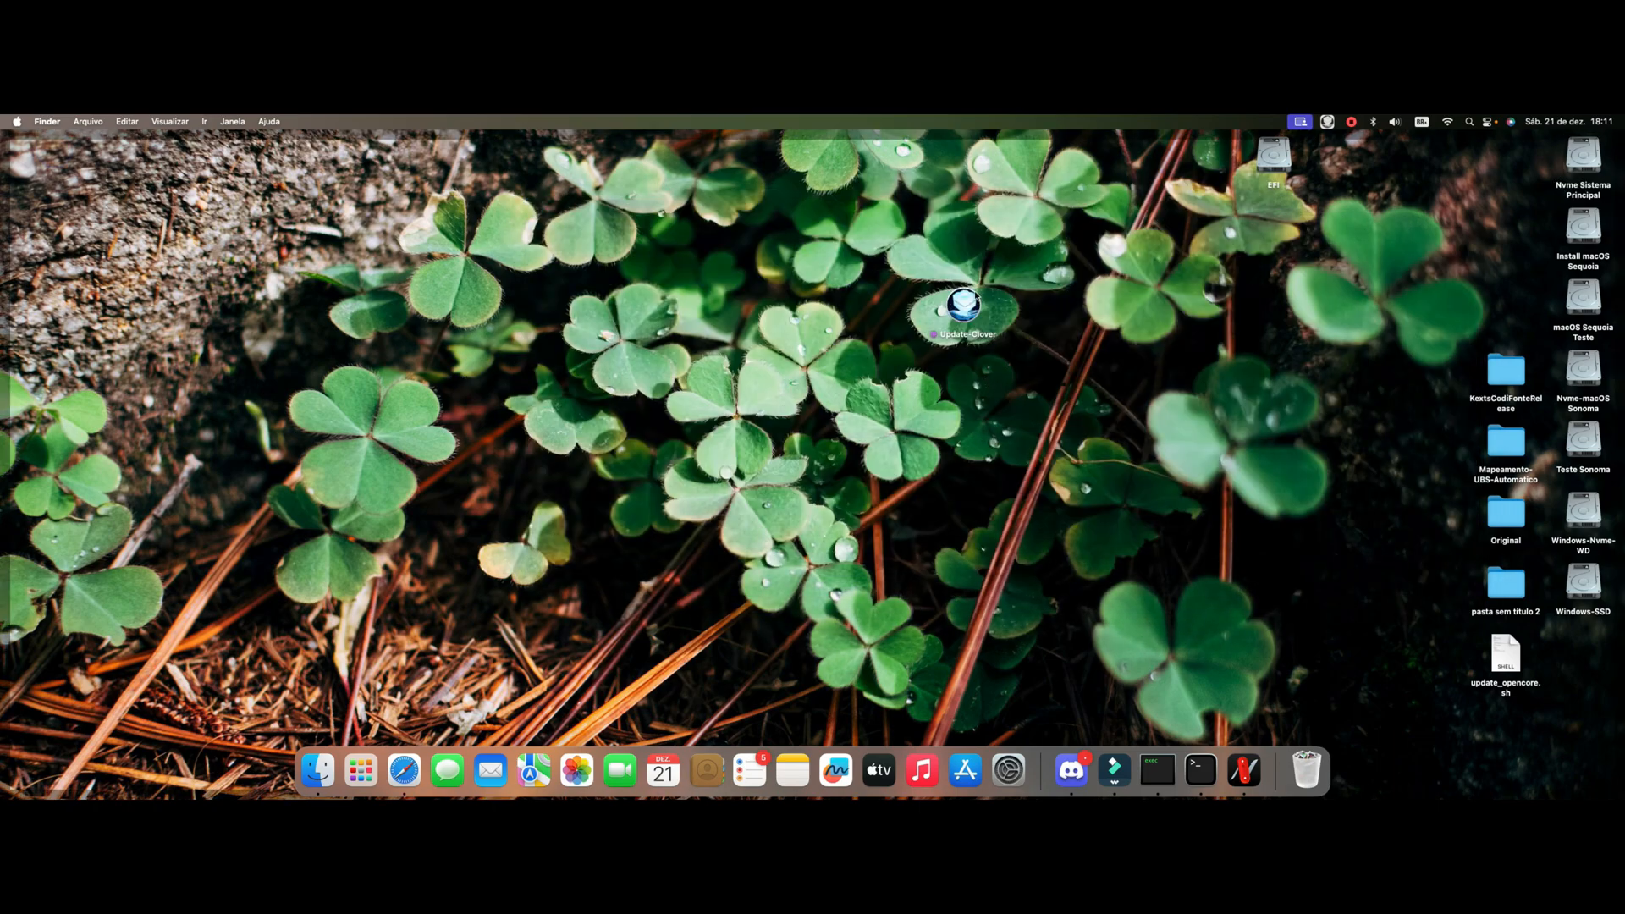
drag(962, 307, 1443, 186)
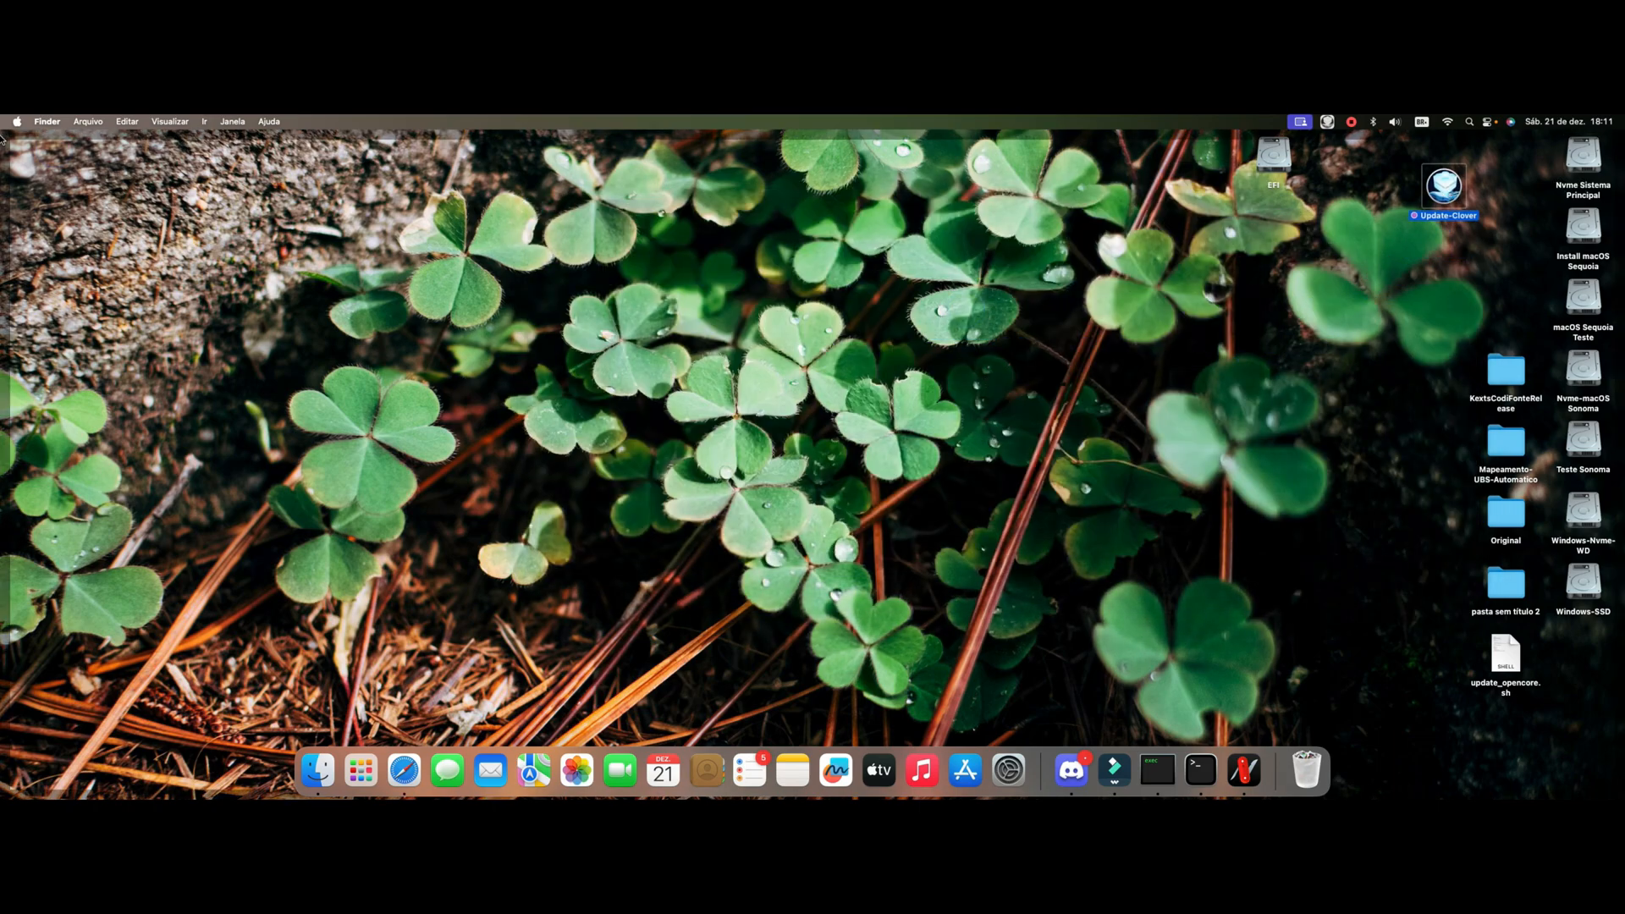
click(13, 122)
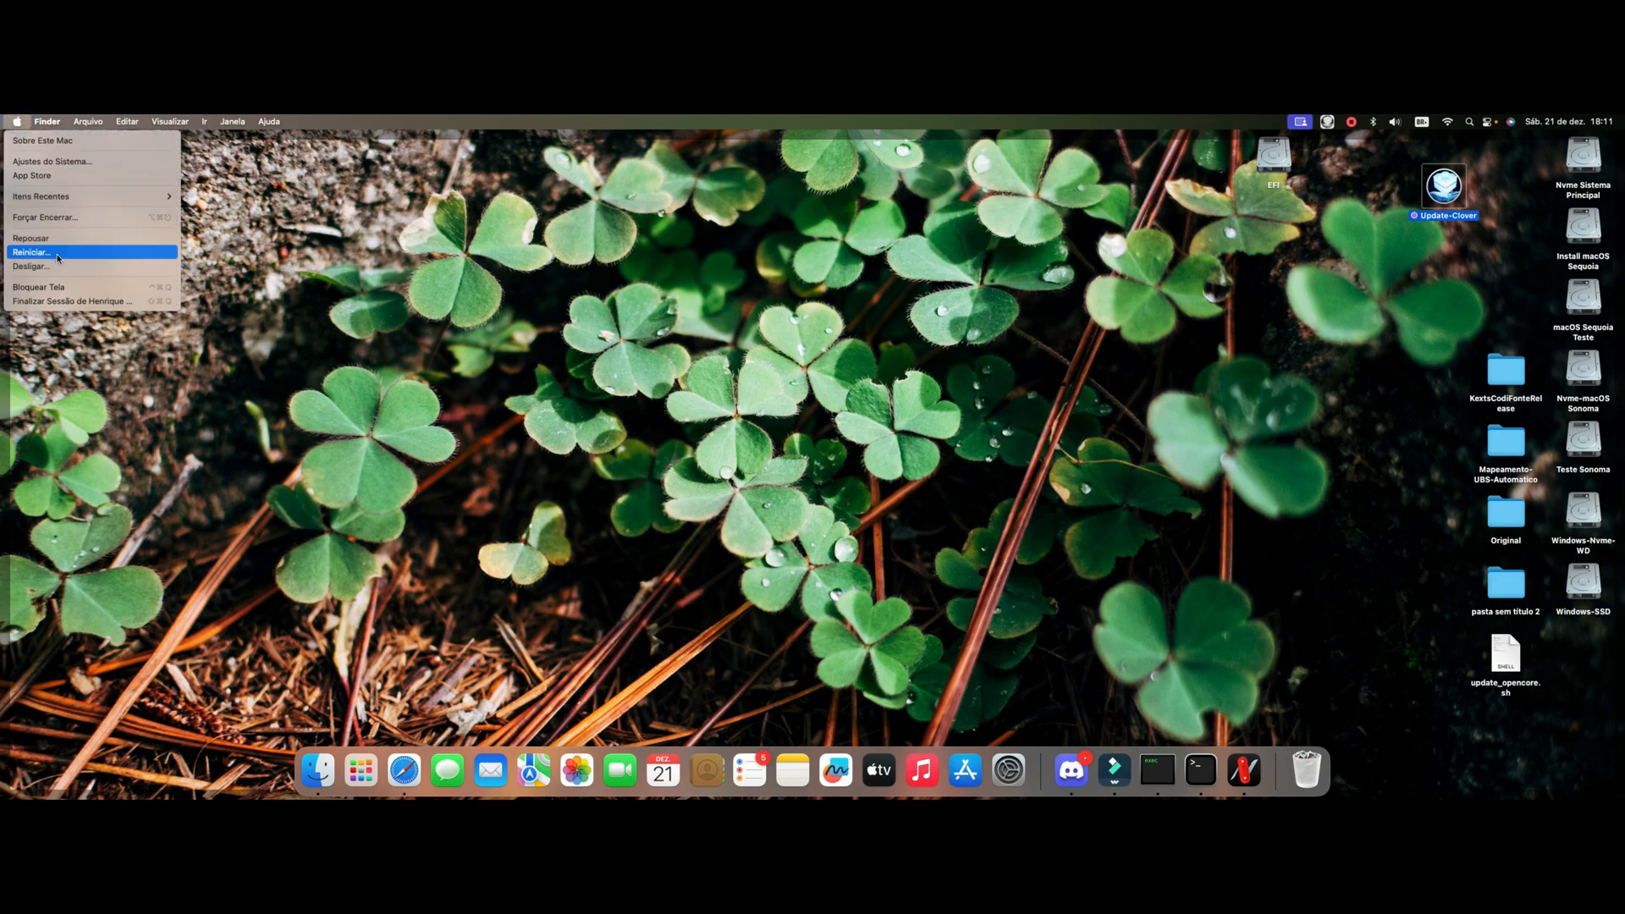
click(37, 254)
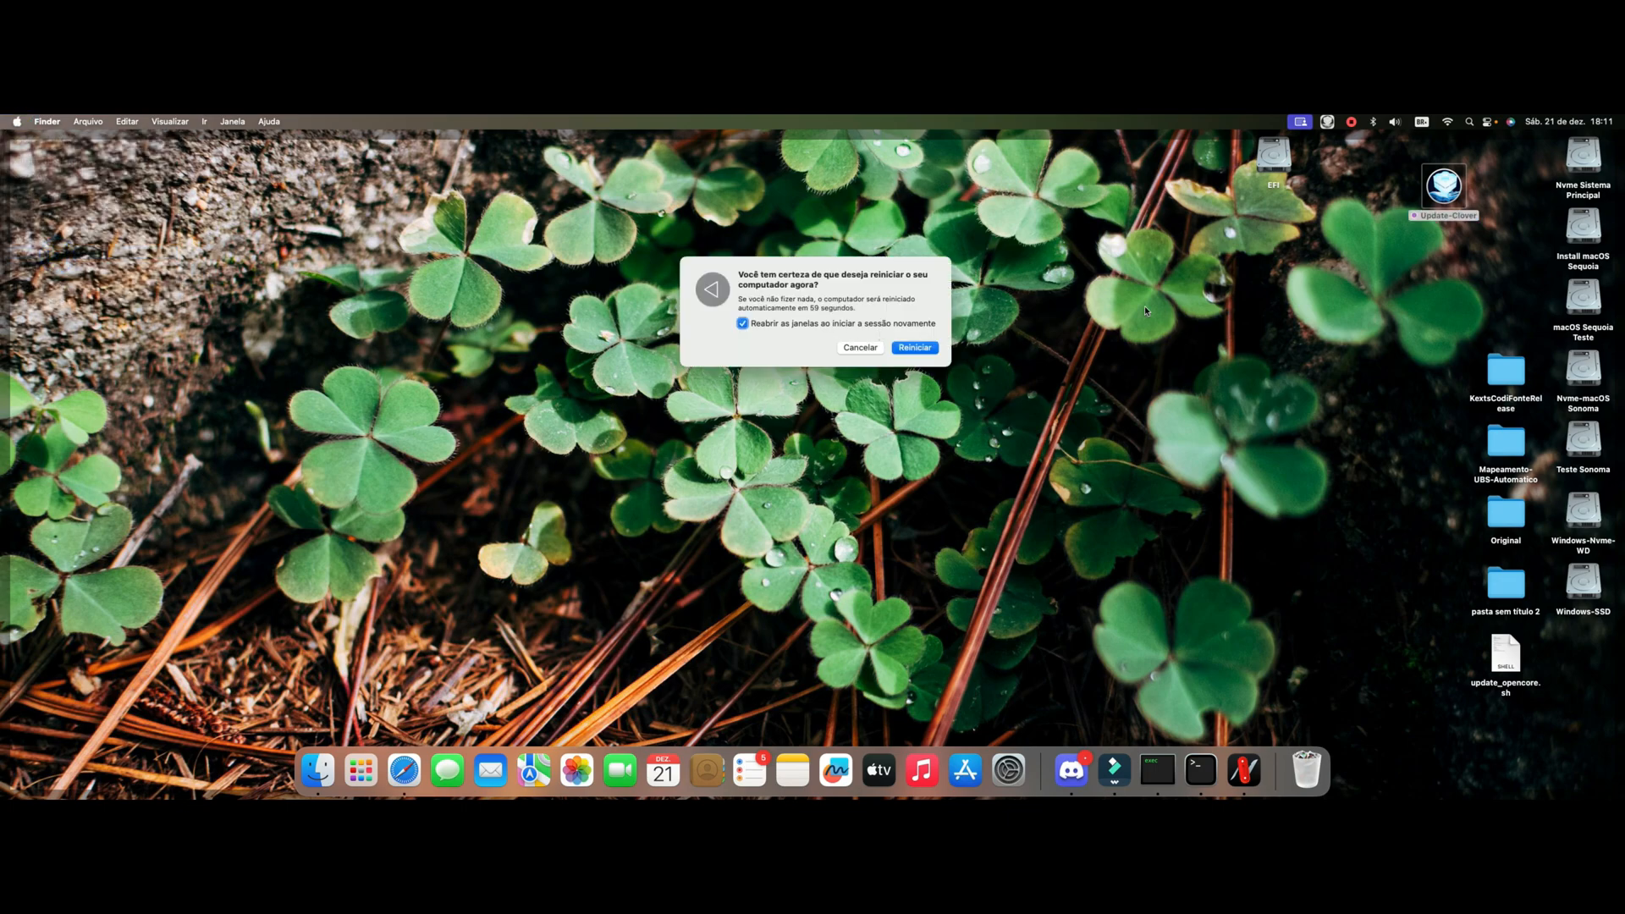
click(914, 347)
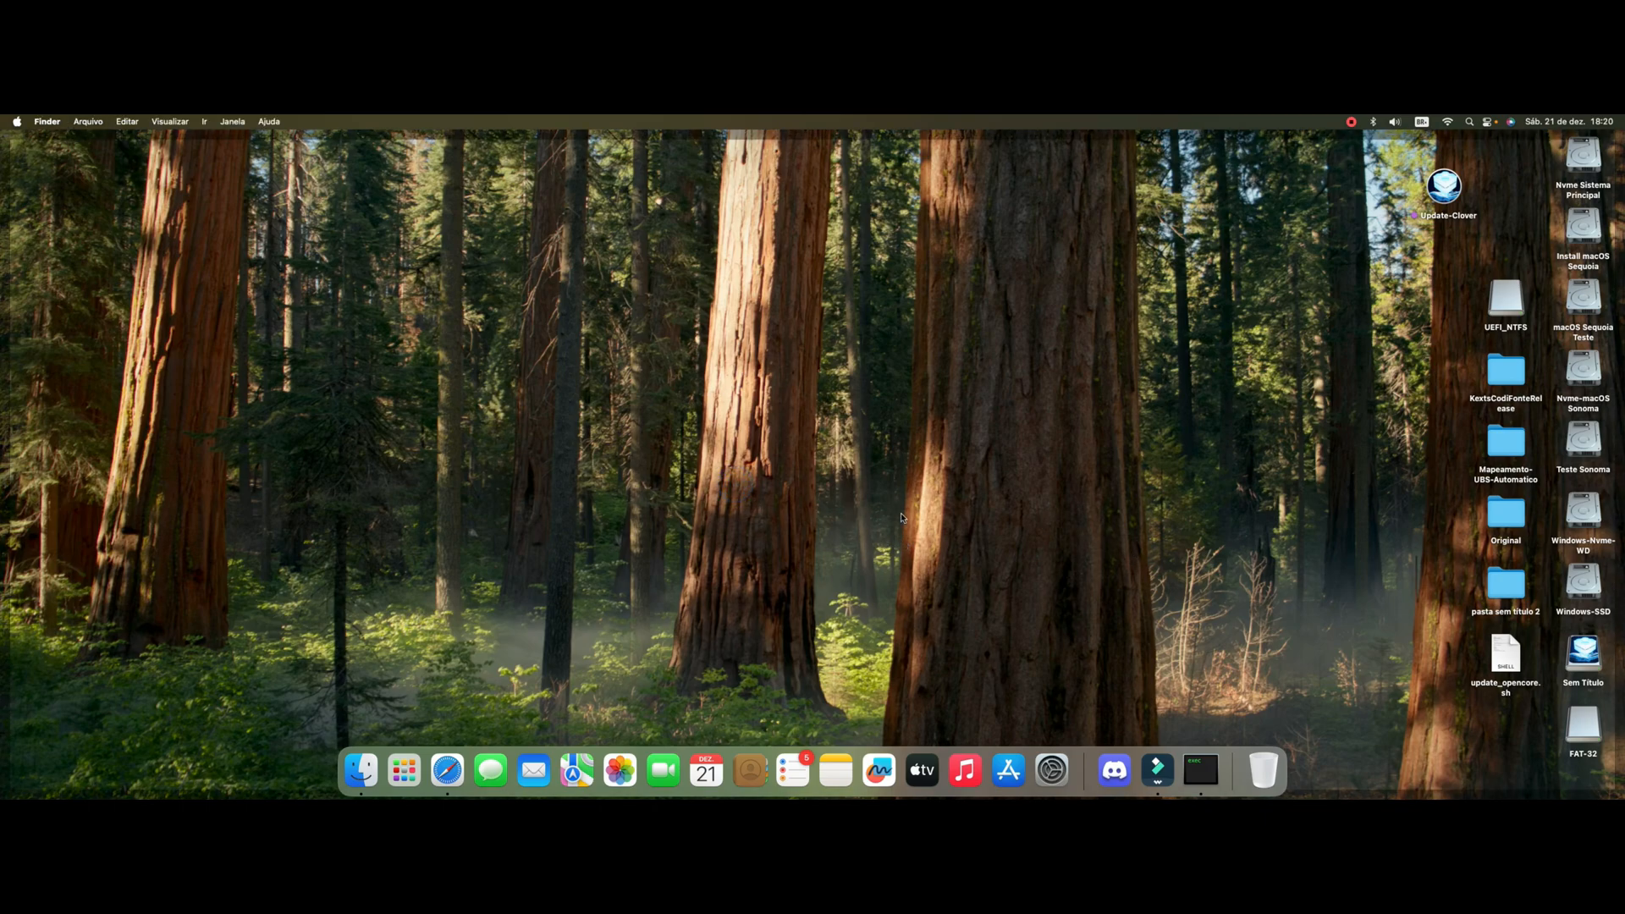
mouse_move(955, 529)
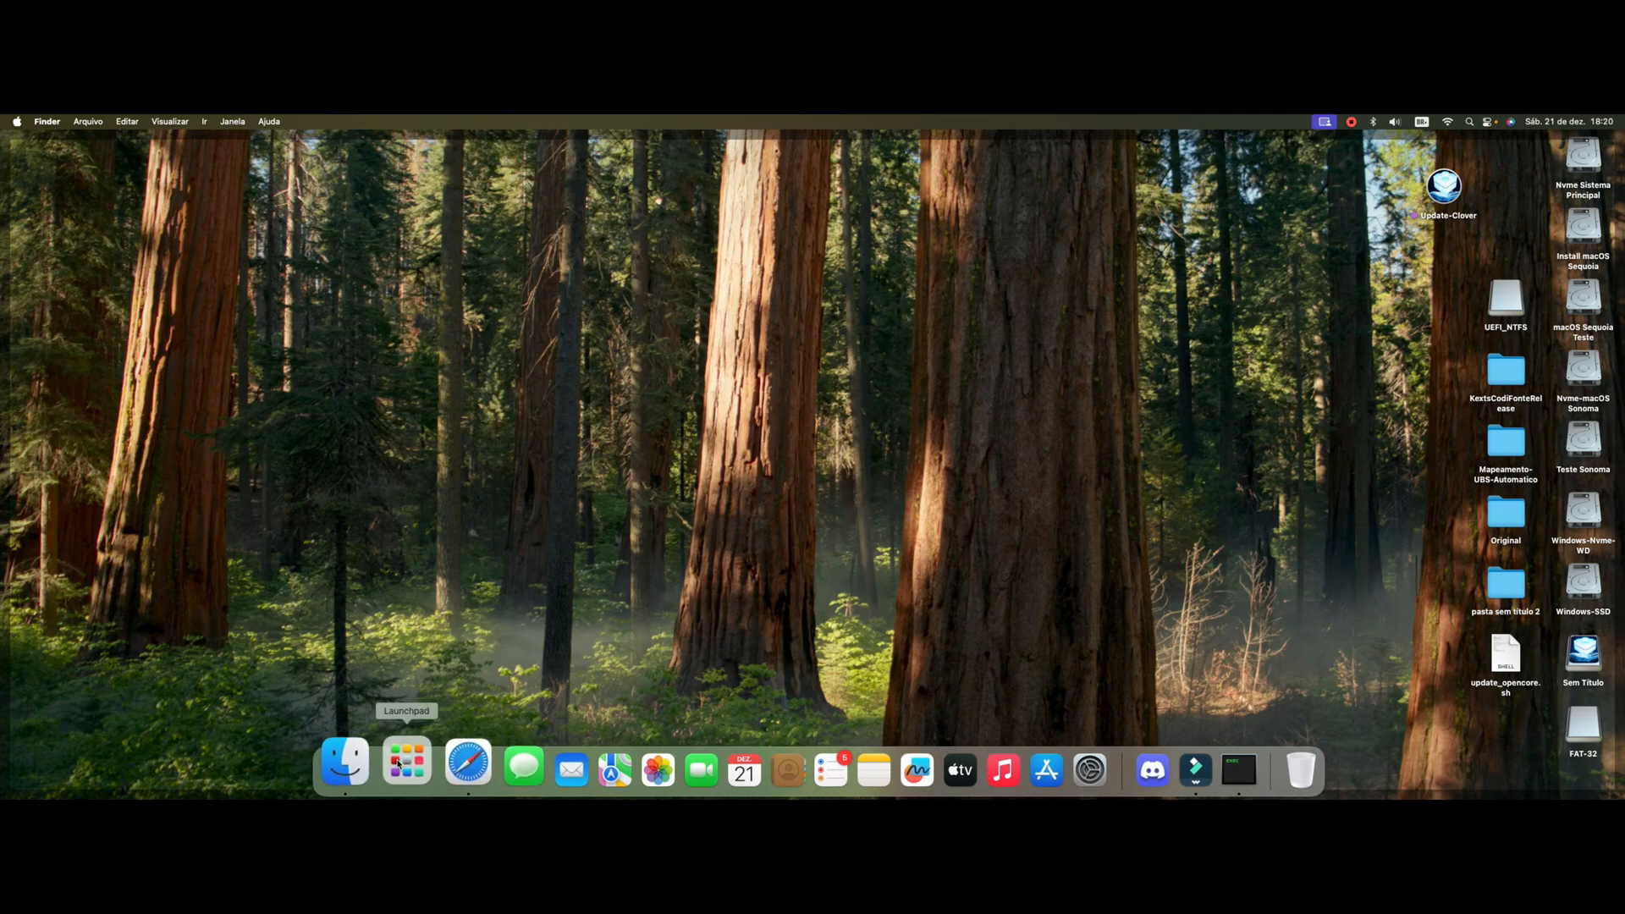
Step: Confirm in Hackintool's Boot section that Clover 5161 is now the booted version, then reposition and close the window
click(406, 767)
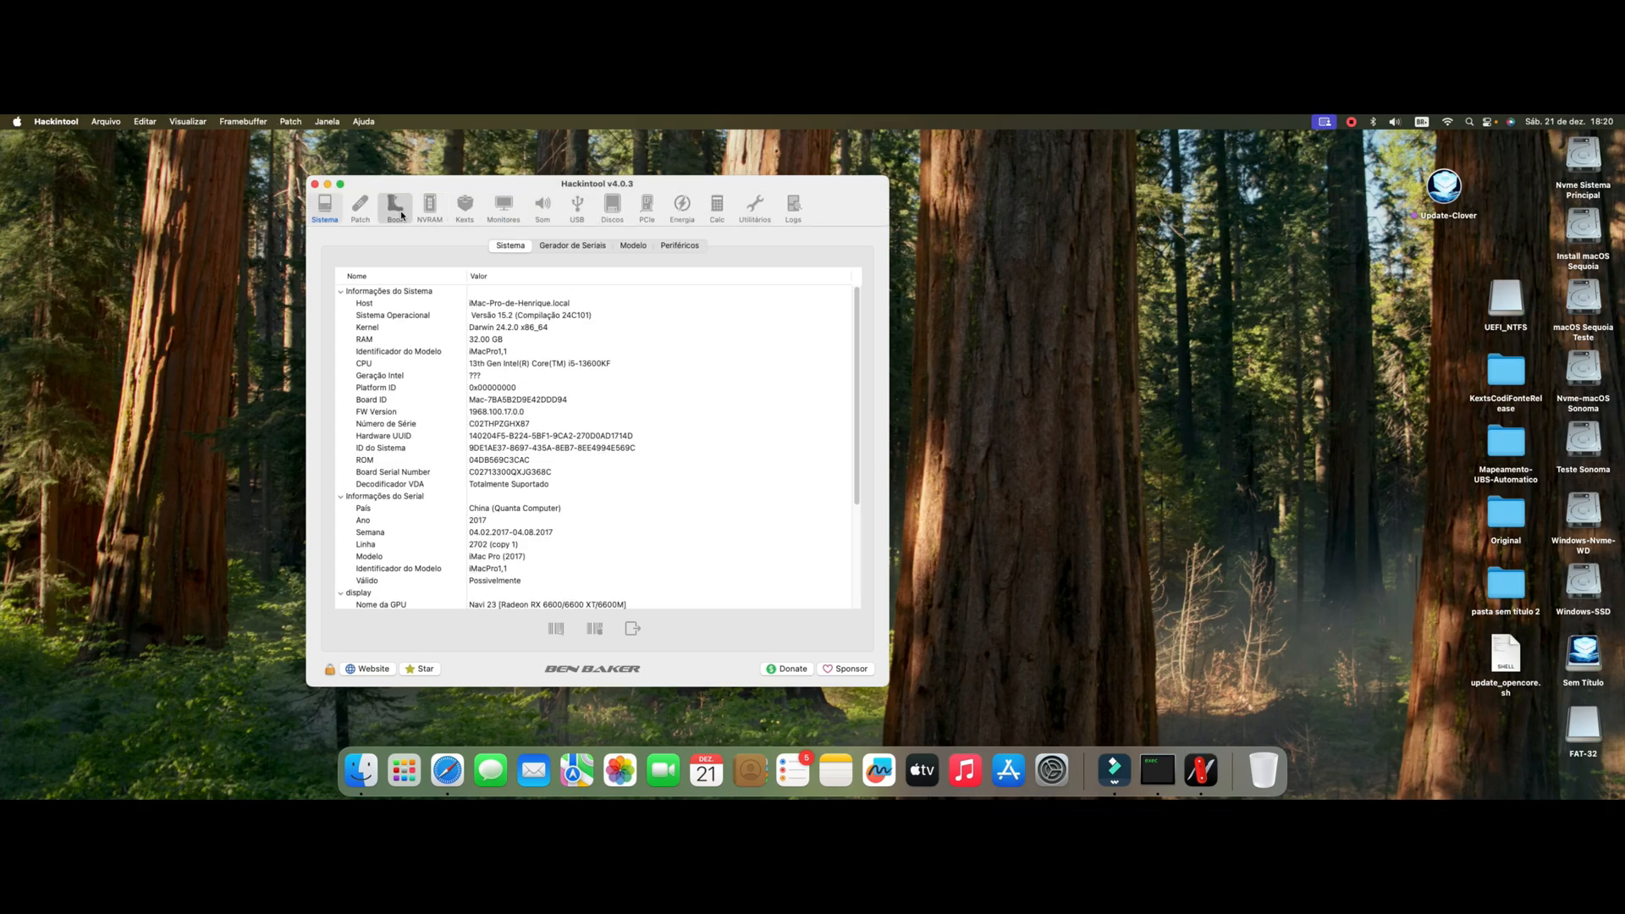
click(394, 206)
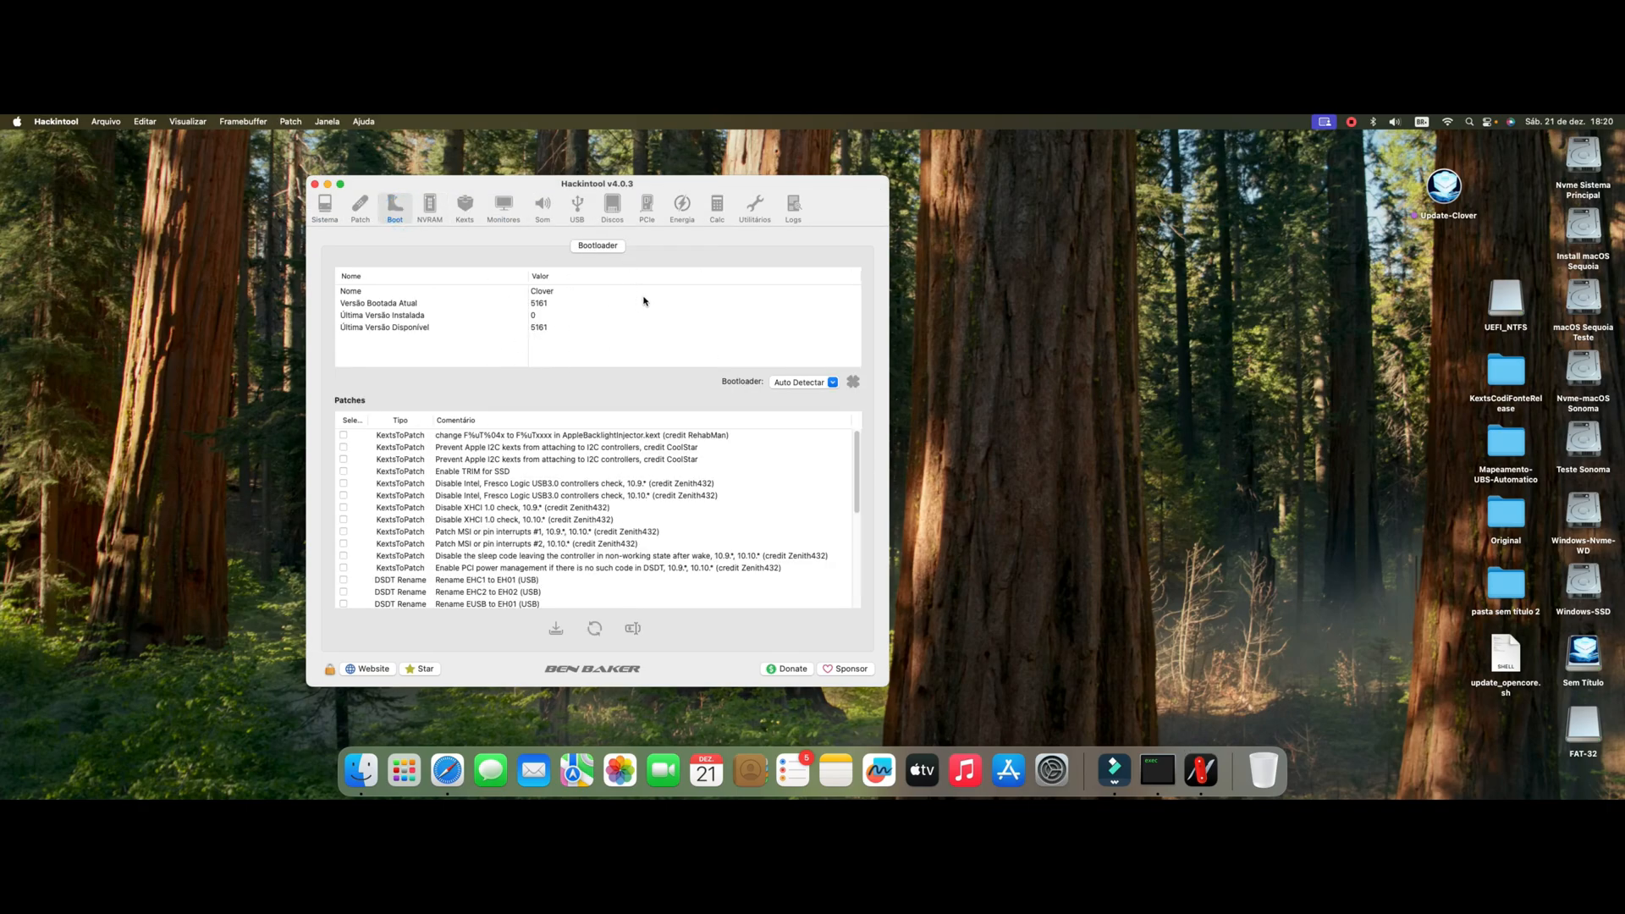
mouse_move(897, 210)
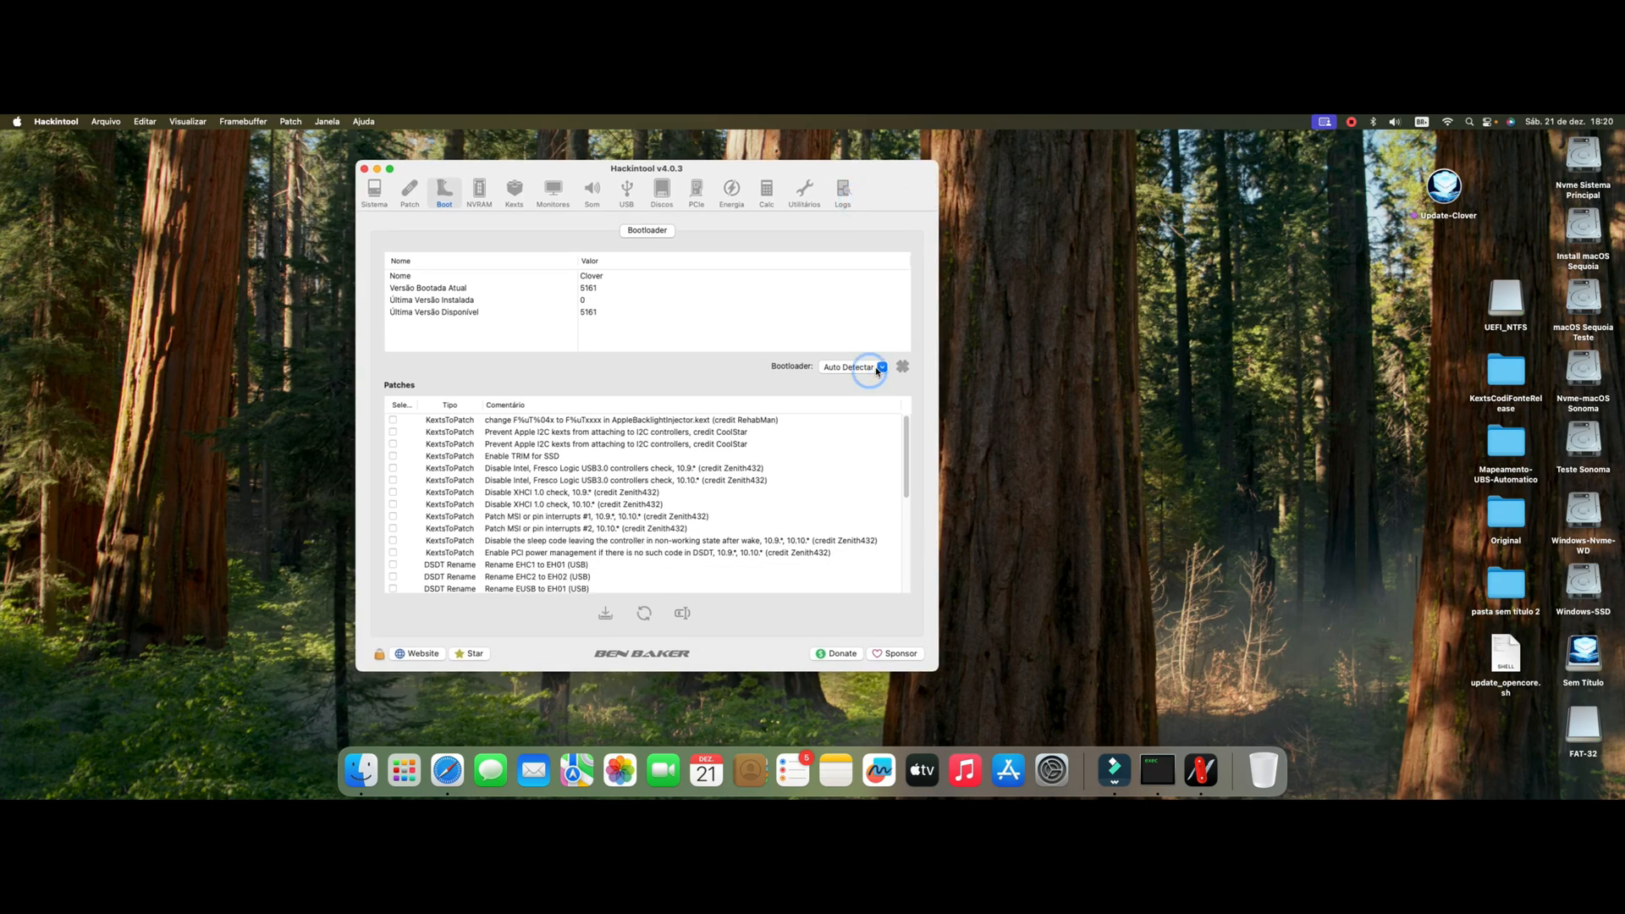
click(880, 366)
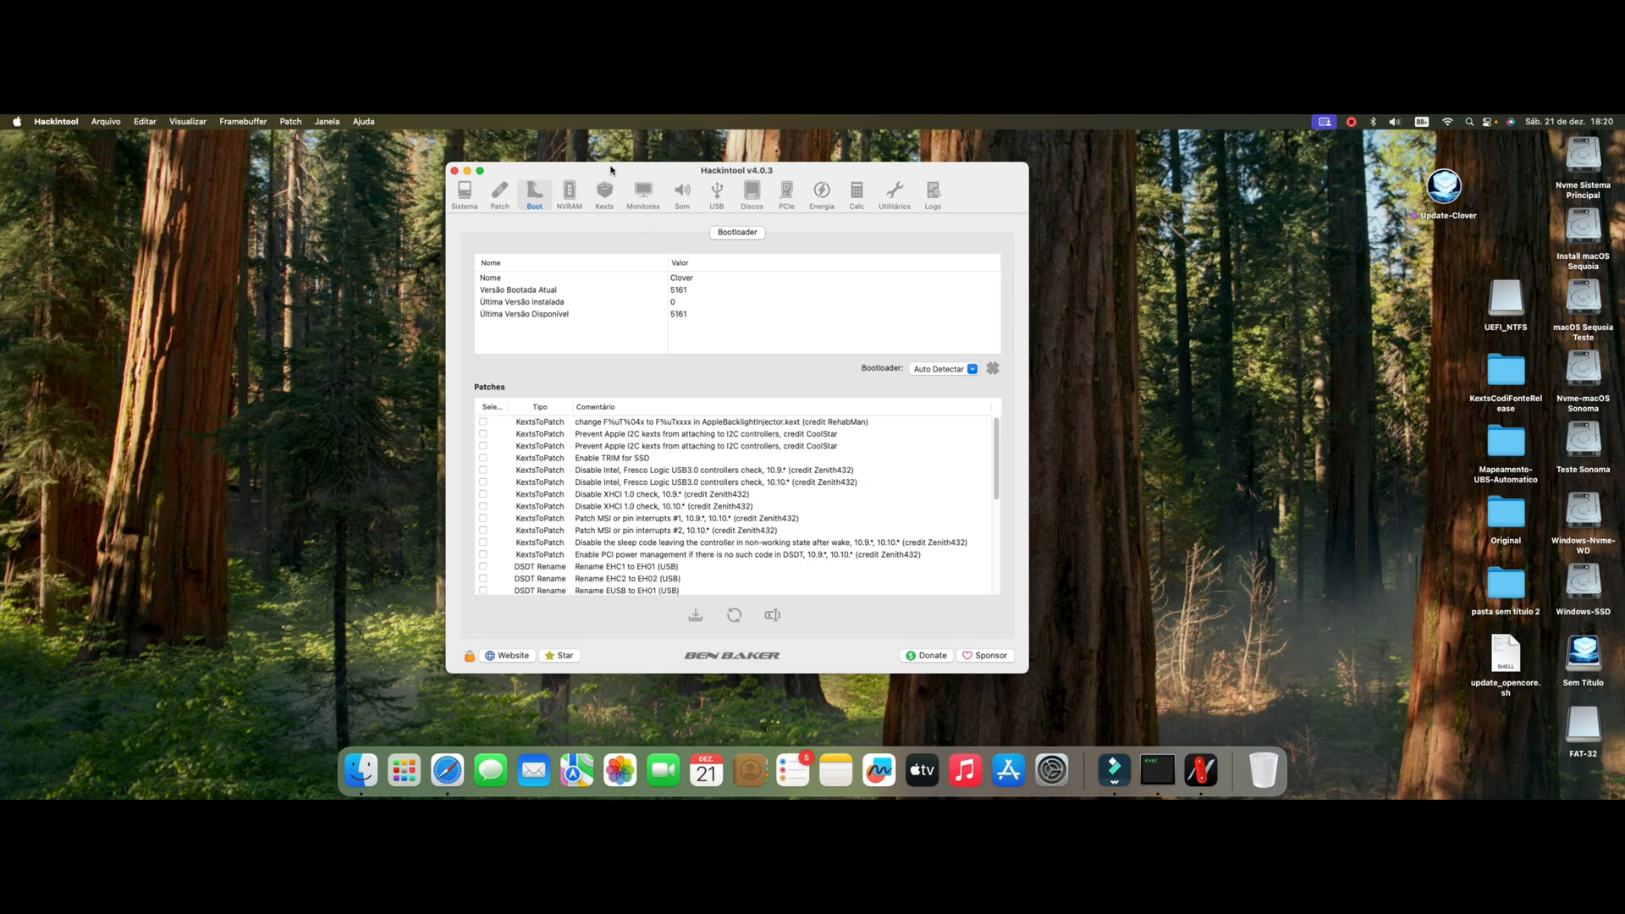
drag(612, 169, 718, 195)
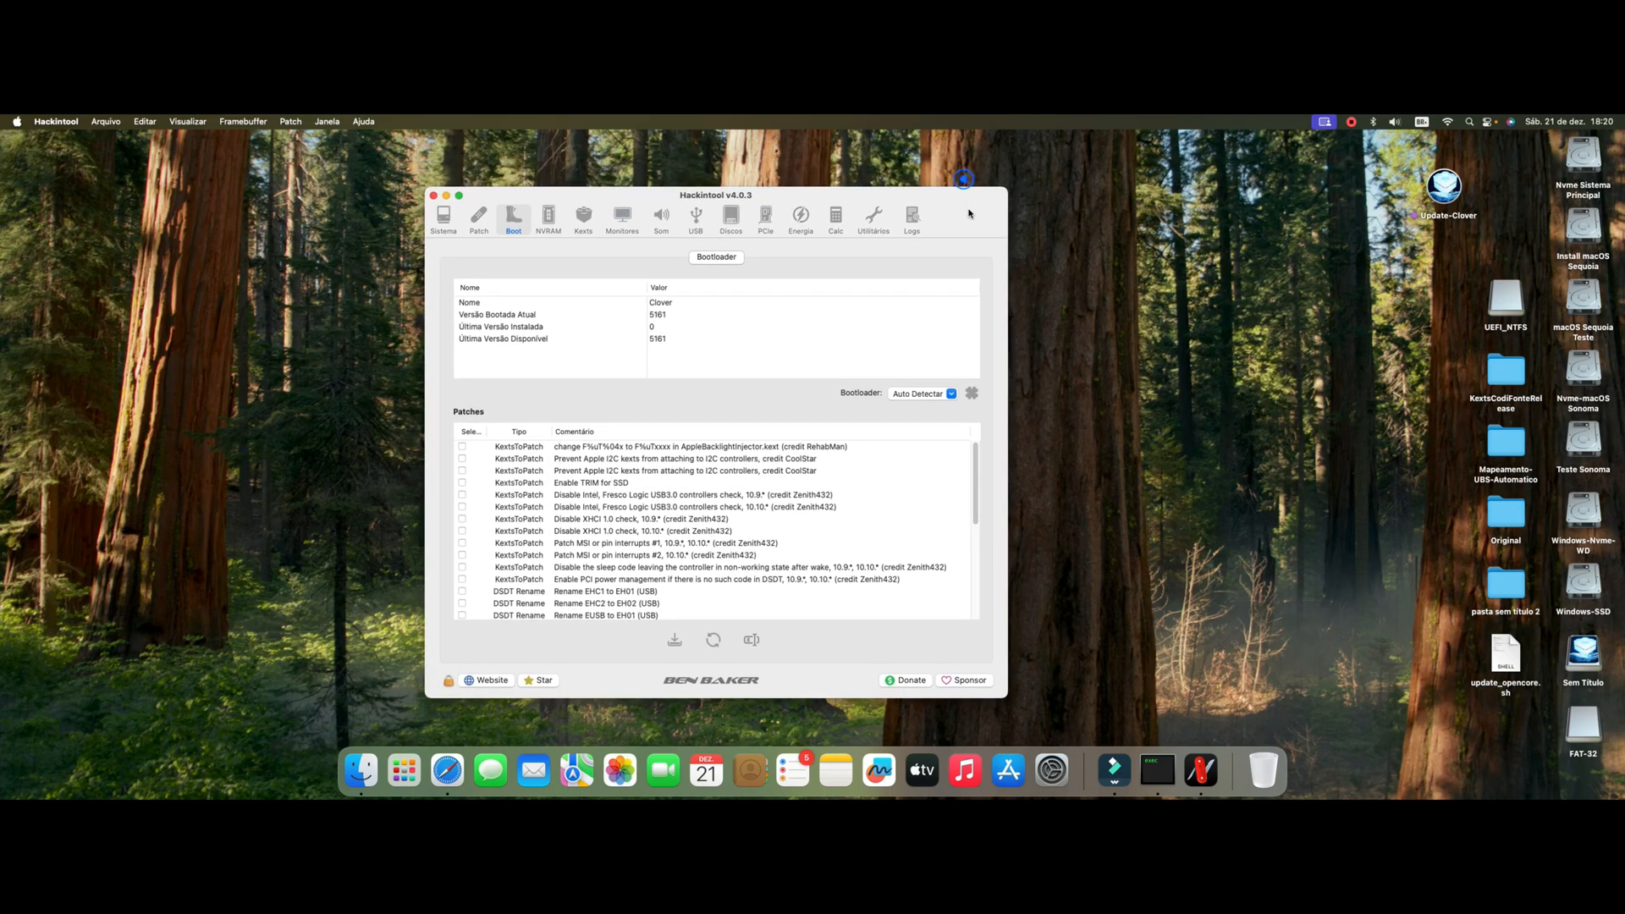
drag(716, 195, 745, 189)
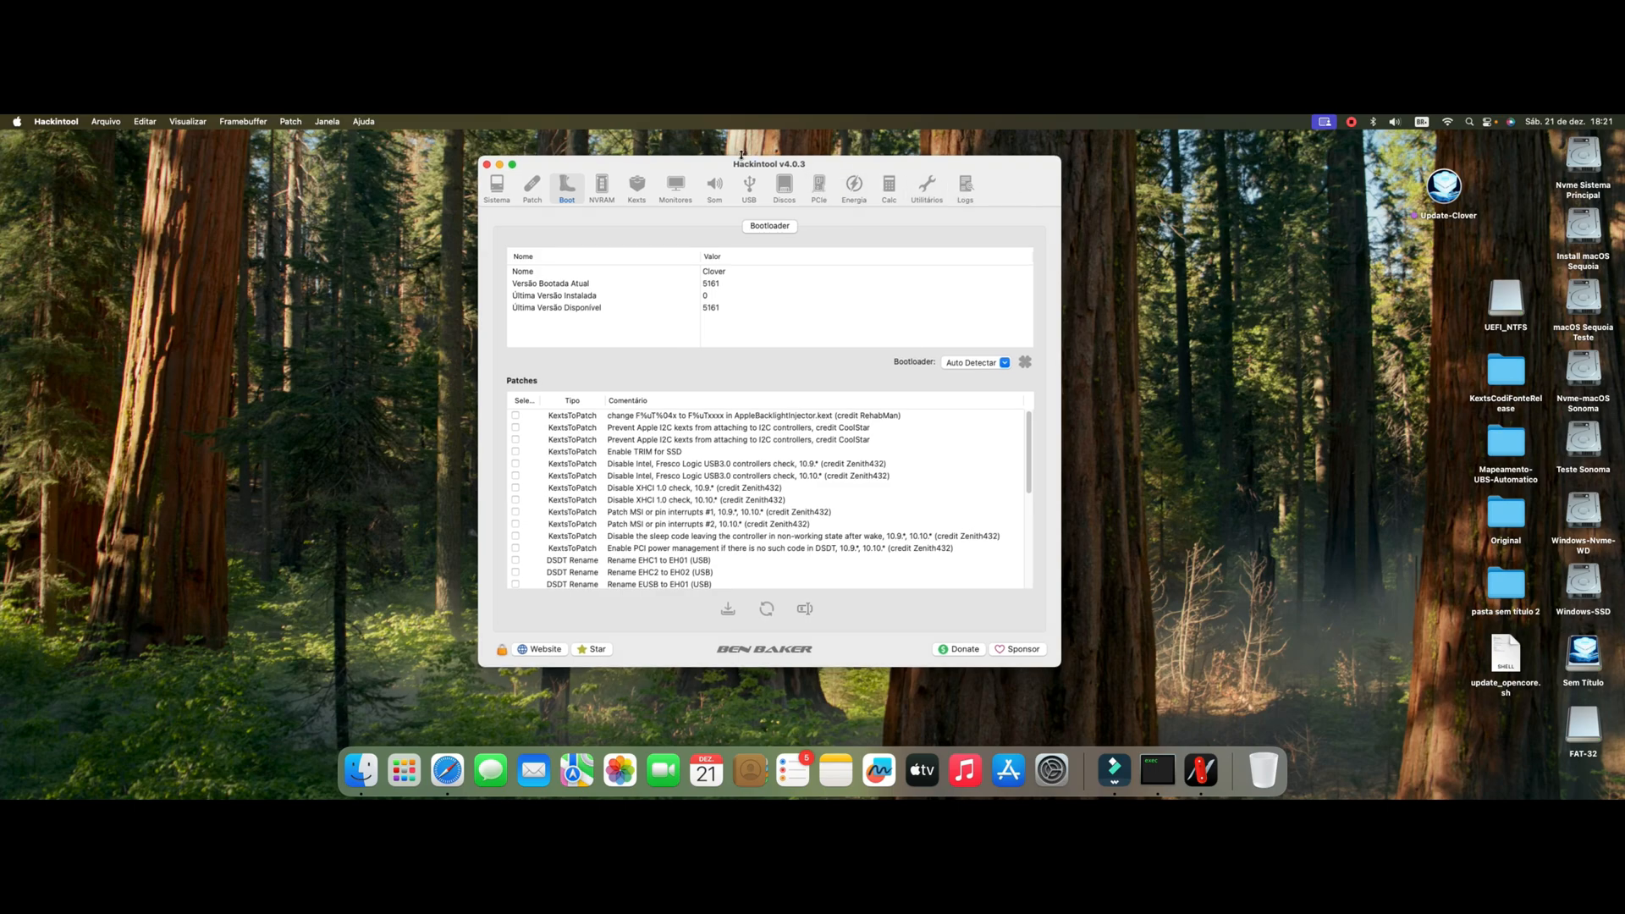
drag(741, 164, 723, 166)
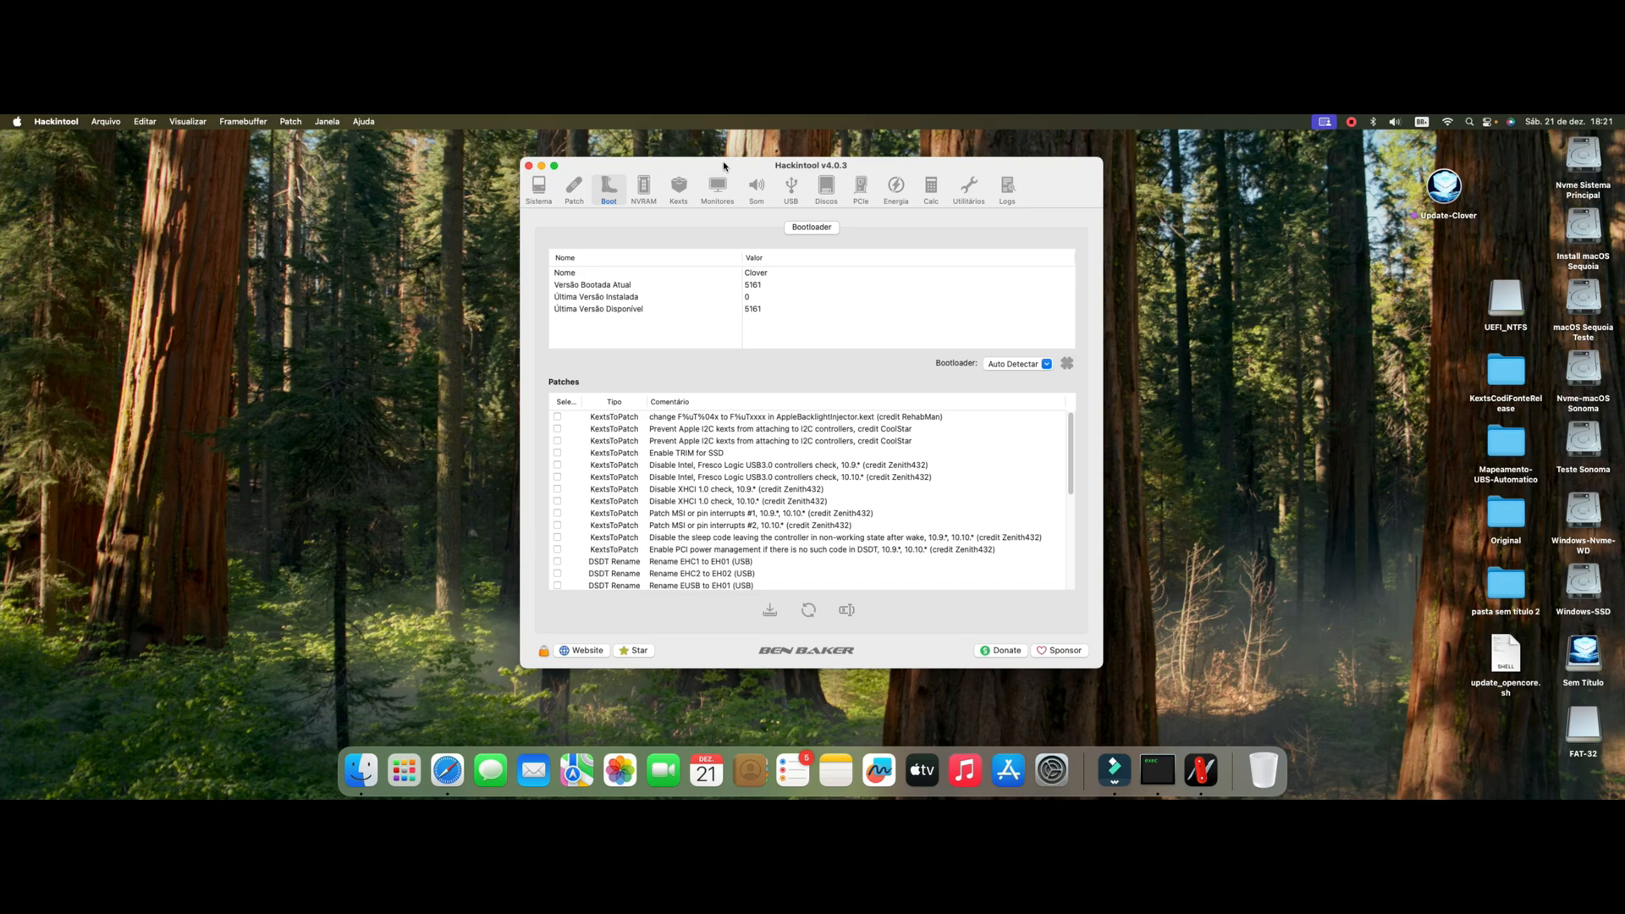
mouse_move(1068, 193)
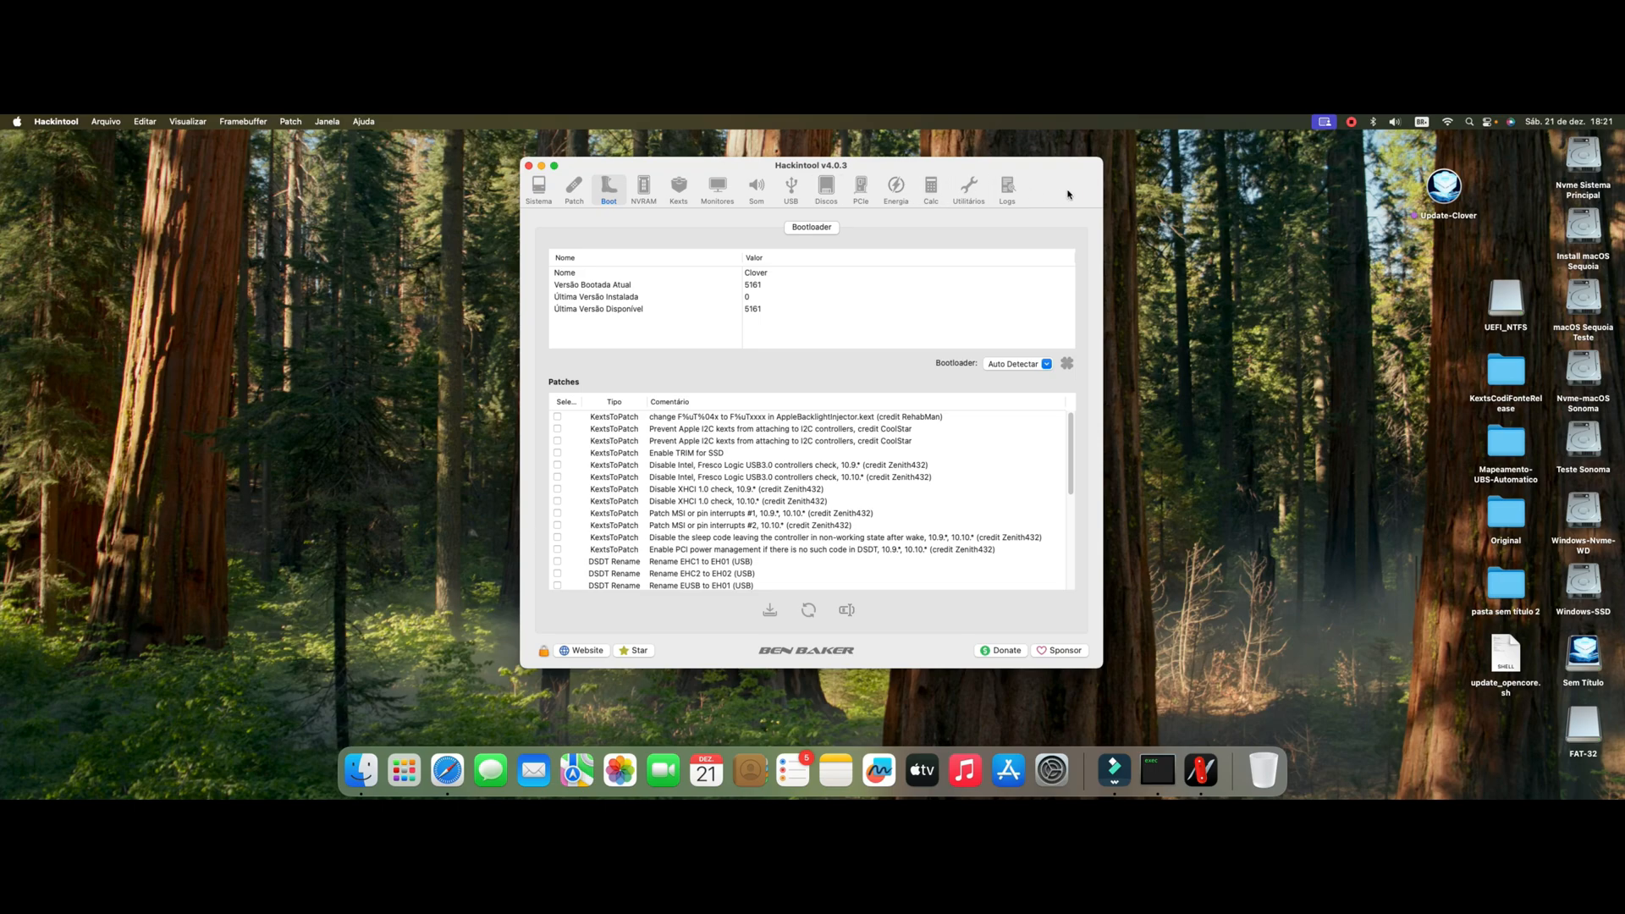
drag(811, 164, 761, 159)
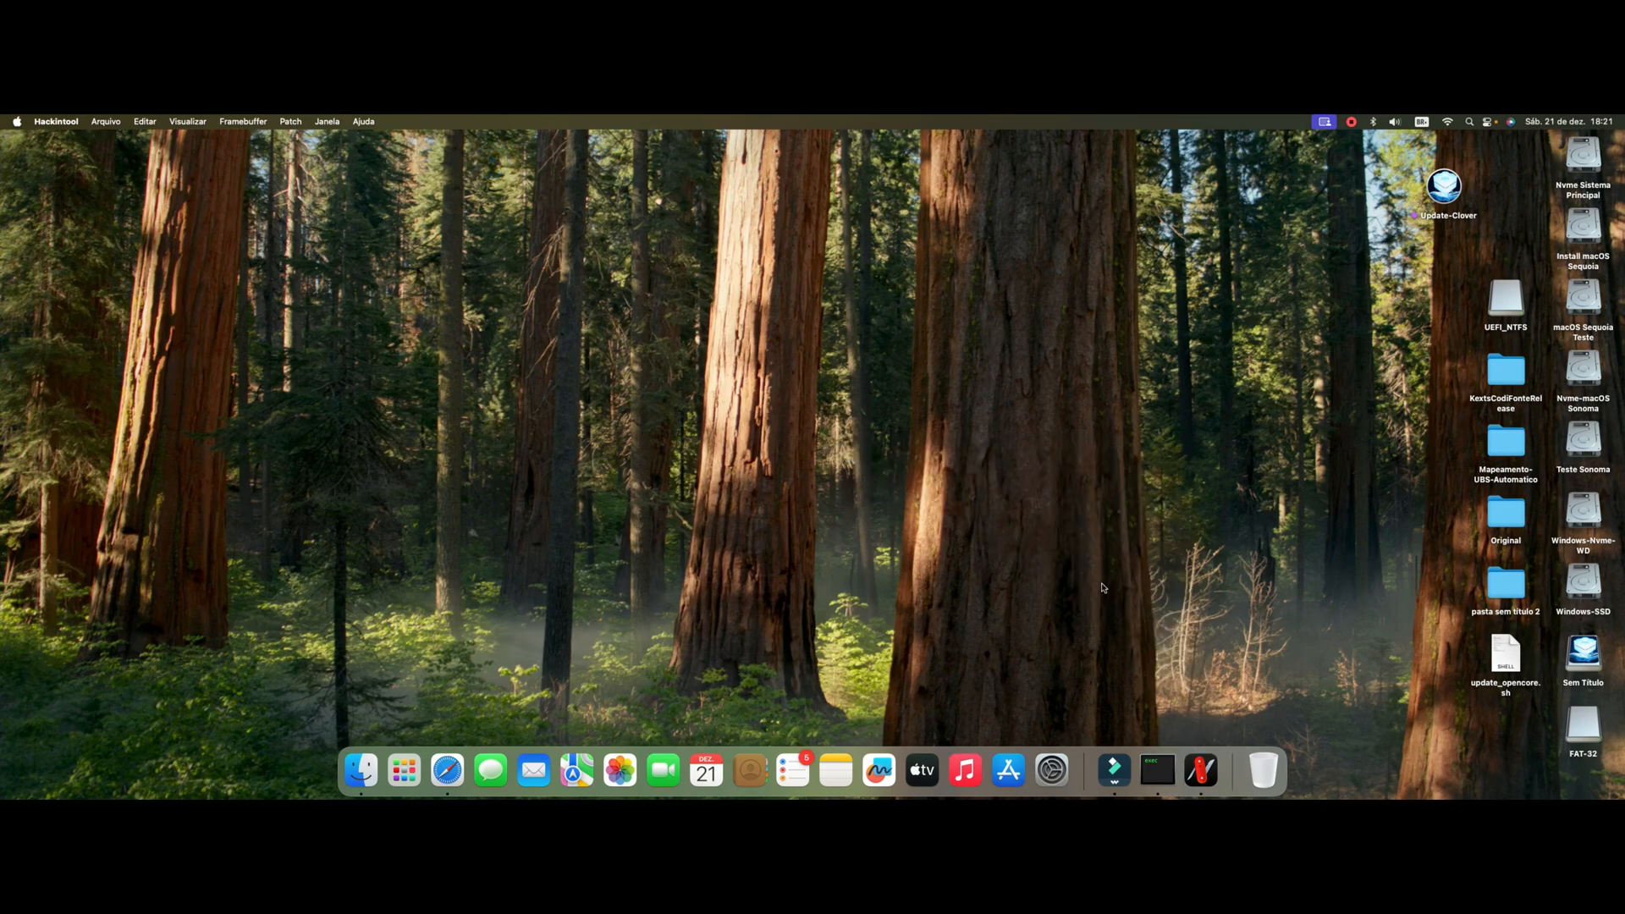
mouse_move(1199, 766)
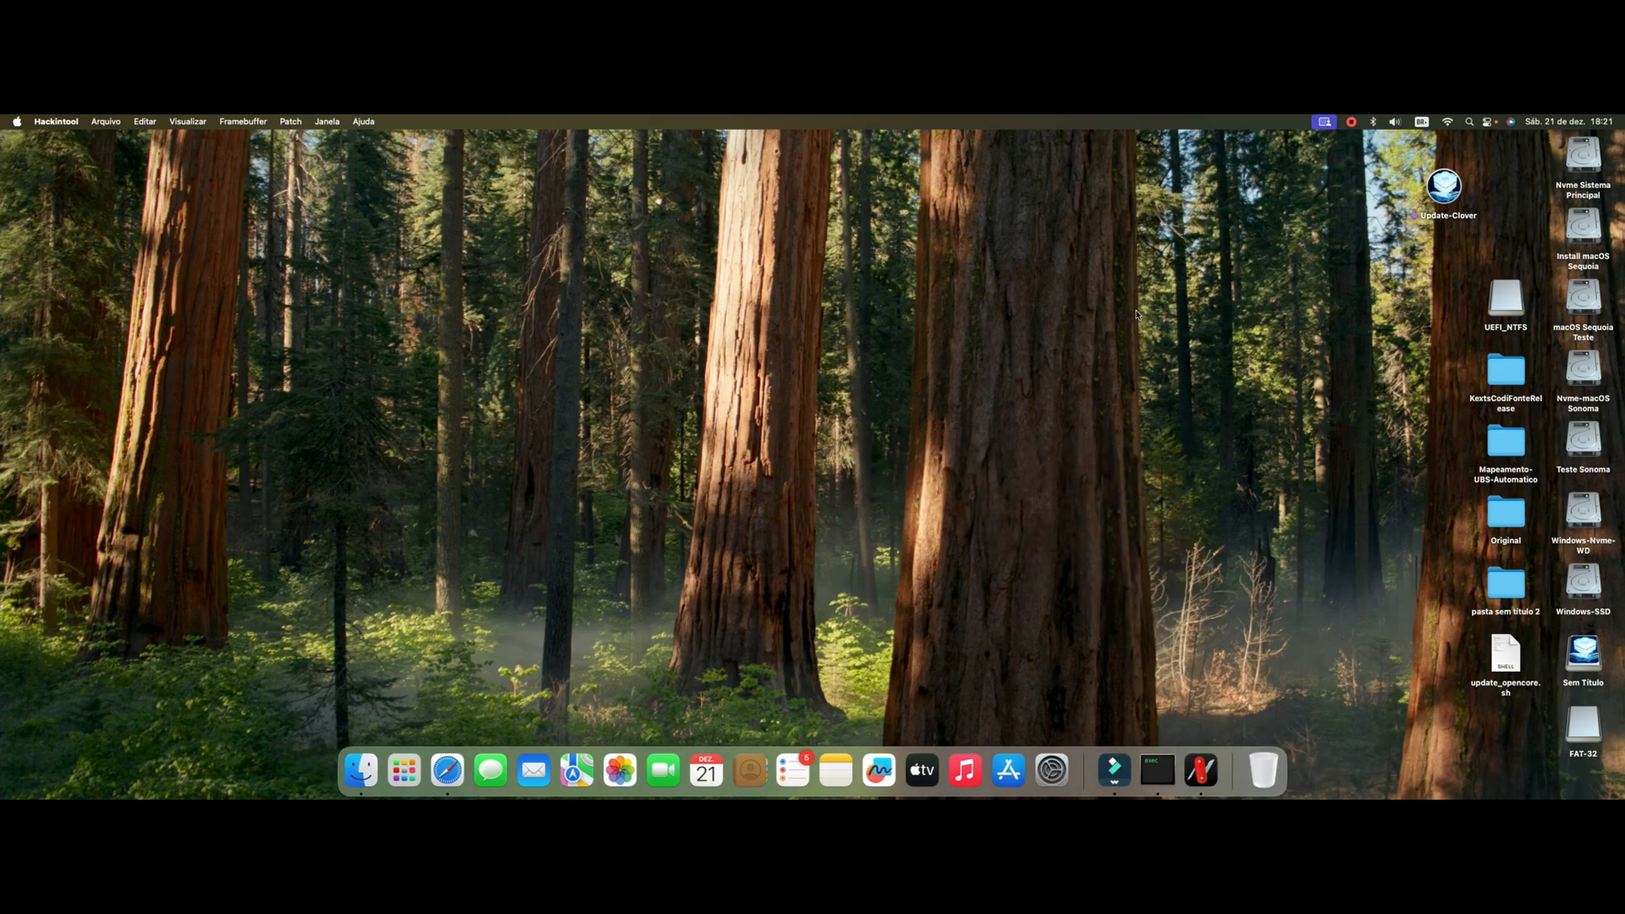
mouse_move(698, 401)
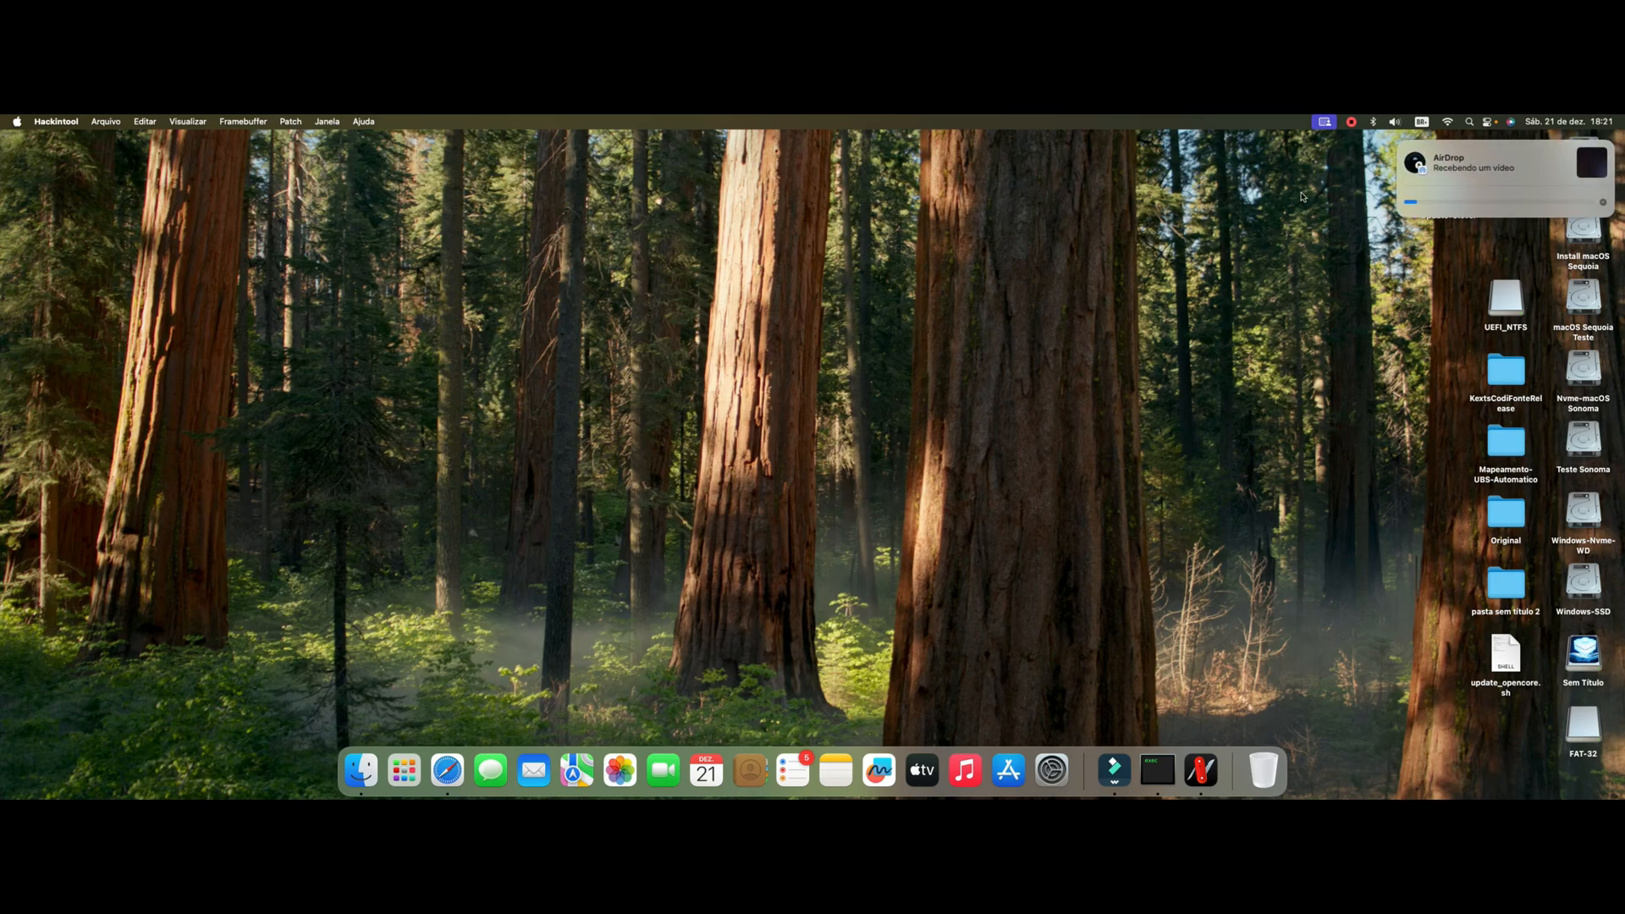
mouse_move(1206, 356)
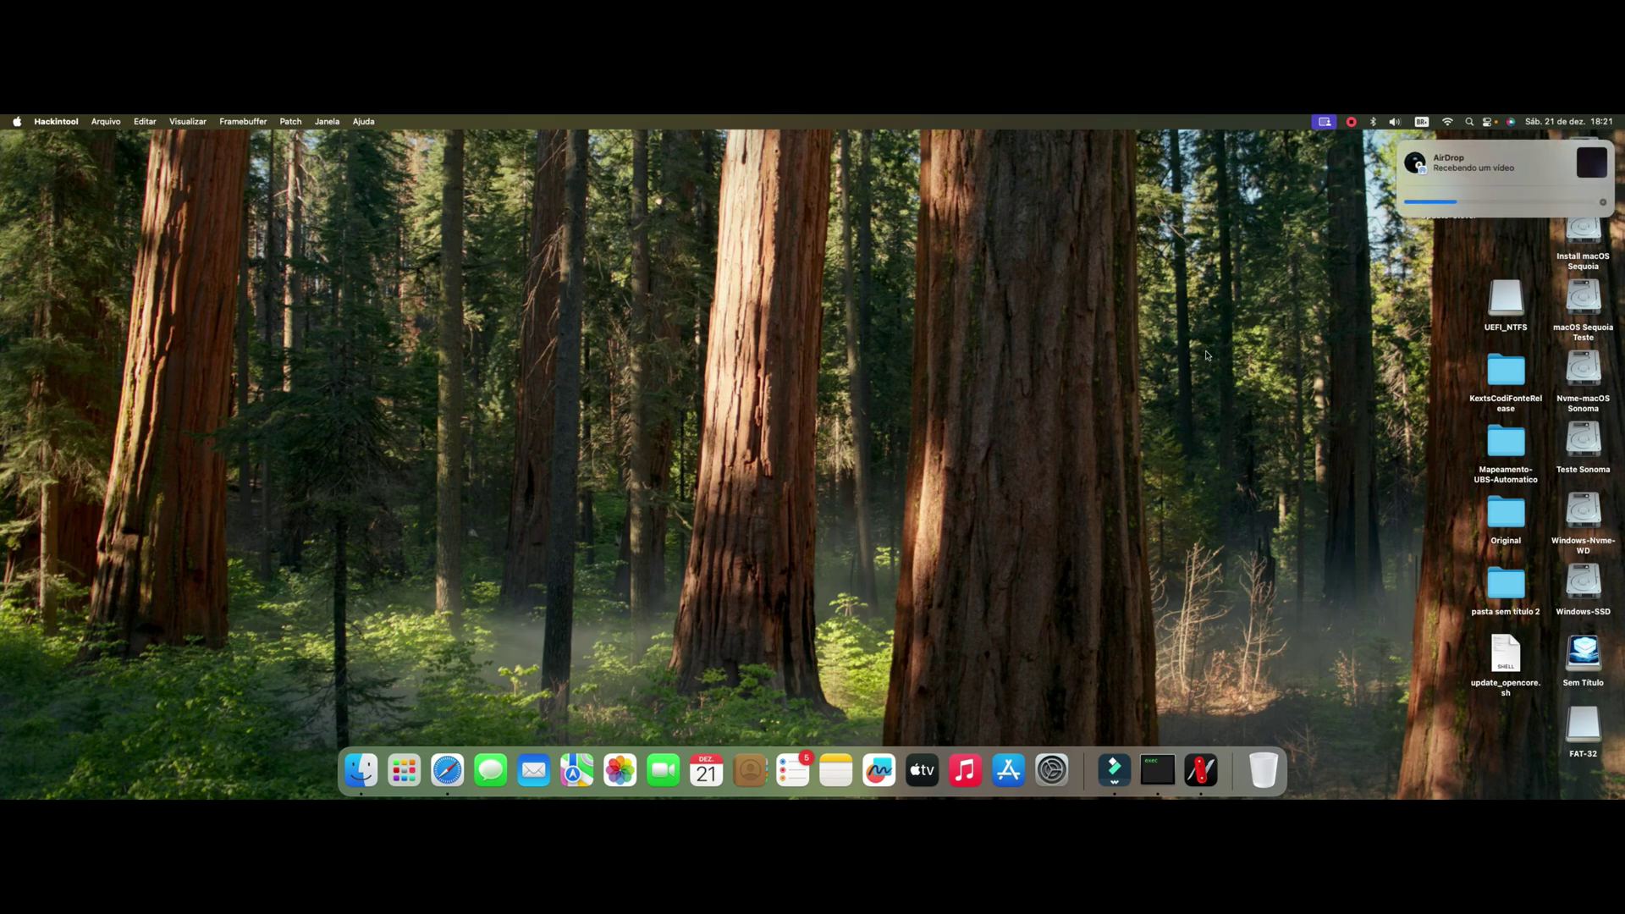
mouse_move(1103, 376)
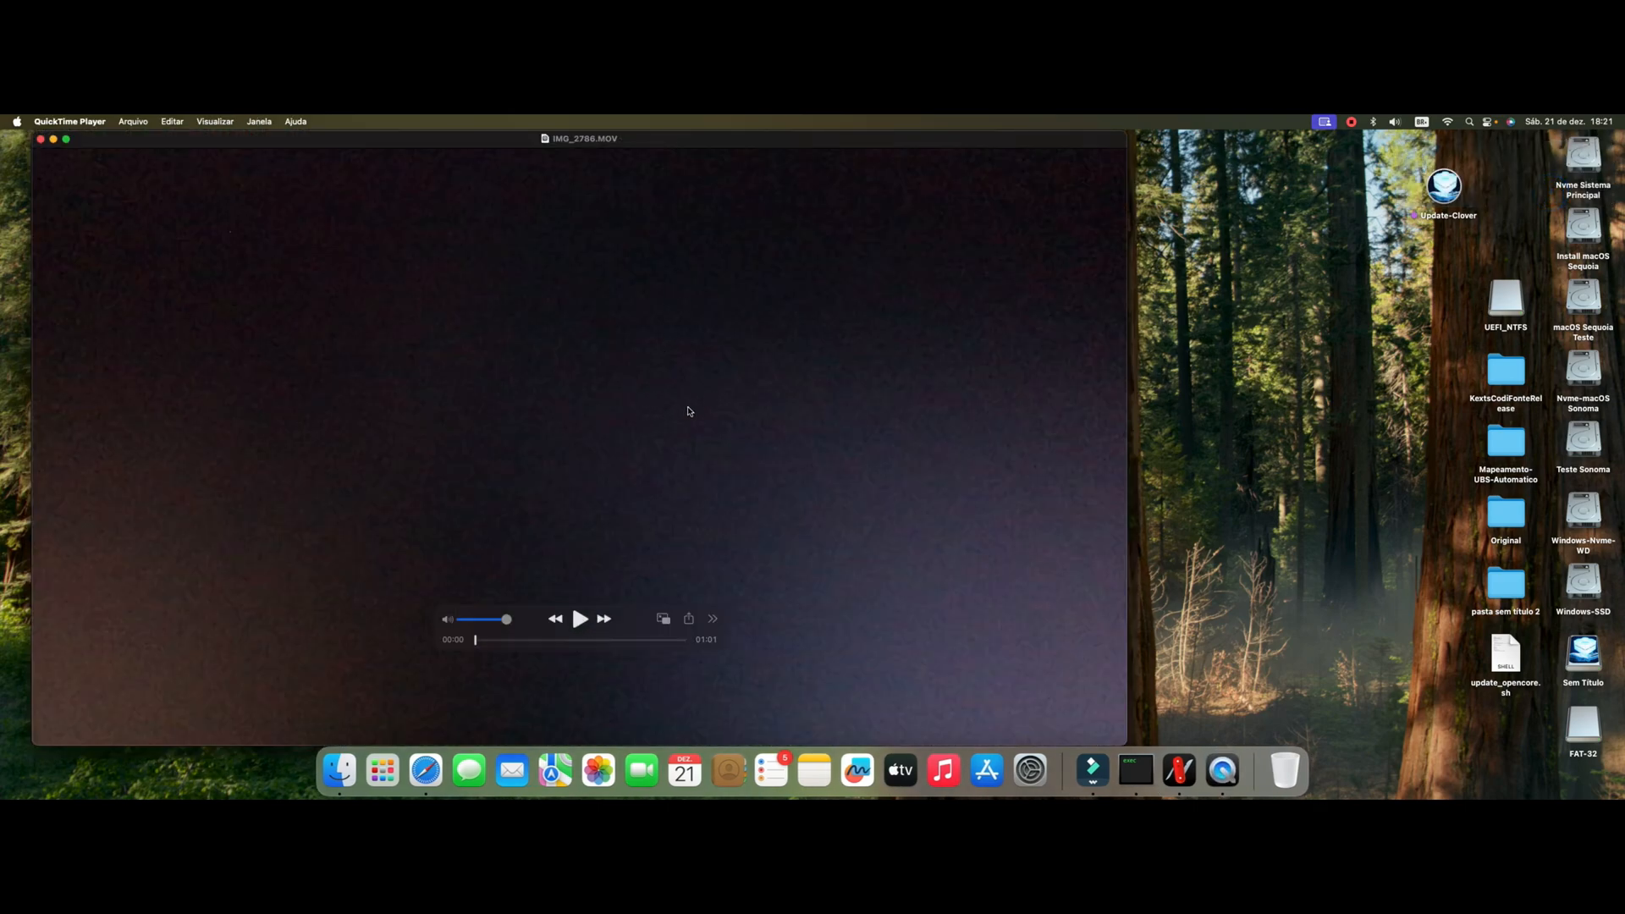
Step: Play IMG_2786.MOV, pausing on the boot device selection screen, let it finish and close it
click(579, 619)
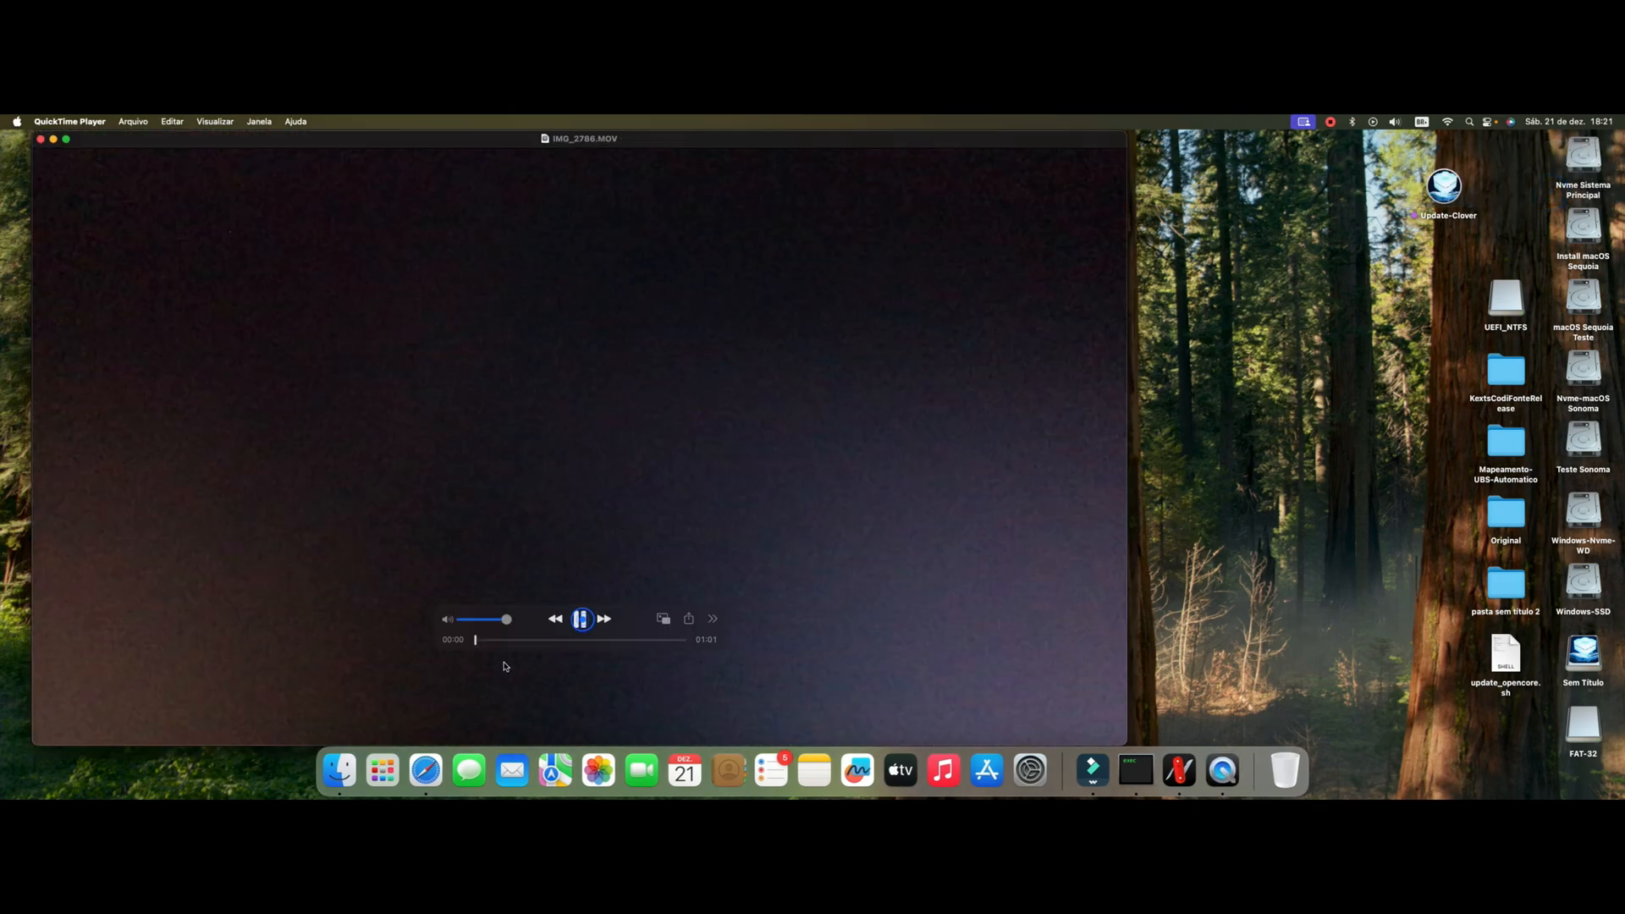
click(581, 619)
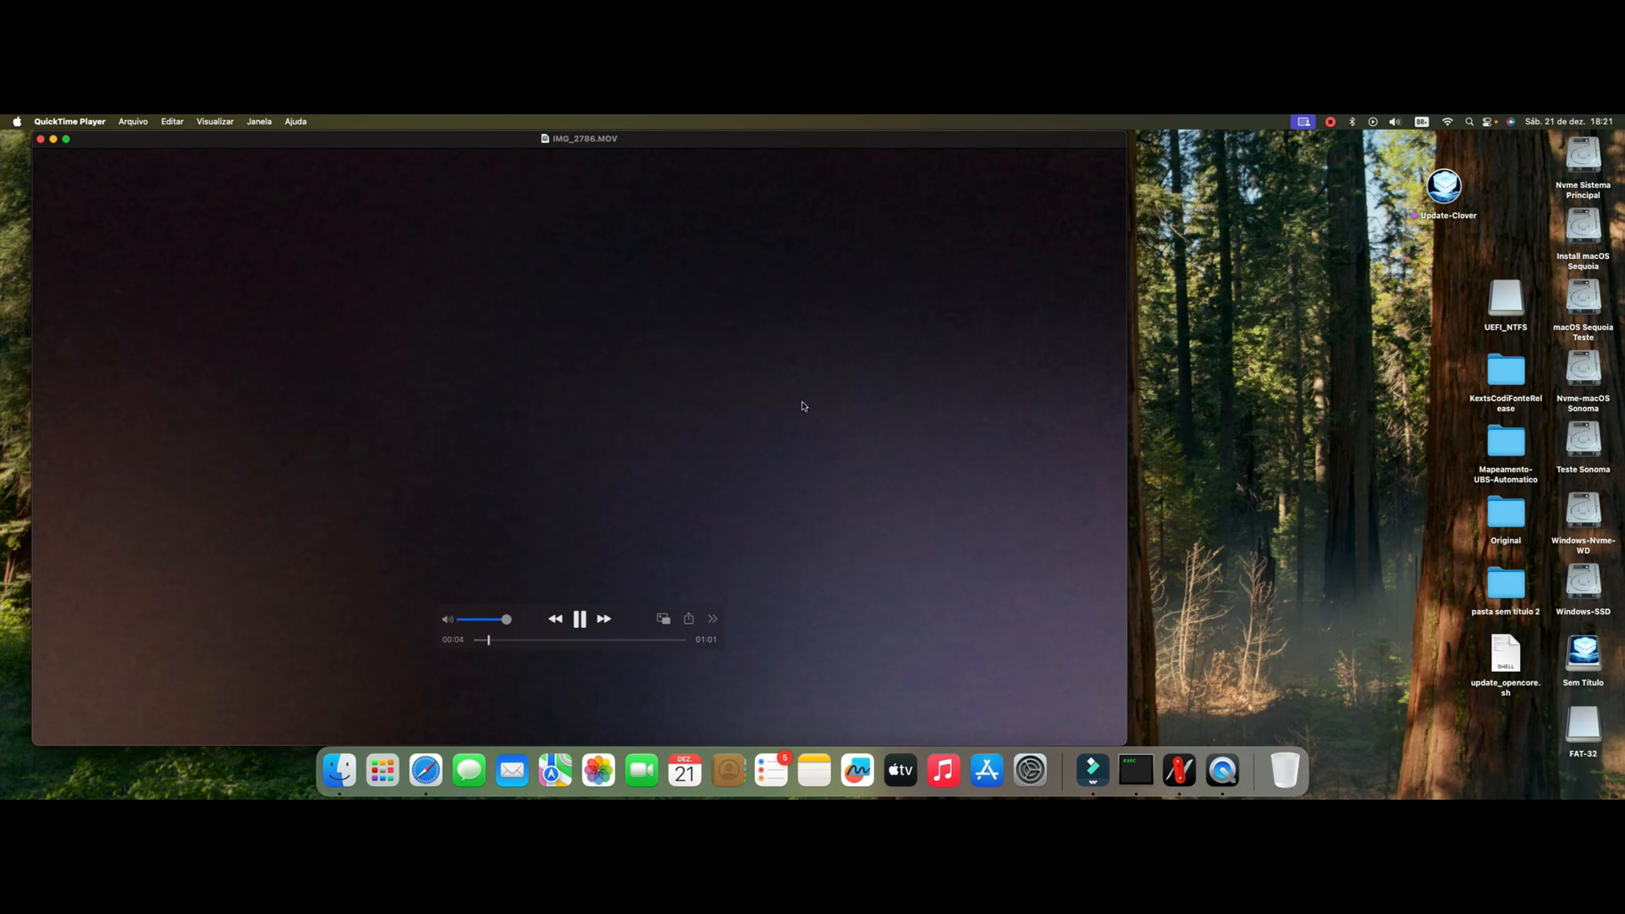
mouse_move(752, 467)
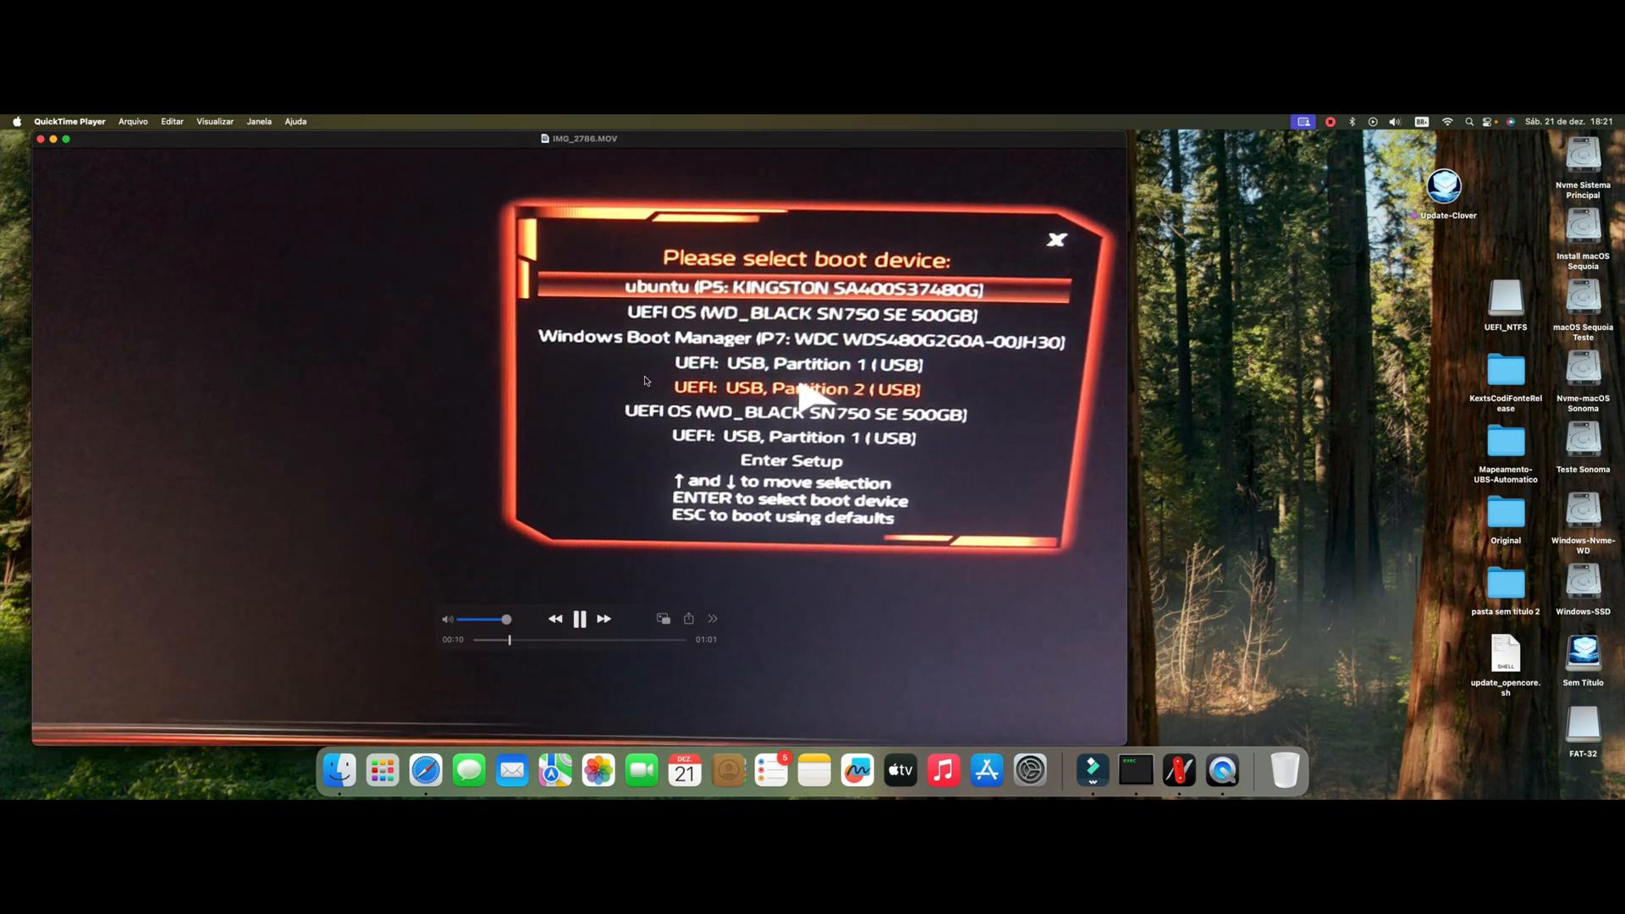
click(579, 620)
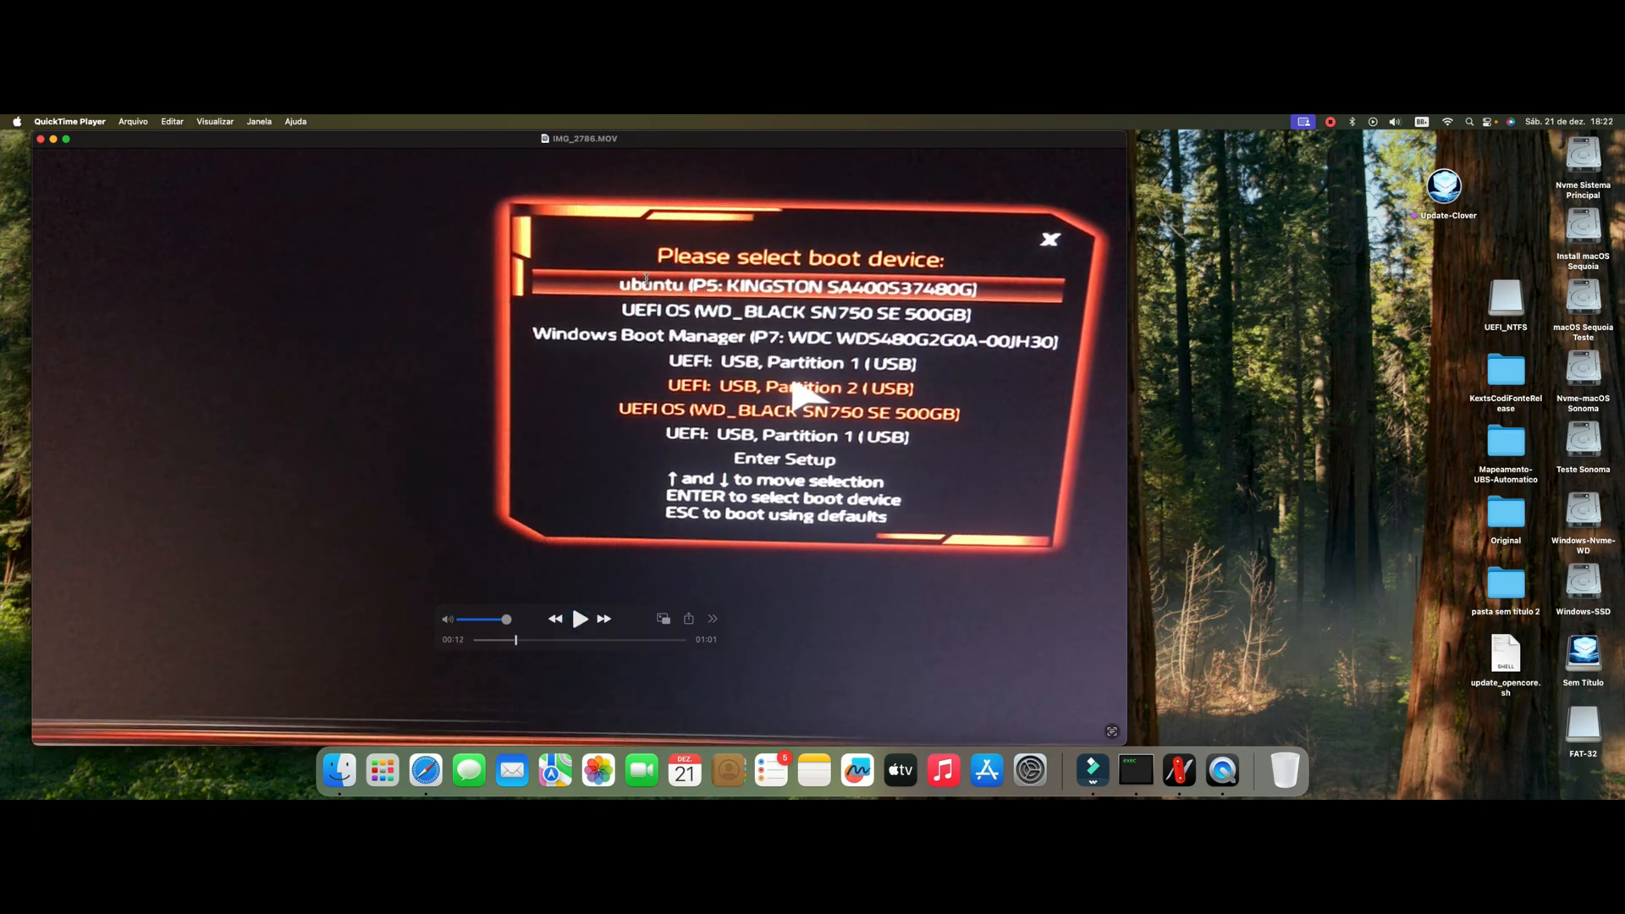
click(579, 620)
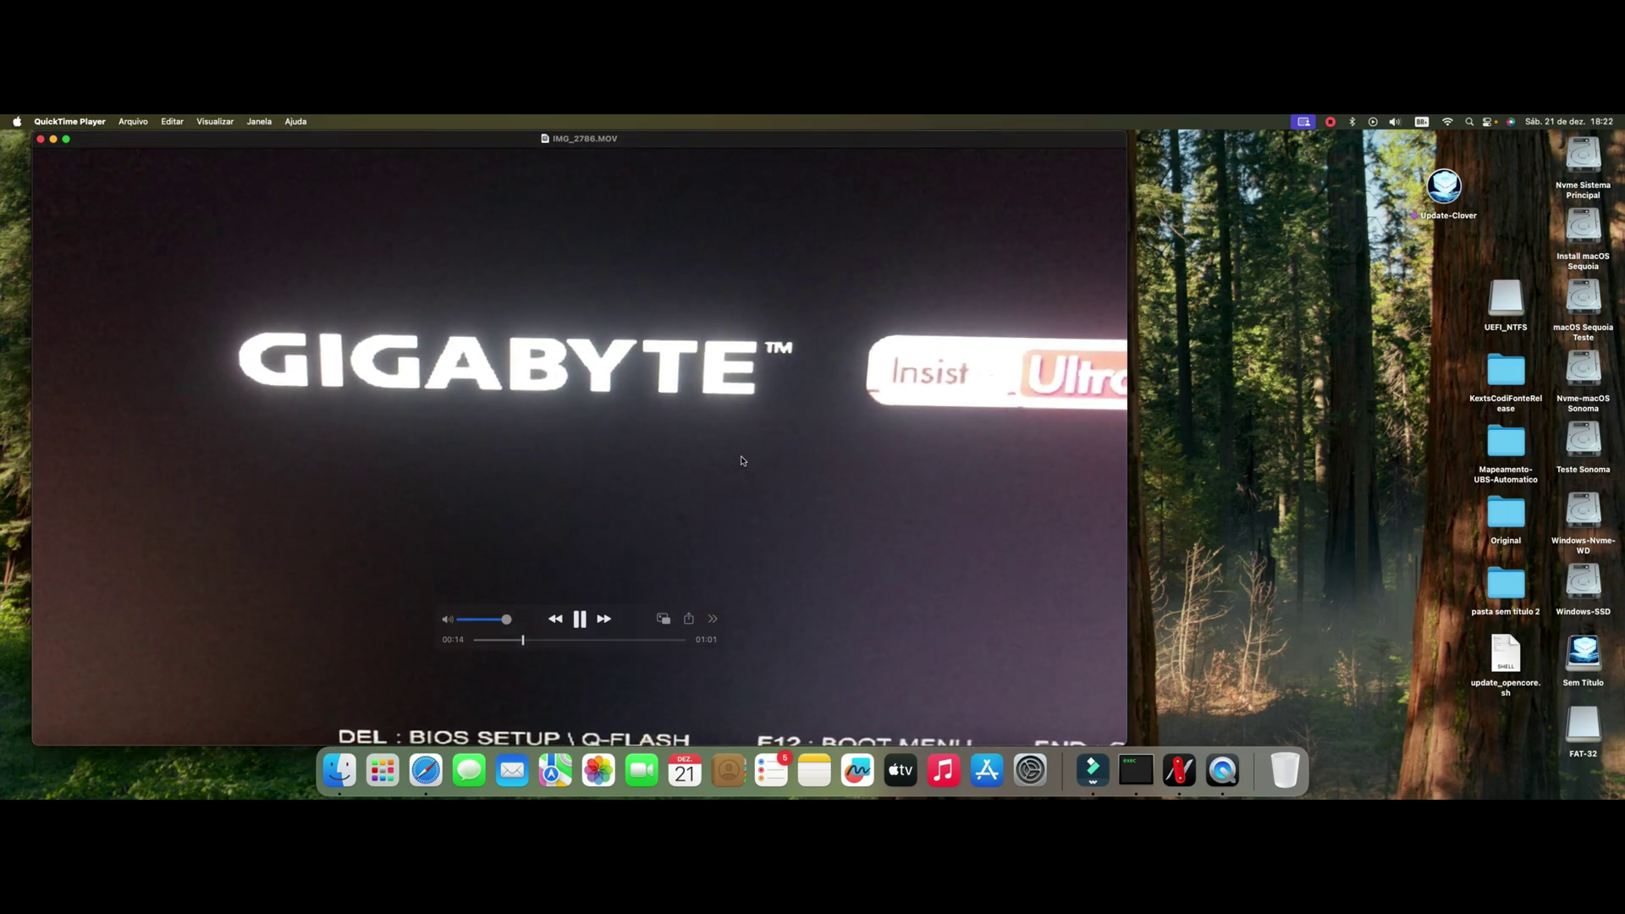
mouse_move(795, 173)
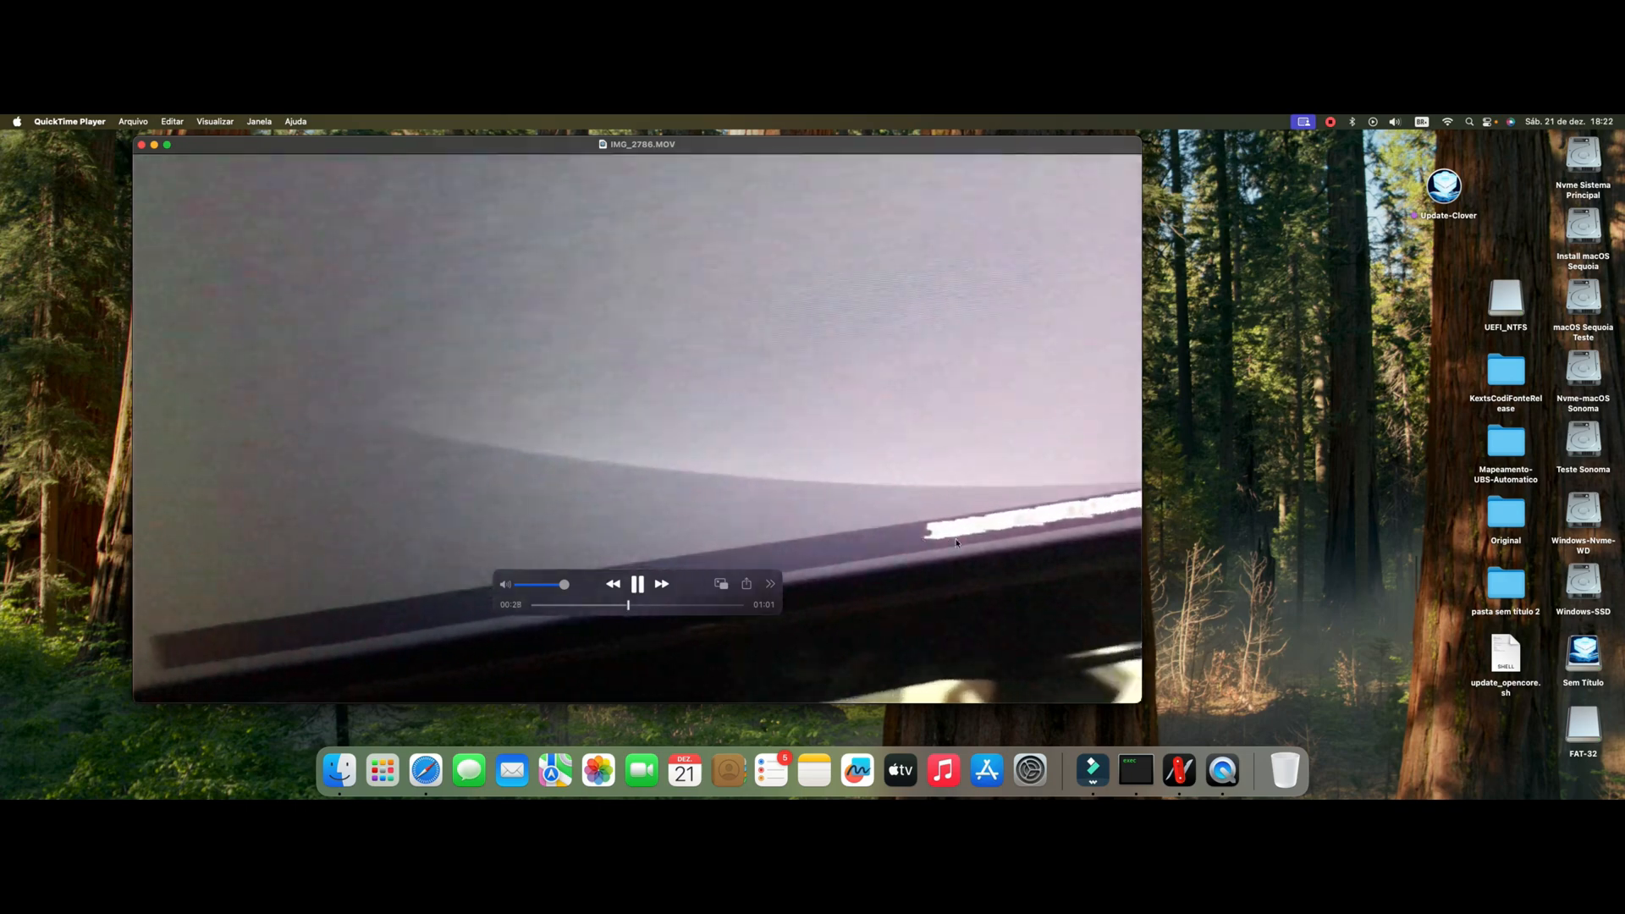
click(636, 584)
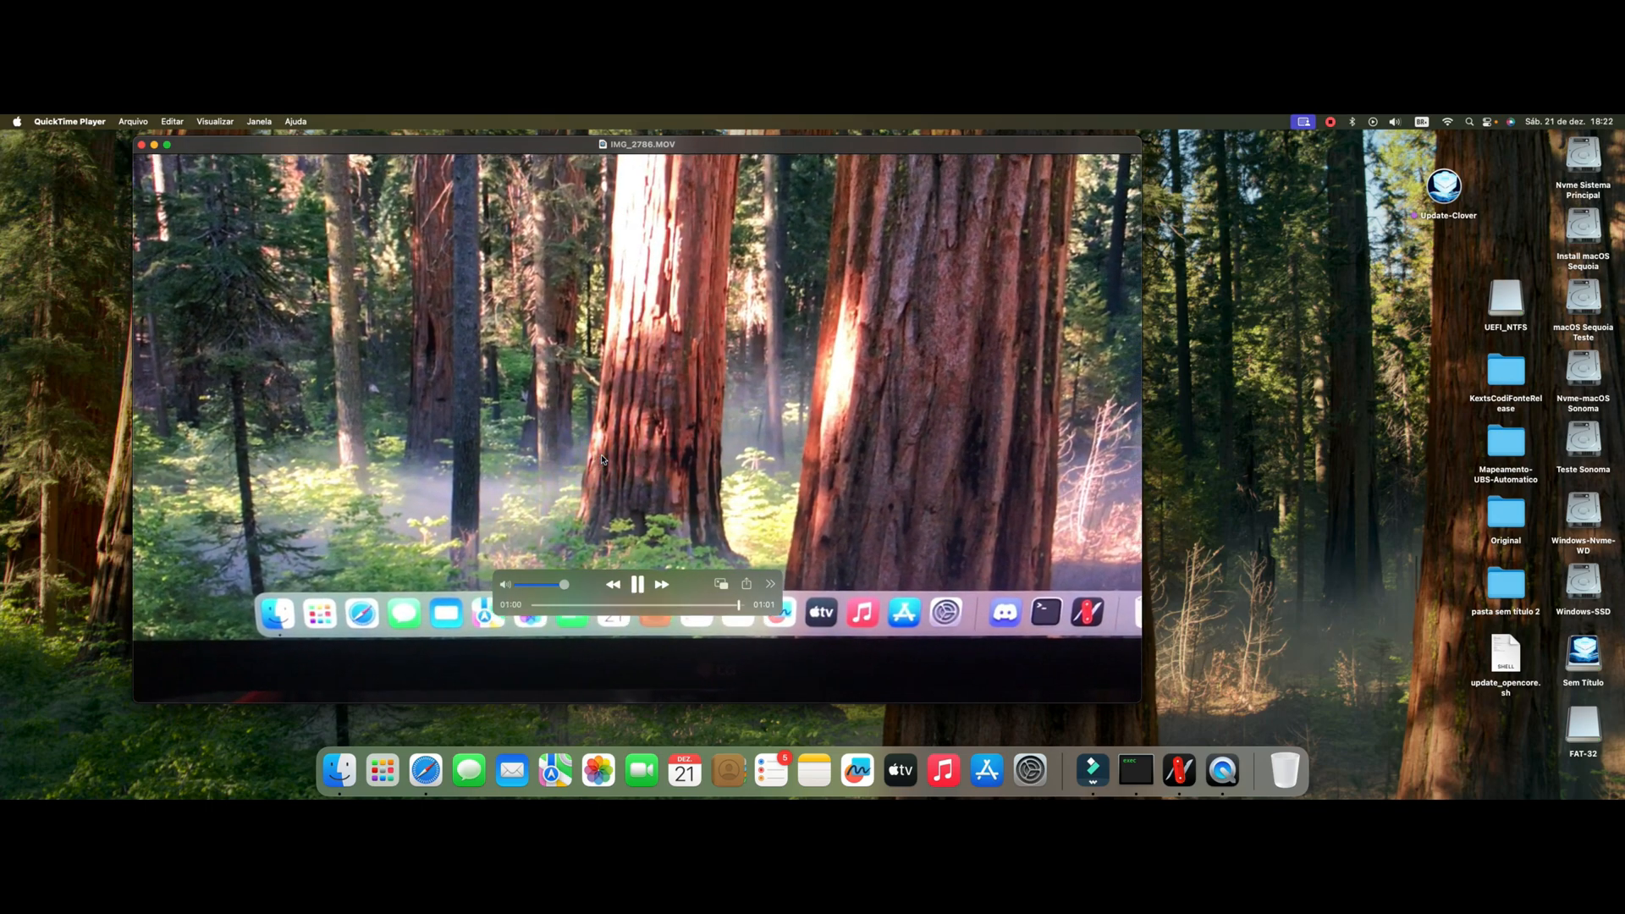
click(637, 584)
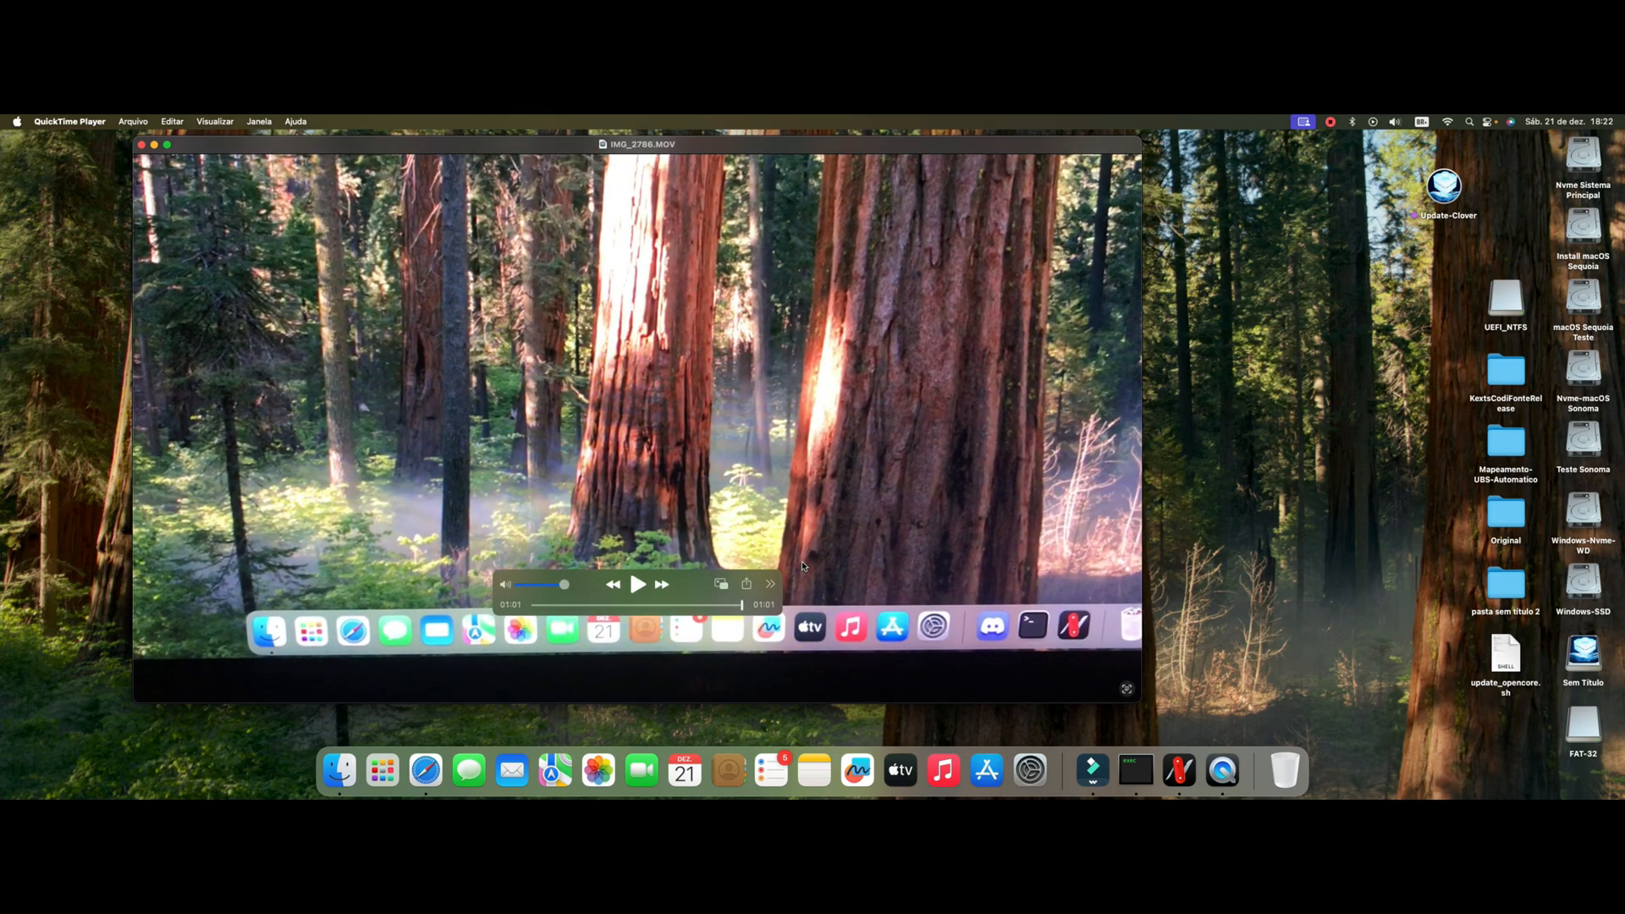
mouse_move(575, 441)
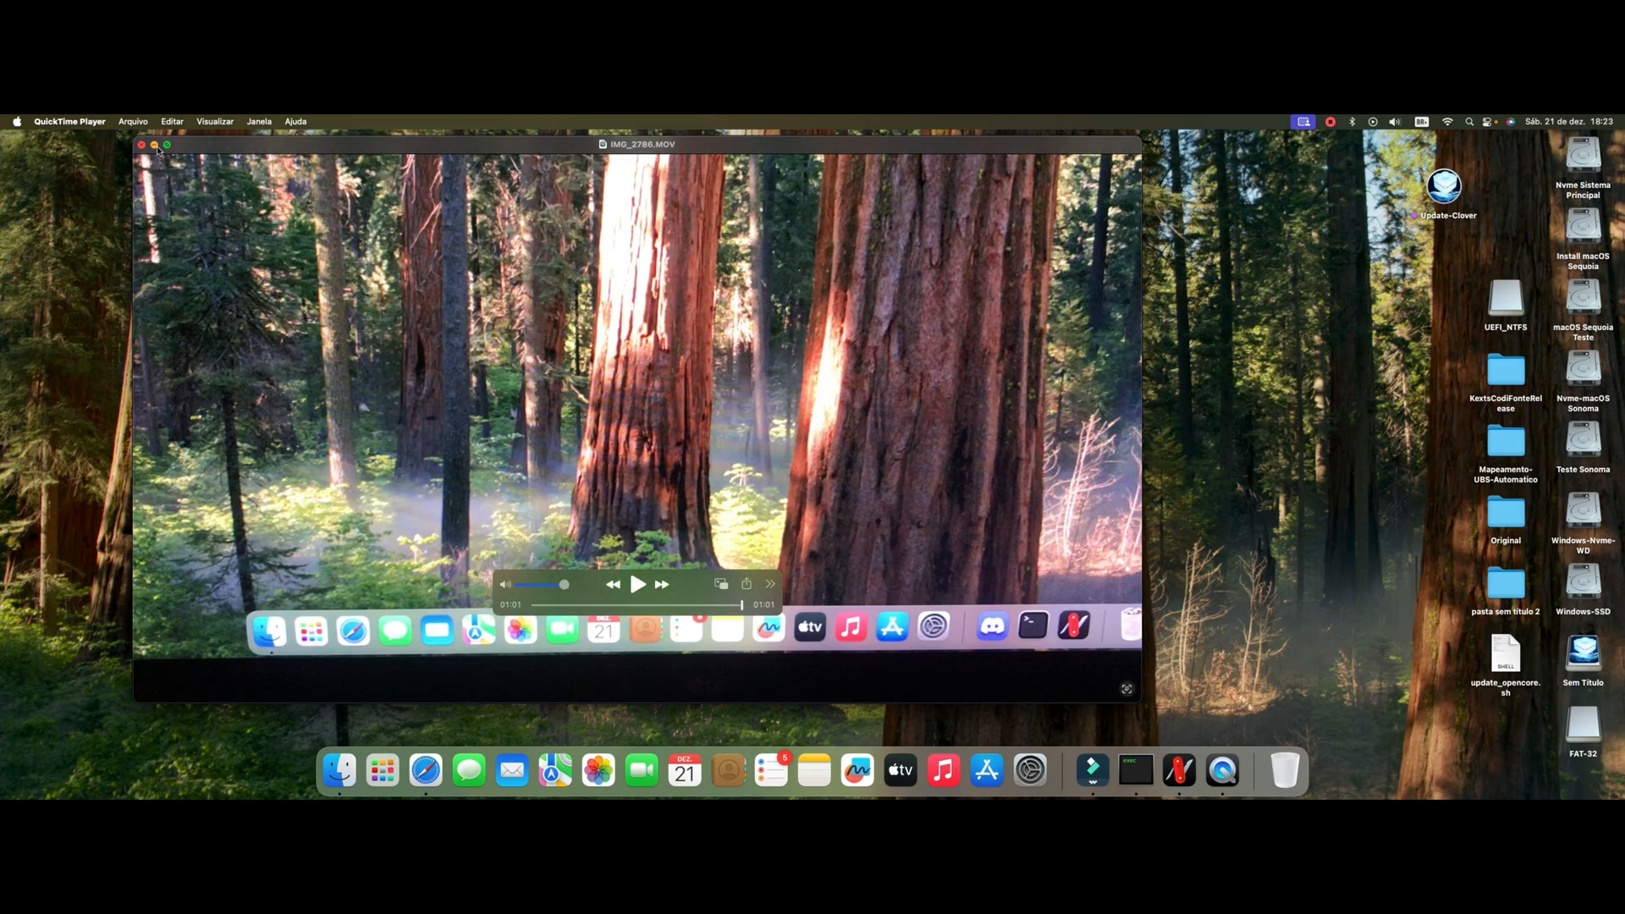
click(140, 144)
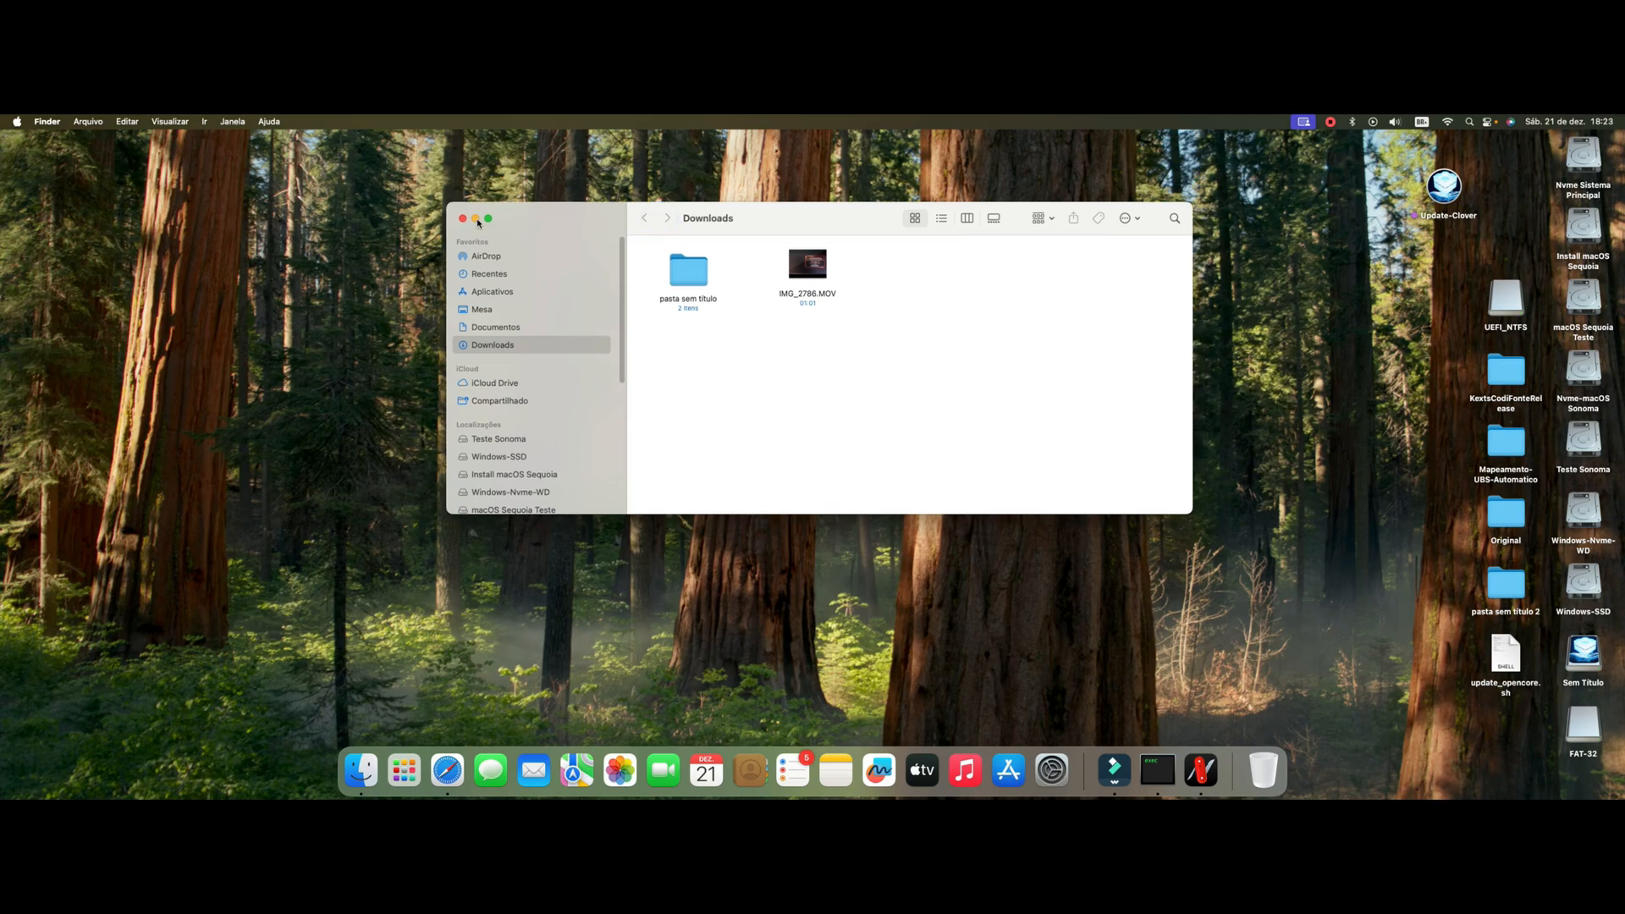
Step: Close the Downloads folder window and launch Discord from the Dock
click(462, 219)
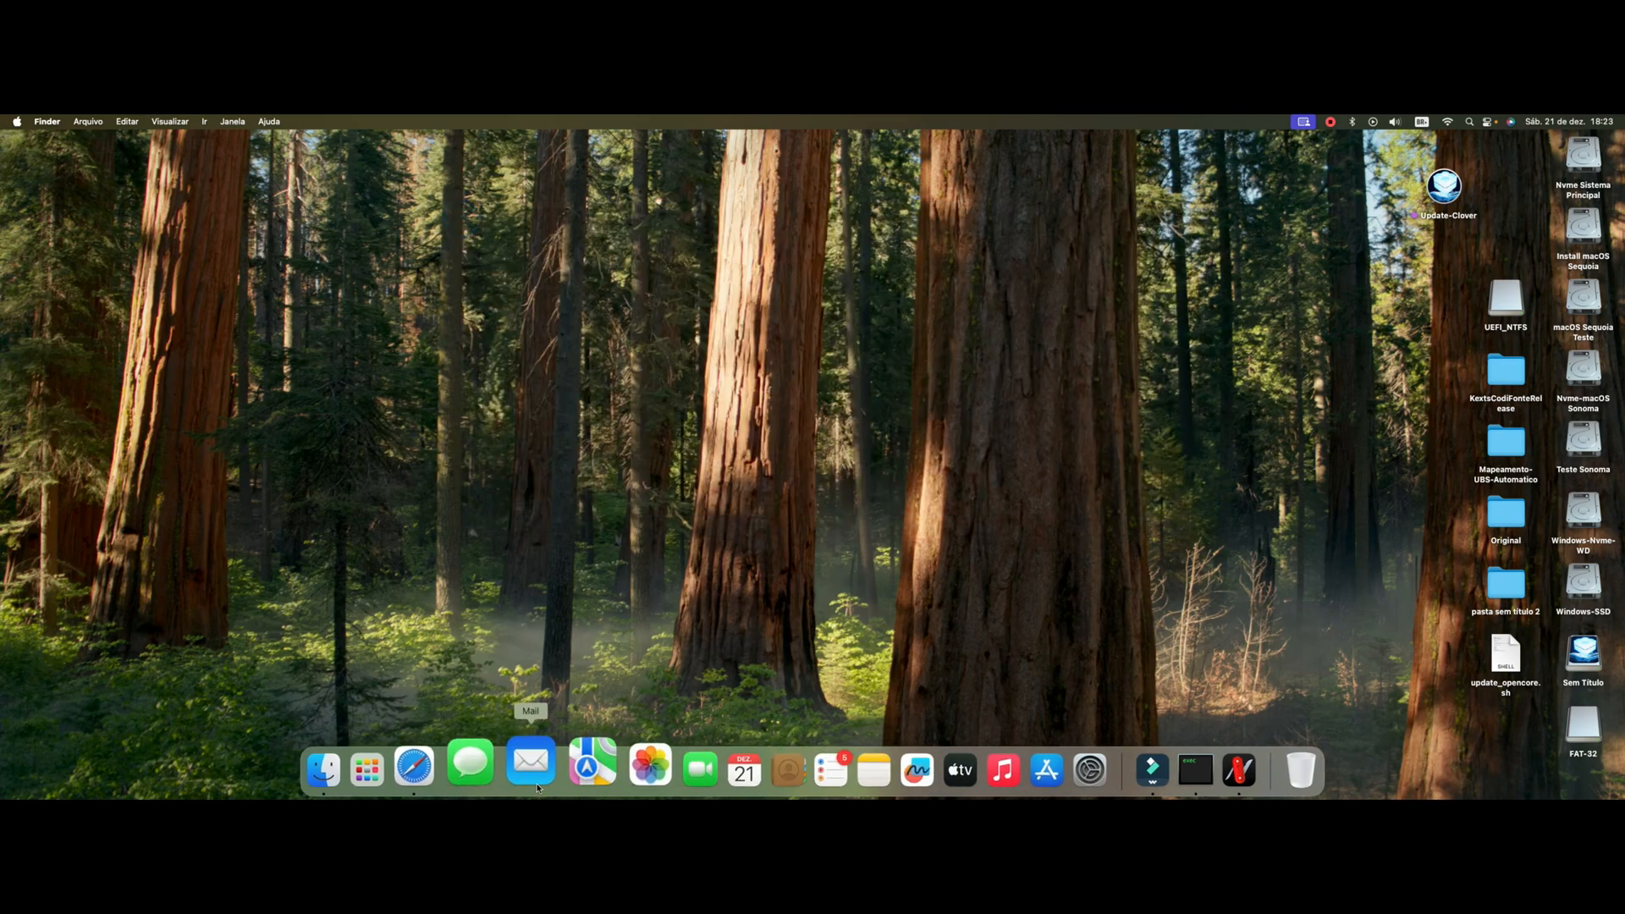
click(368, 761)
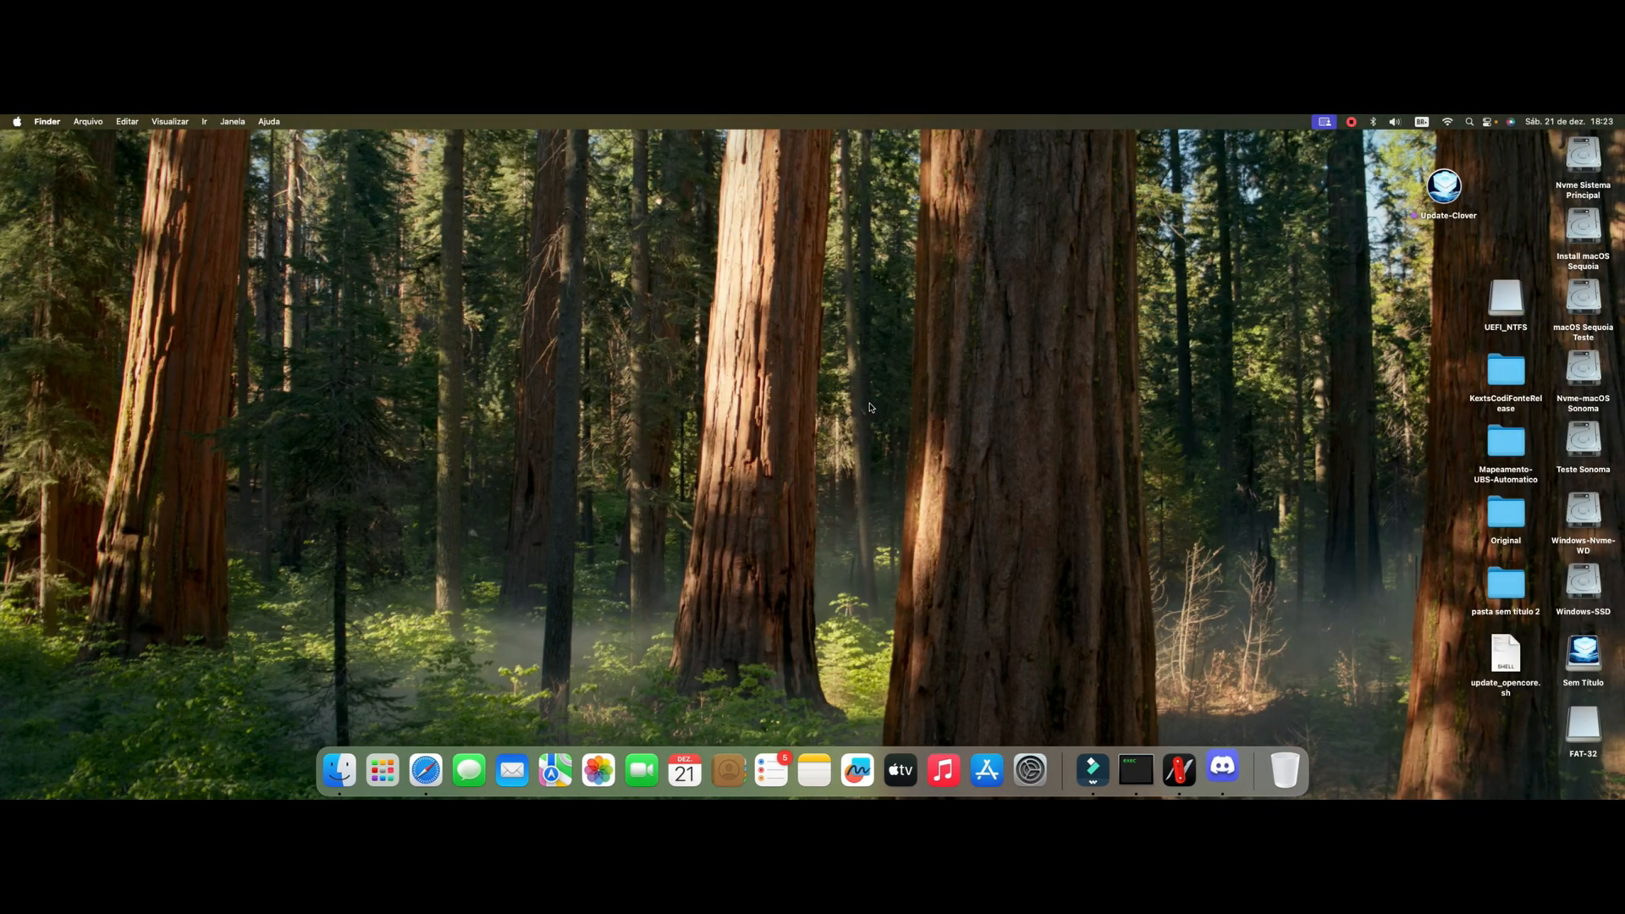
click(1222, 770)
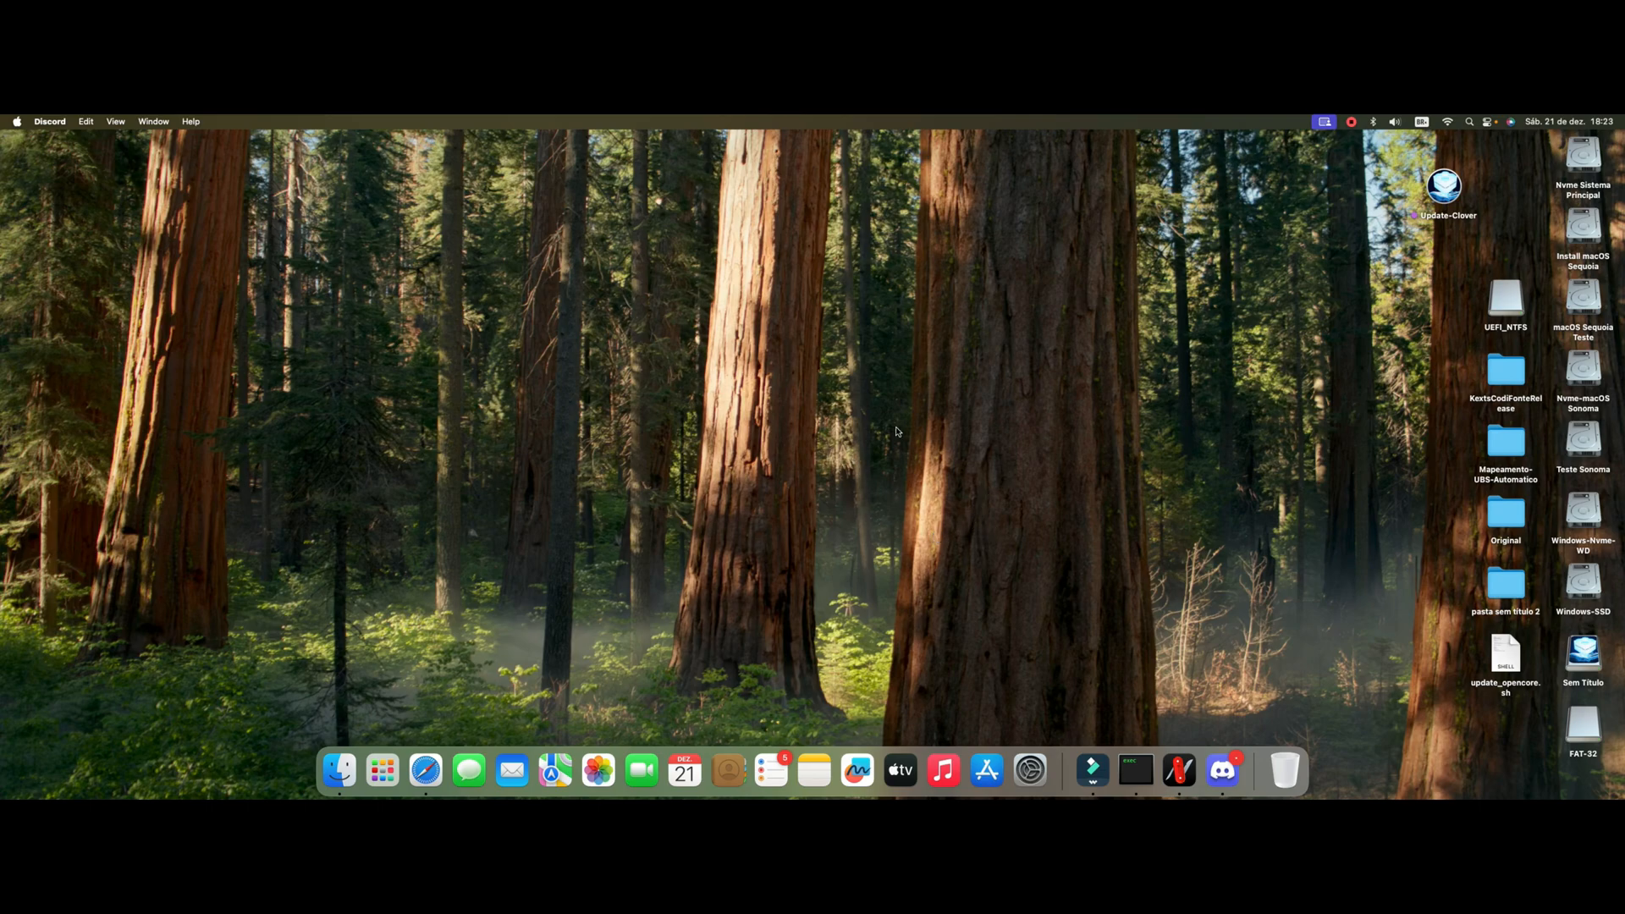
mouse_move(1367, 273)
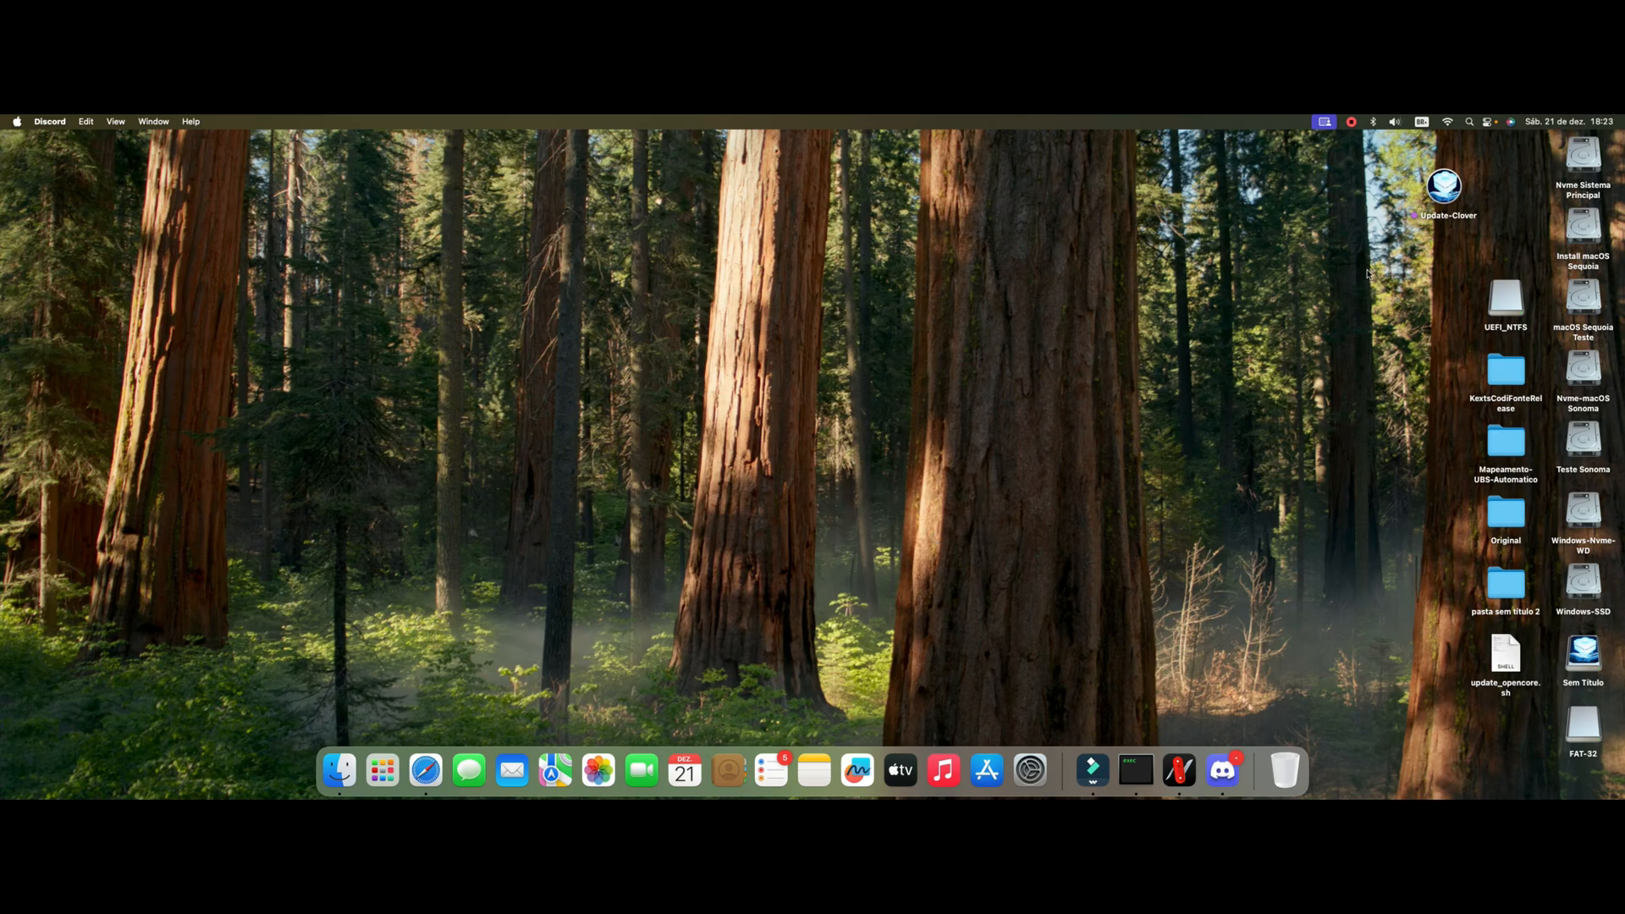
mouse_move(1228, 778)
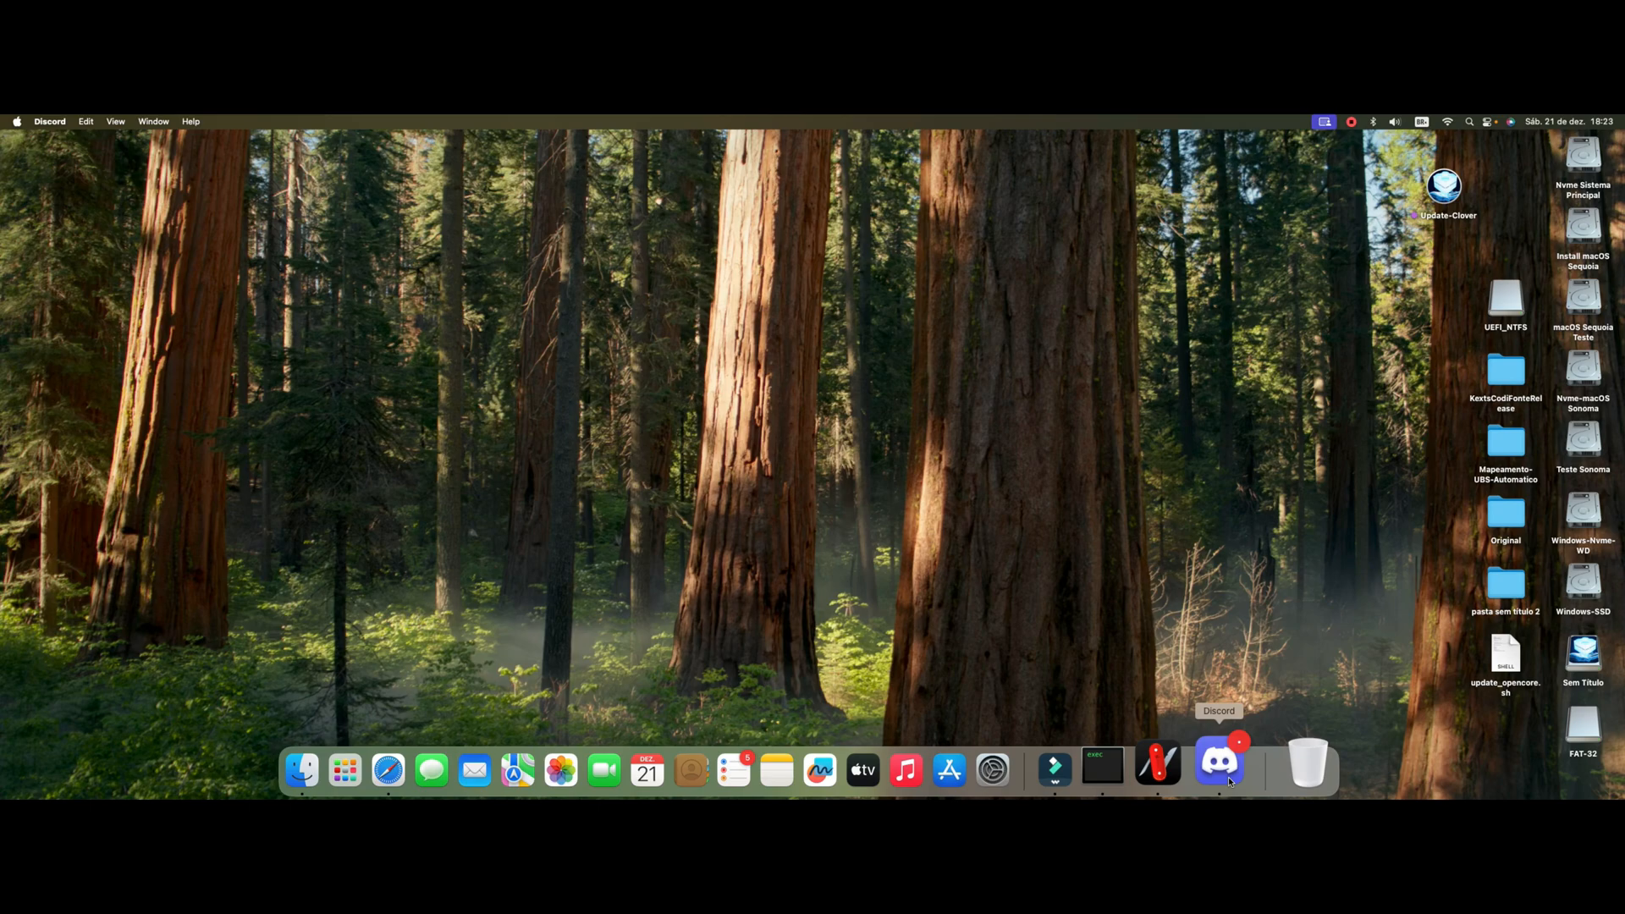
Step: Show the Hackintosh server's #ferramentas-instalações channel with today's Update-Clover.zip post
click(1217, 767)
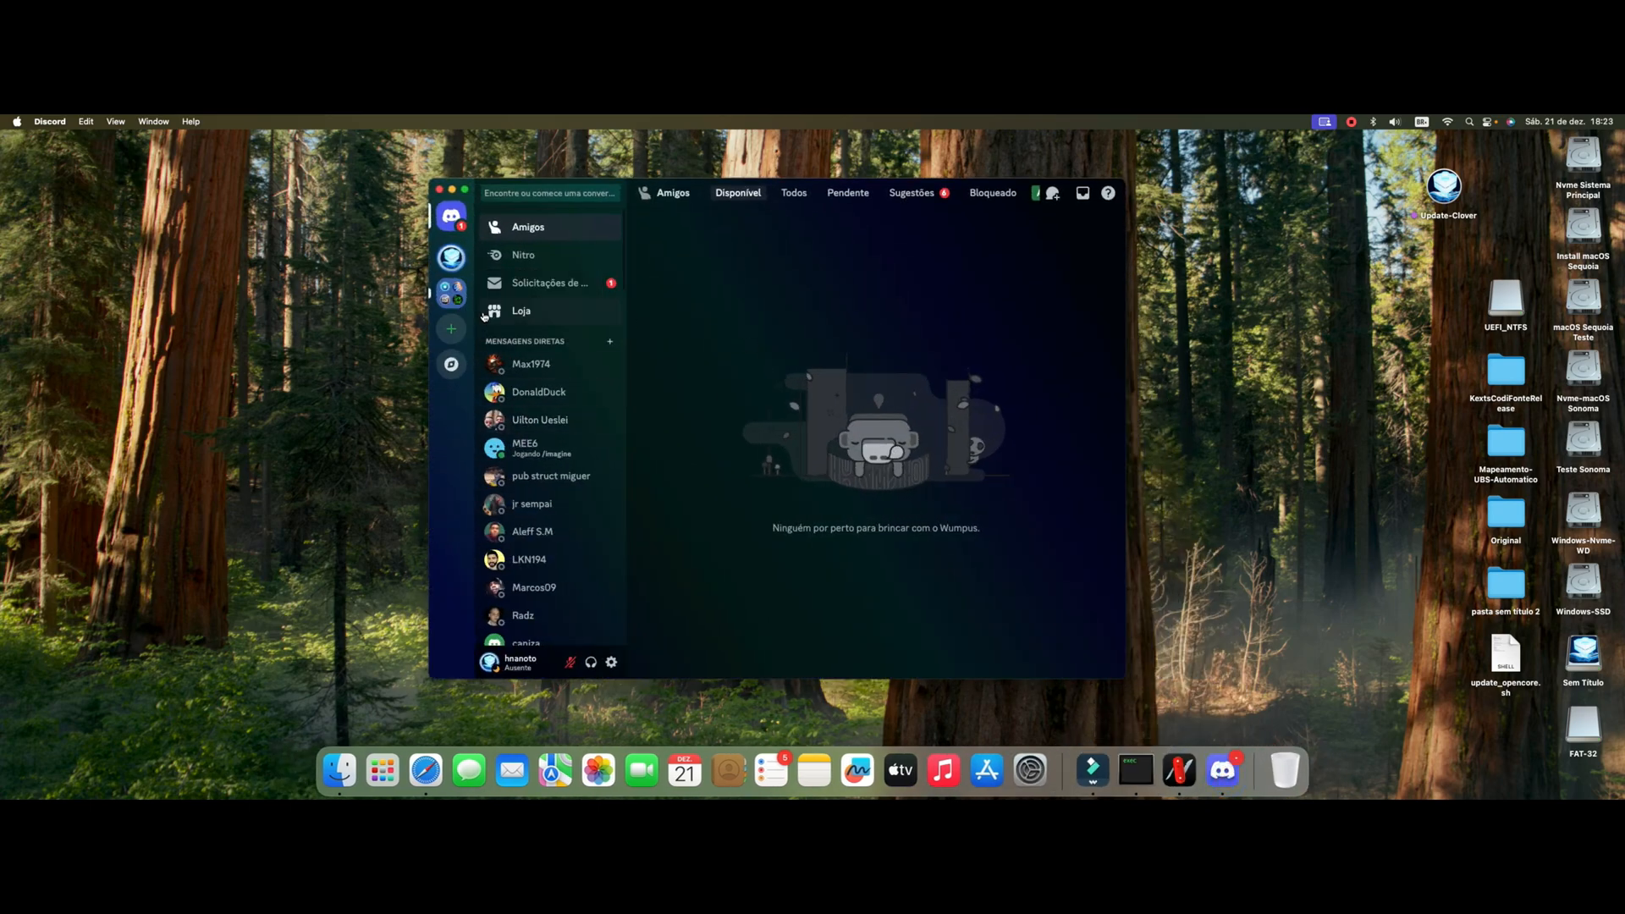
click(450, 262)
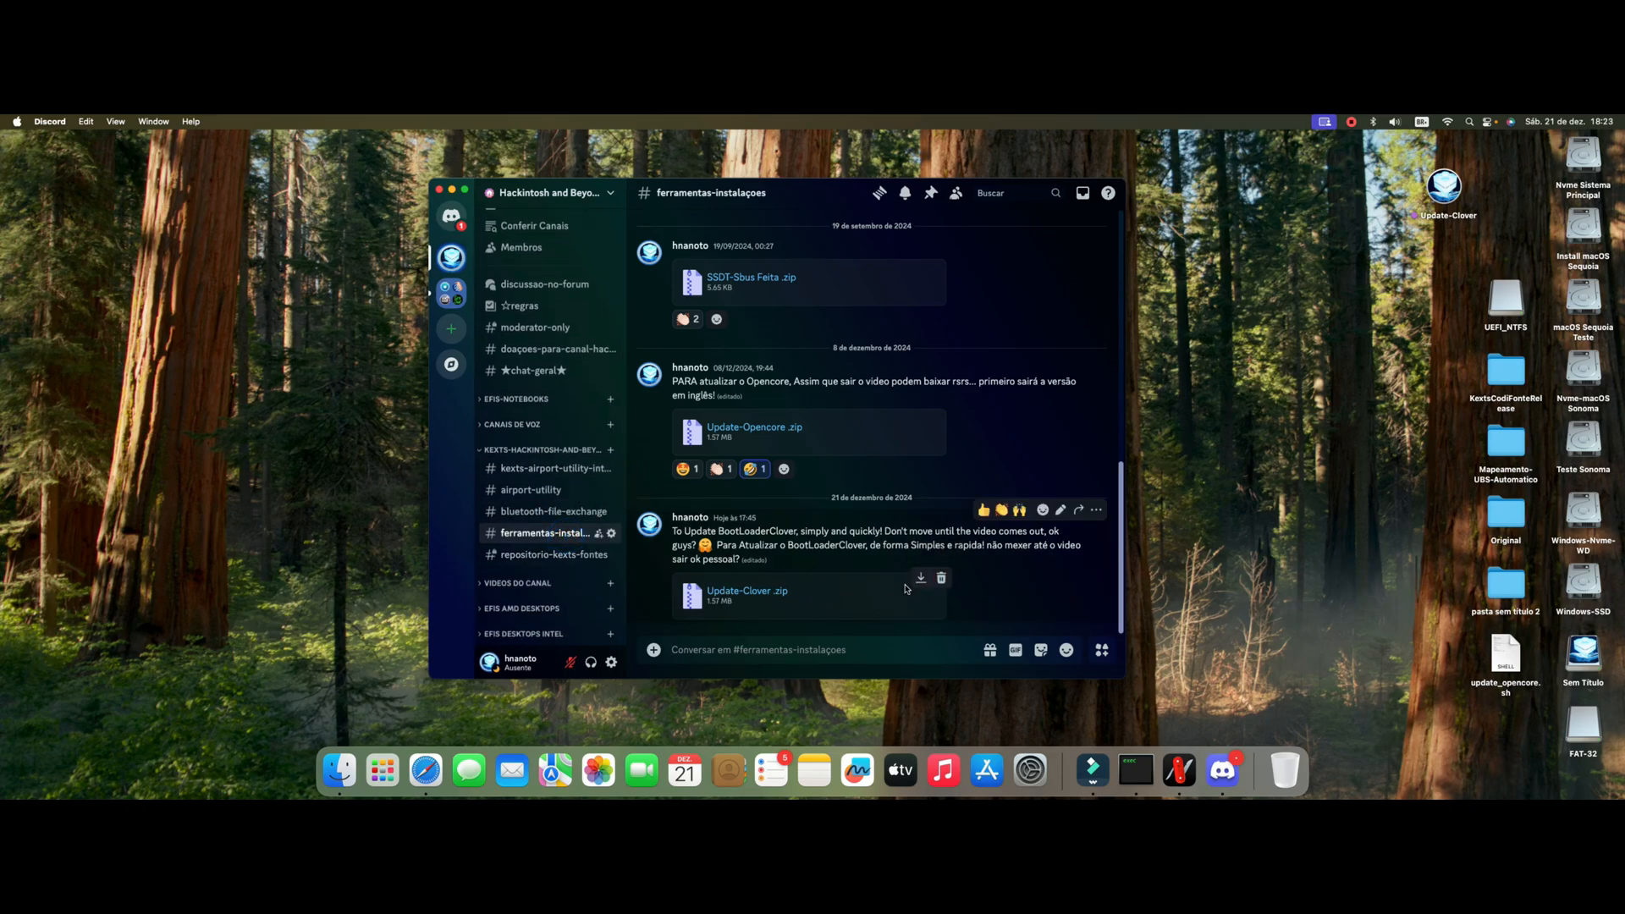
mouse_move(777, 220)
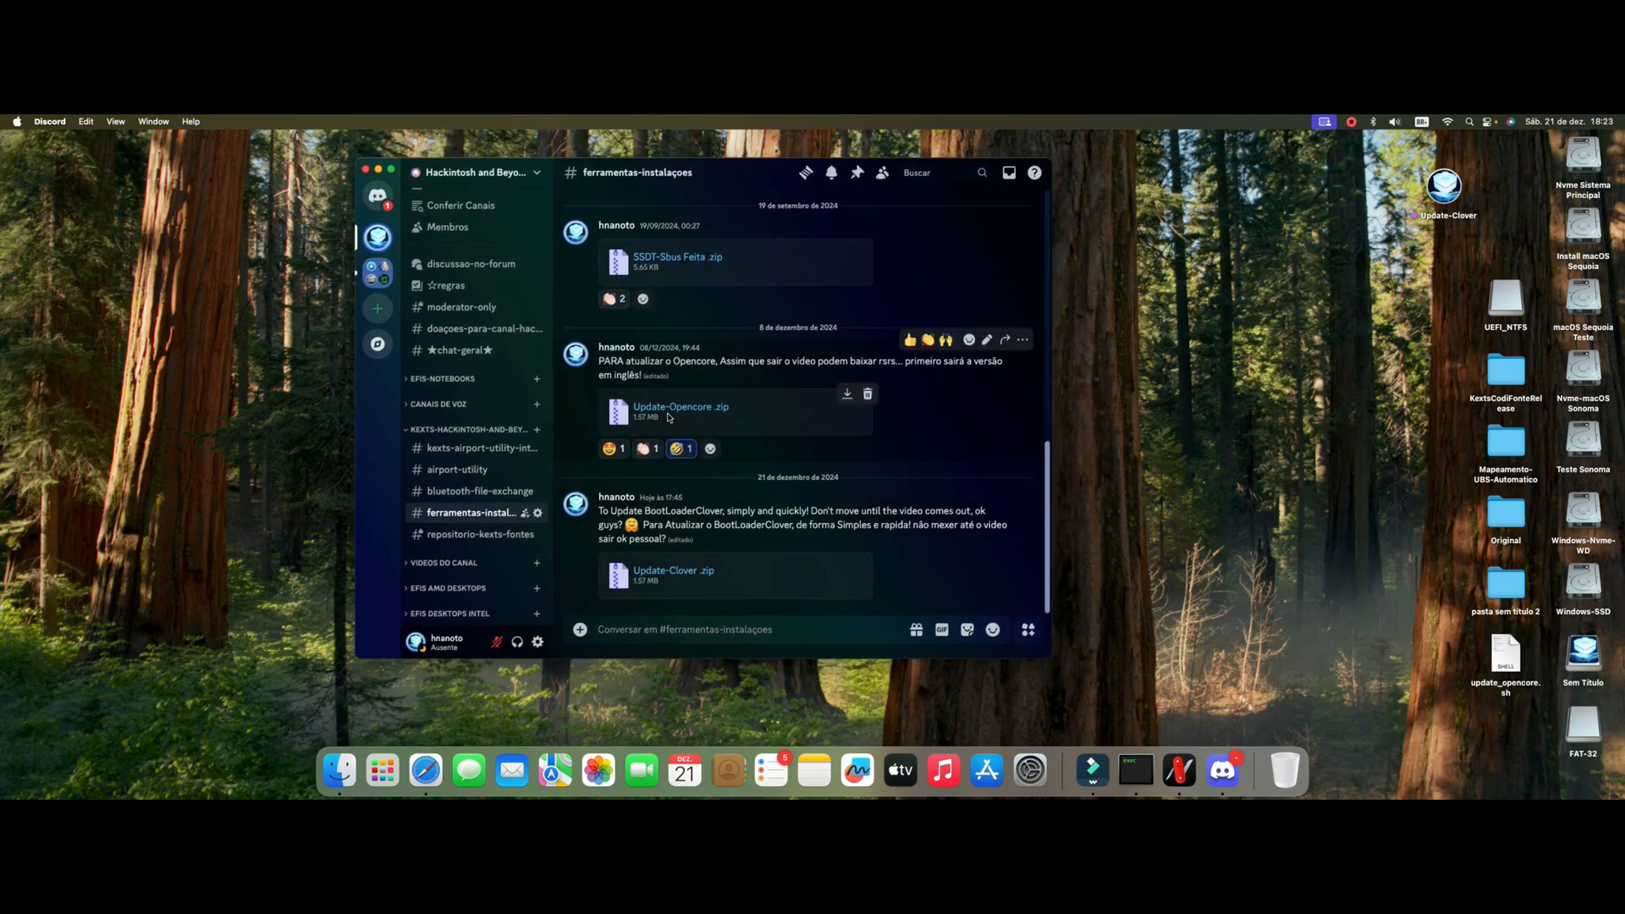
mouse_move(663, 425)
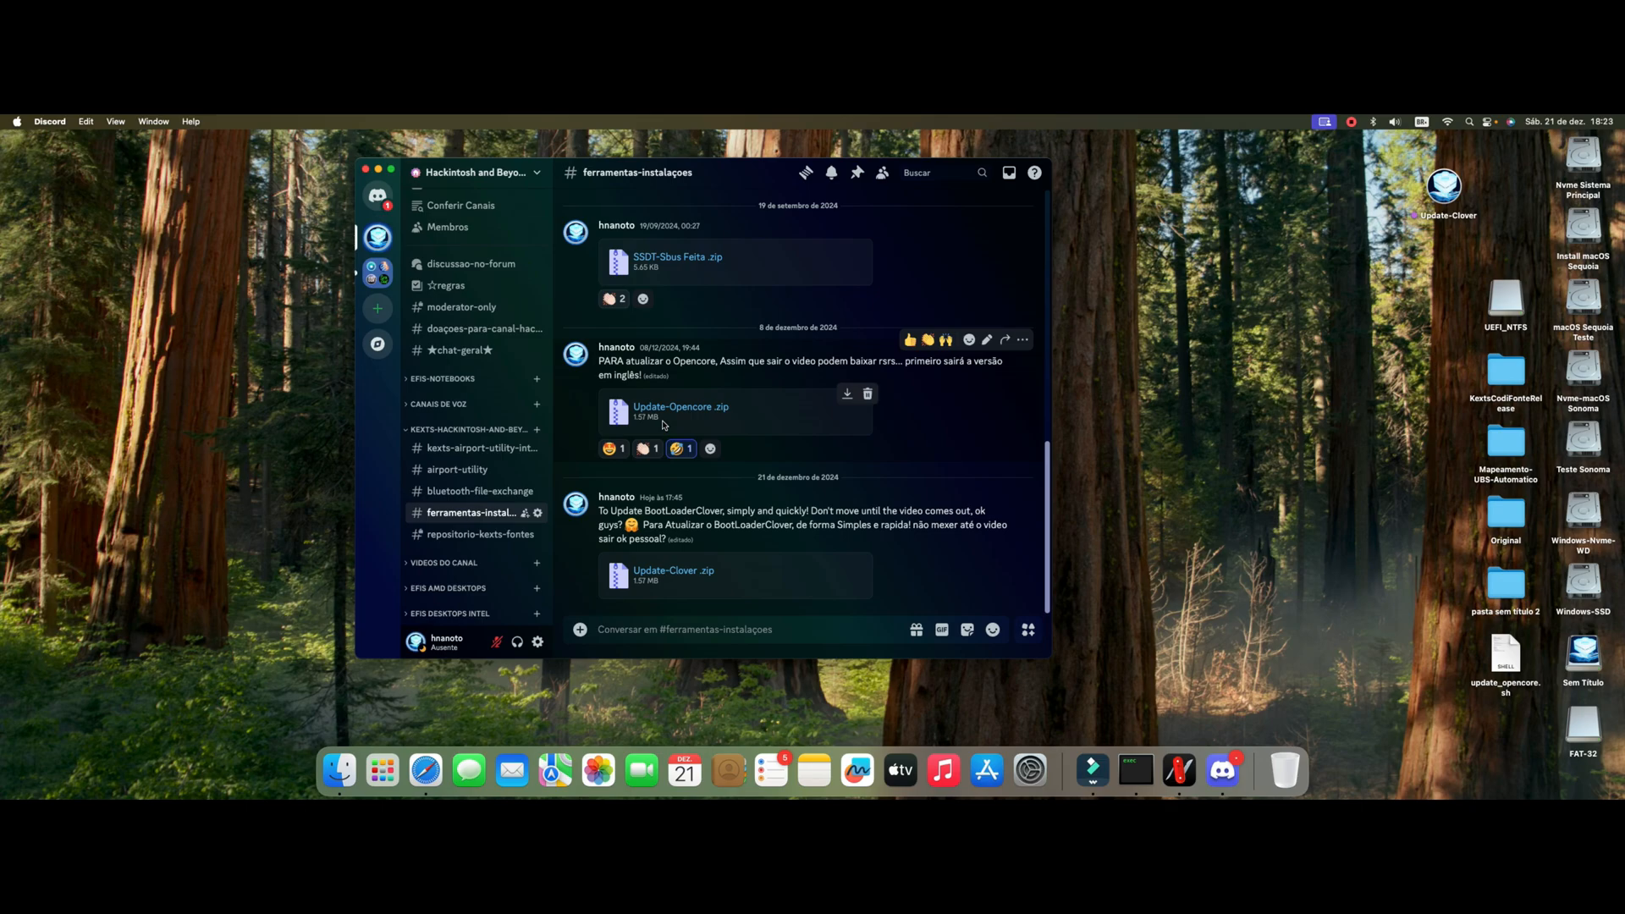
mouse_move(723, 183)
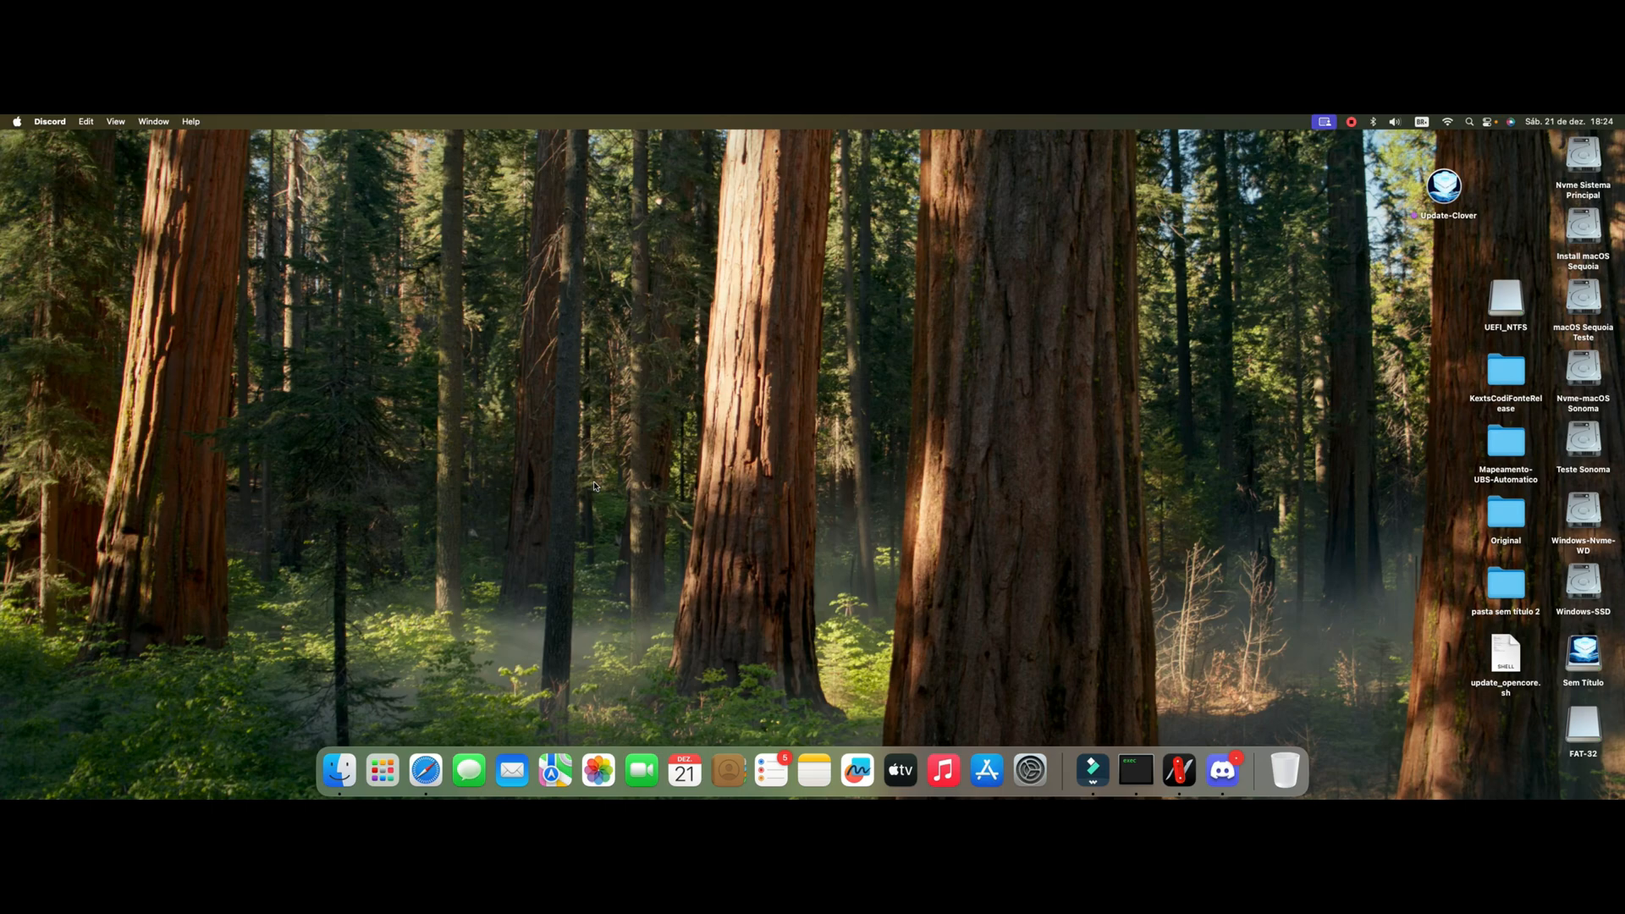
mouse_move(558, 457)
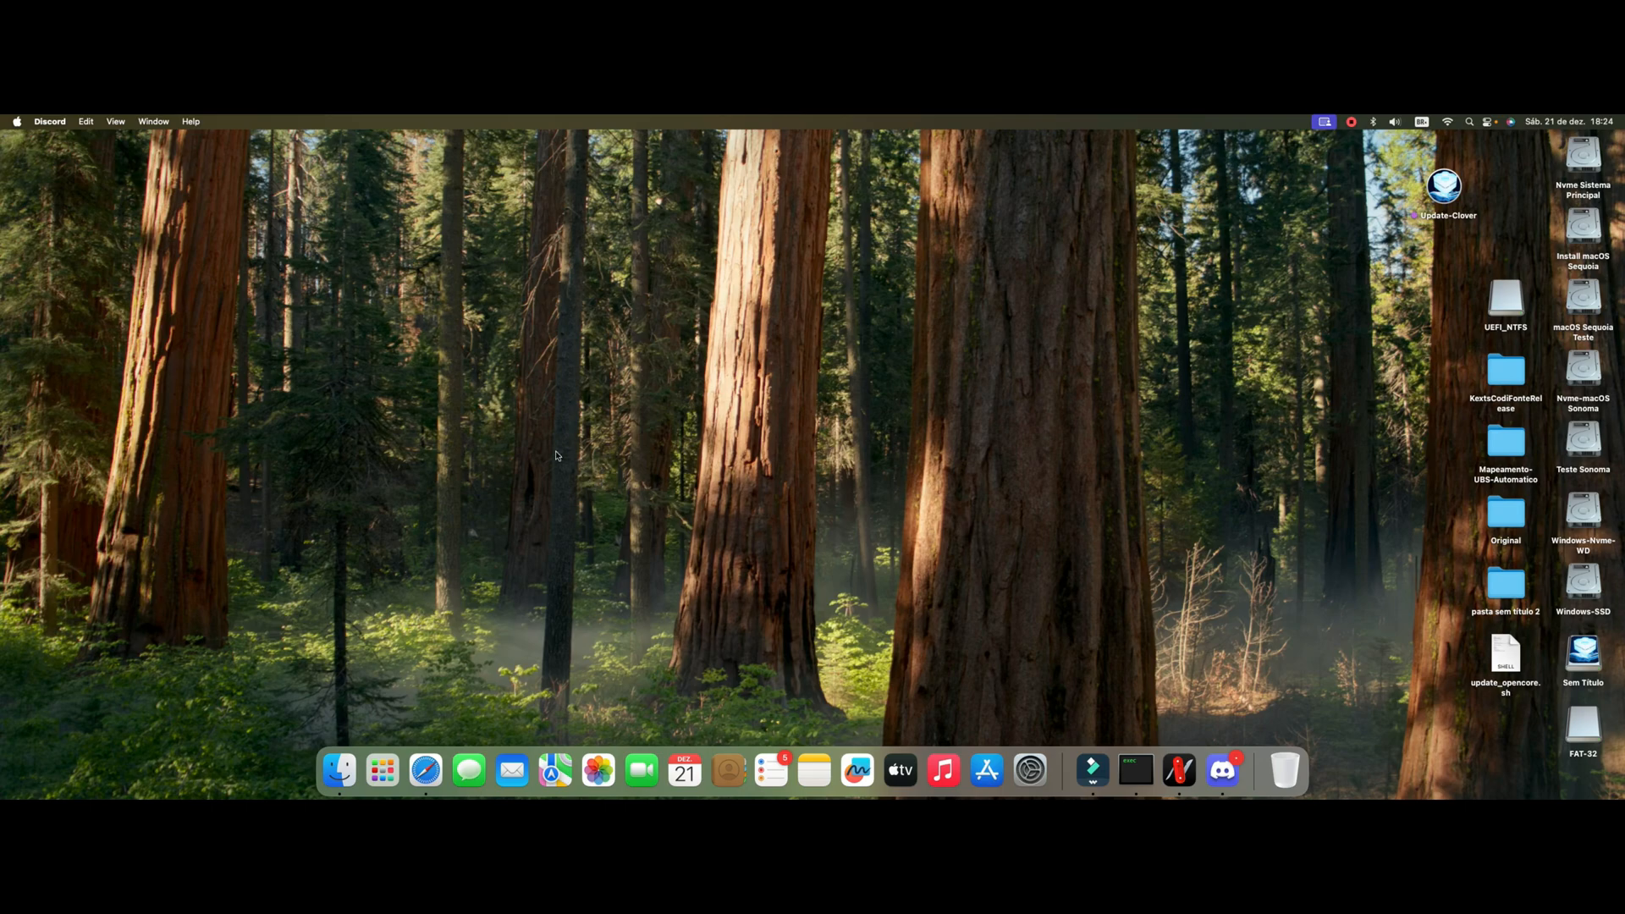
mouse_move(670, 460)
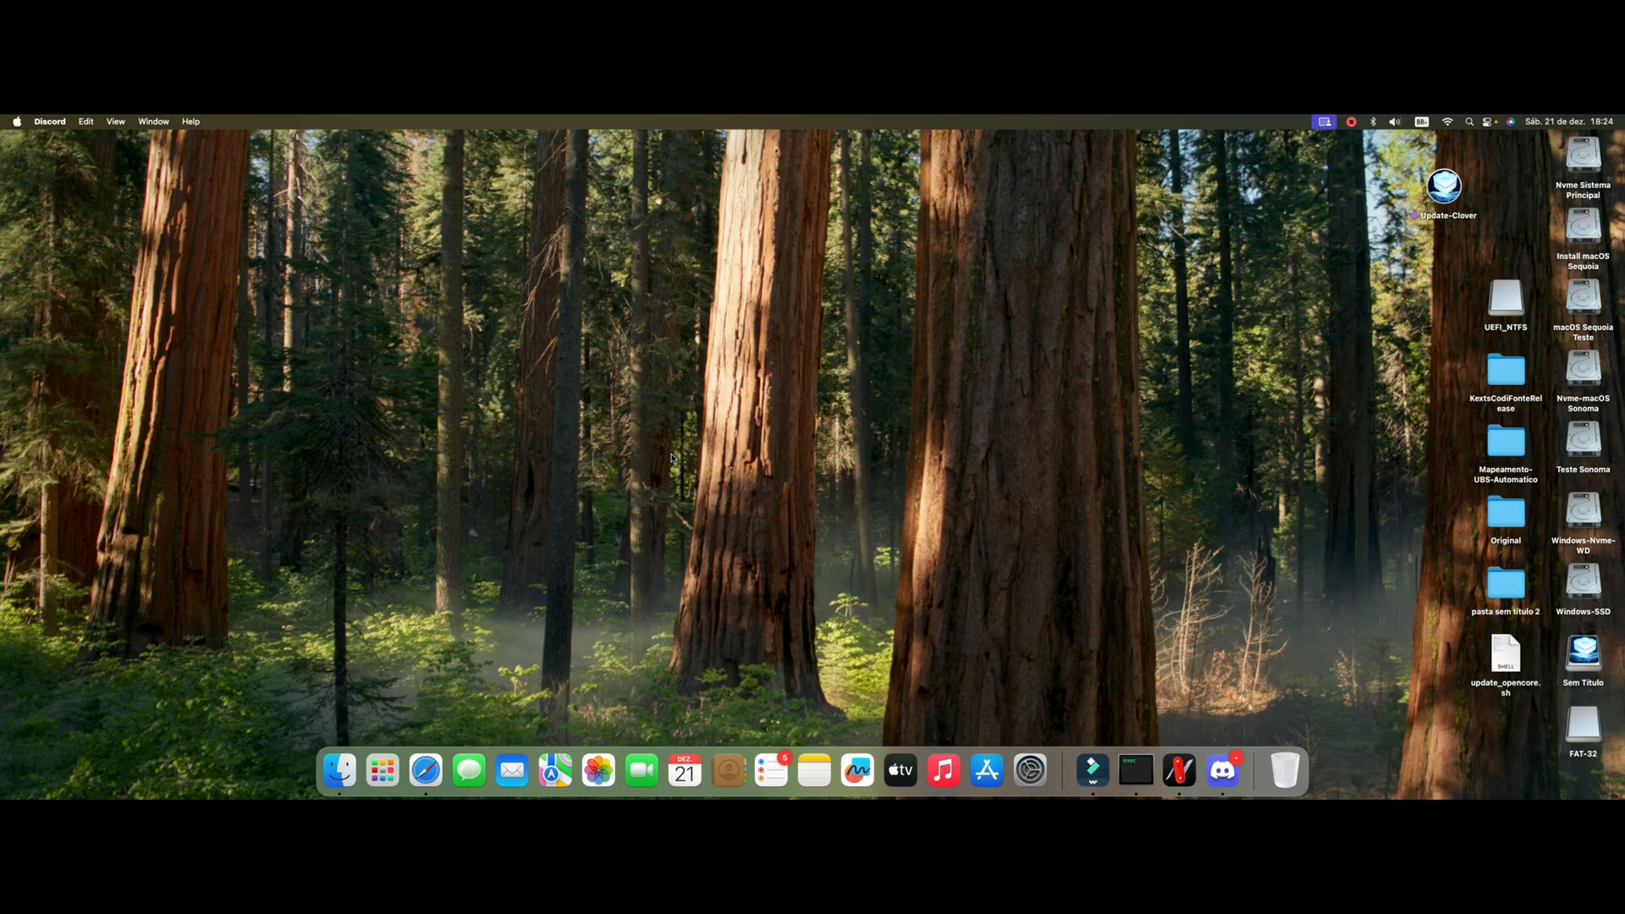
mouse_move(556, 452)
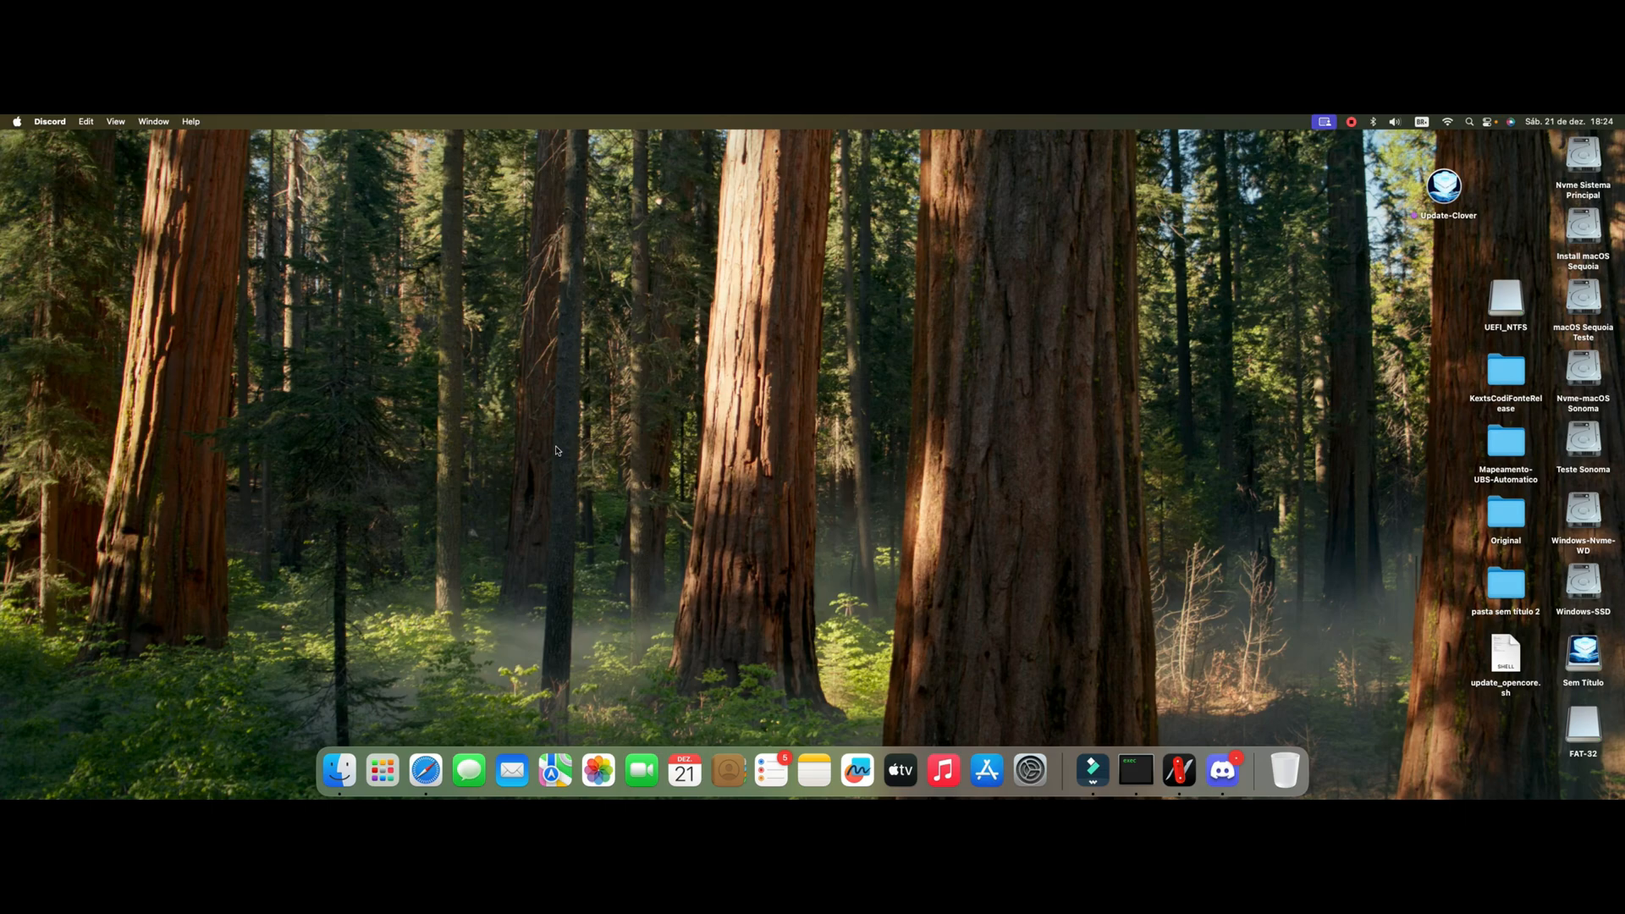